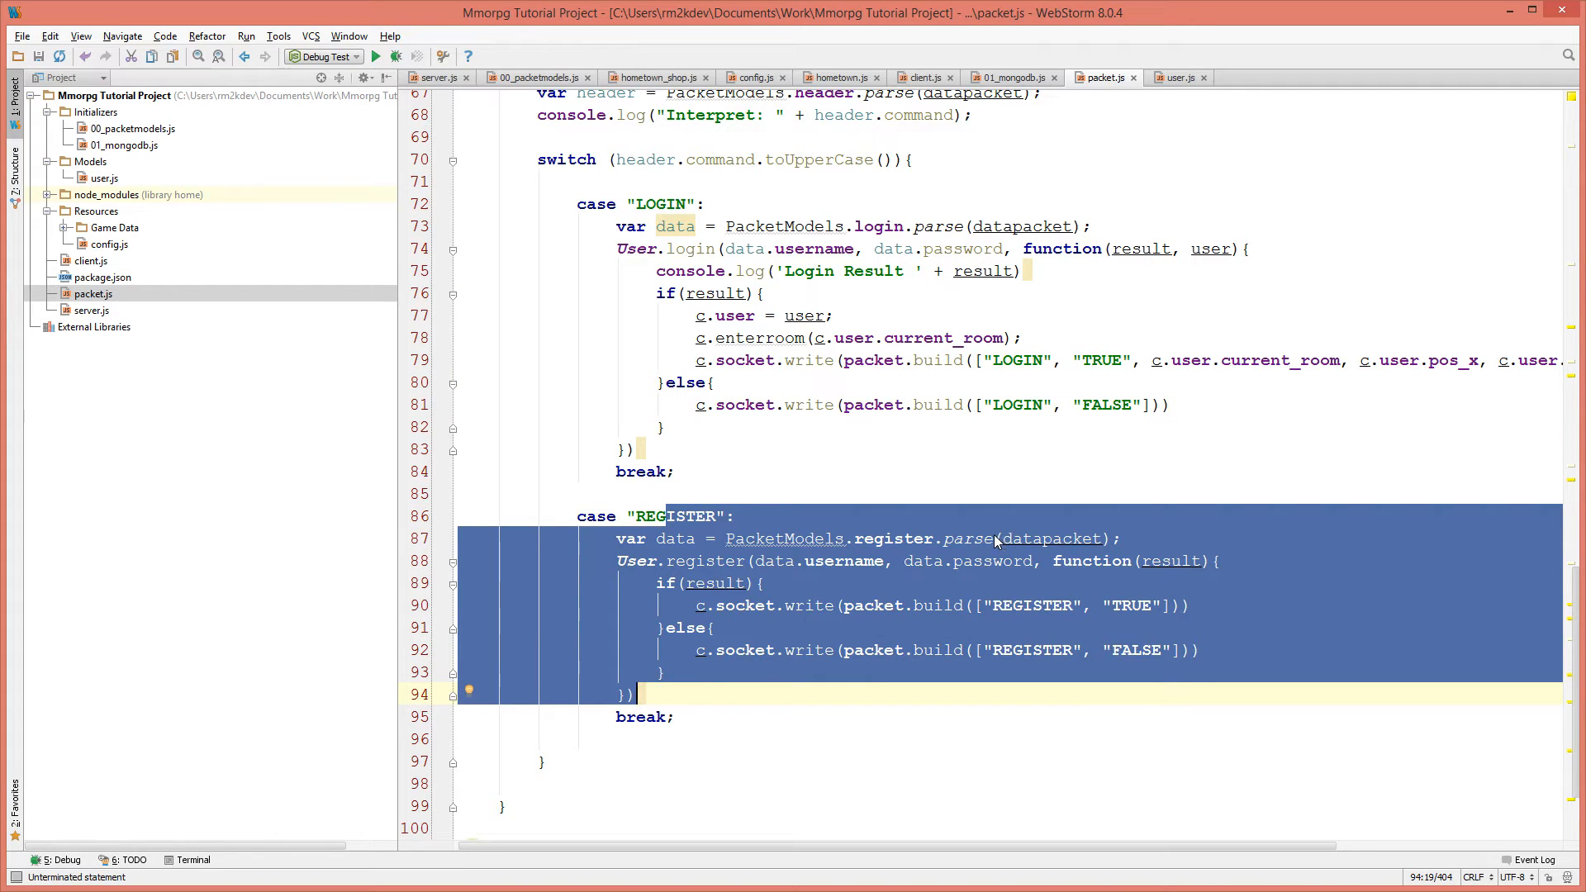
mouse_move(985, 541)
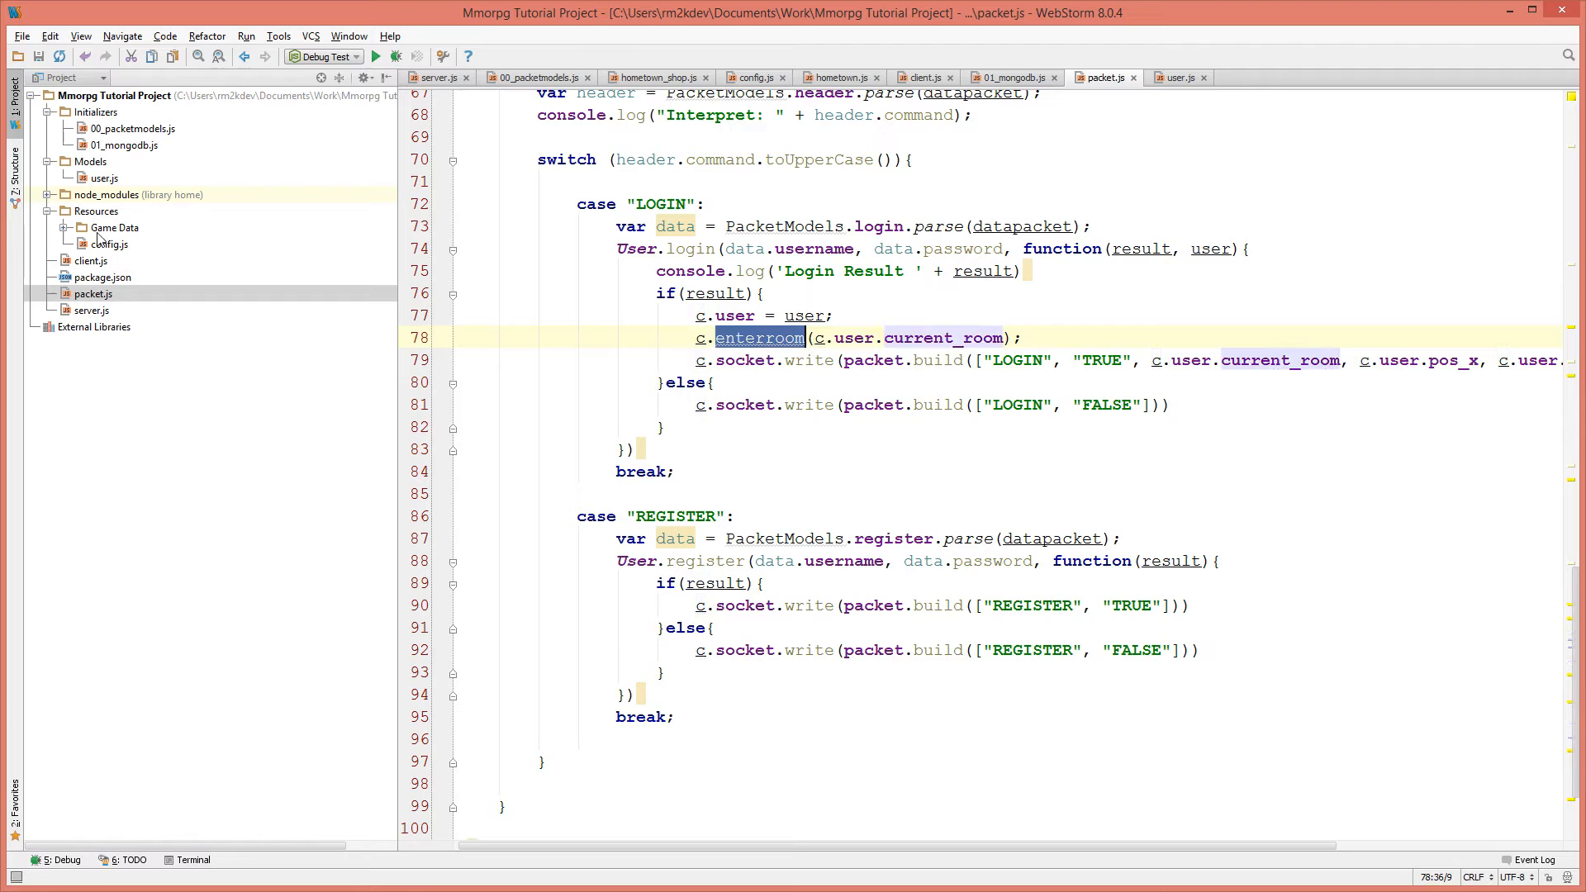
Open client.js from the Mmorpg tutorial project tree in WebStorm.
left_click(927, 77)
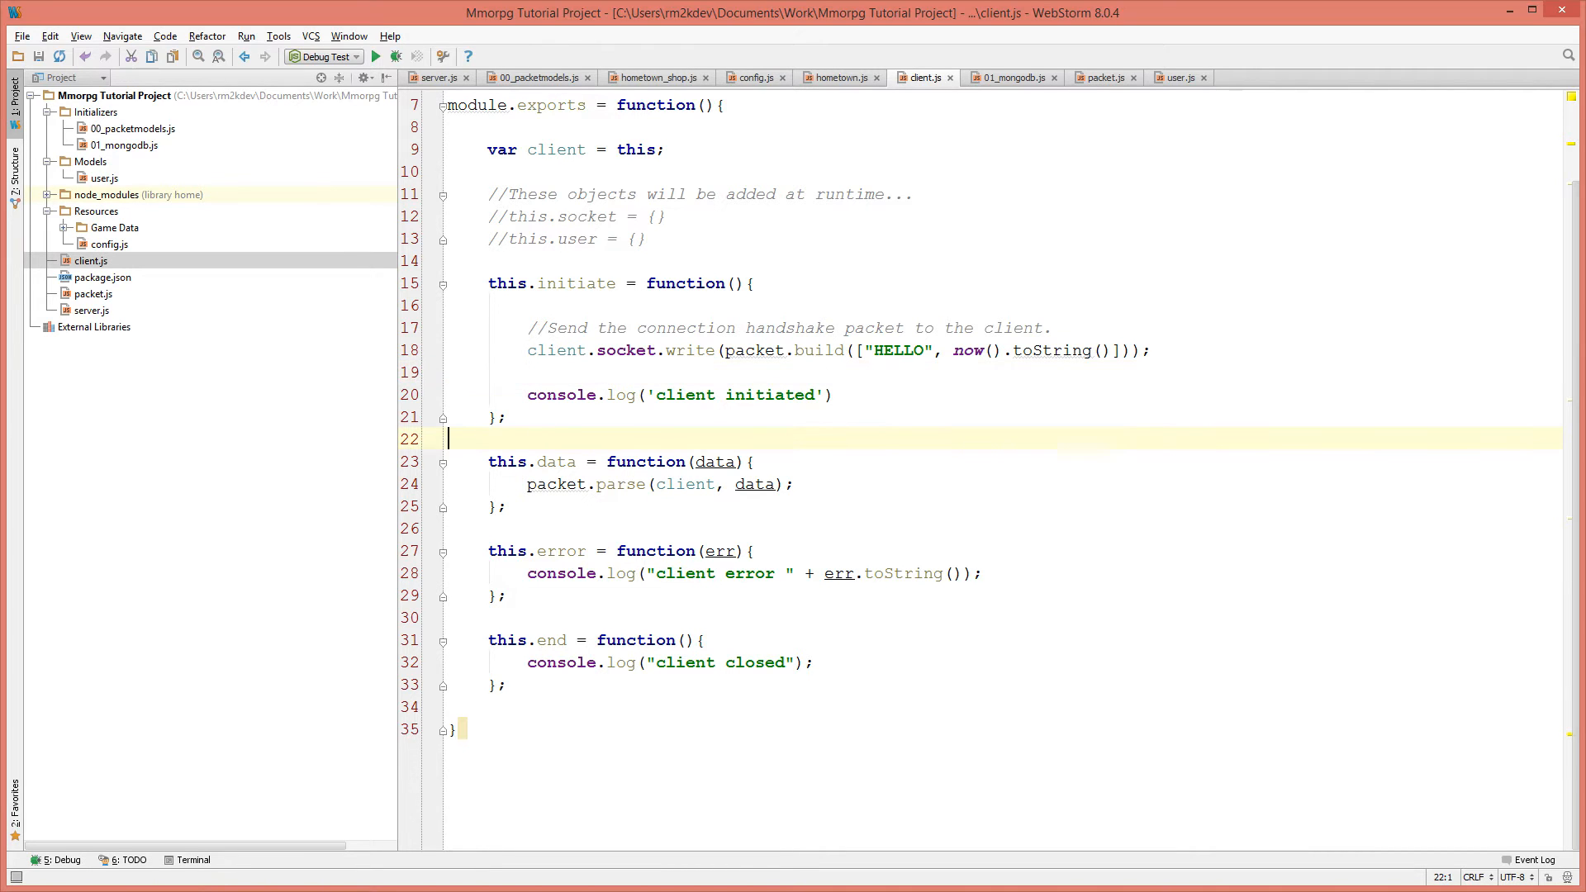
Add //Initialization, //Client Methods and //Socket Stuff comments above client.js's handlers.
key("Enter")
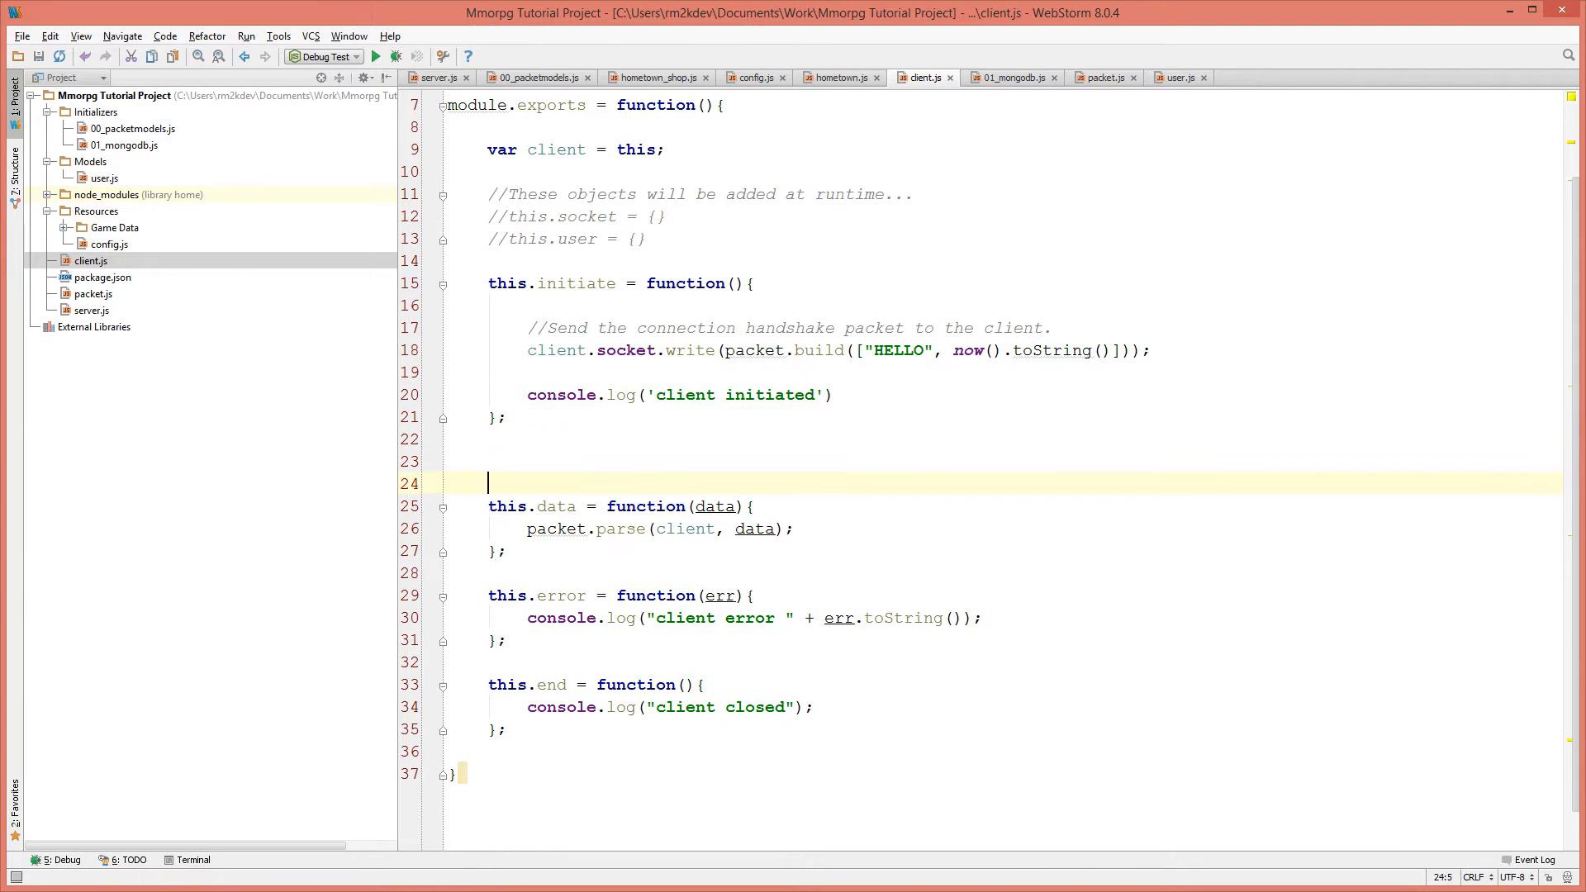
type("//Socket Stuff")
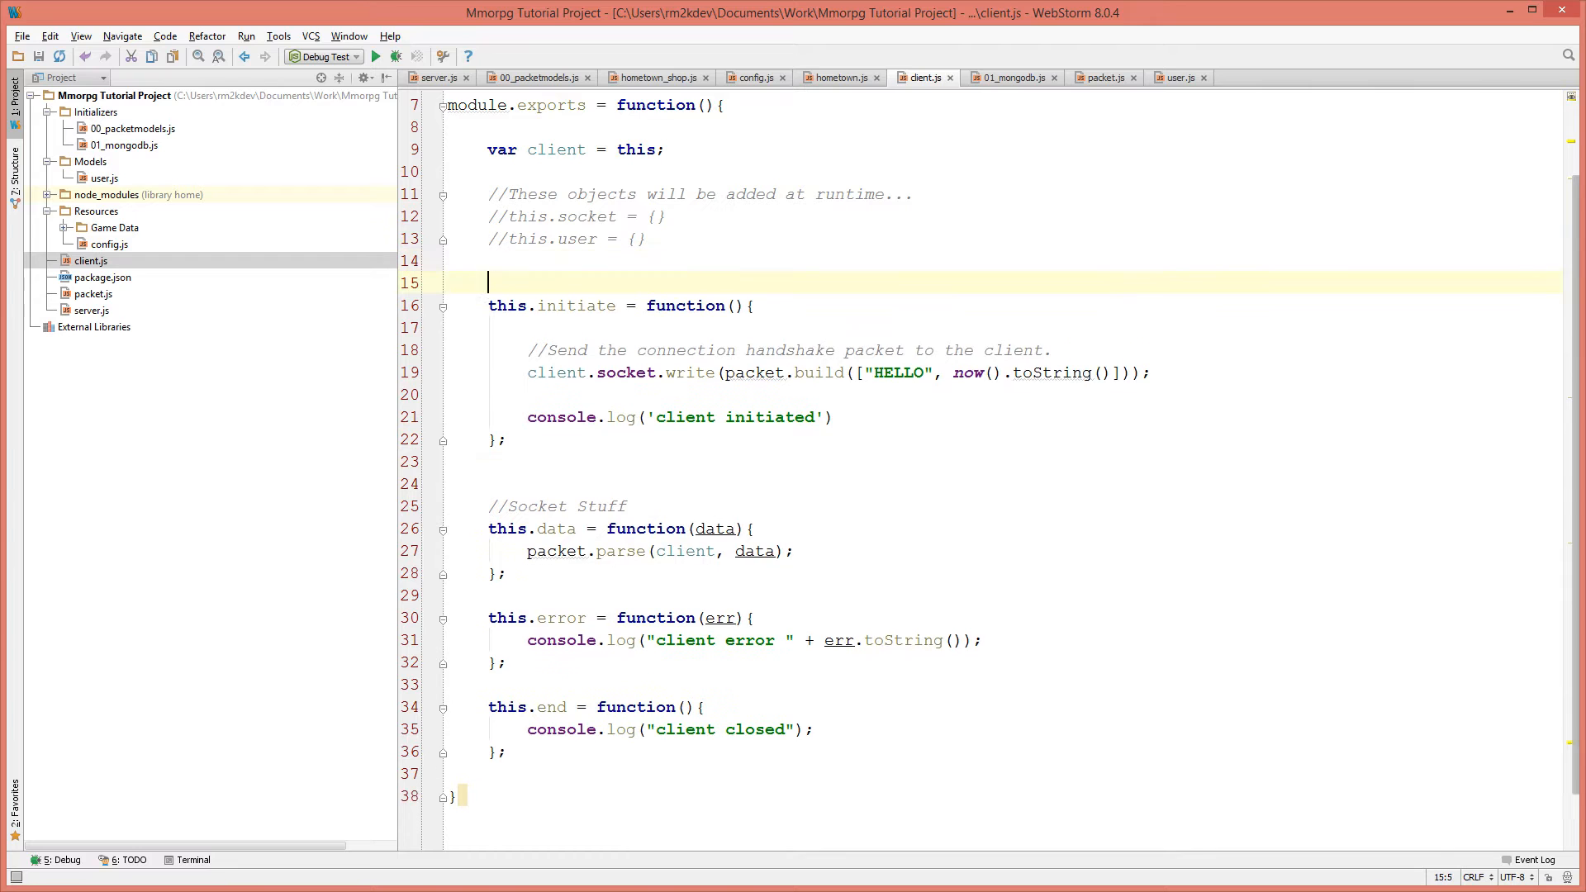
type("//Initializ")
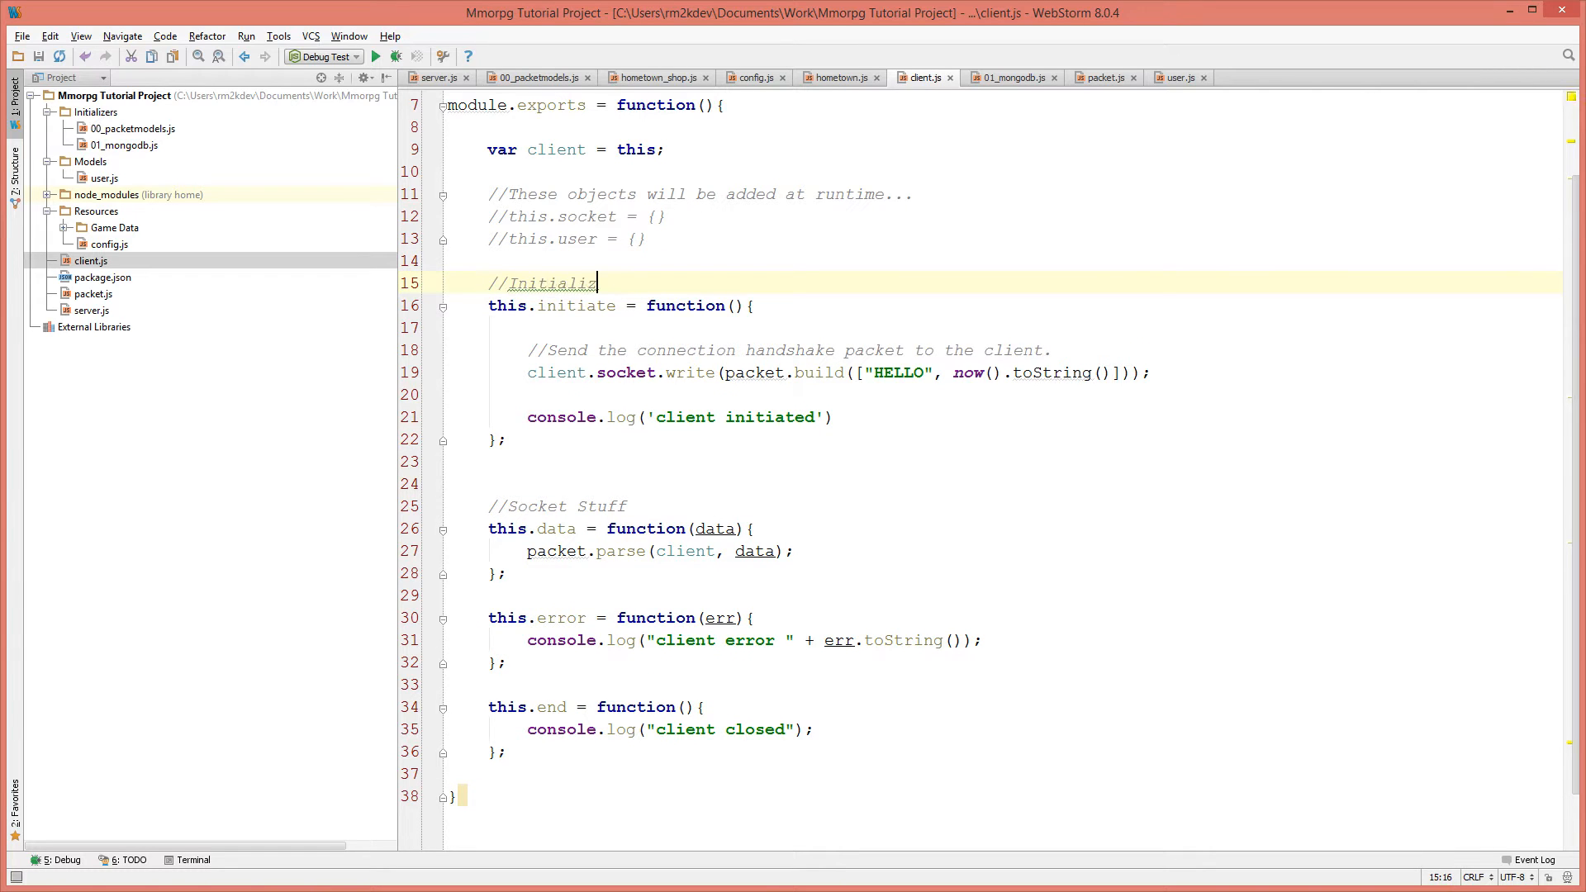
key("BackSpace")
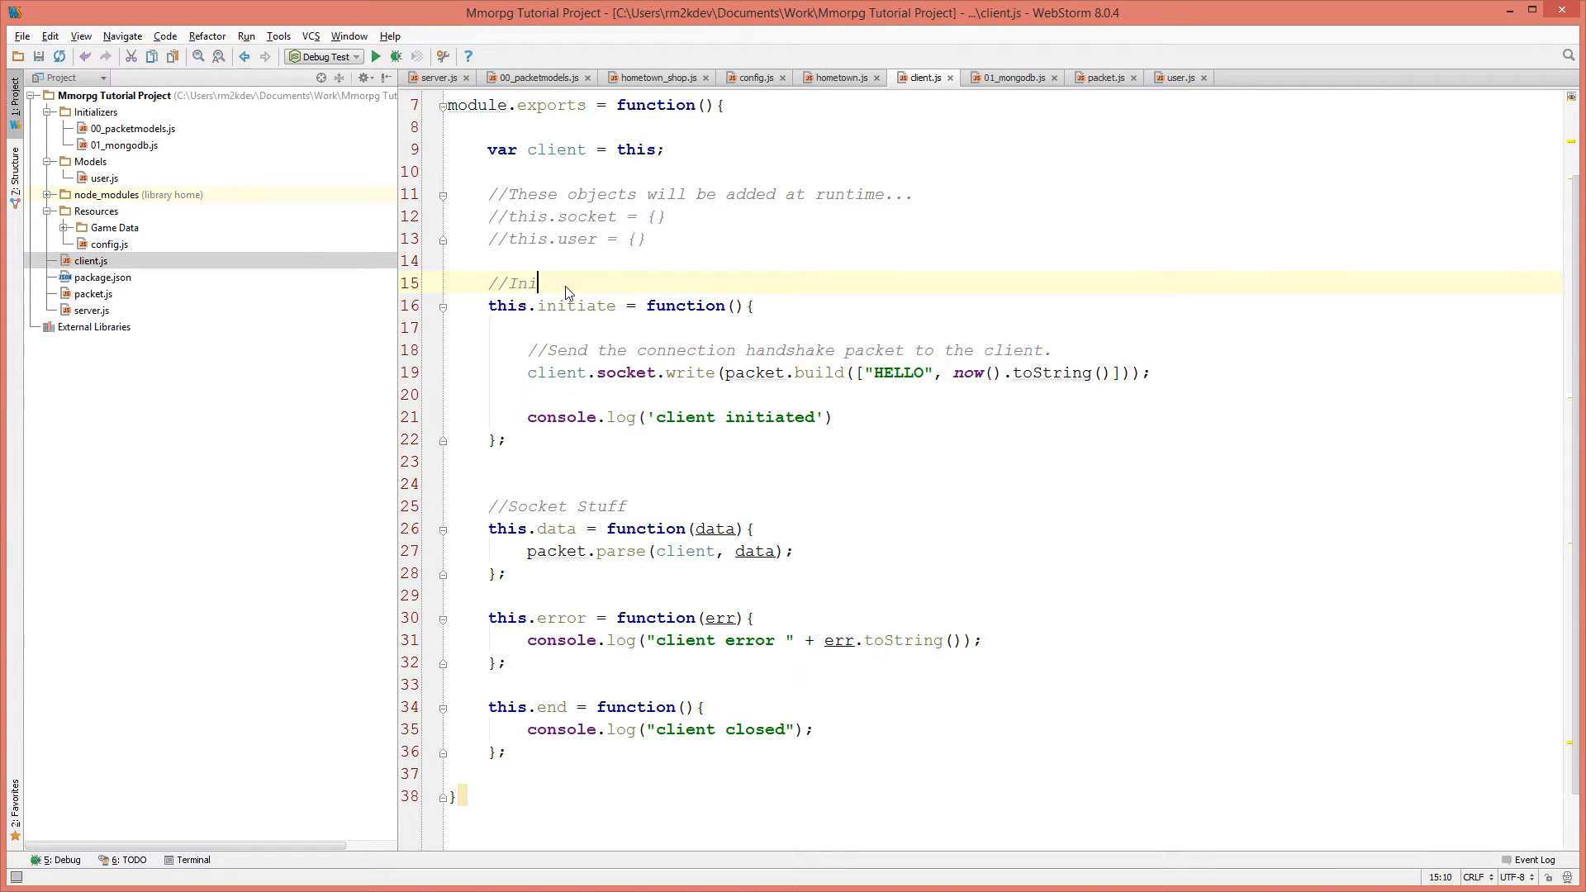
type("tialization")
left_click(1002, 483)
type("//")
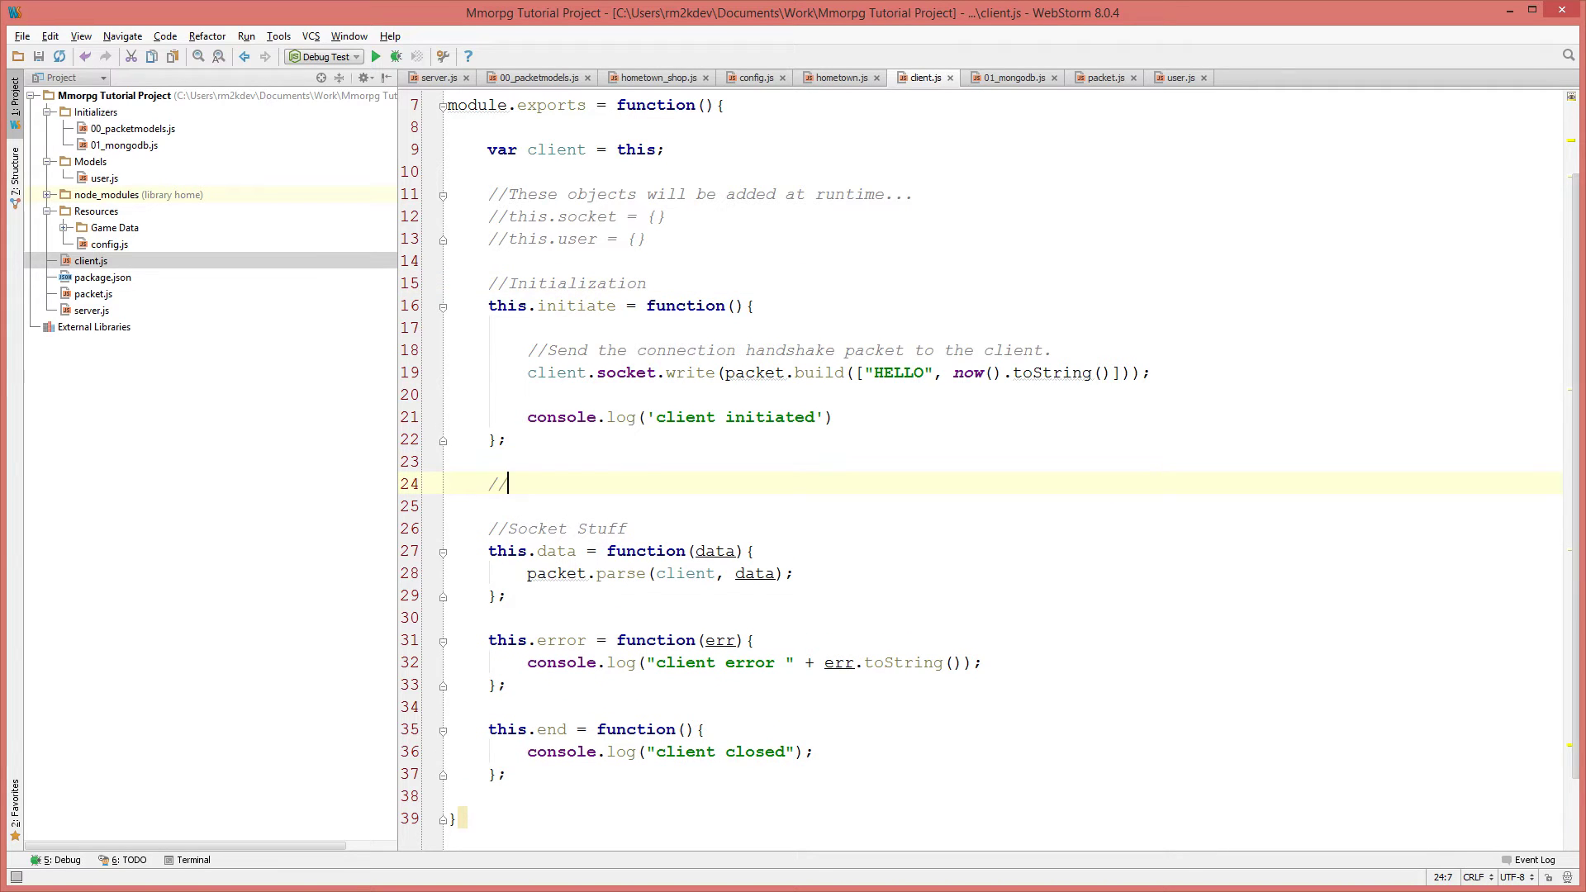
type("Client")
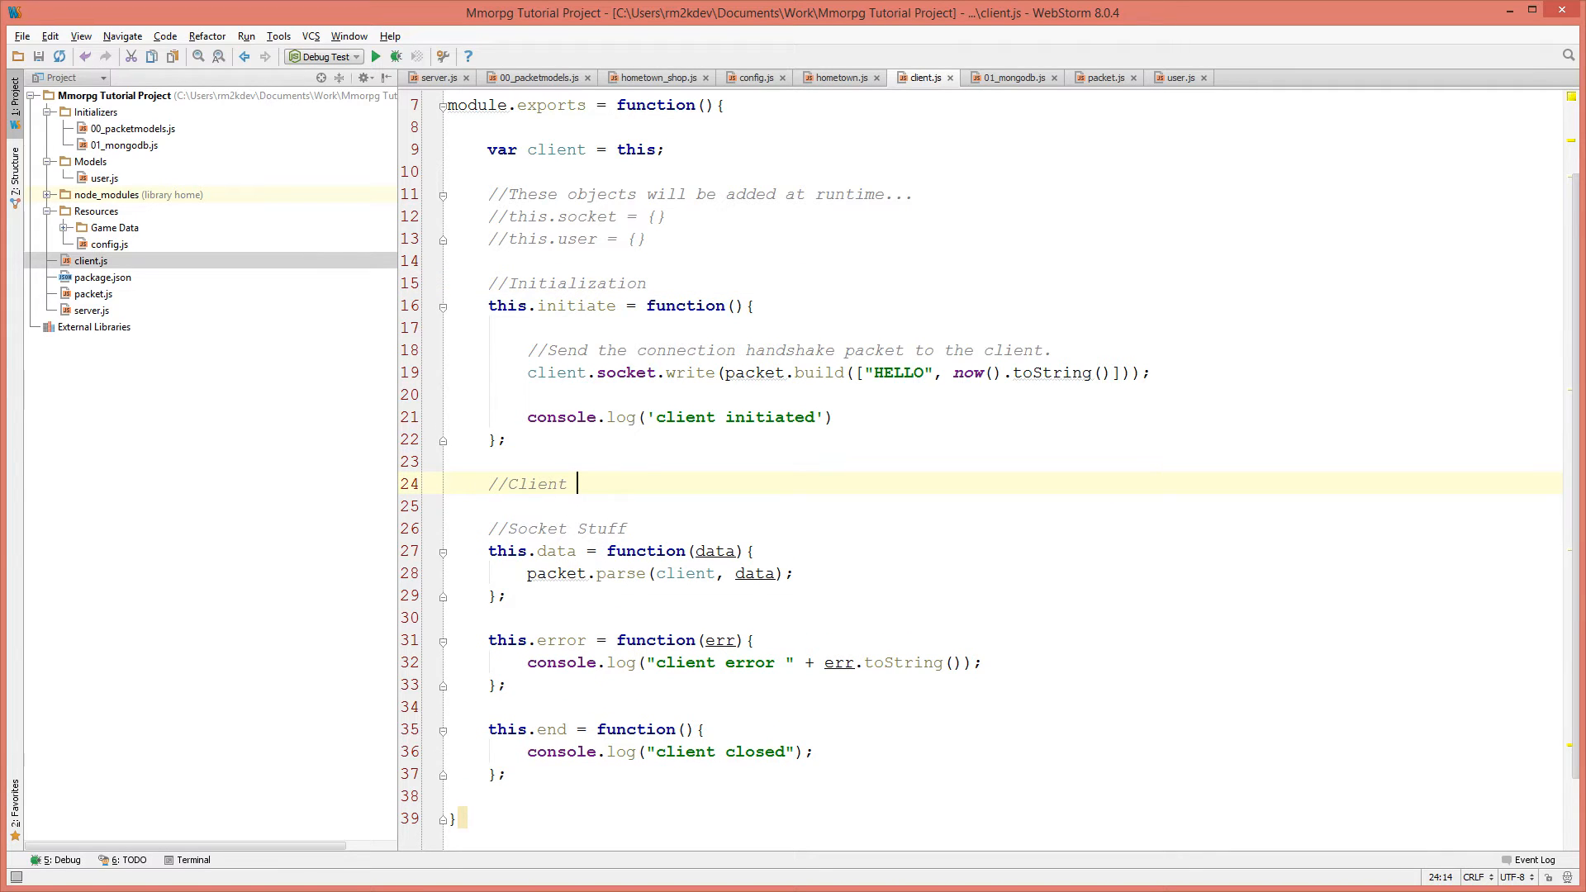
type("methods")
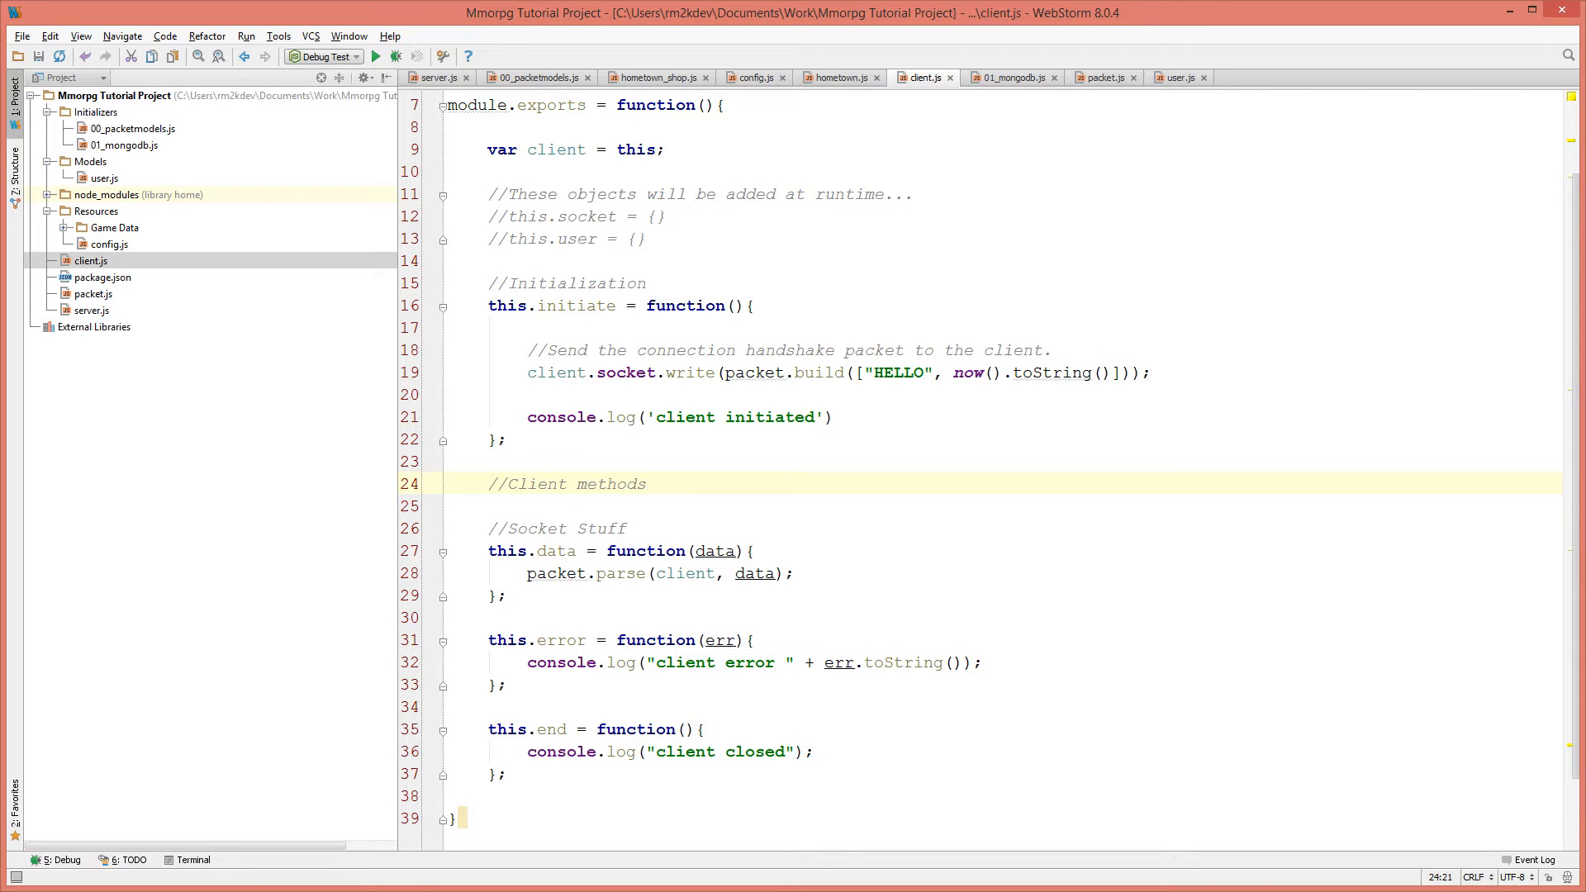
type("Methods")
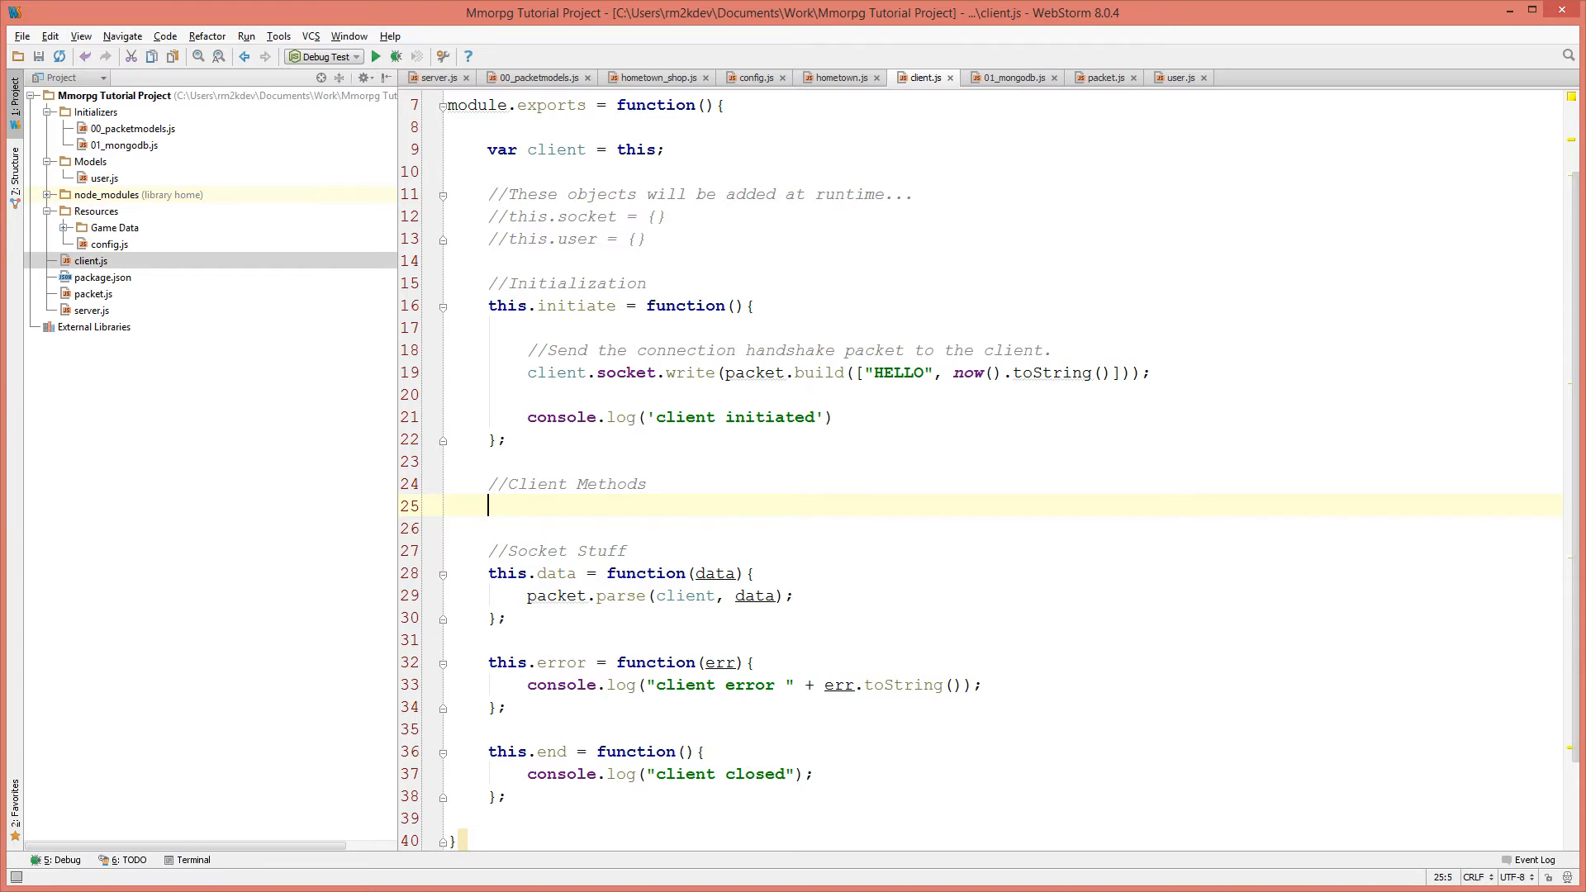
Type this.enterroom = function(selected_room){ with a maps[selected_room].clients line.
type("this.enter")
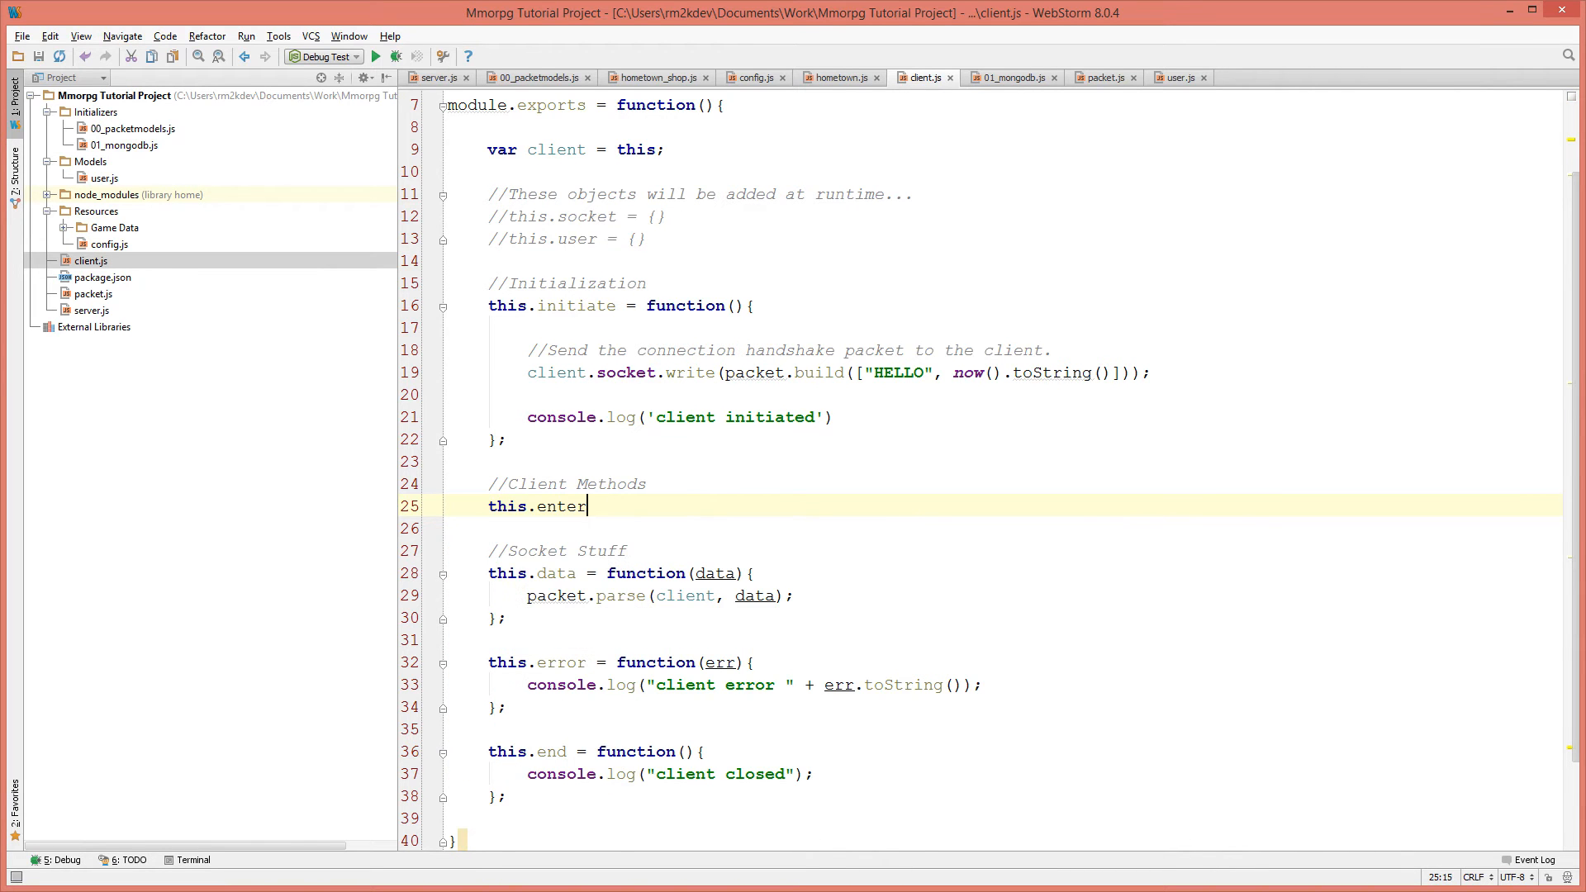
type("room = function")
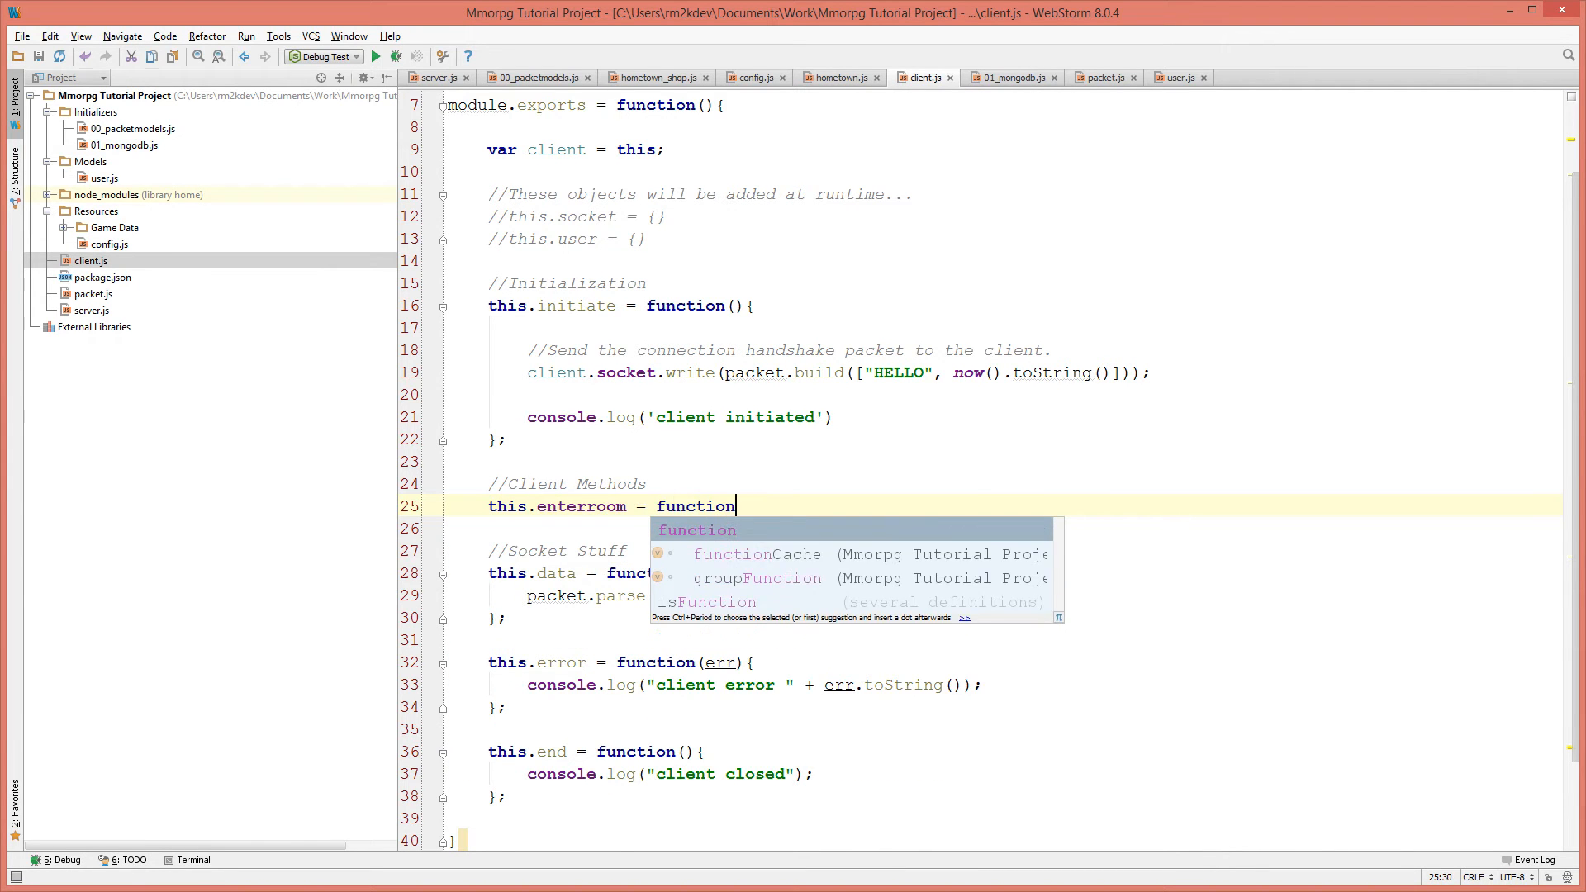
type("(selected)")
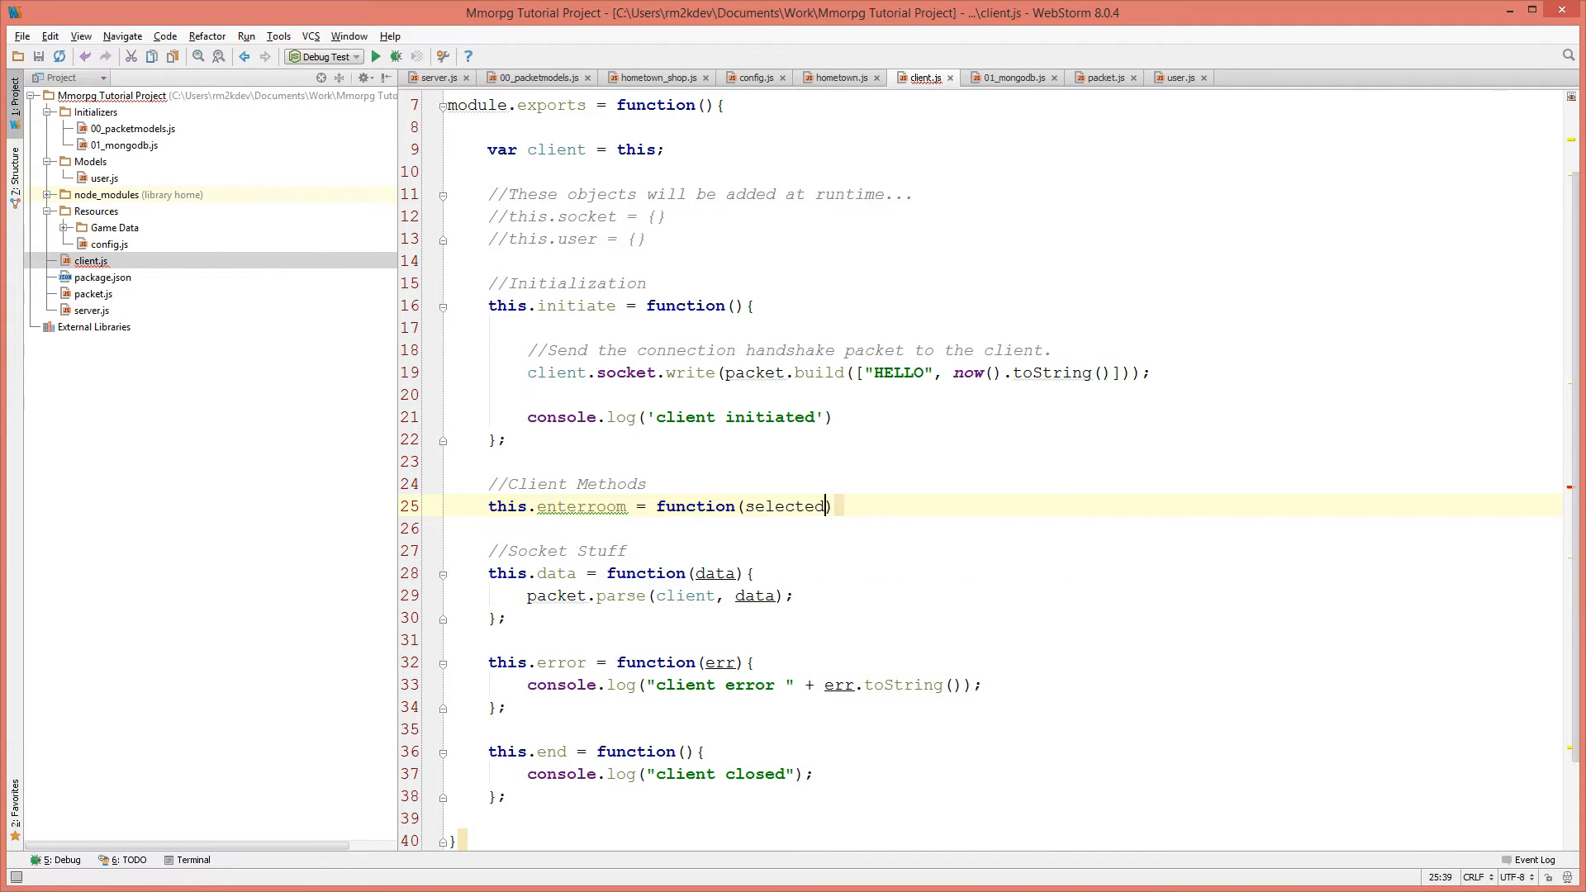
type("_room) {")
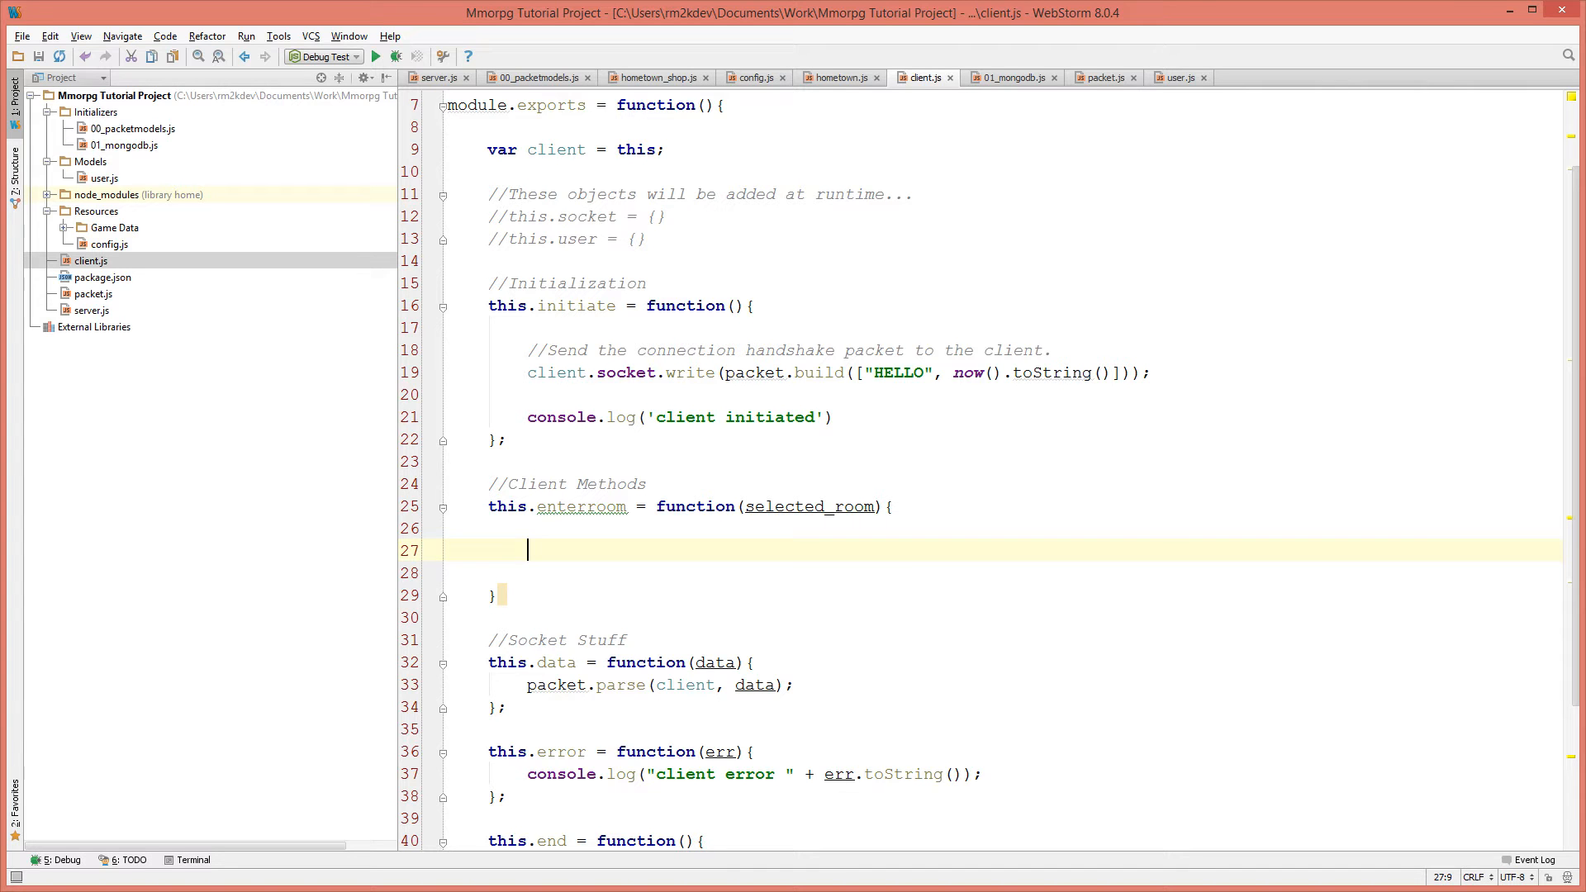
type("maps[selected_room")
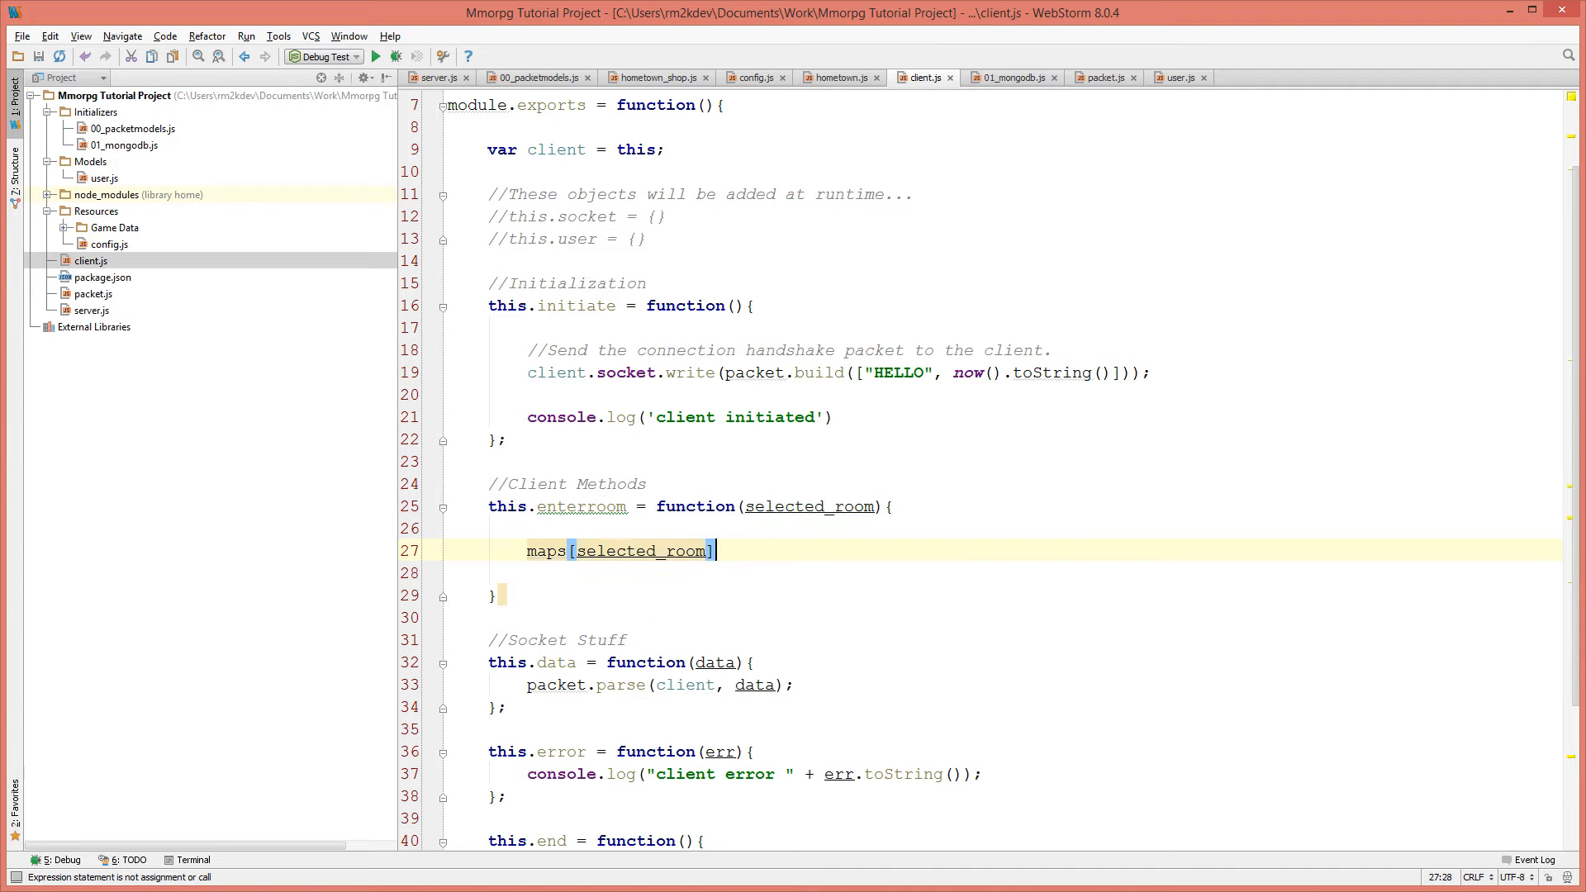
type(".clients.")
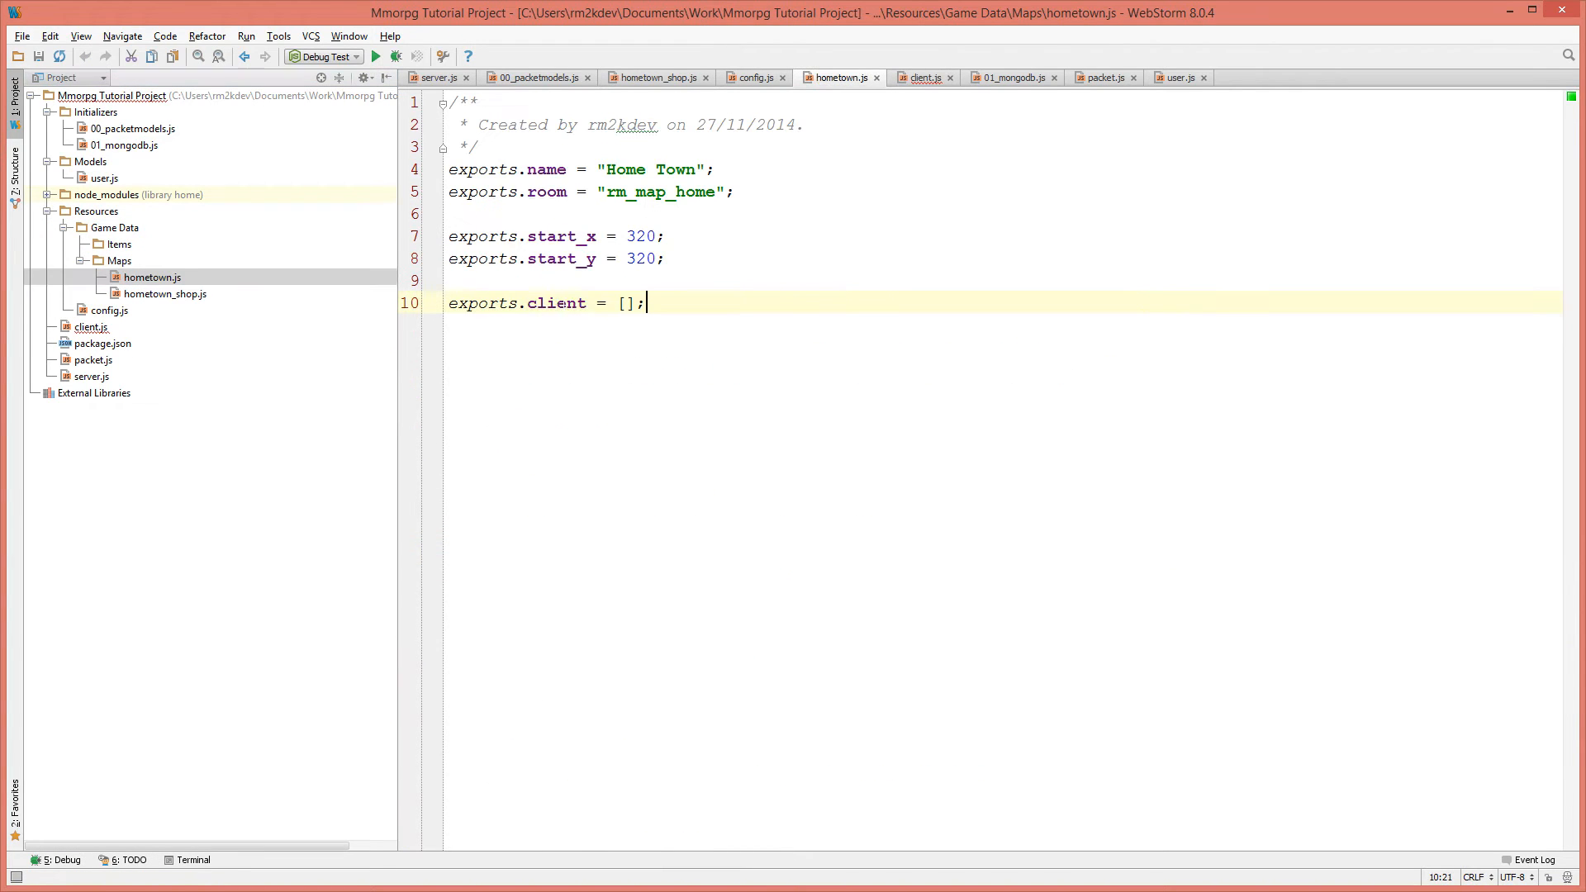
Rename the exported client list to clients in hometown.js and hometown_shop.js.
double_click(556, 303)
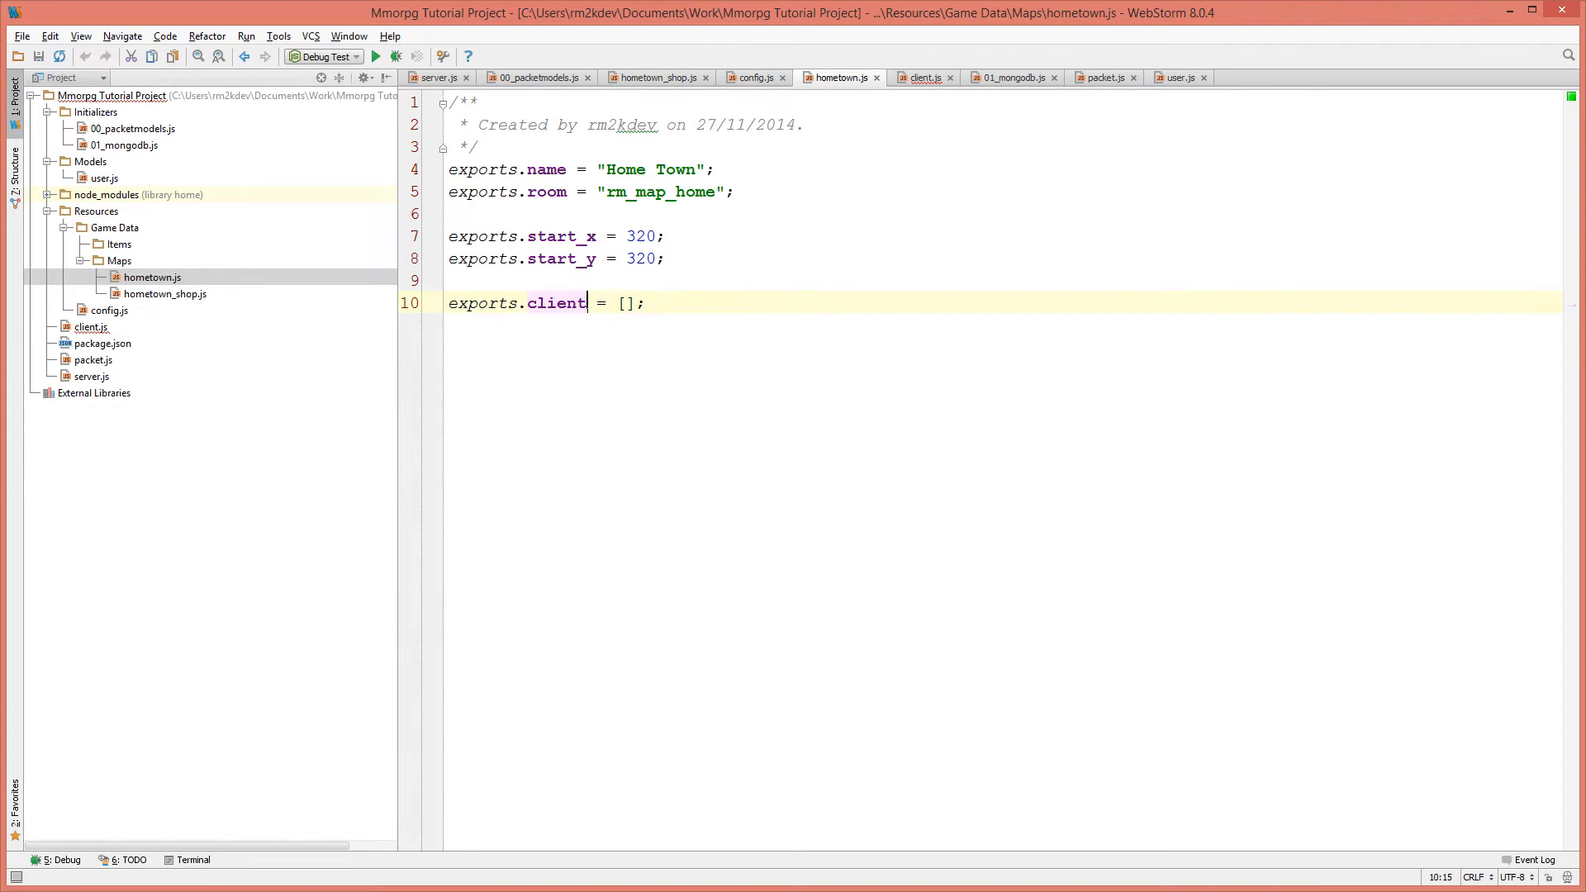
type("s")
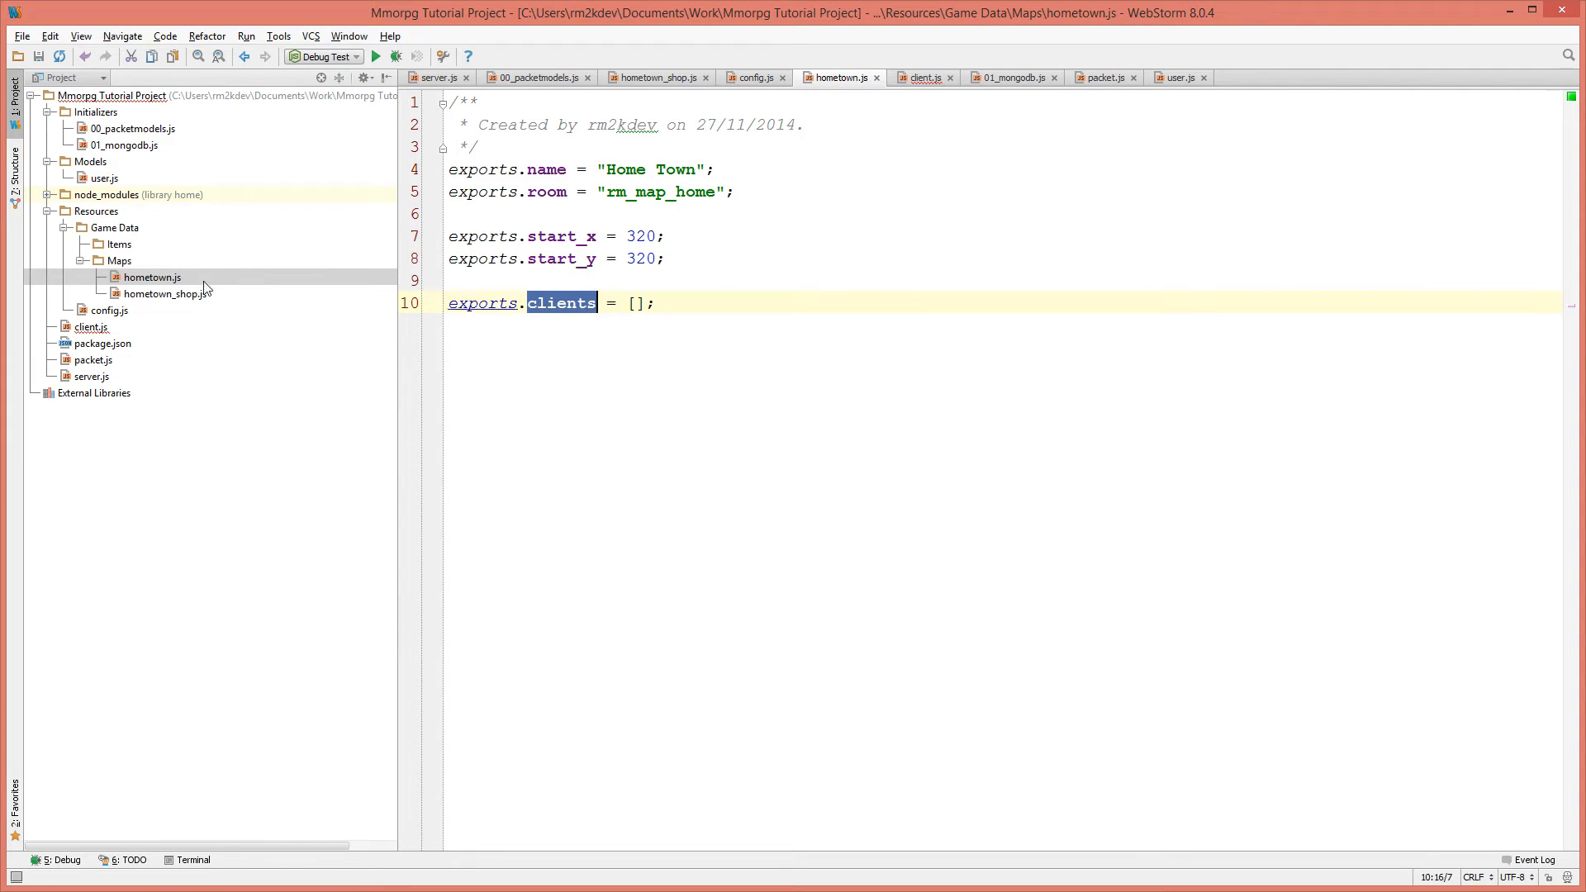
left_click(166, 293)
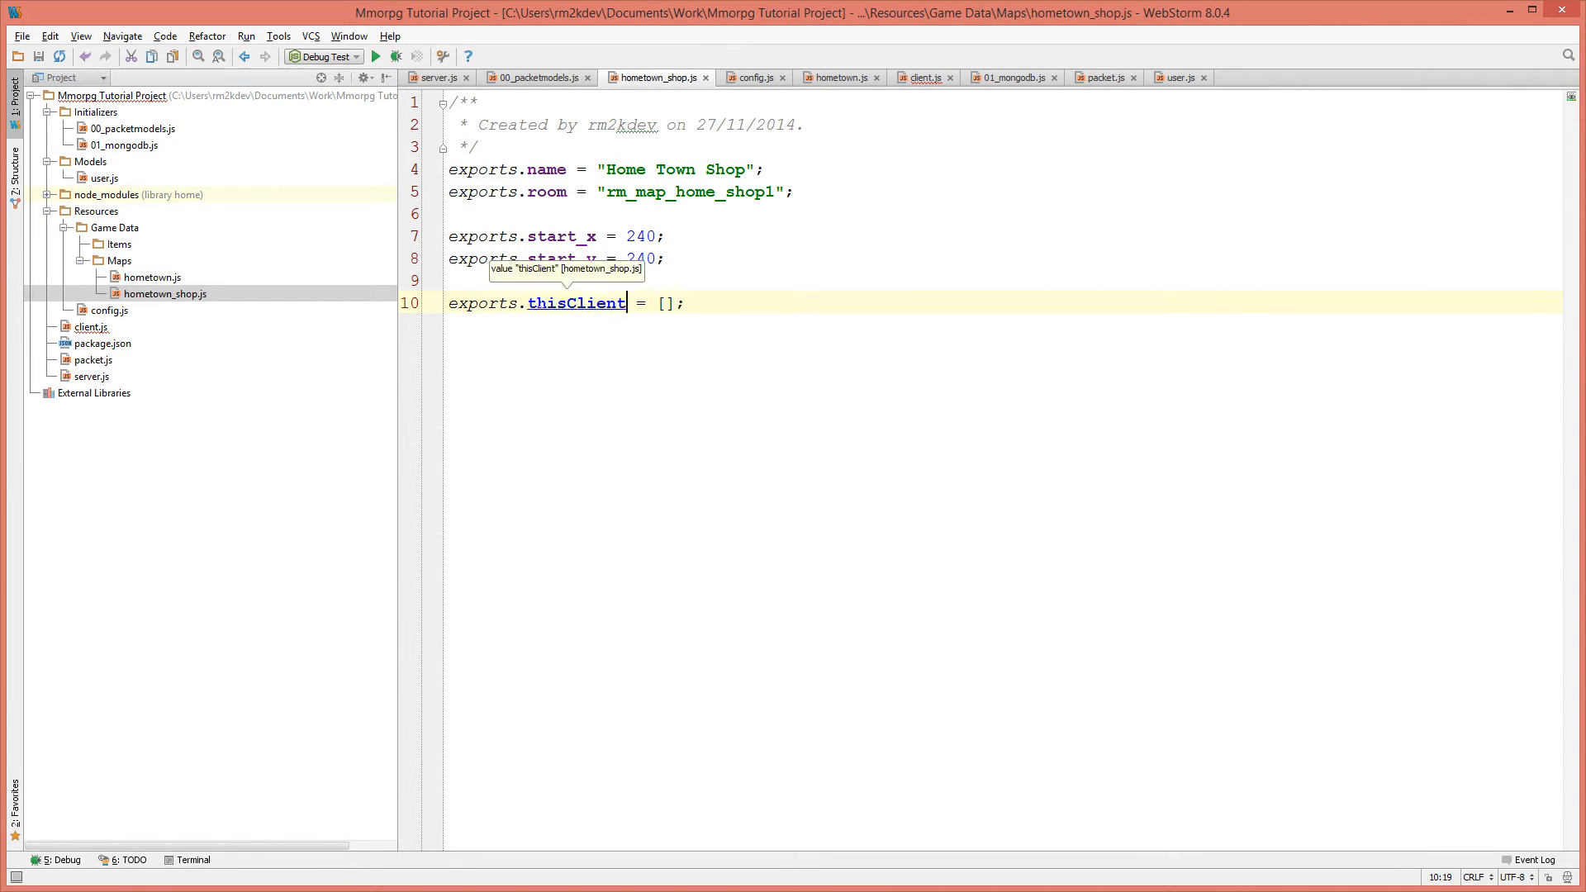
type("clients")
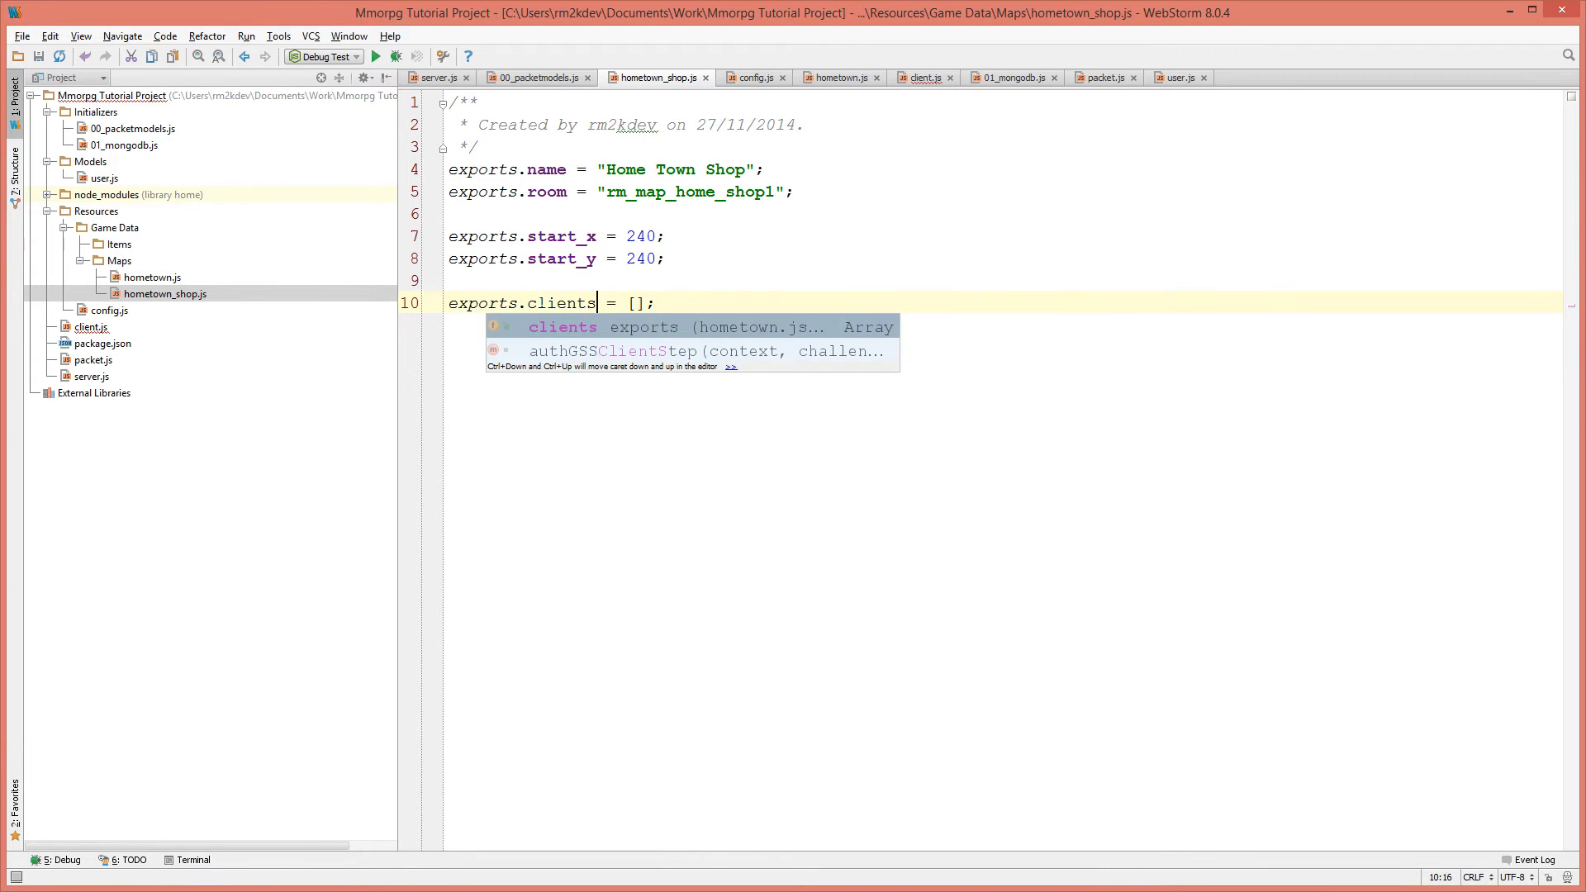
left_click(542, 77)
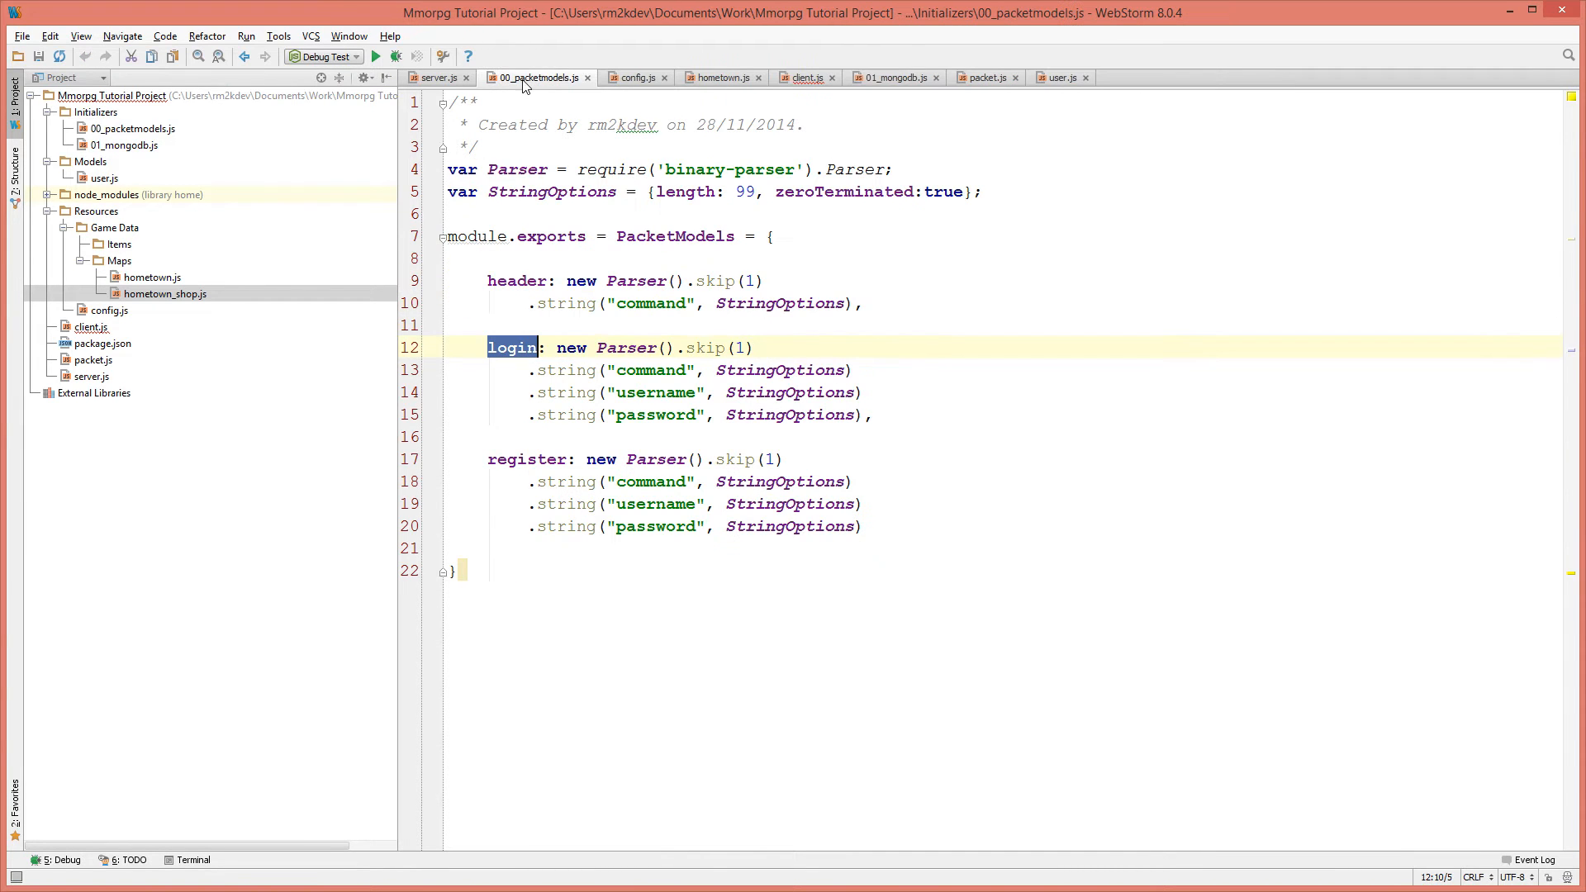
left_click(724, 77)
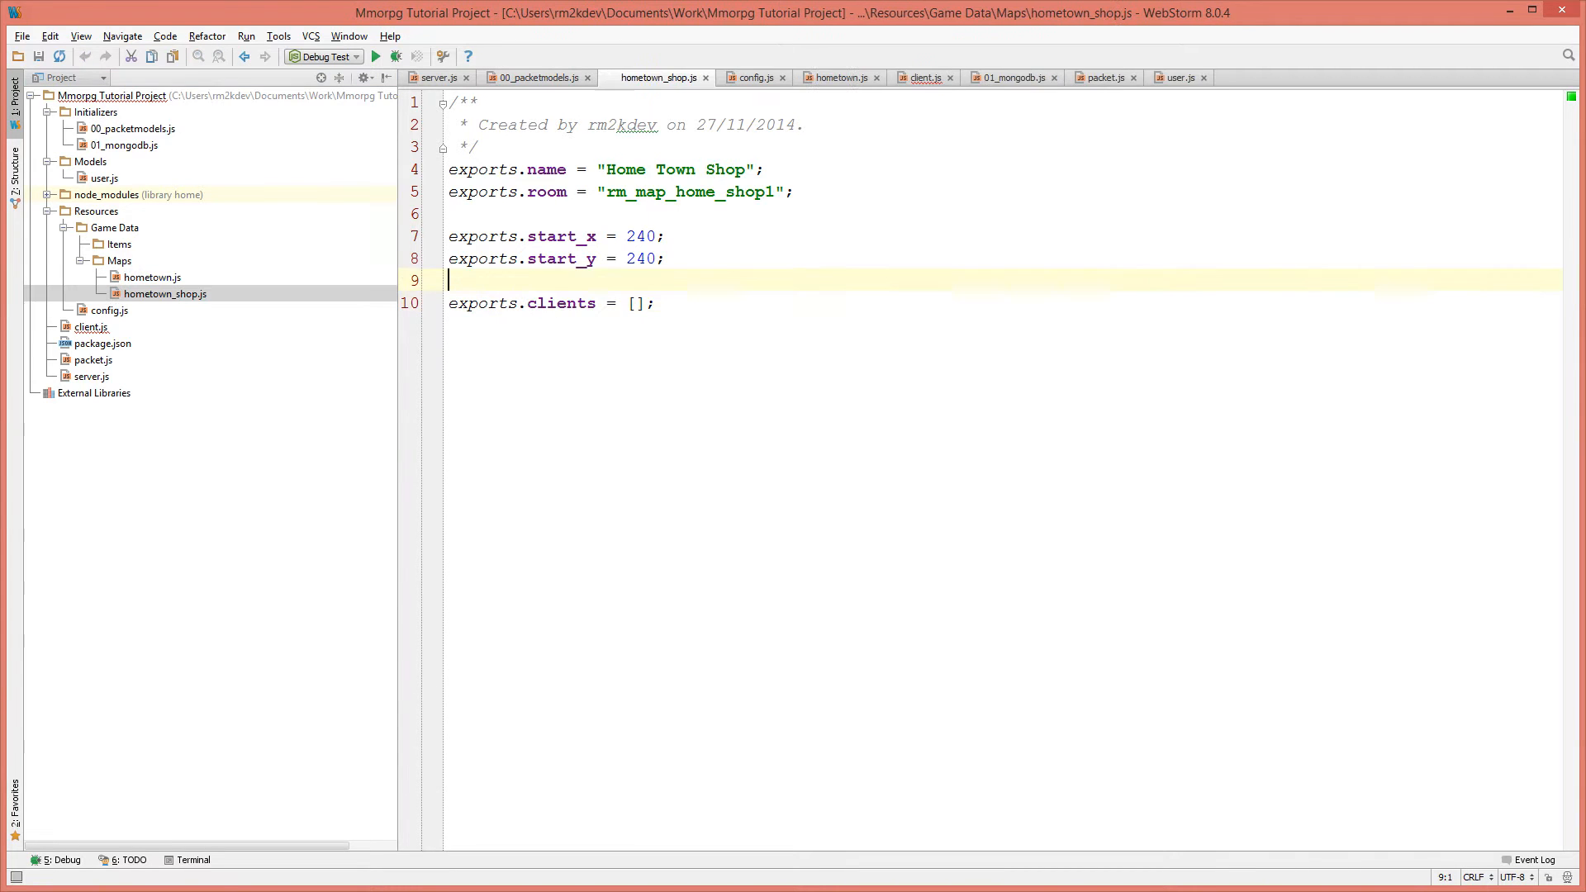
left_click(538, 77)
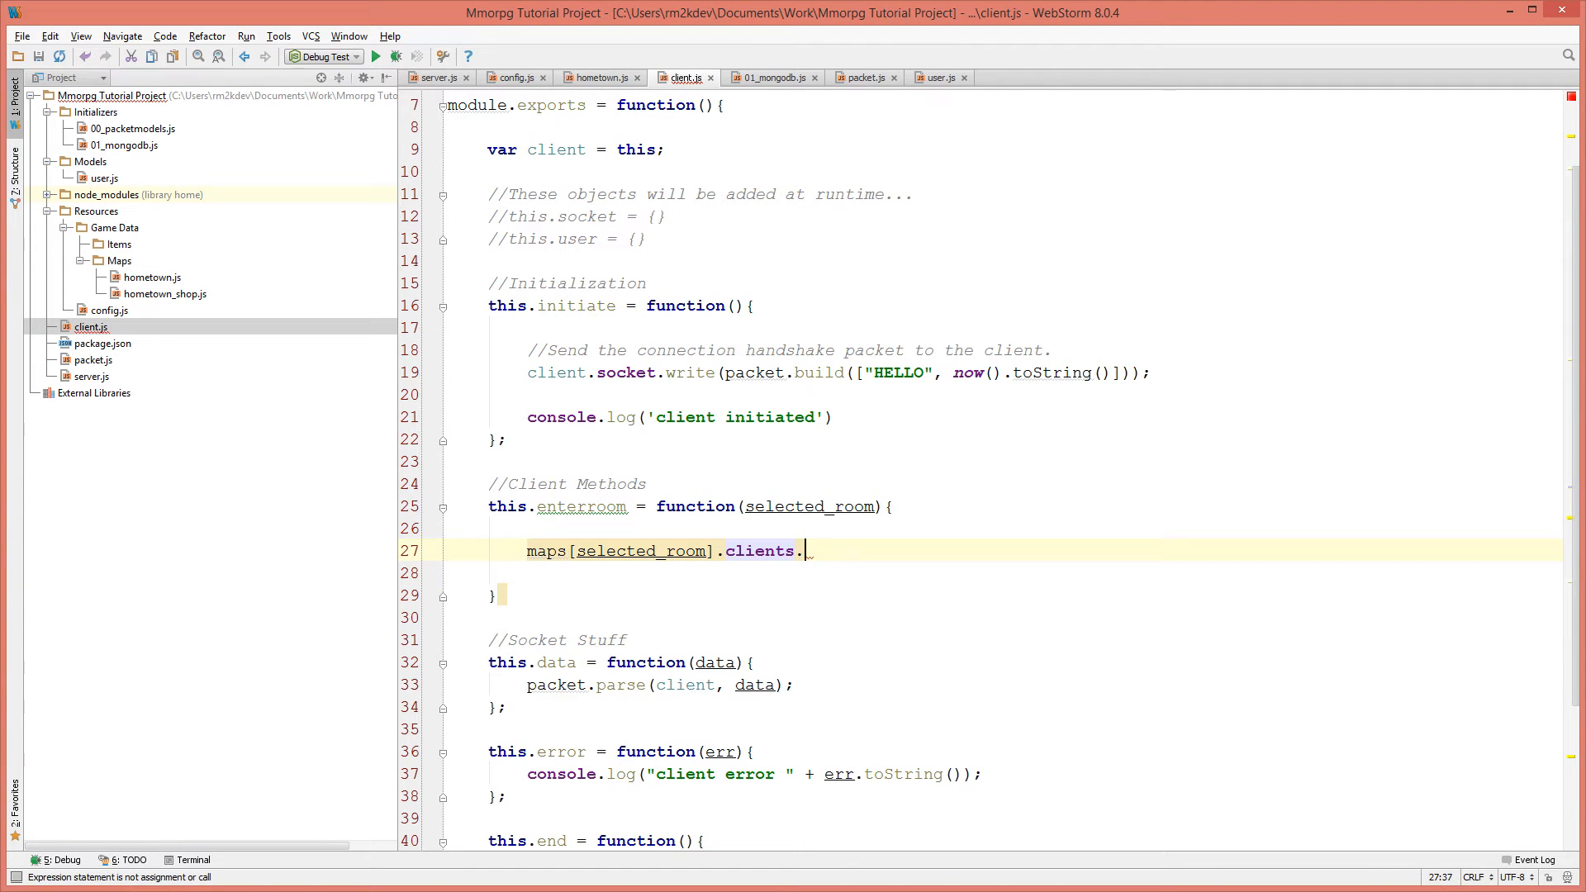
Loop over the room's clients with forEach(function(otherClient){ ... }).
type("forEach")
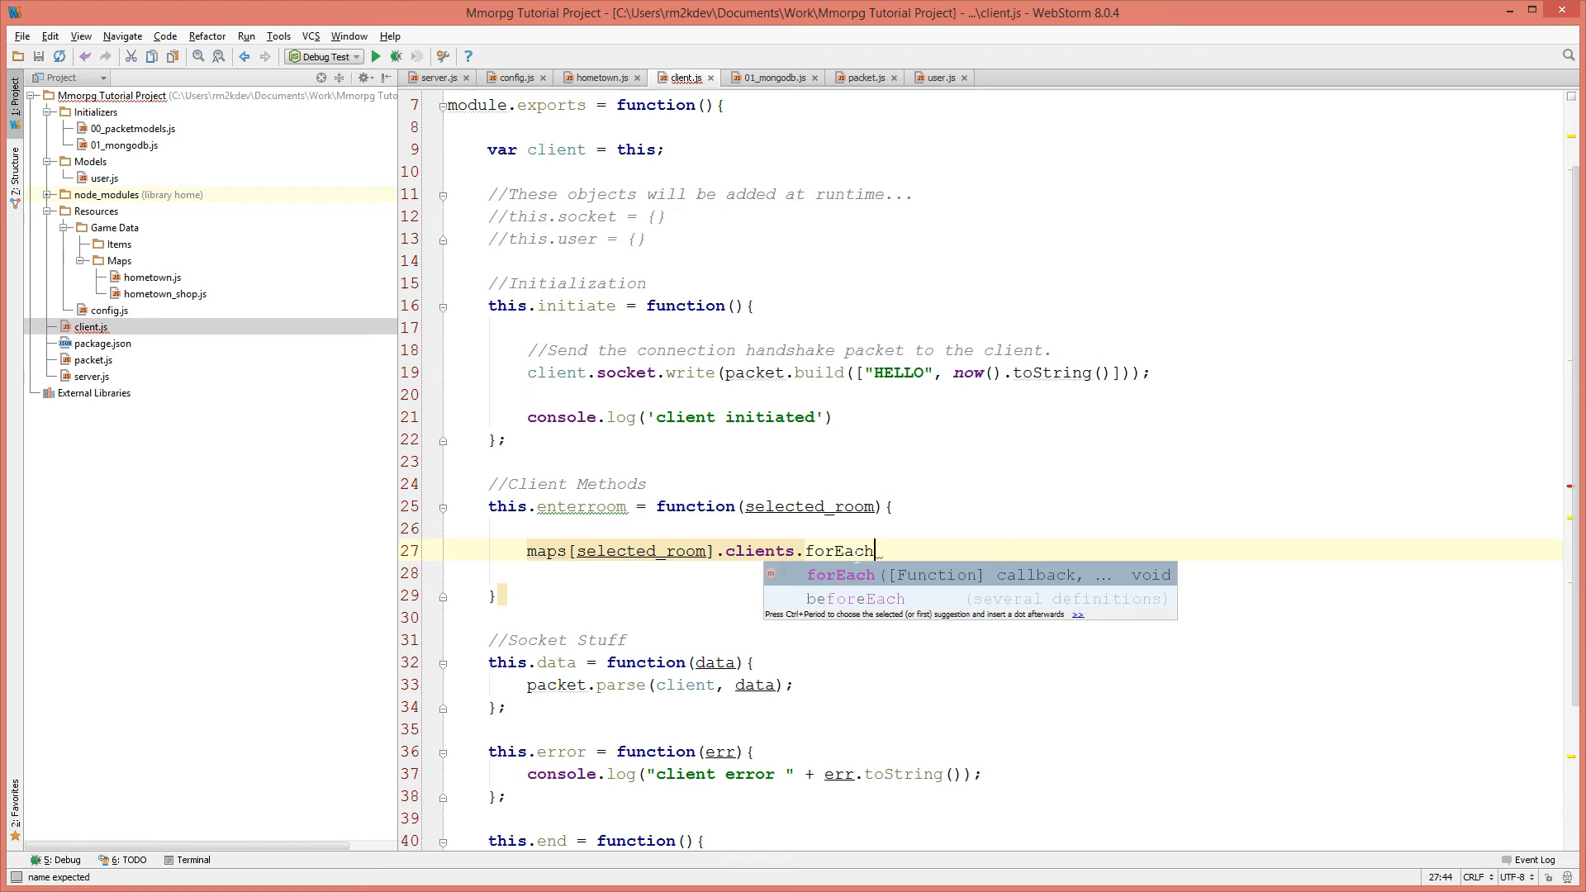
type("(function")
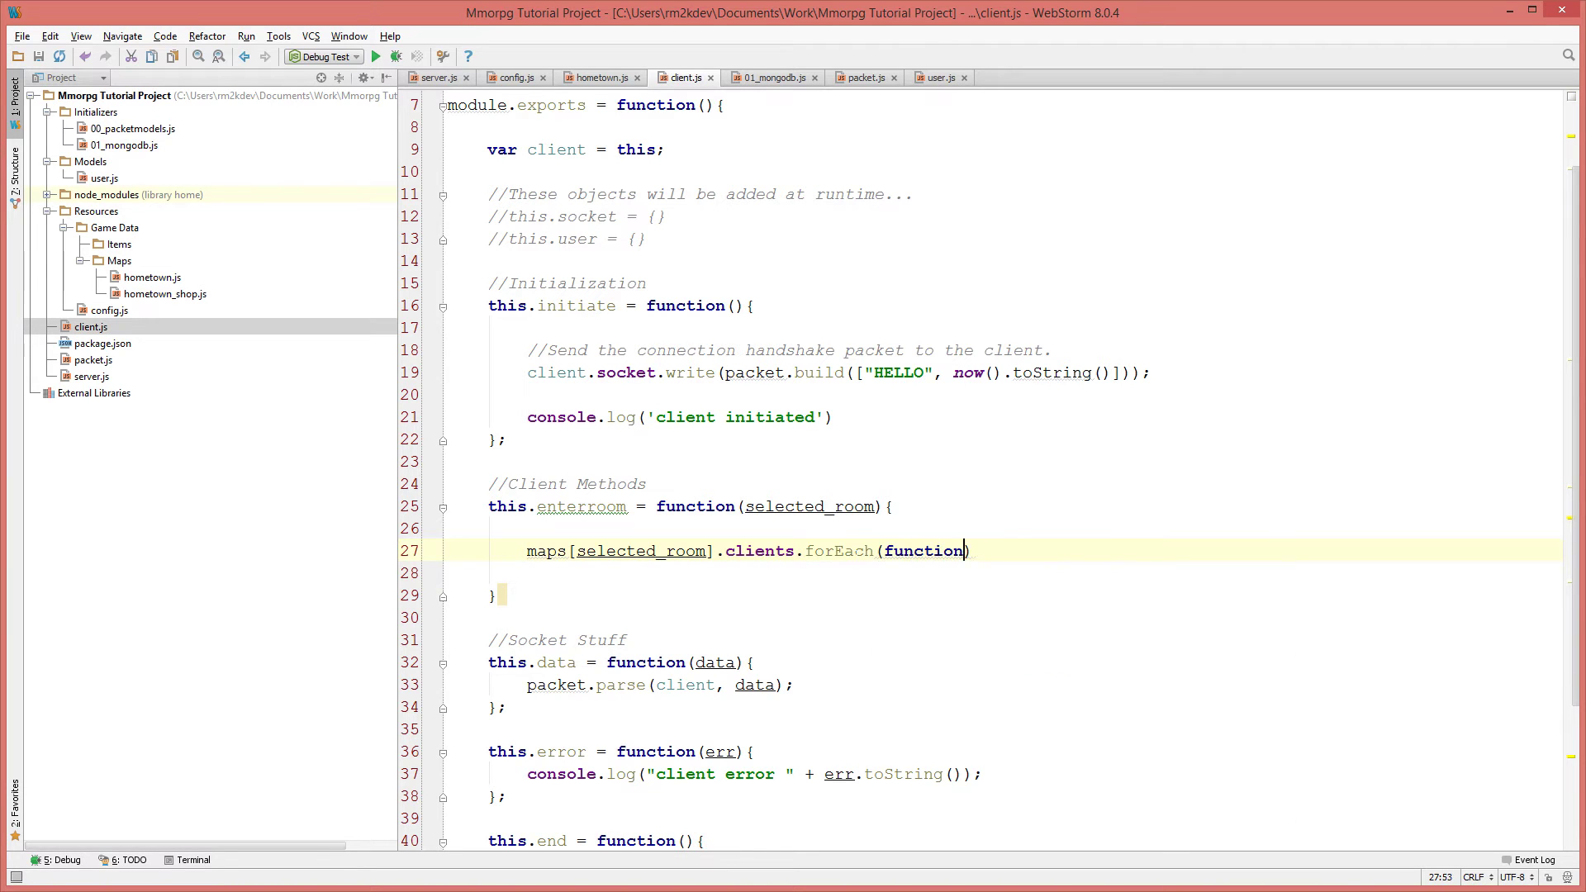
type("otherCl")
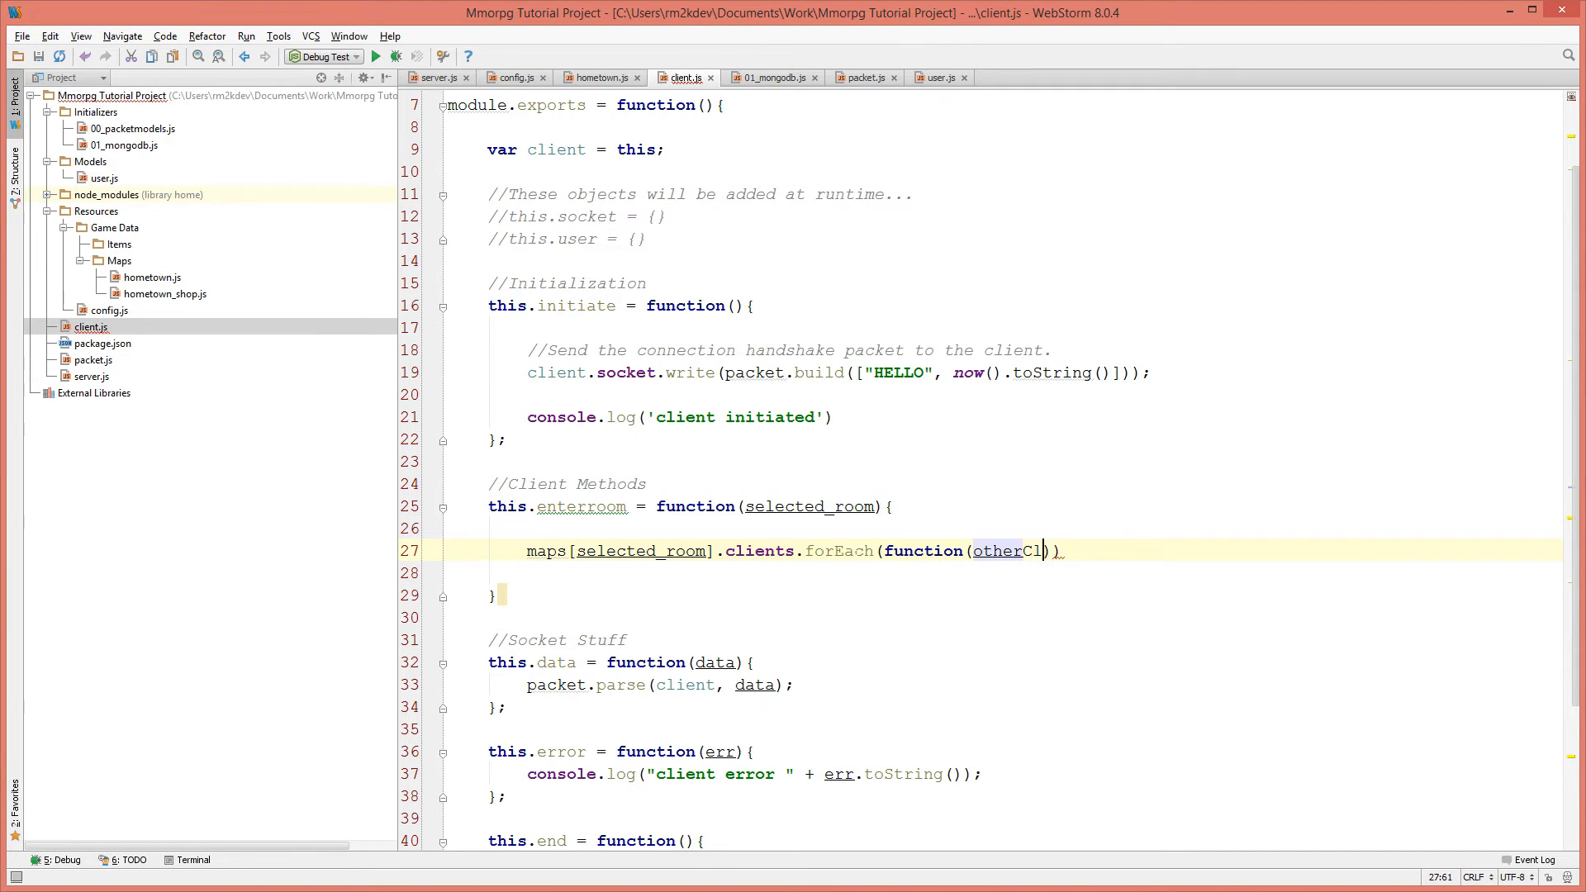
type("lient")
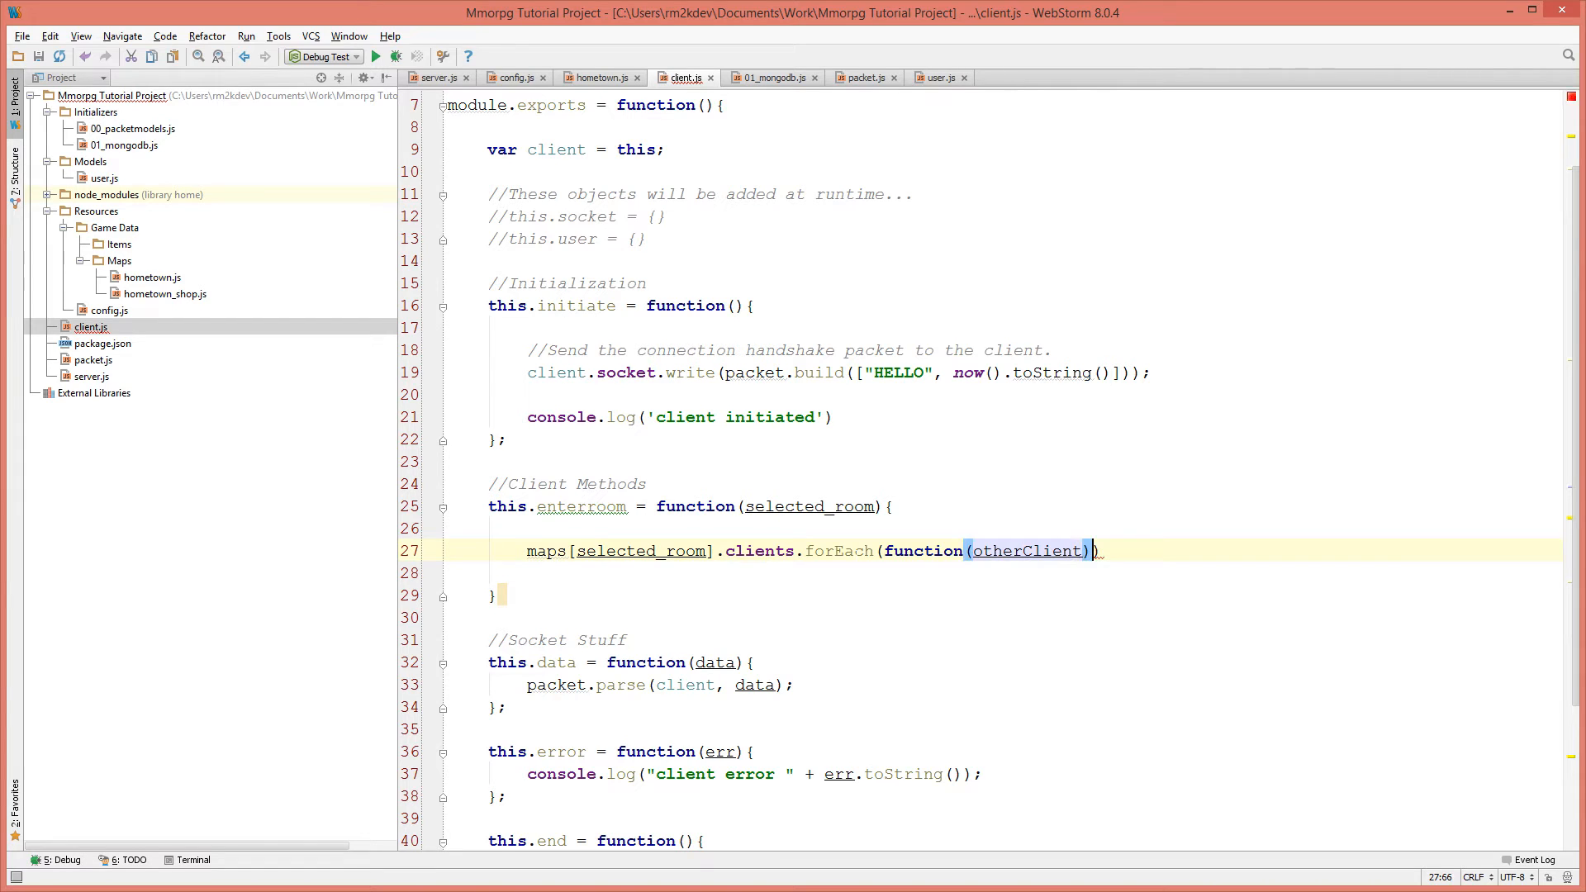
type("{")
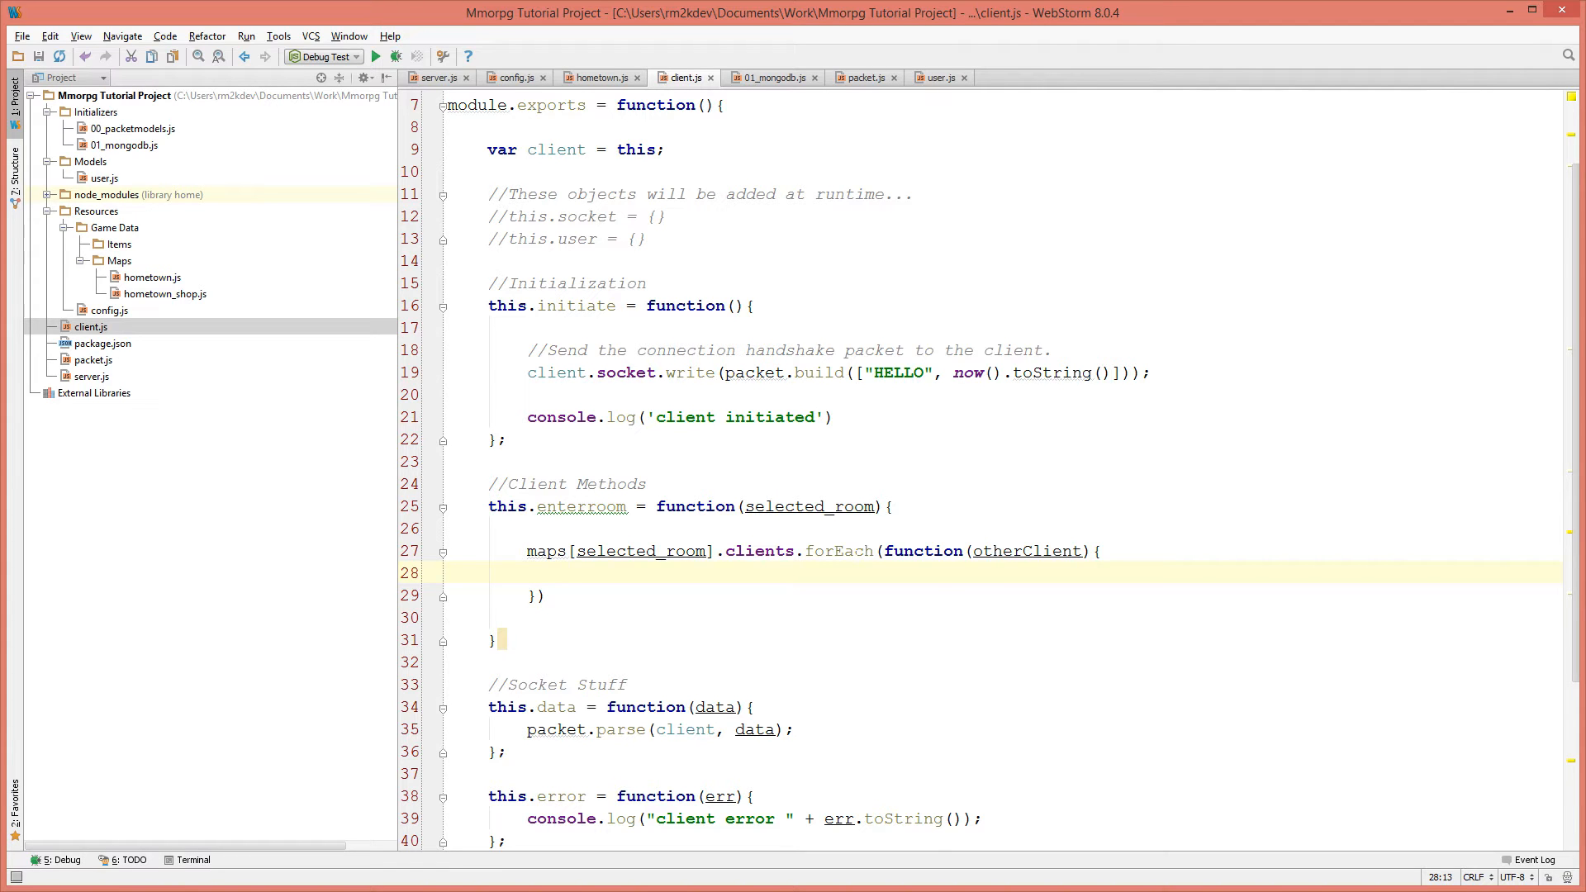
Write each otherClient an ENTER packet with client.user.username and position.
type("otherClient.socket.write(")
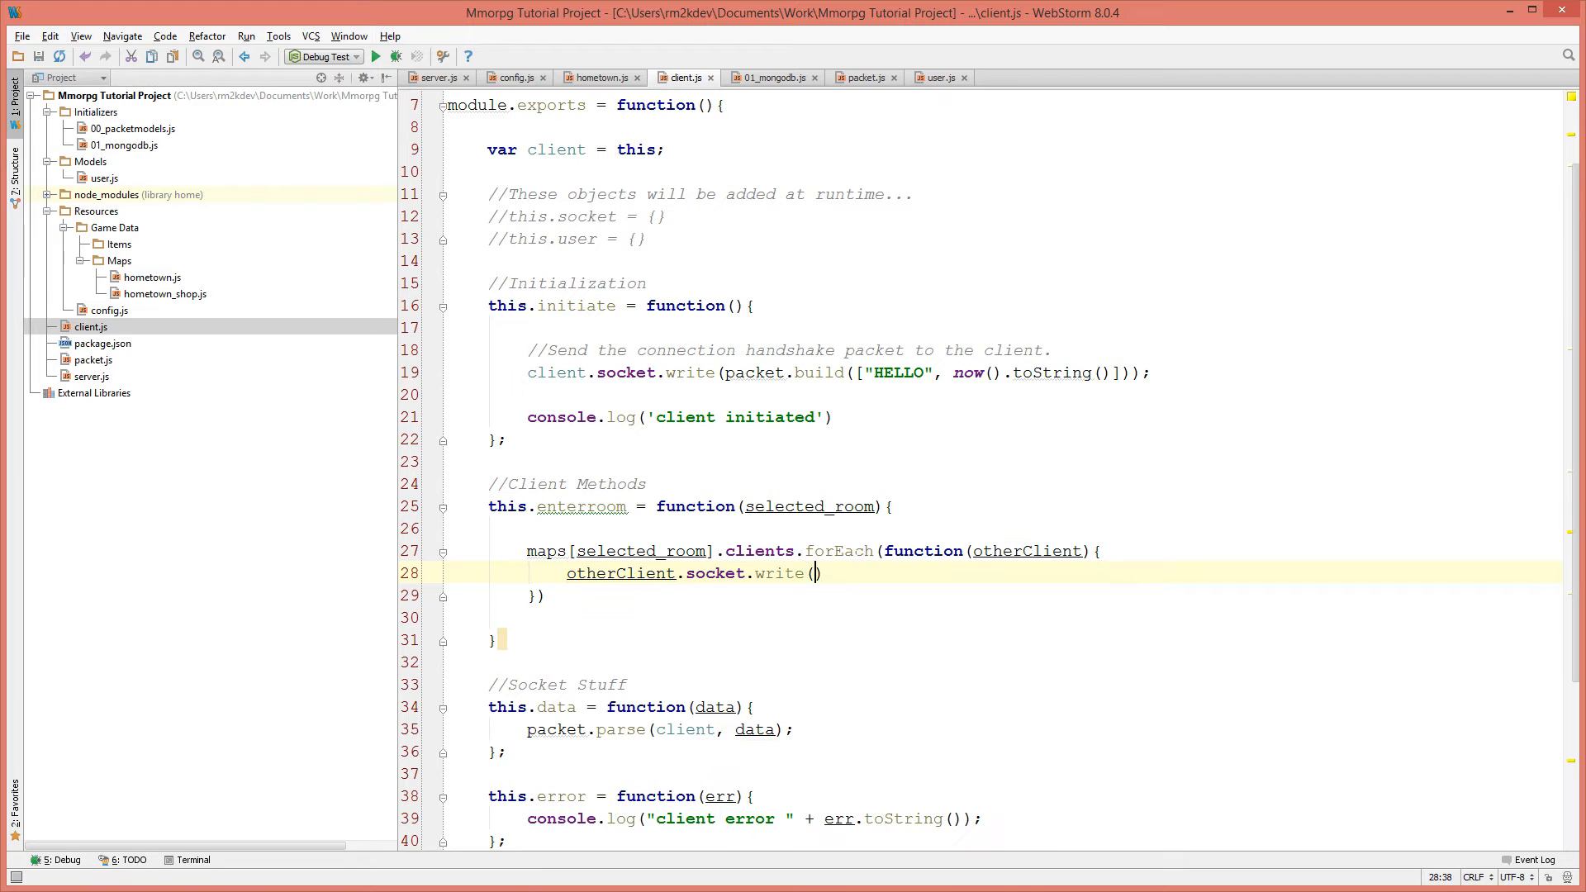
type("packet.build.")
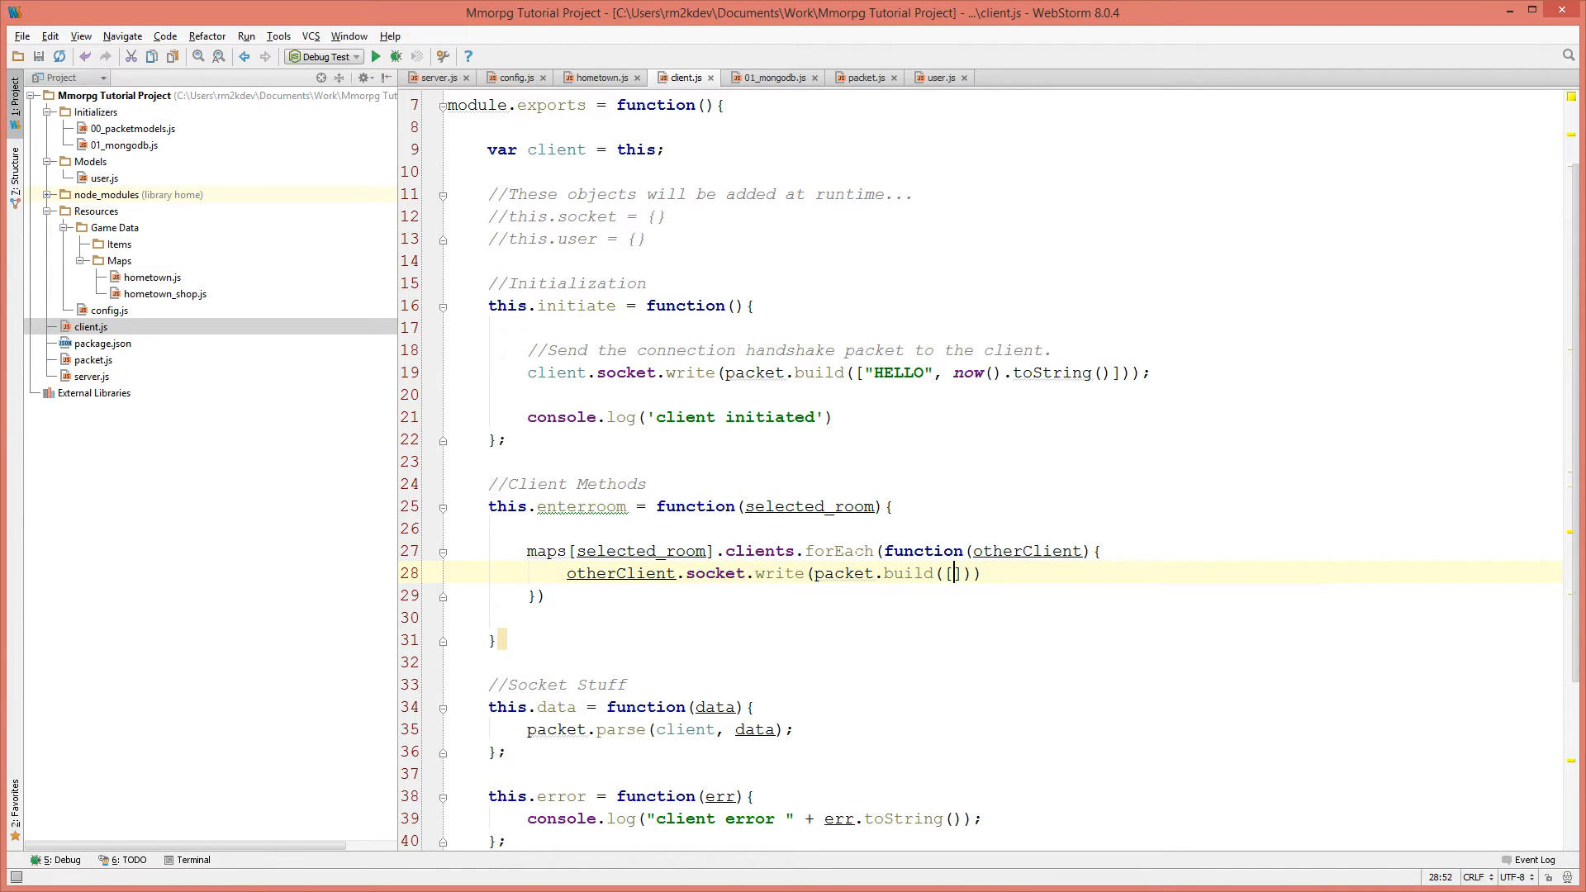
type("\"ENTER\"")
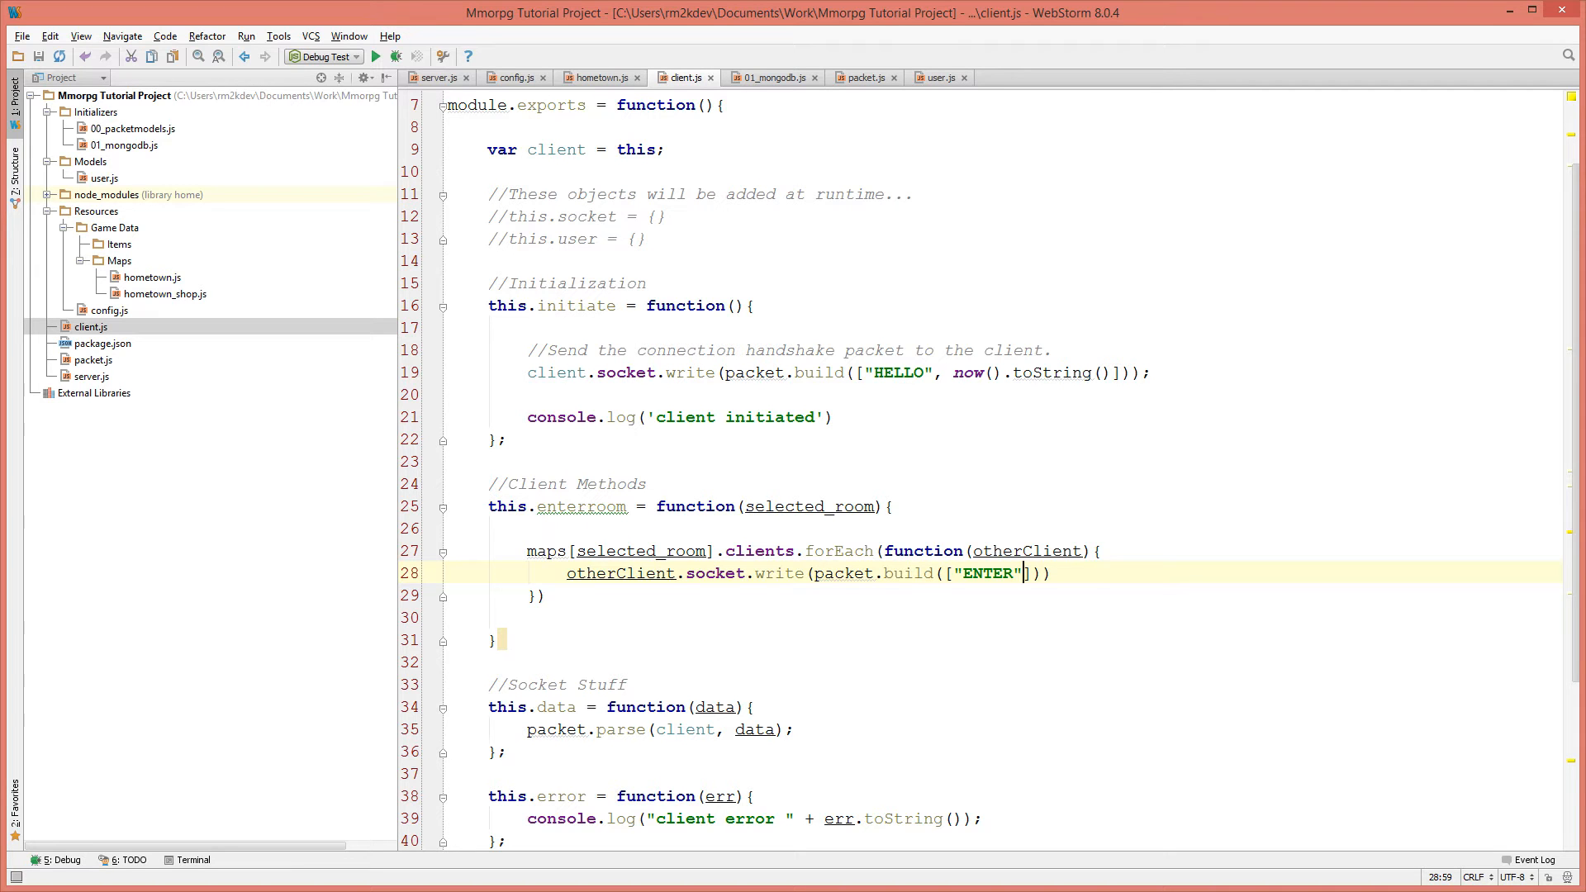
type(",")
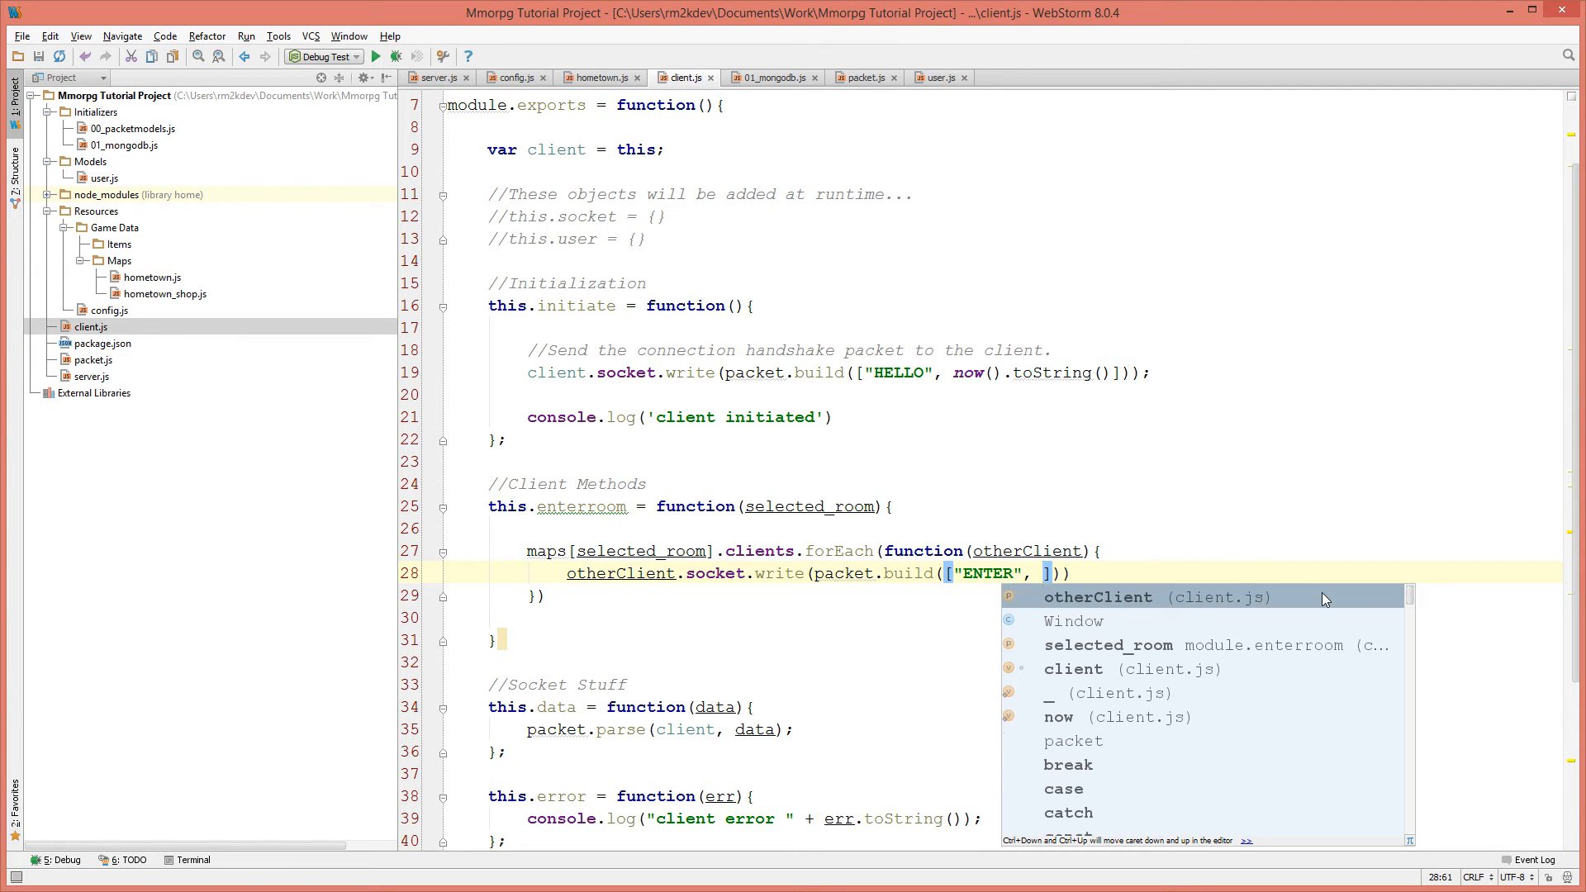
type("cl")
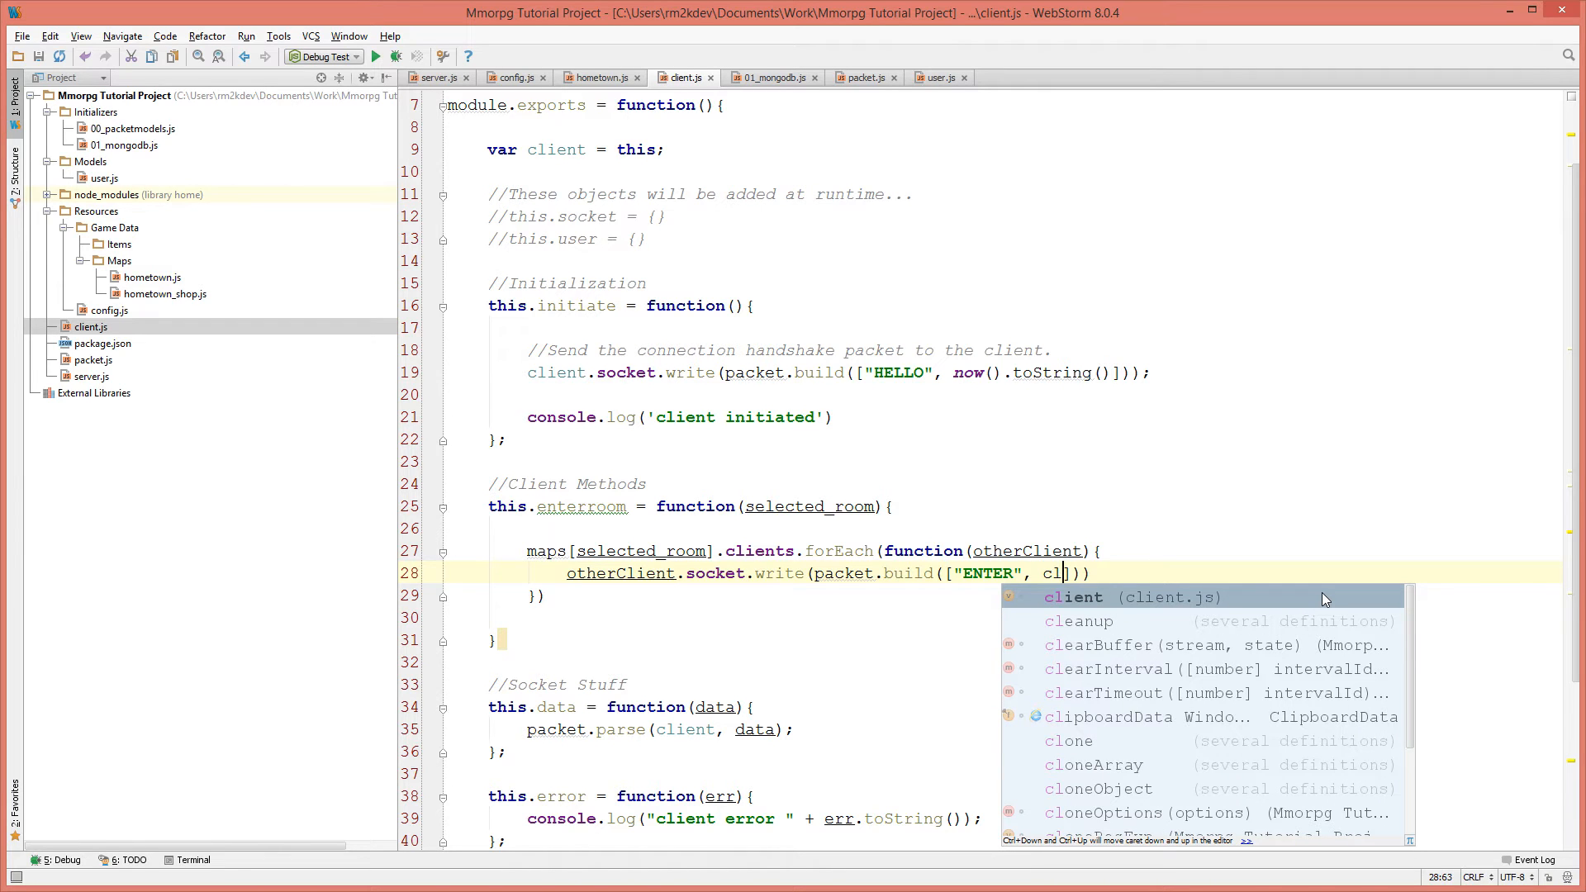
key("BackSpace")
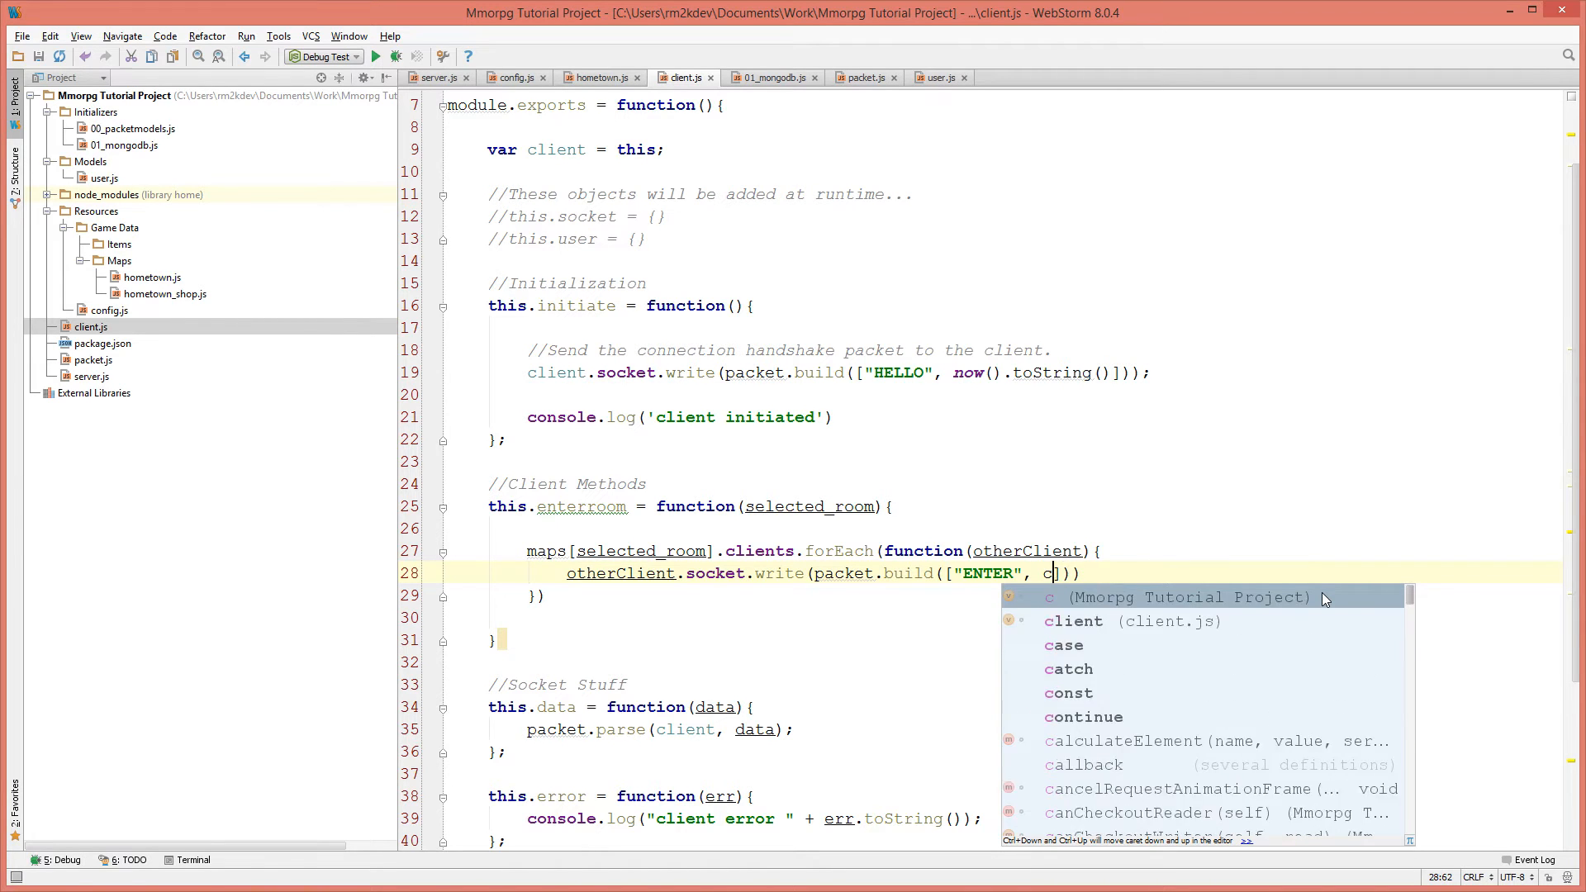
key("Backspace")
type("lient")
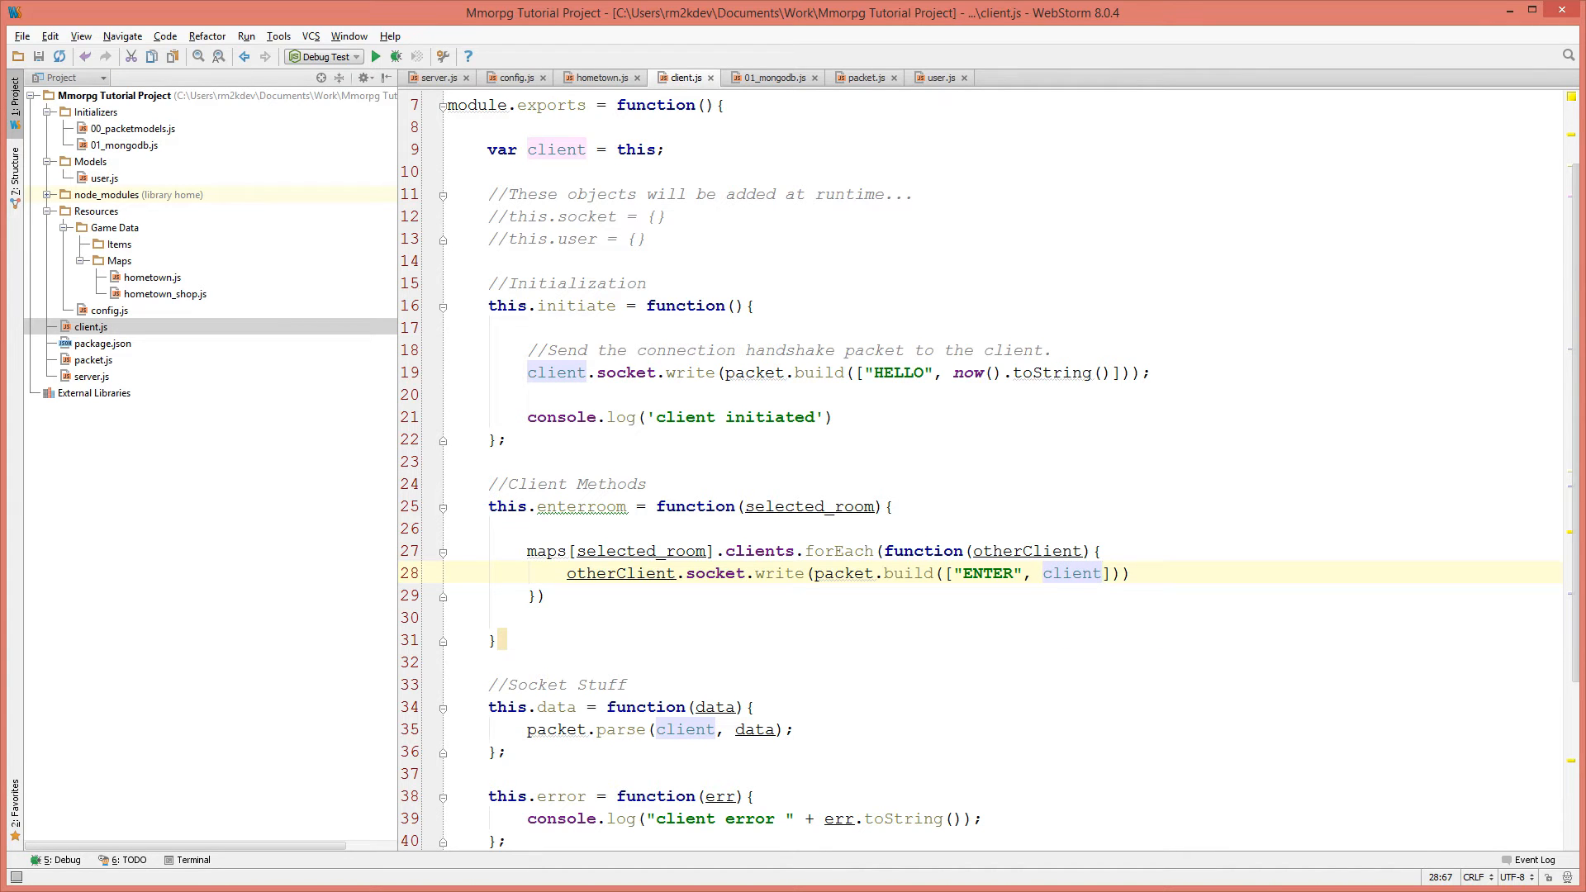
type(".usern")
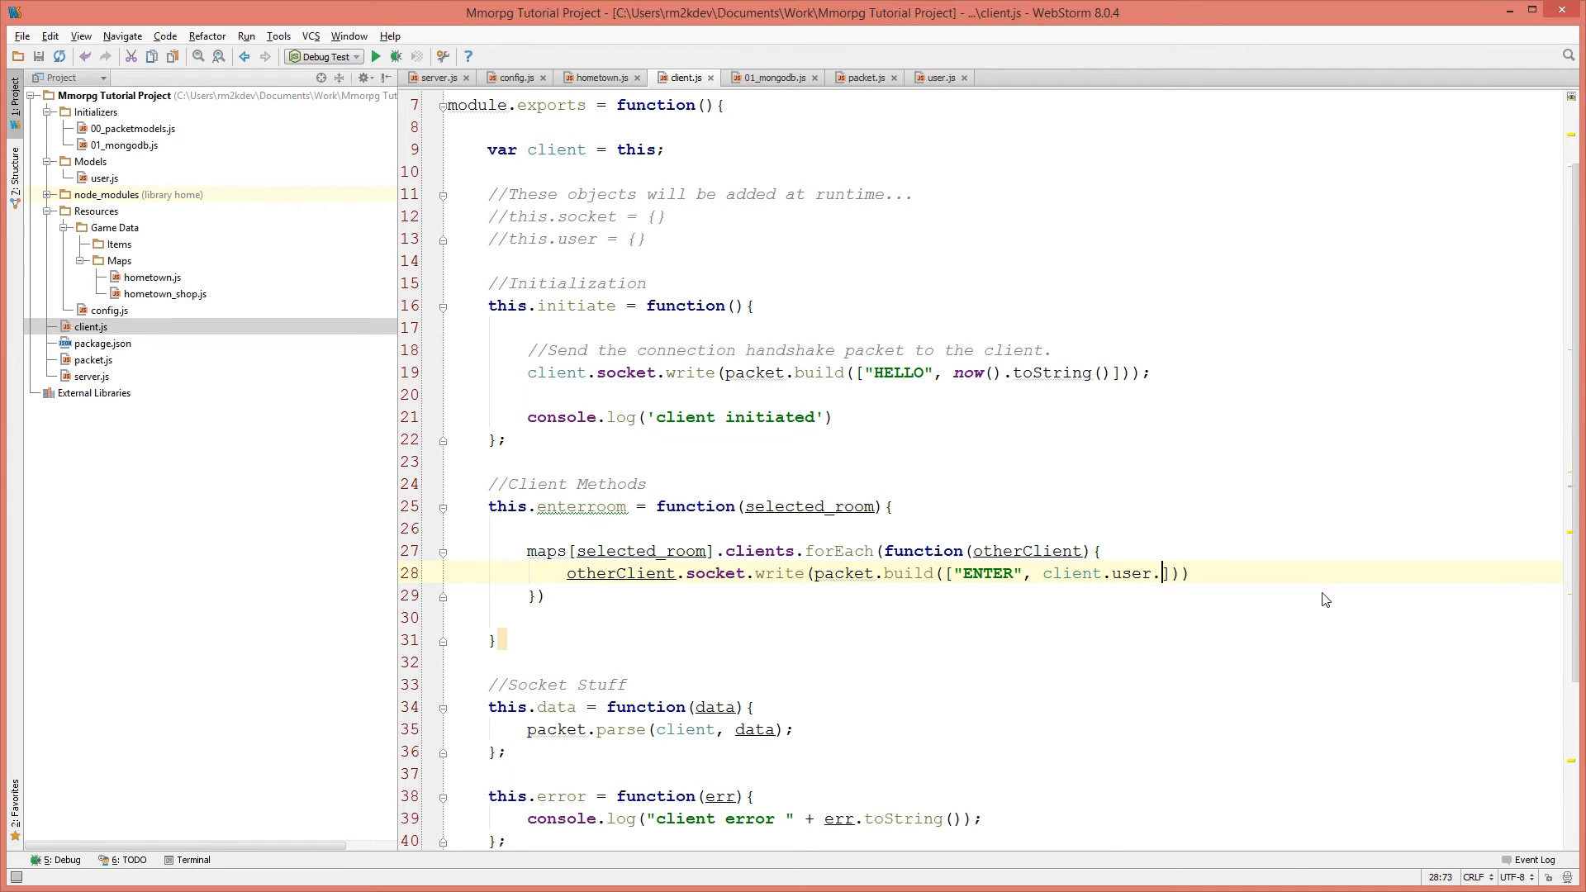
type("username, client.user.pos_x,")
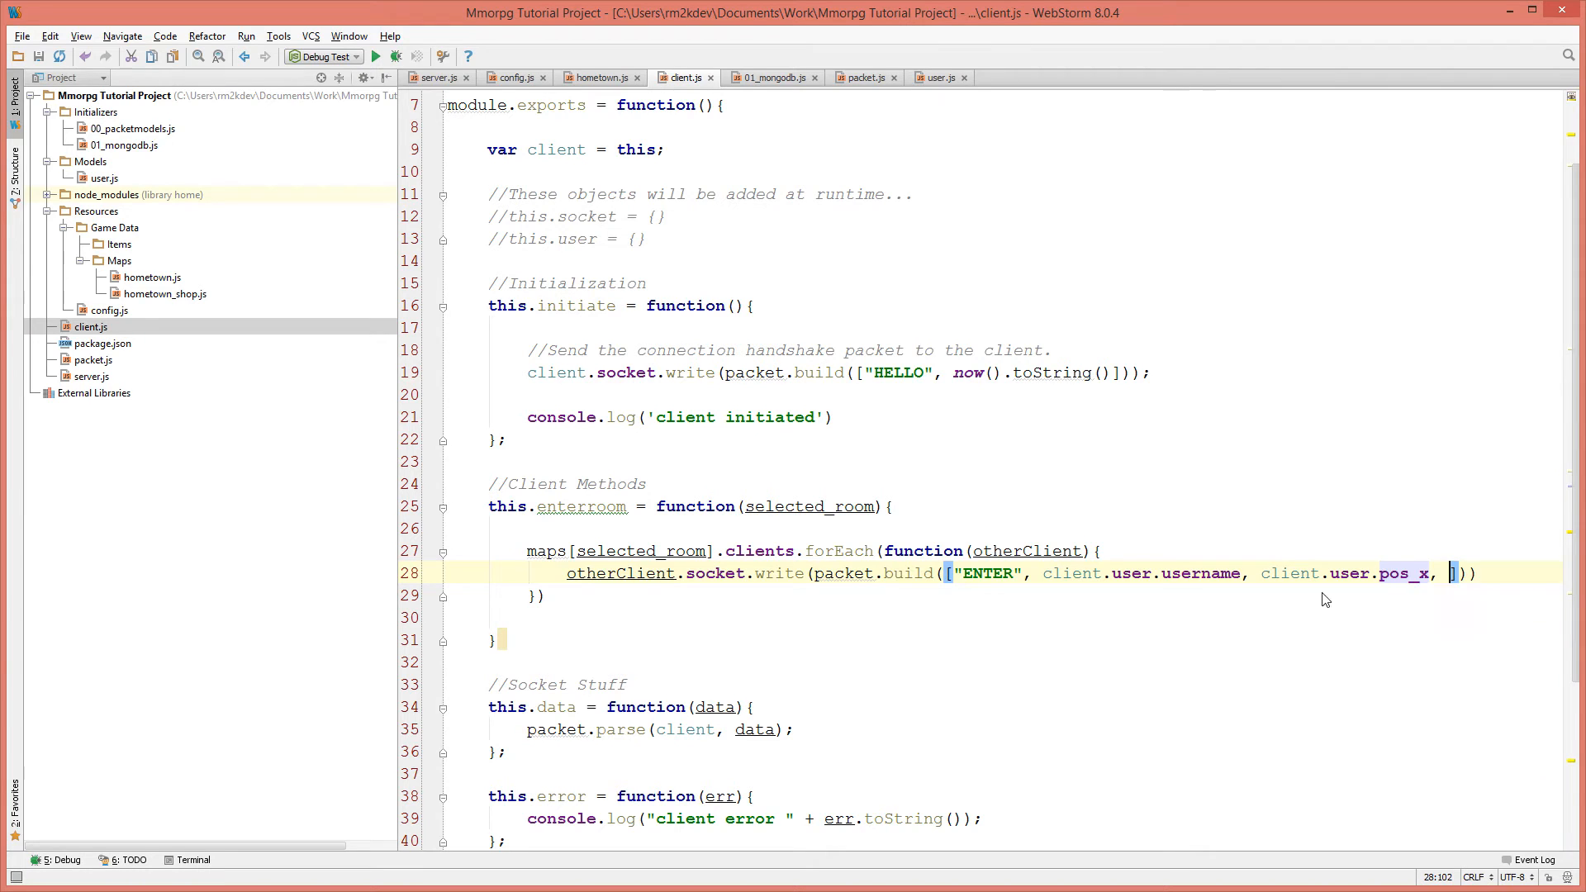
type("client.user.p")
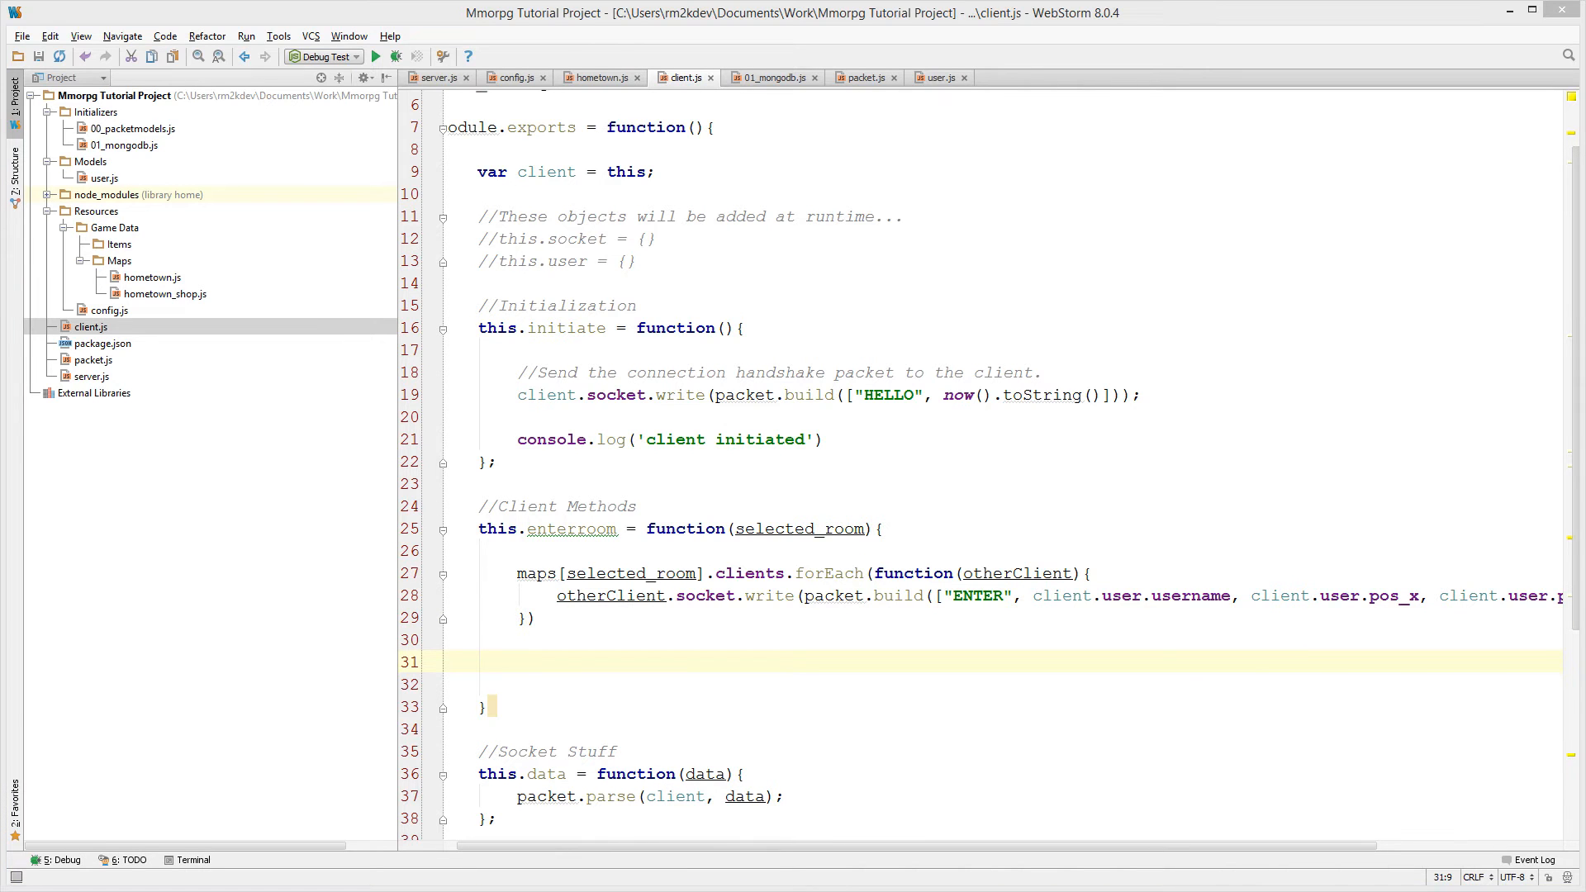
Add maps[selected_room].clients.push(client) after the loop.
left_click(518, 662)
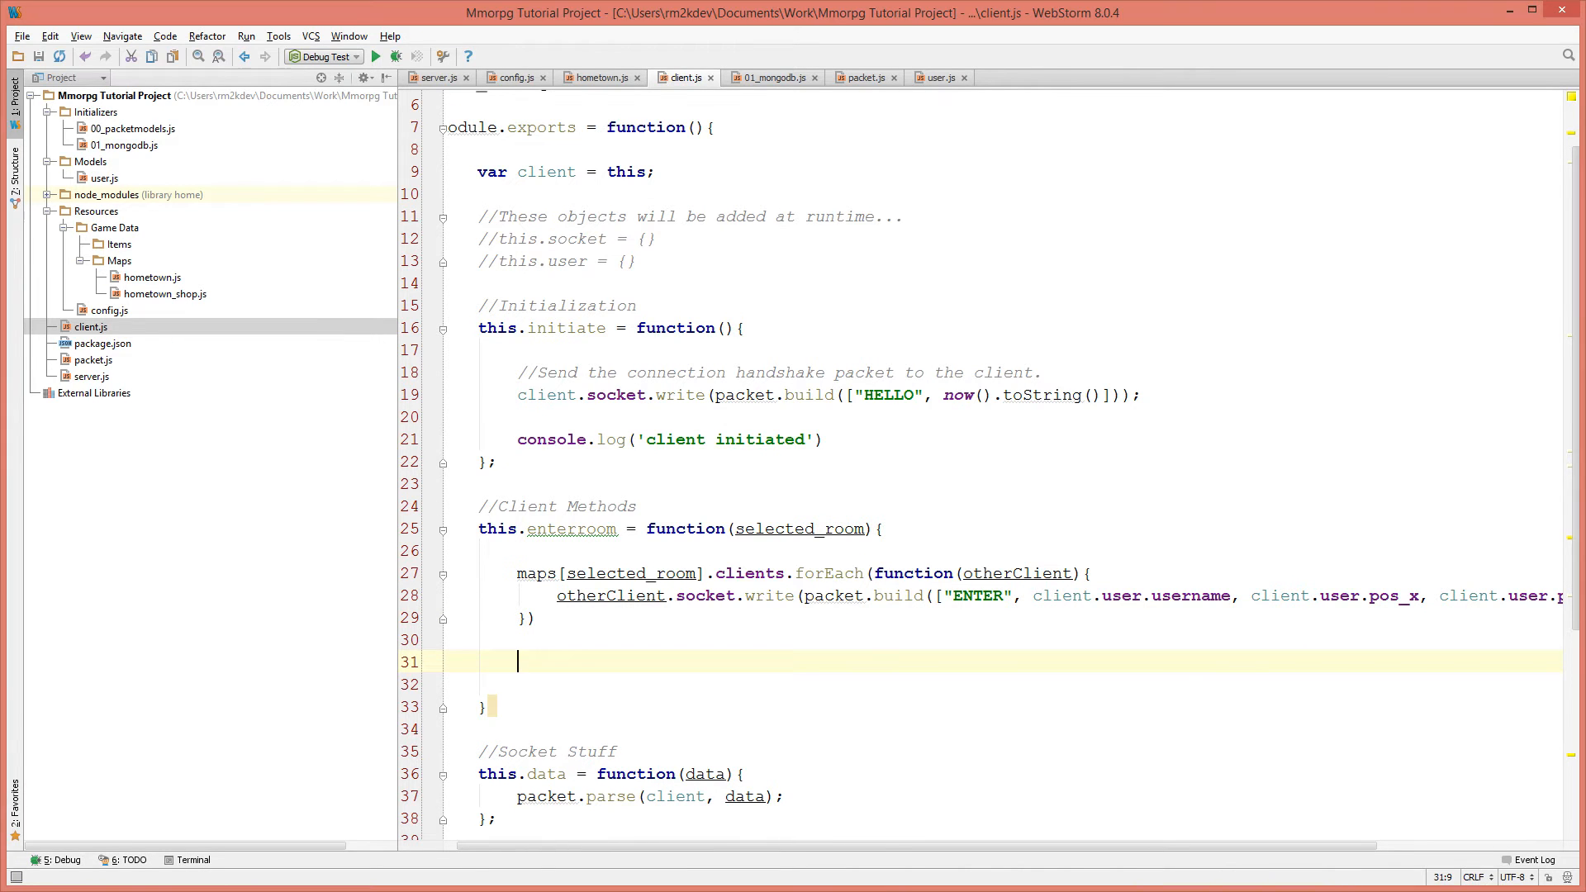
type("maps[select")
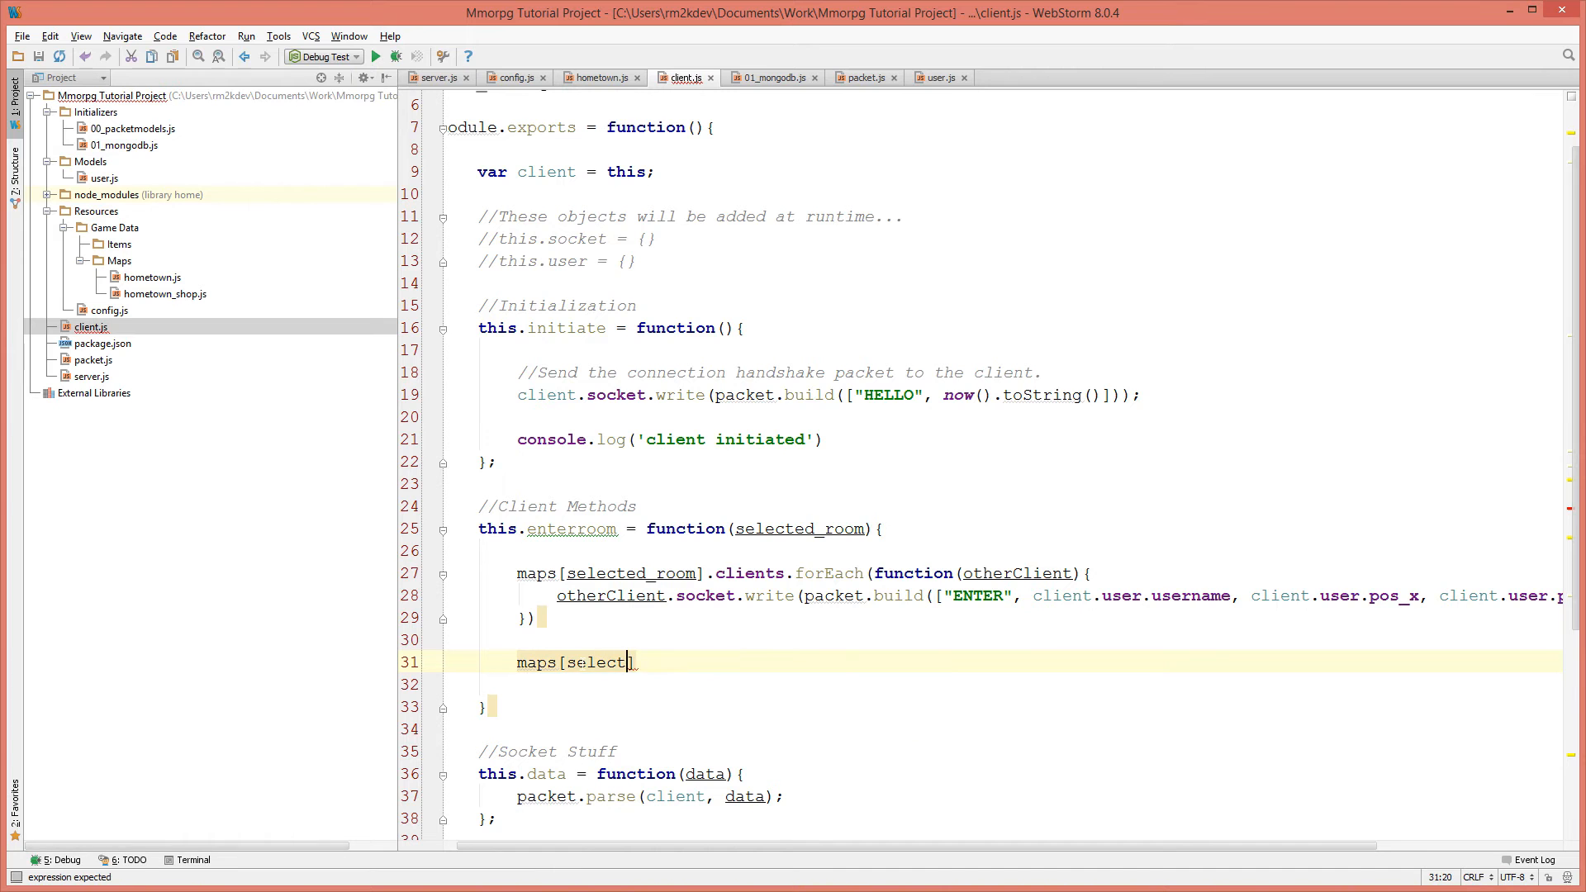
type("ed_room].clients.")
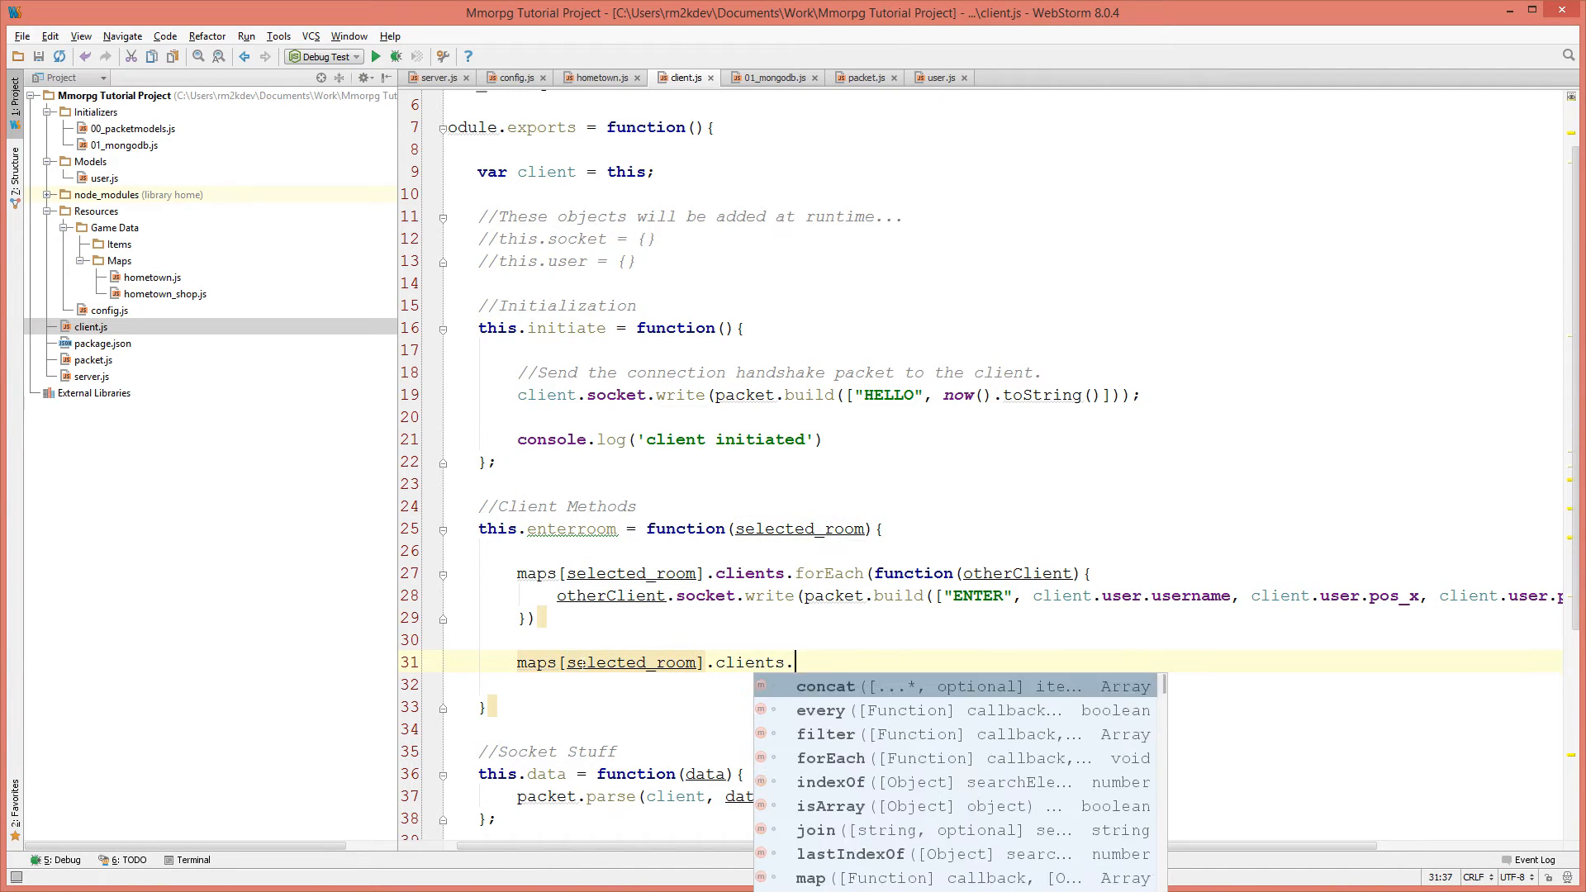
type("push()")
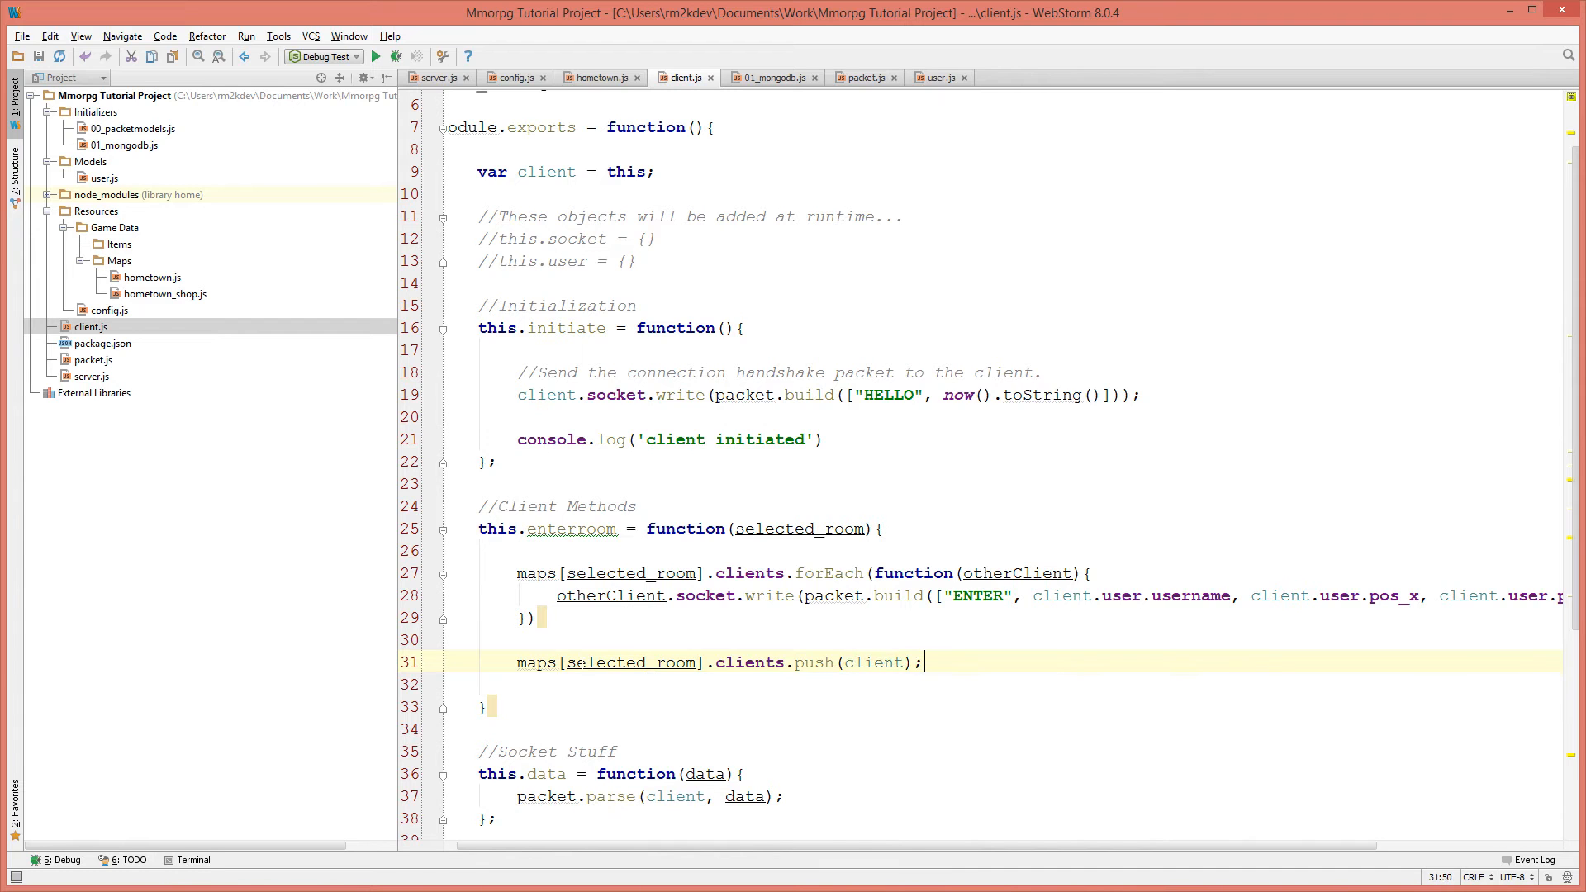
left_click(638, 573)
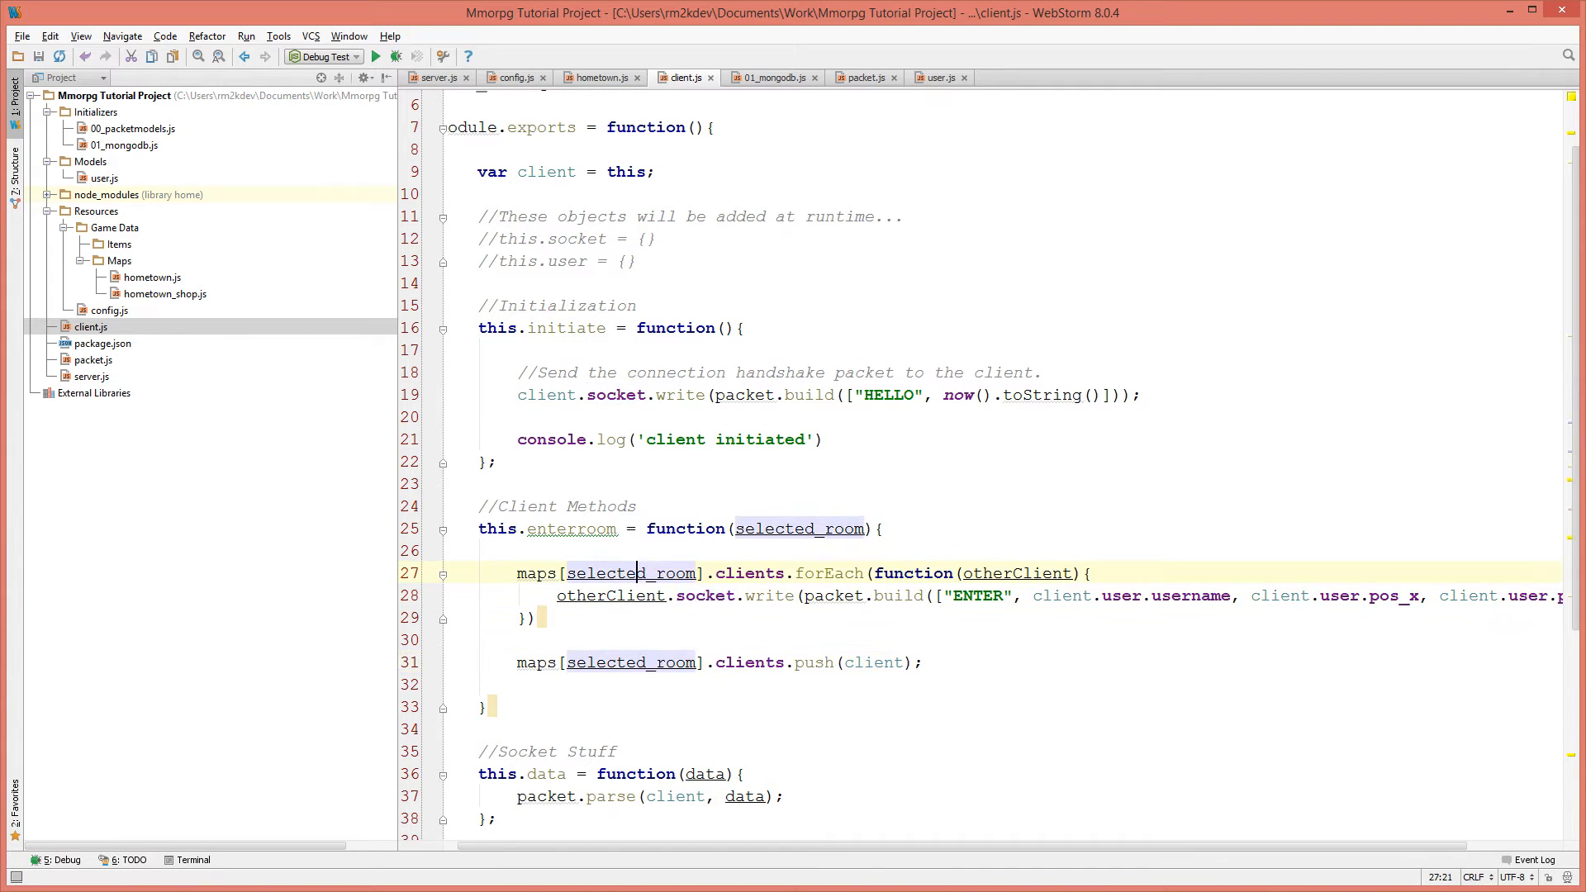
left_click(532, 663)
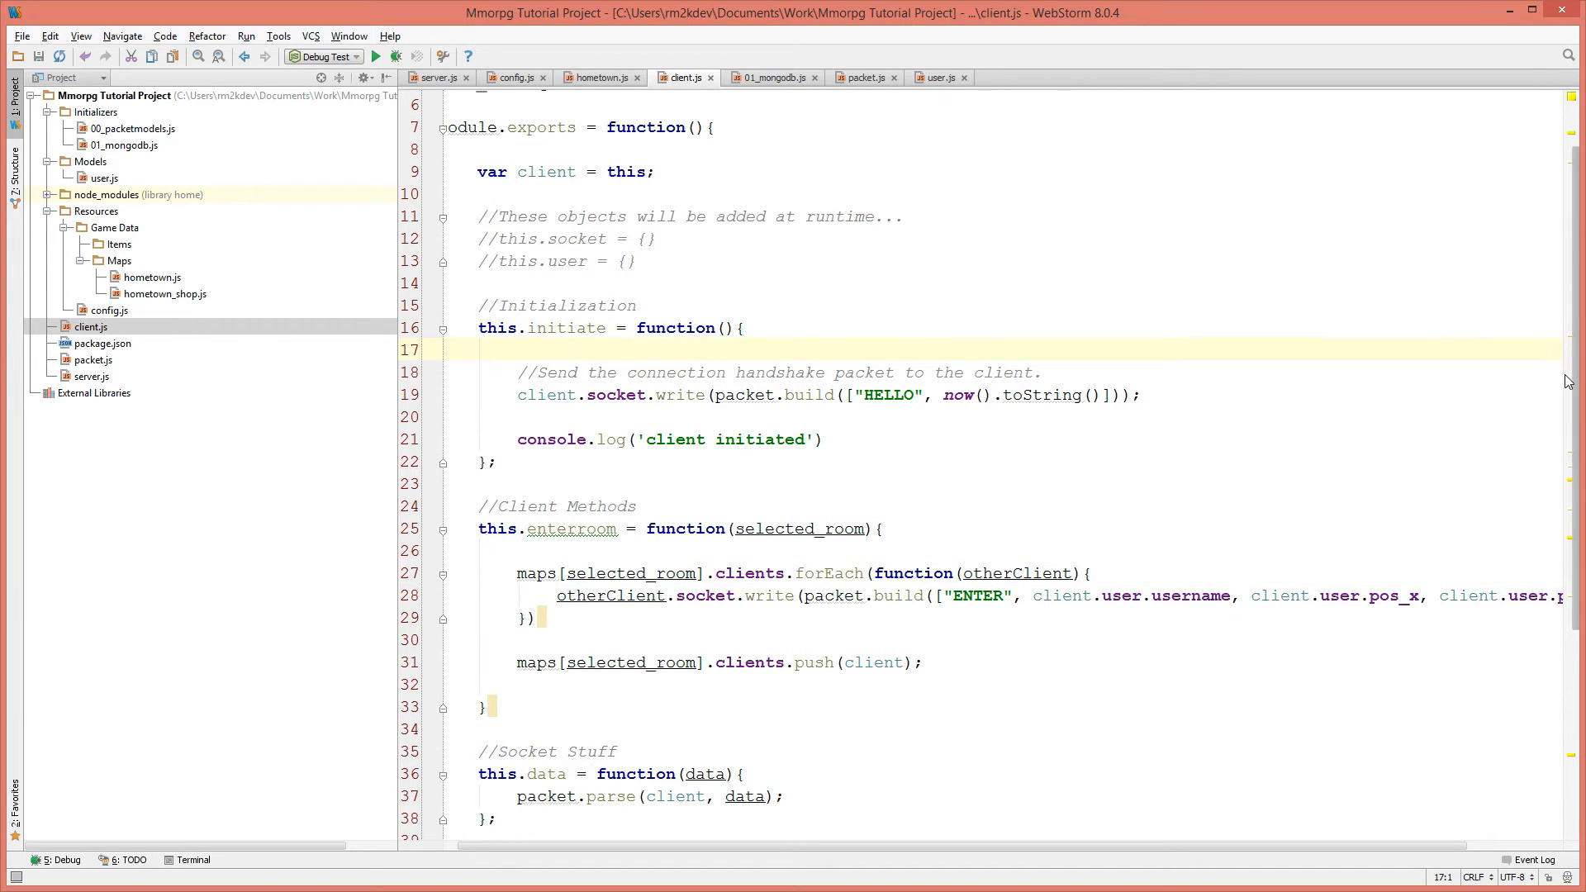
mouse_move(99, 382)
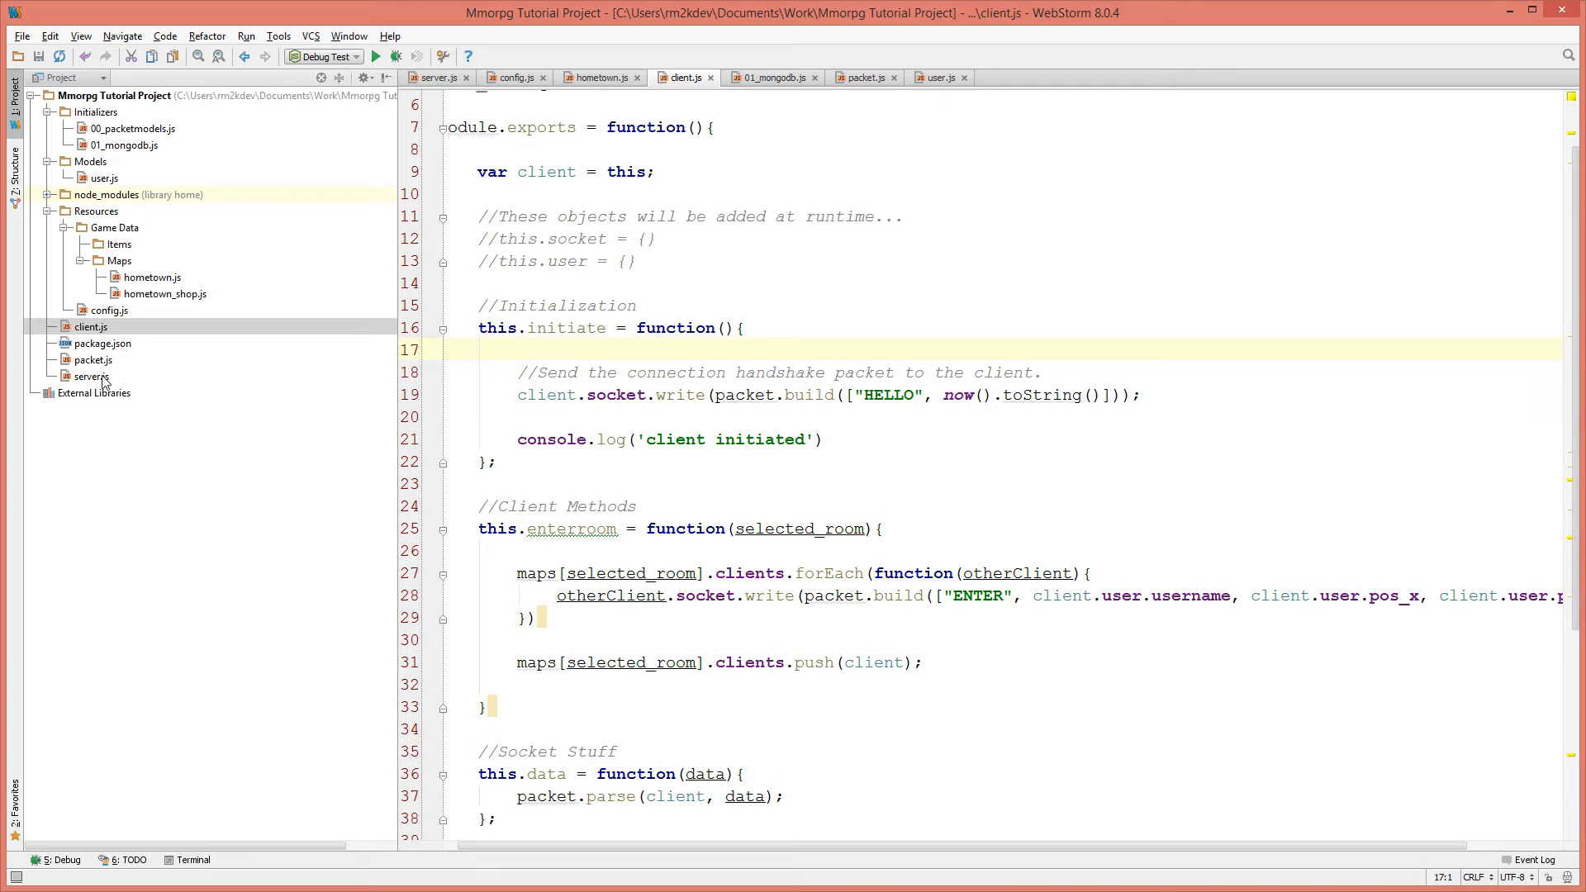
mouse_move(79, 269)
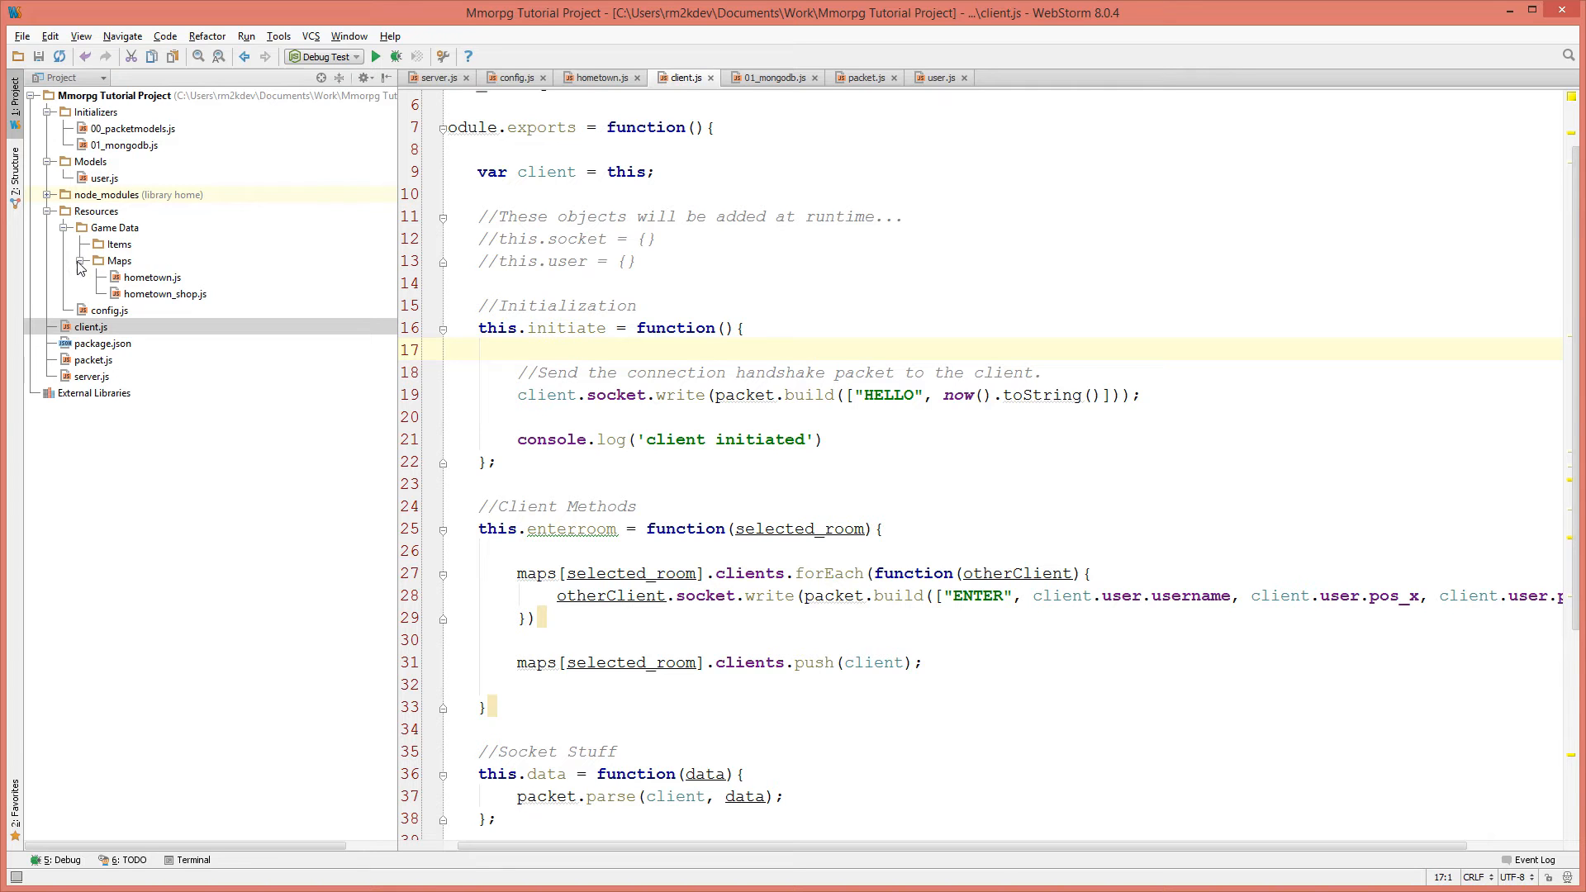
Collapse the Maps folder and select the REGISTER command in packet.js.
left_click(79, 261)
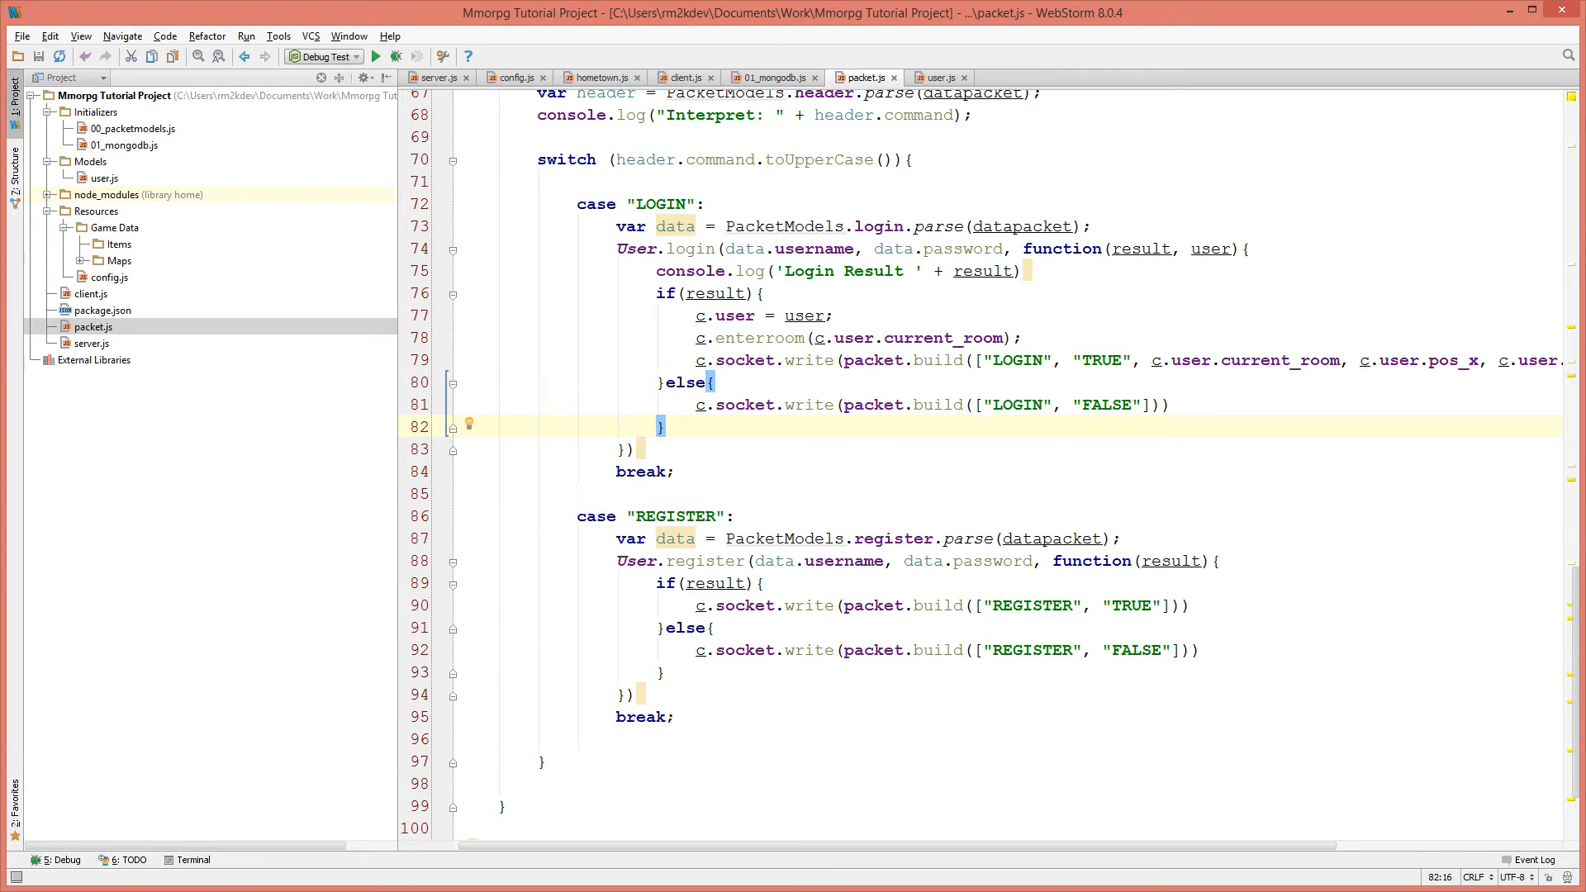
left_click(1023, 606)
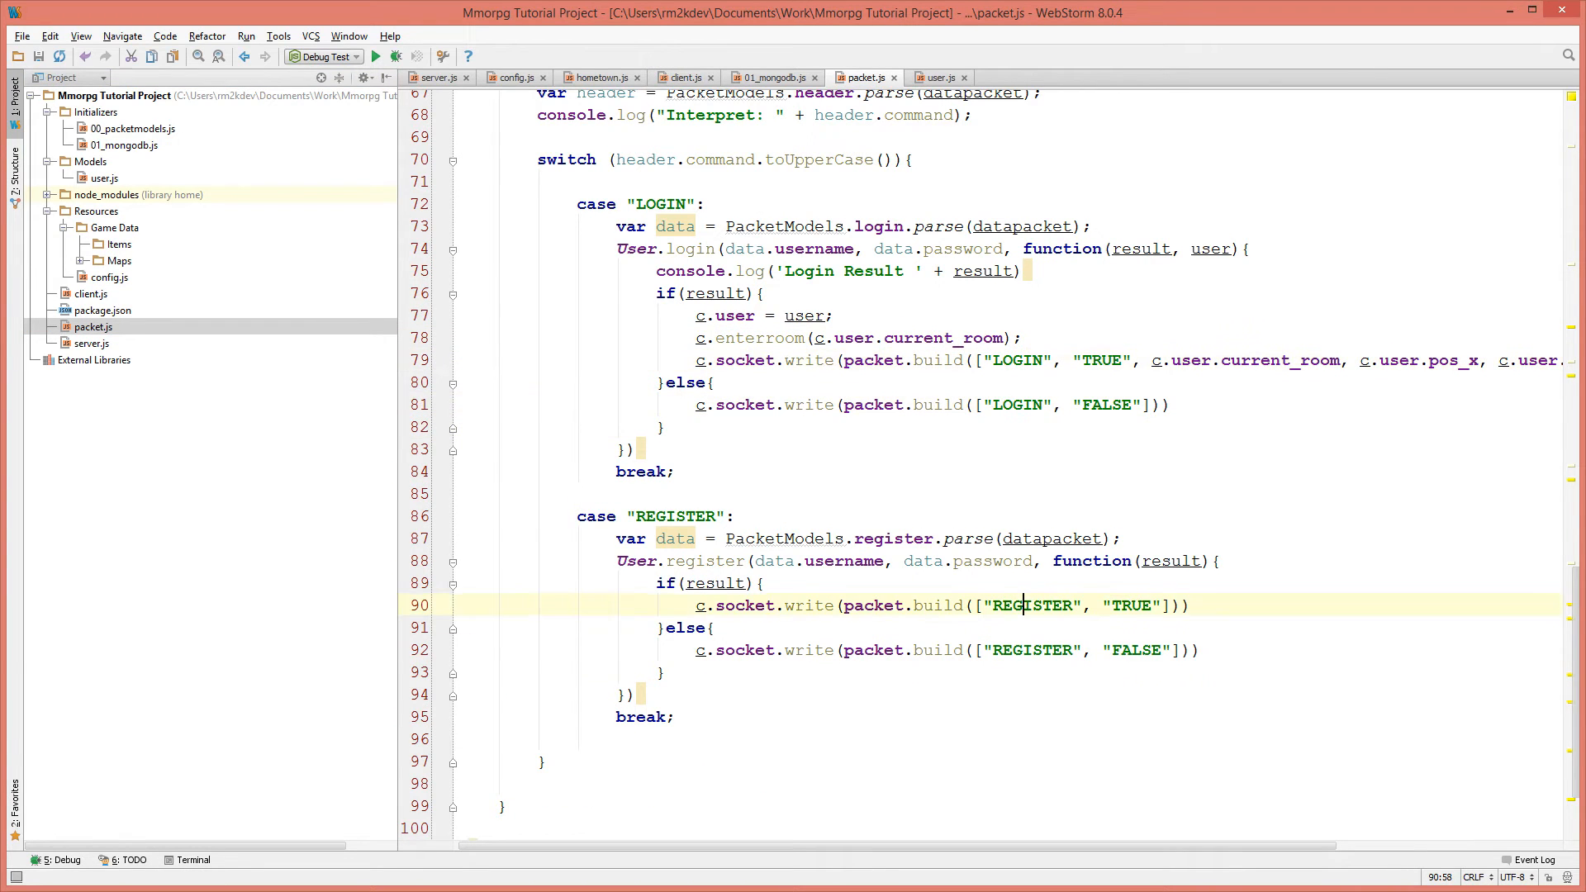
double_click(1030, 650)
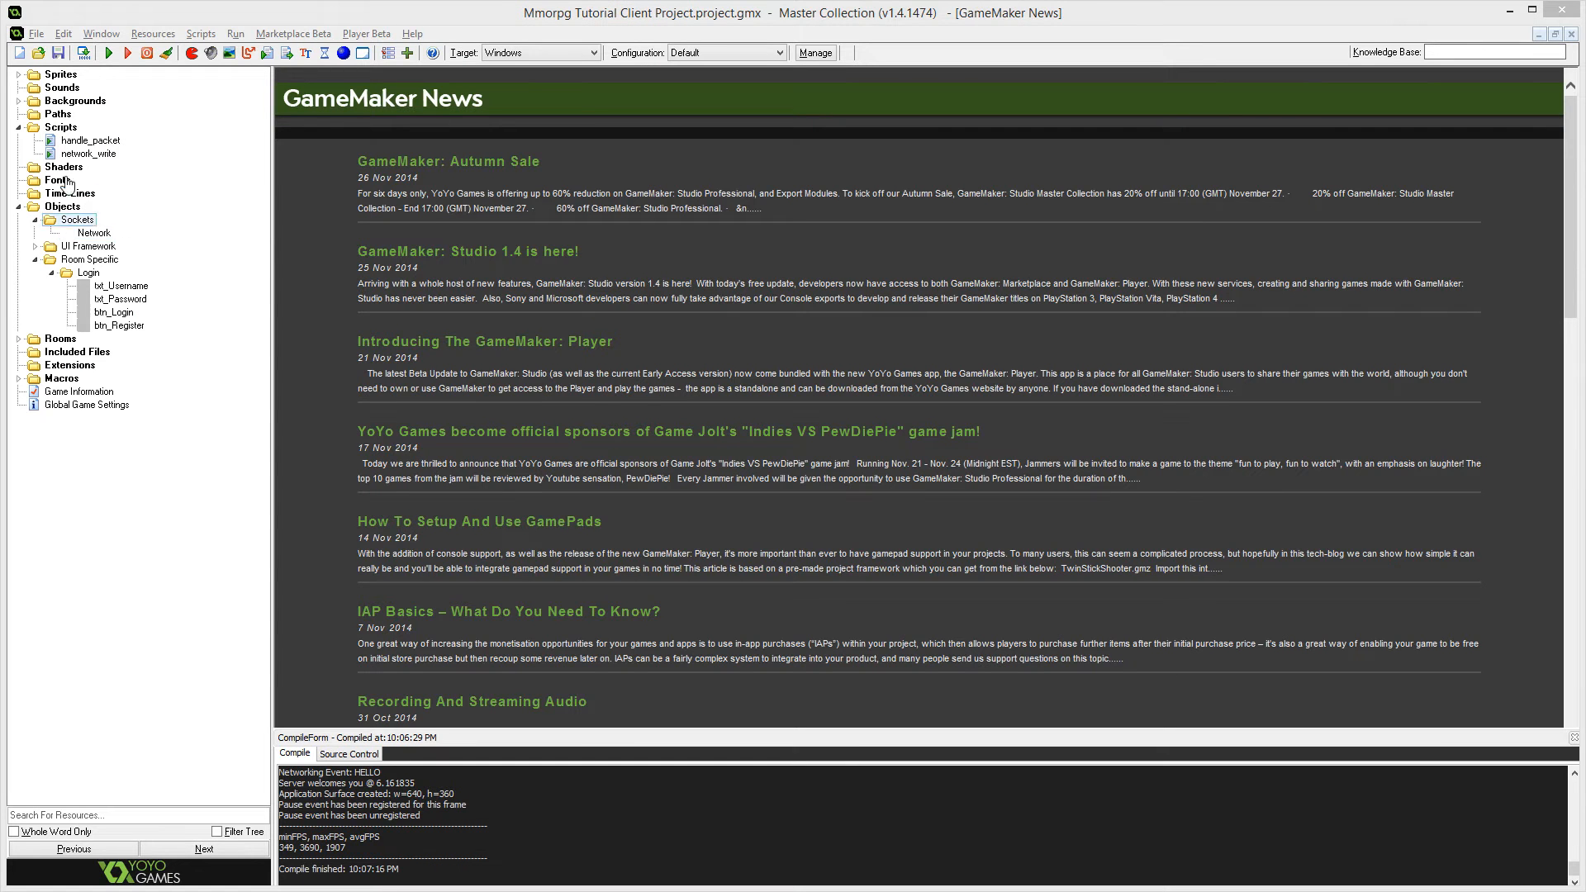
Open handle_packet and add case "LOGIN" and case "REGISTER" below HELLO.
double_click(91, 140)
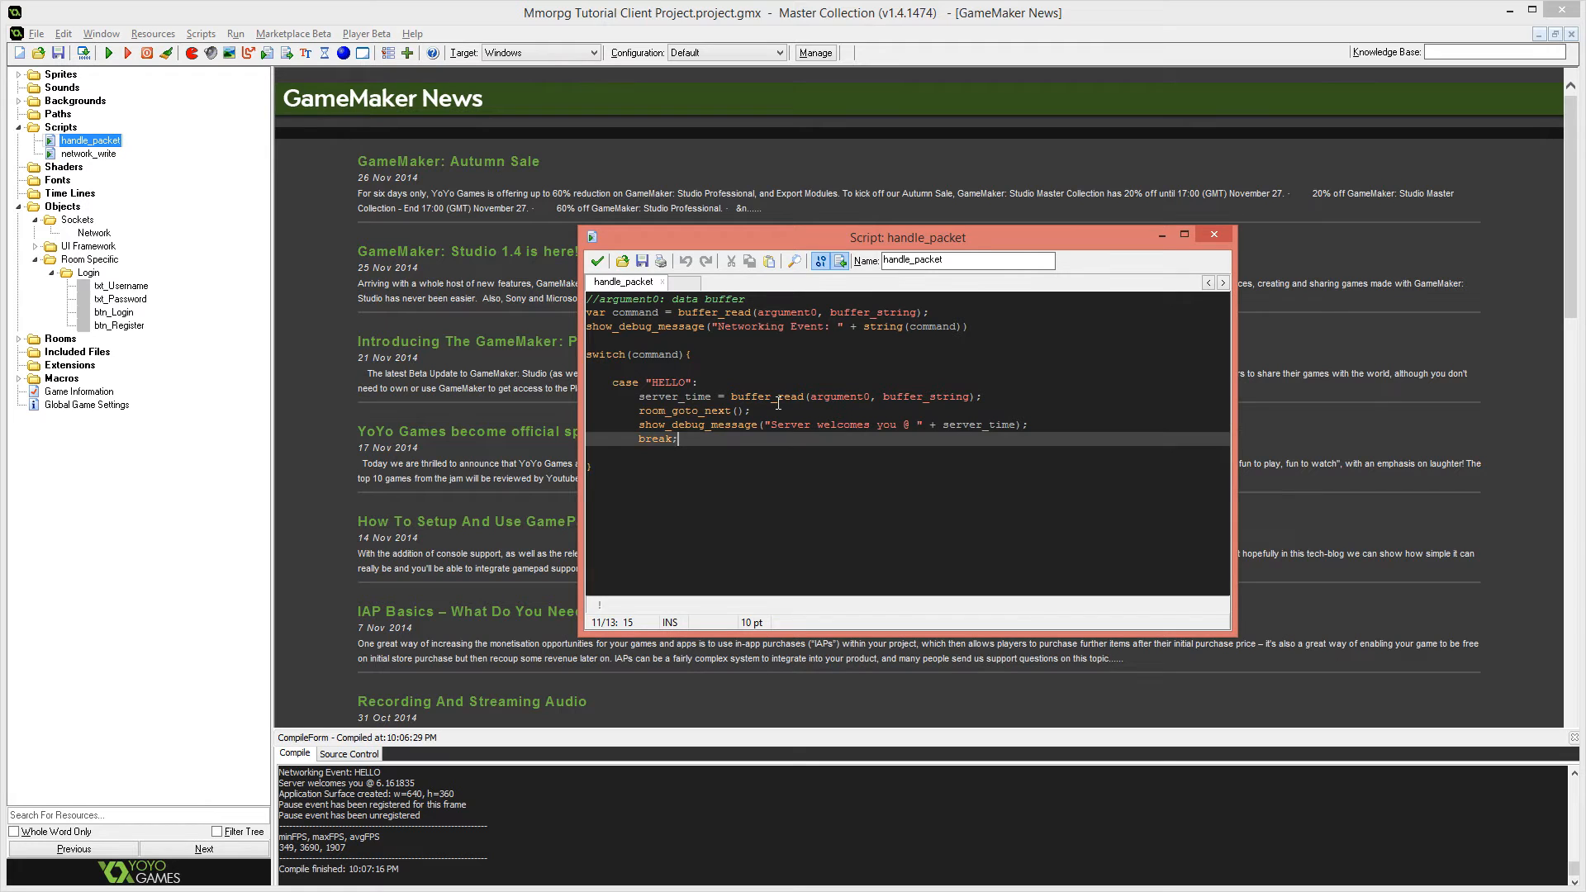
key("enter")
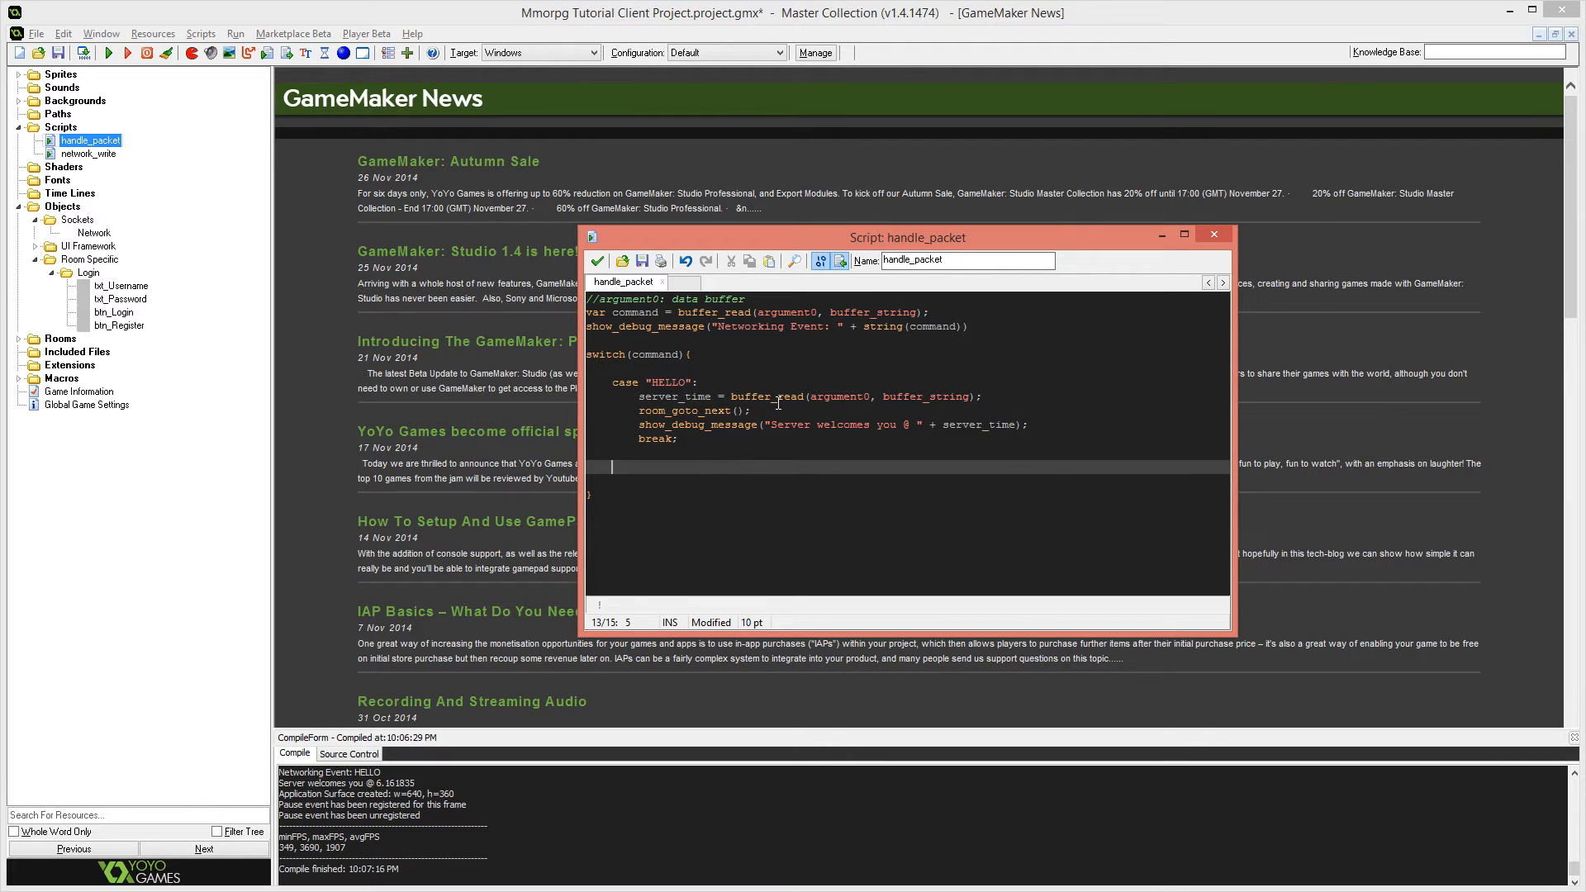
type("case \"LOGIN\":")
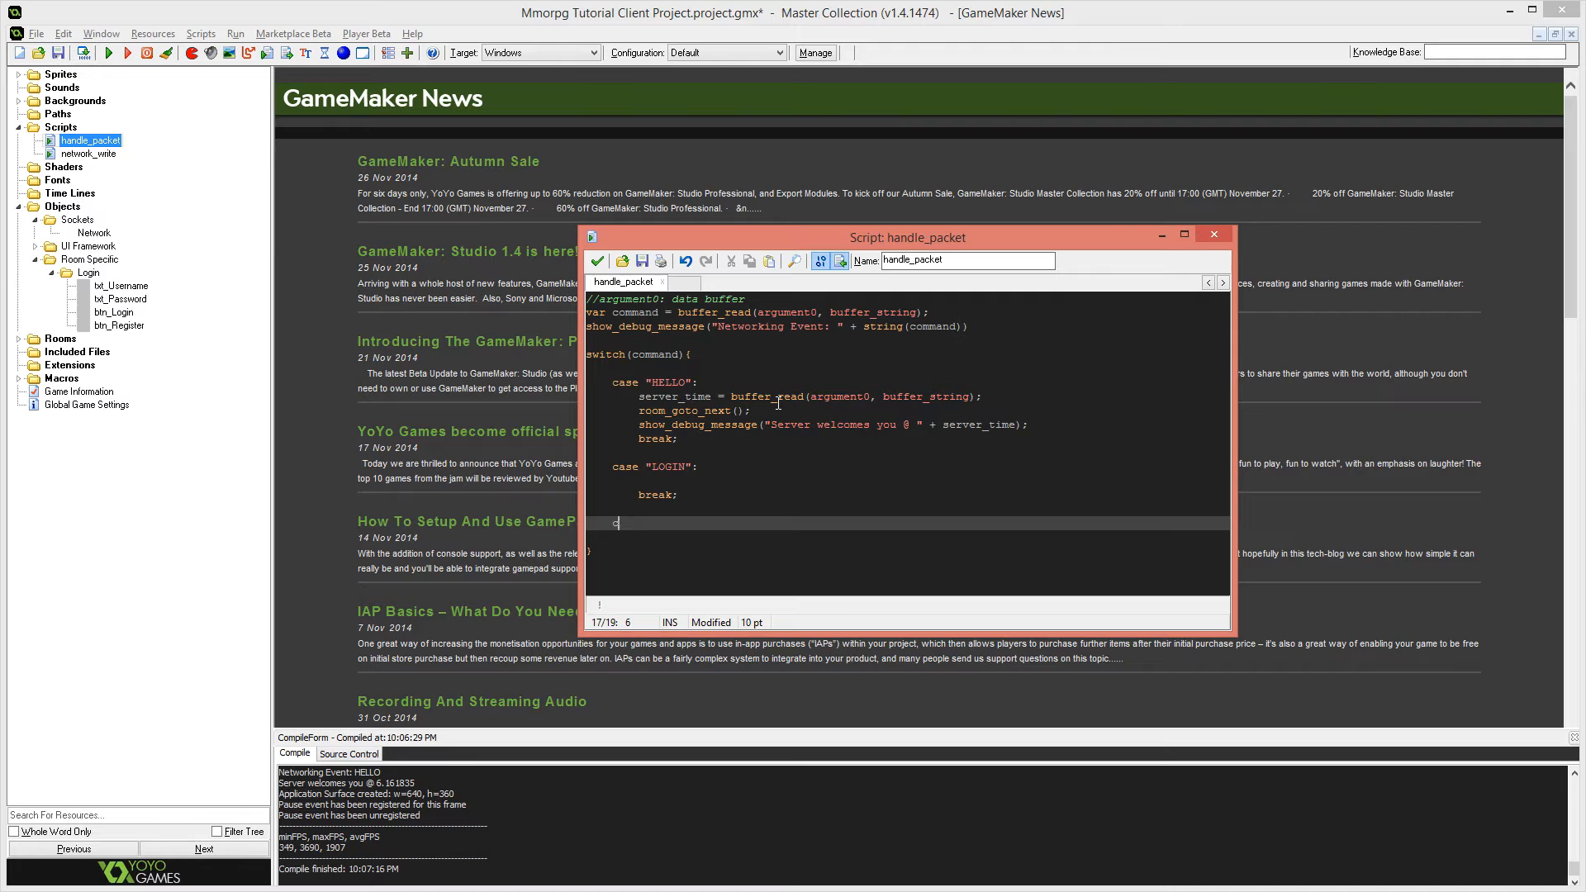
type("ase \"REGISTER")
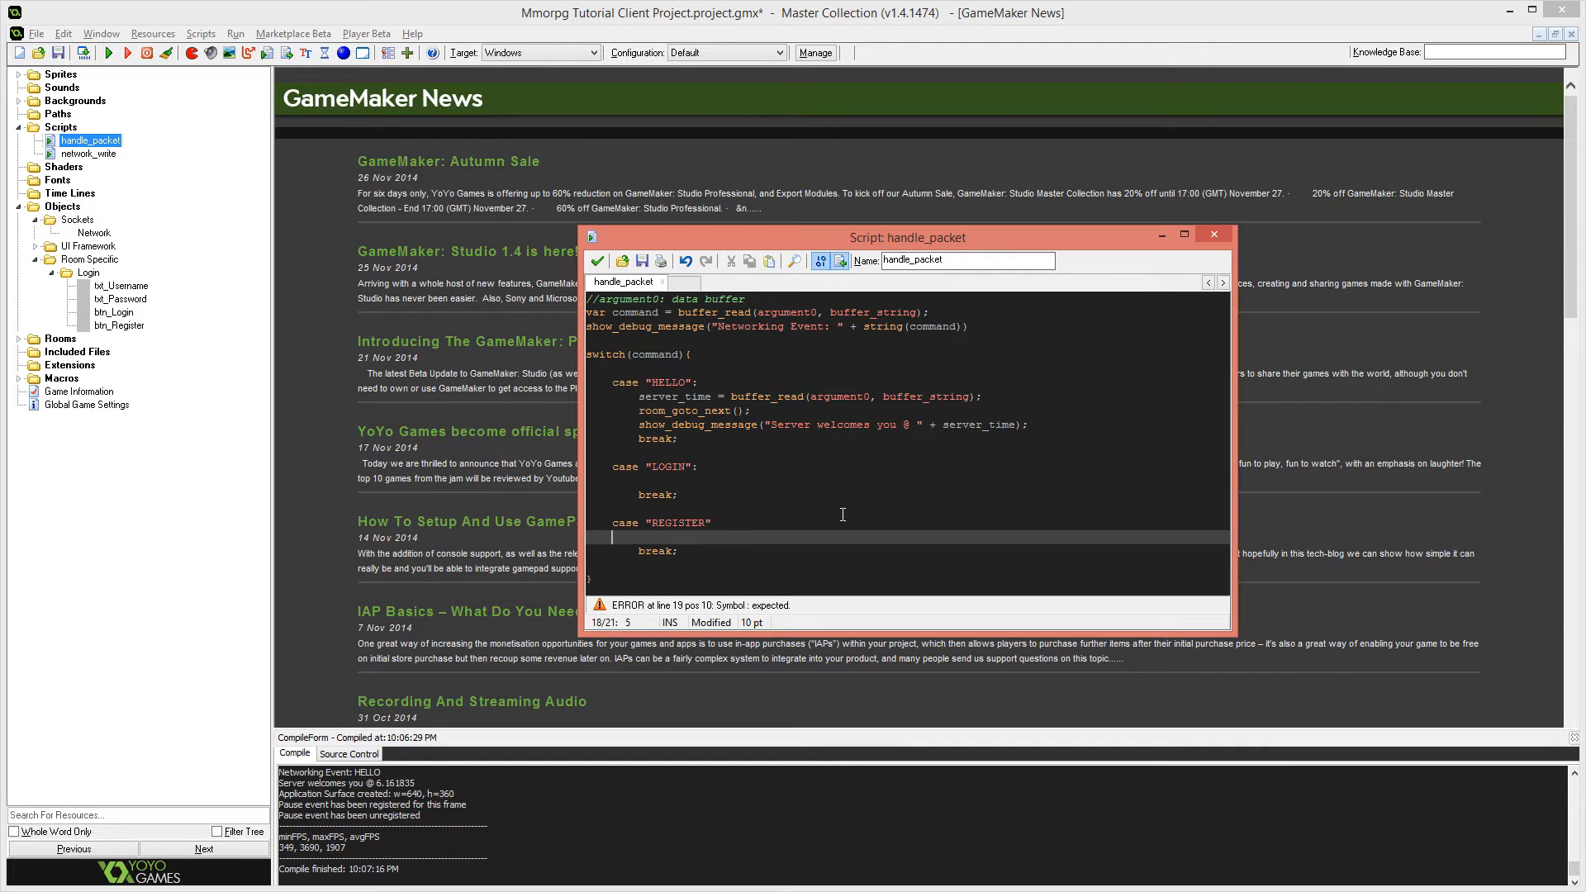
Read status with buffer_read(argument0, buffer_string) and open if(status == "TRUE").
left_click(866, 509)
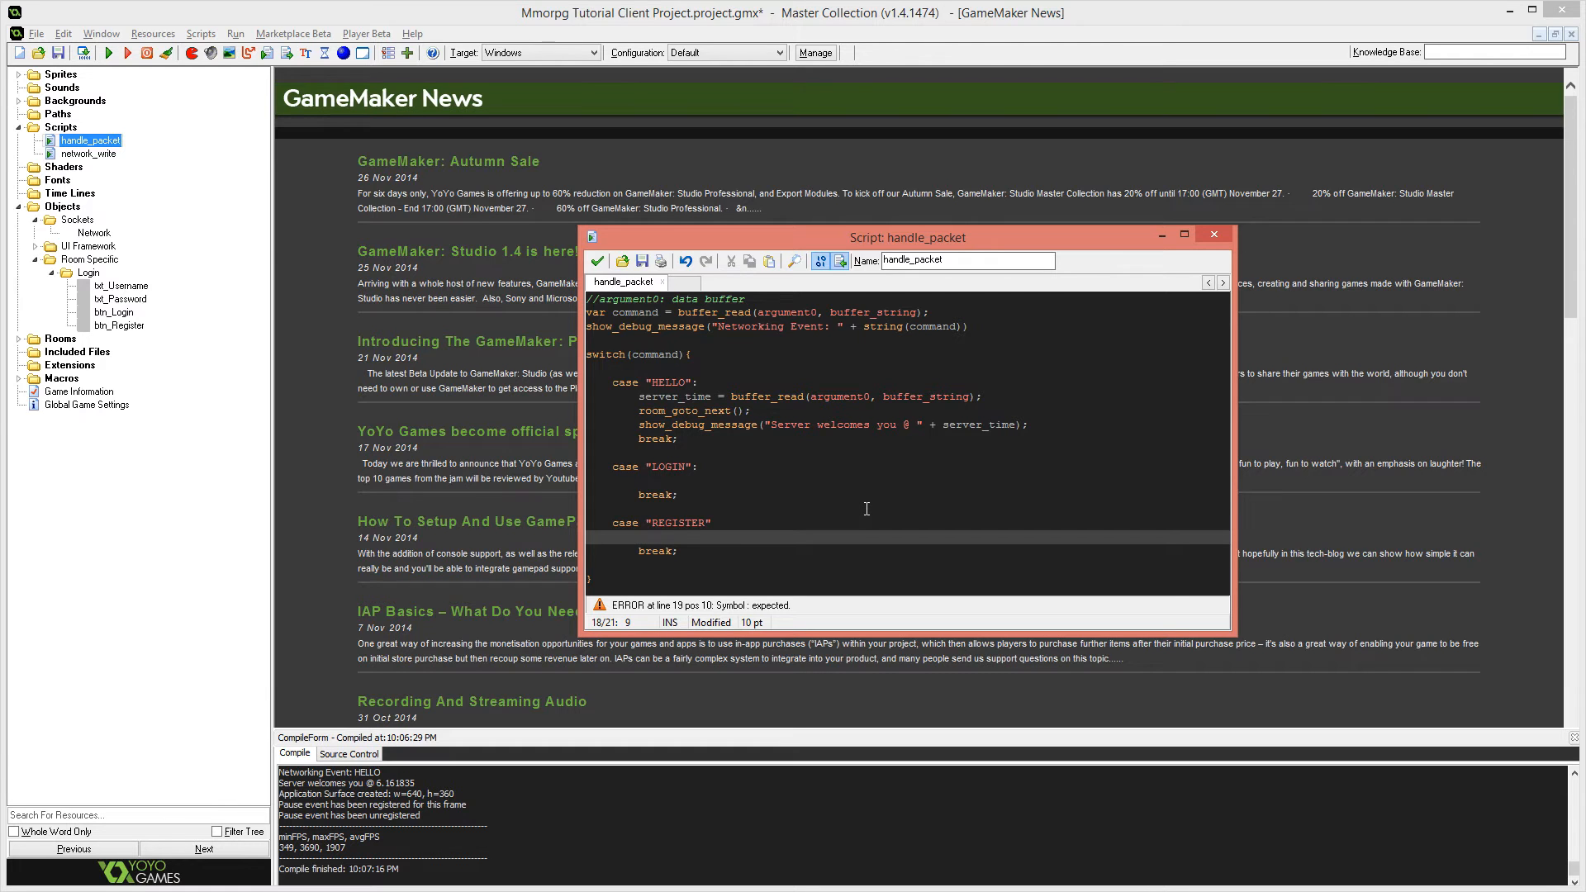
type("status =")
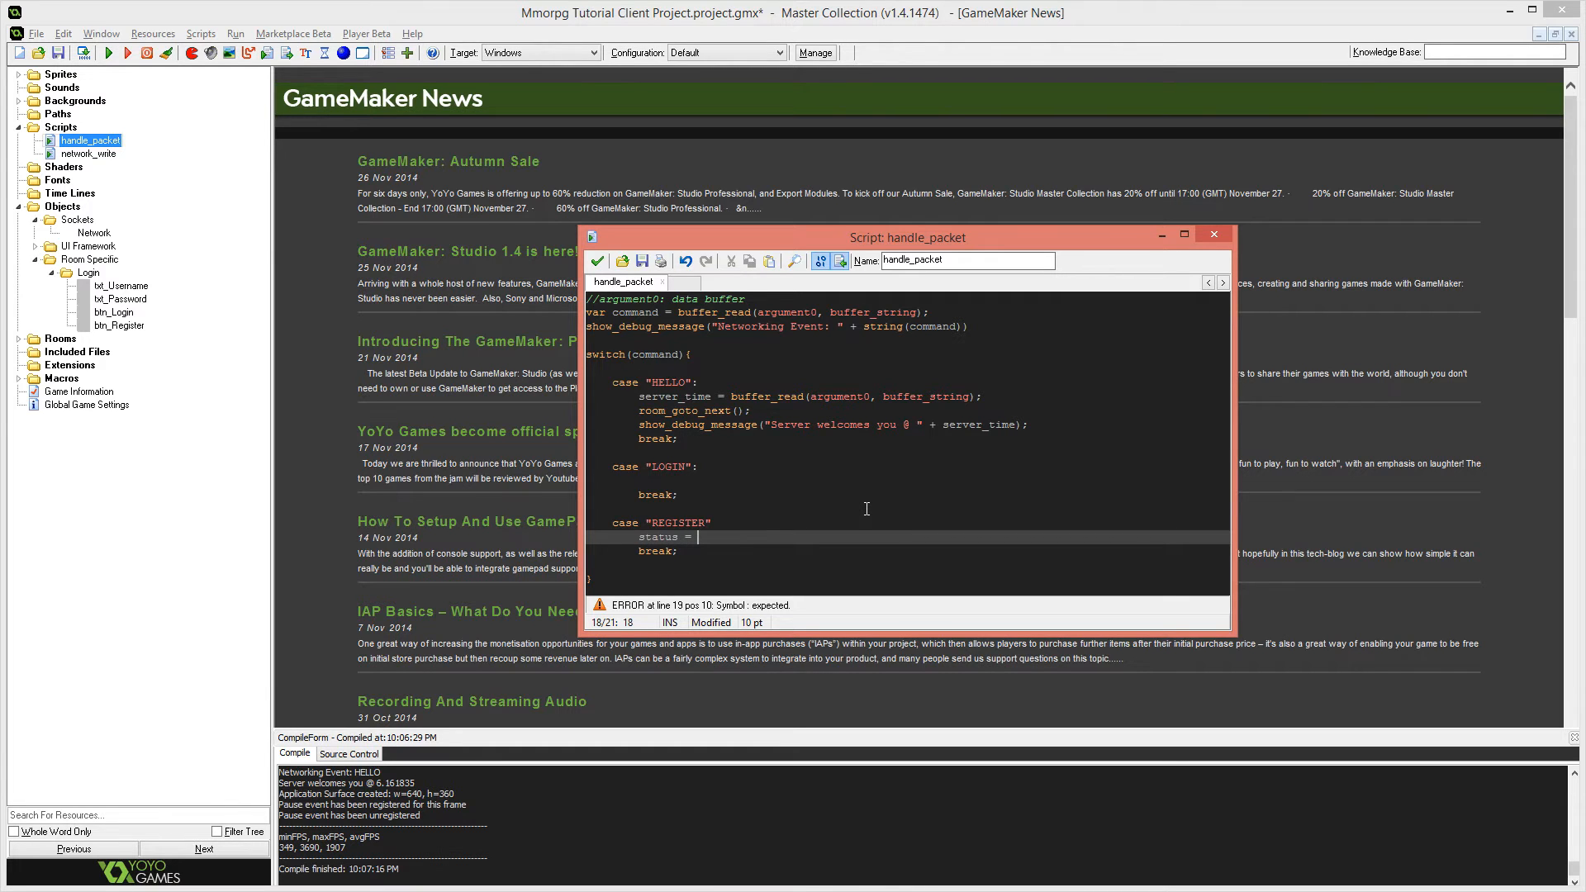
type("buffer_read(argu")
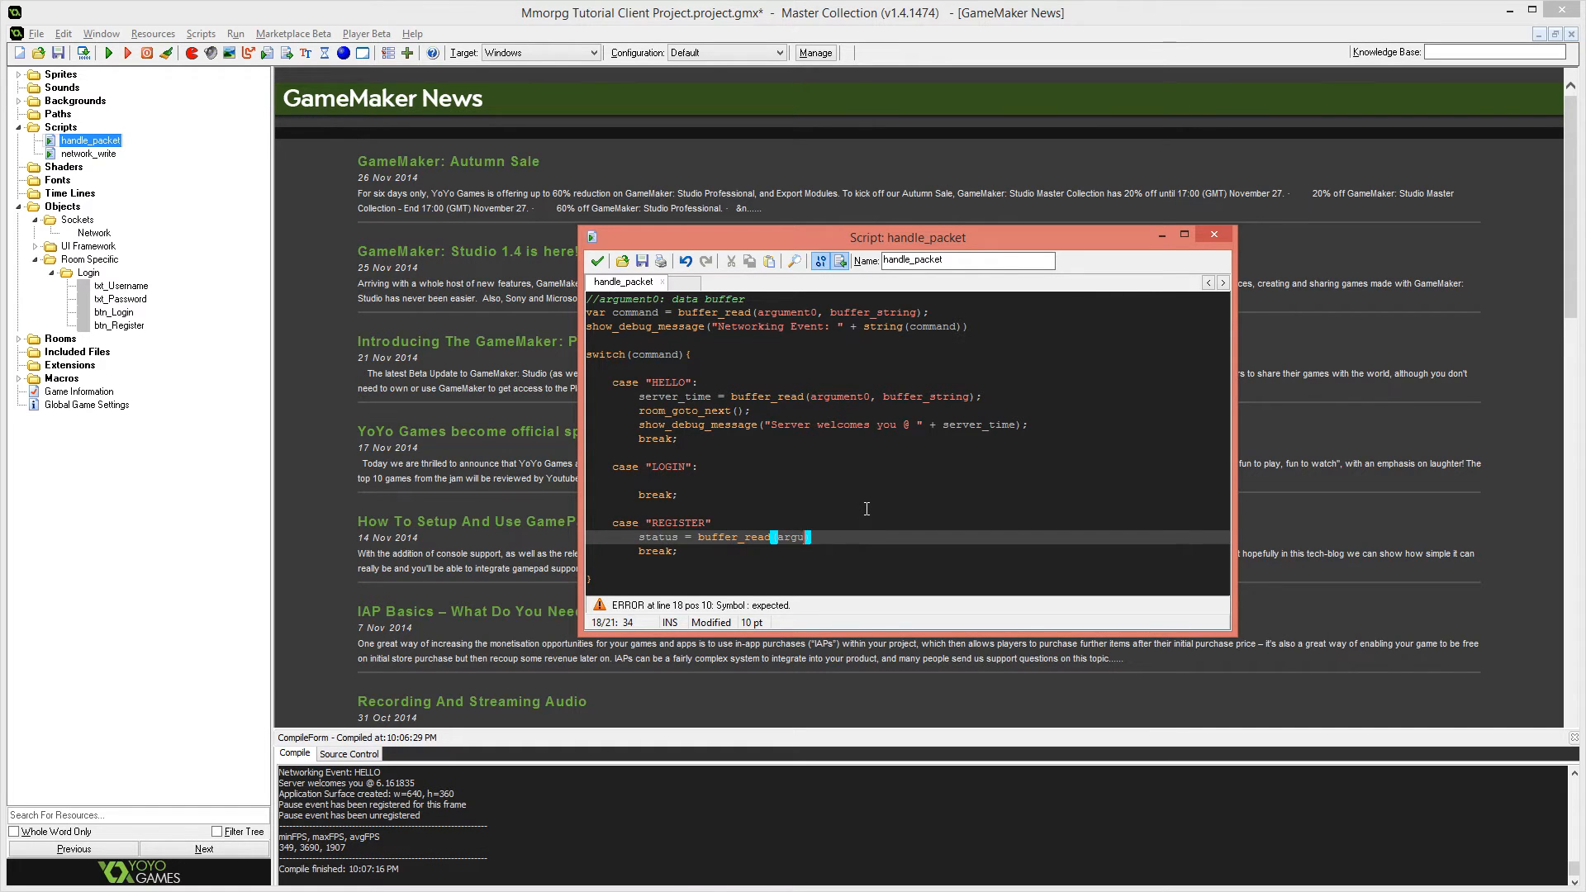
type("argument0,")
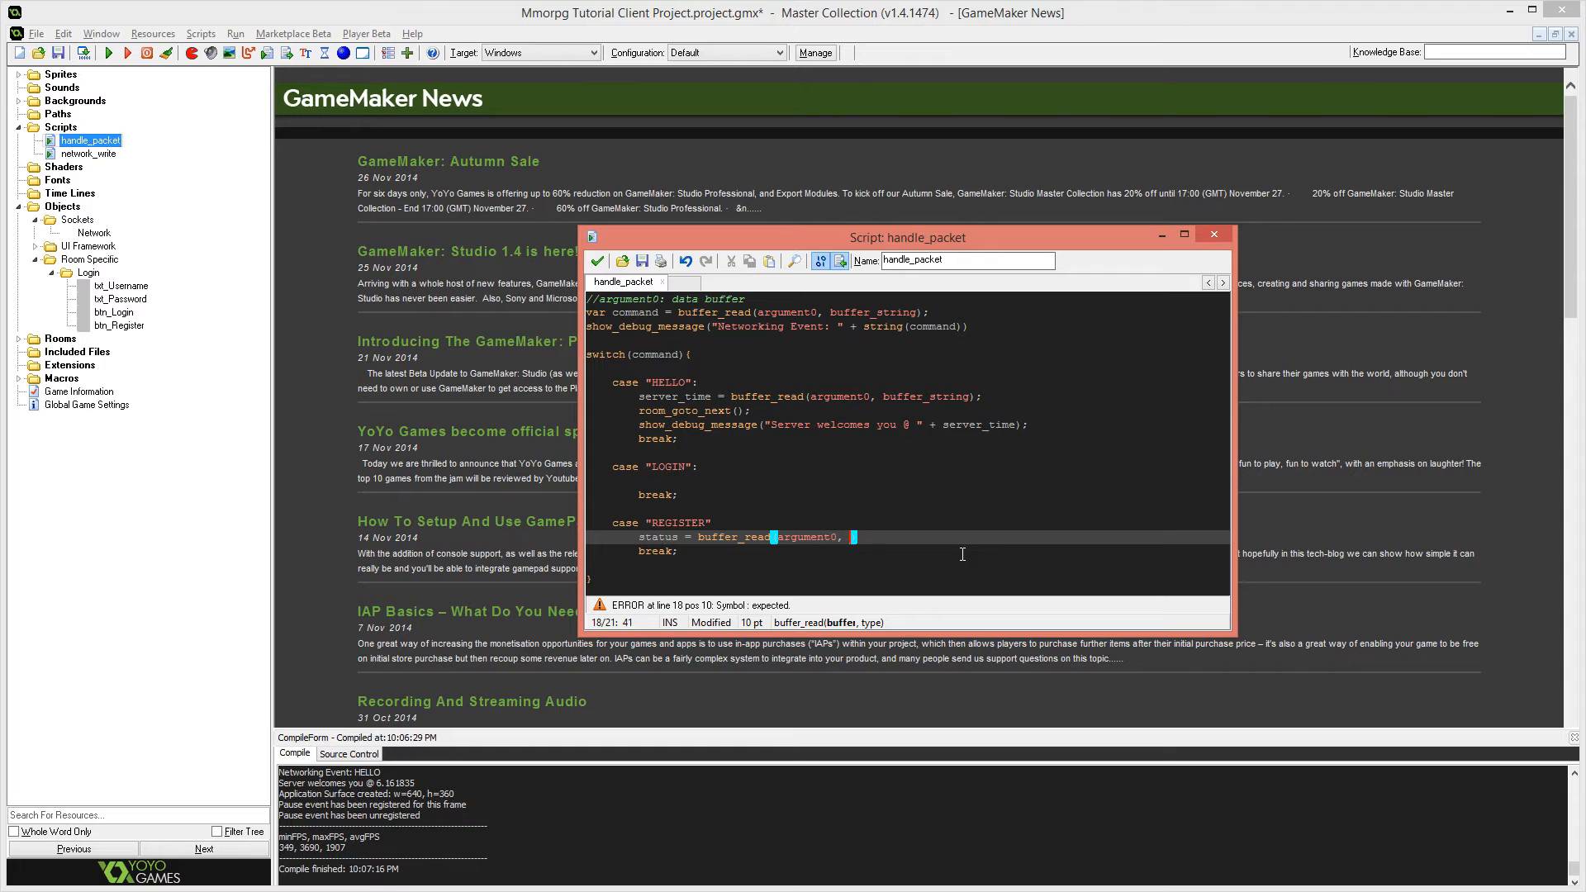
type("buffer_")
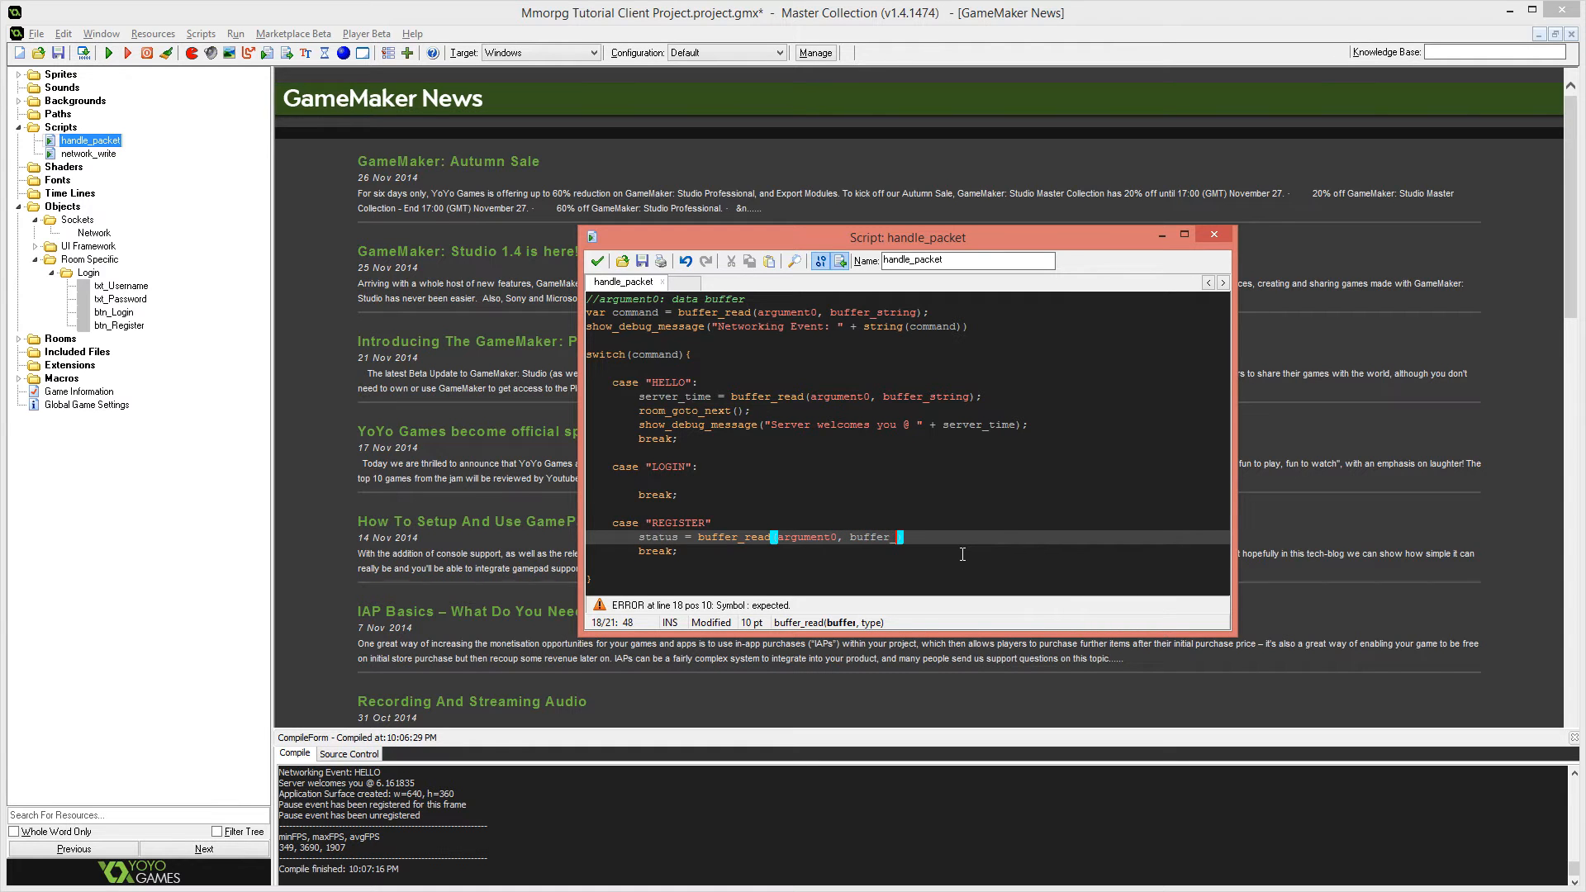
type("string)")
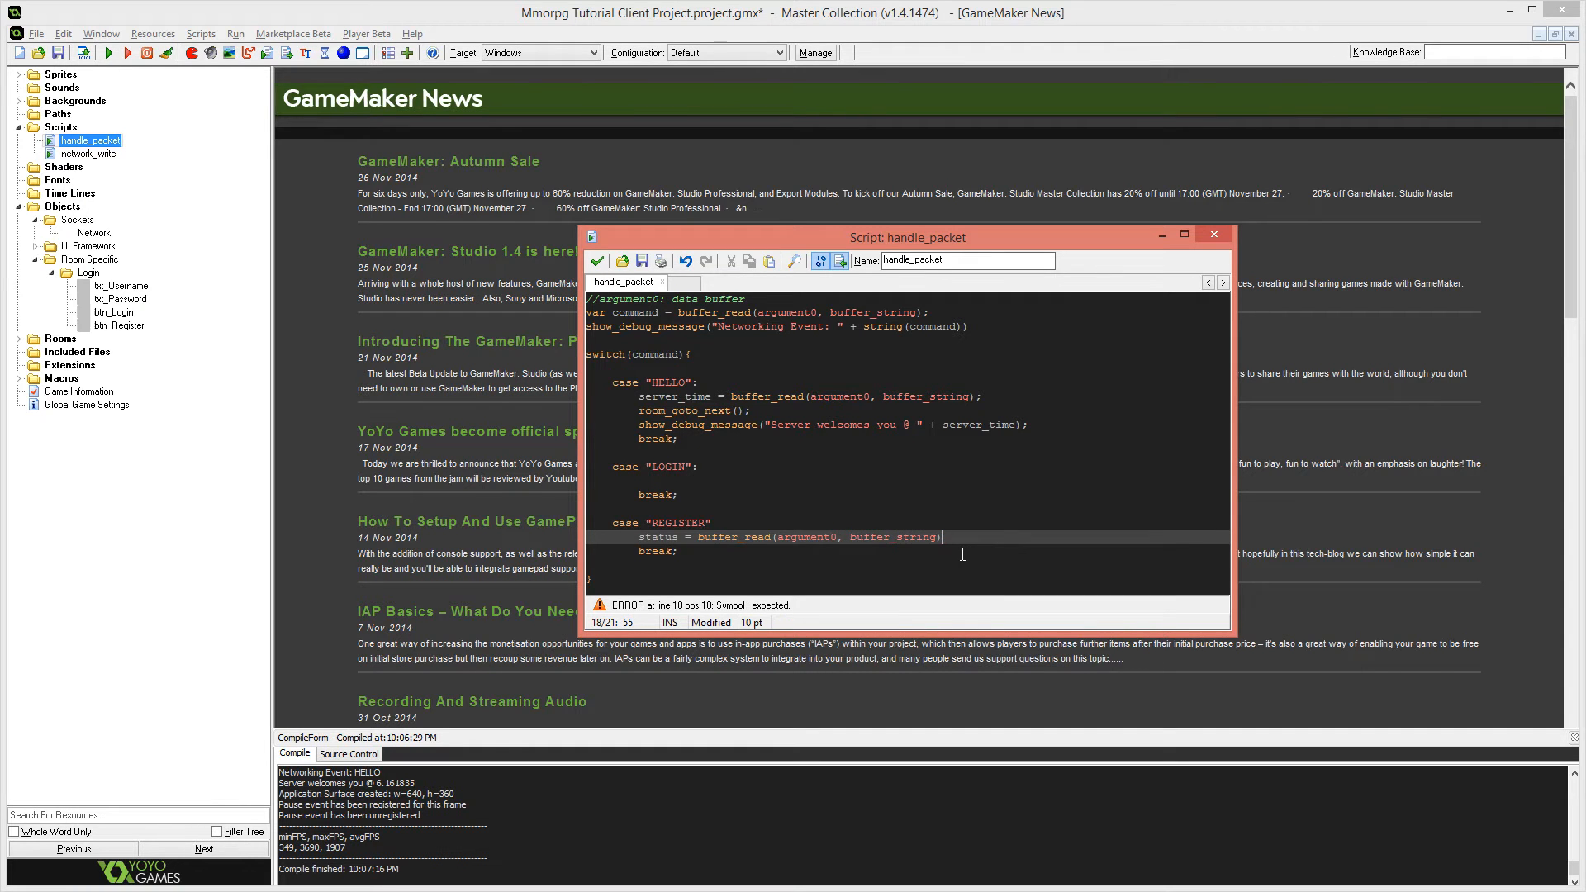
key("Enter")
type("if(")
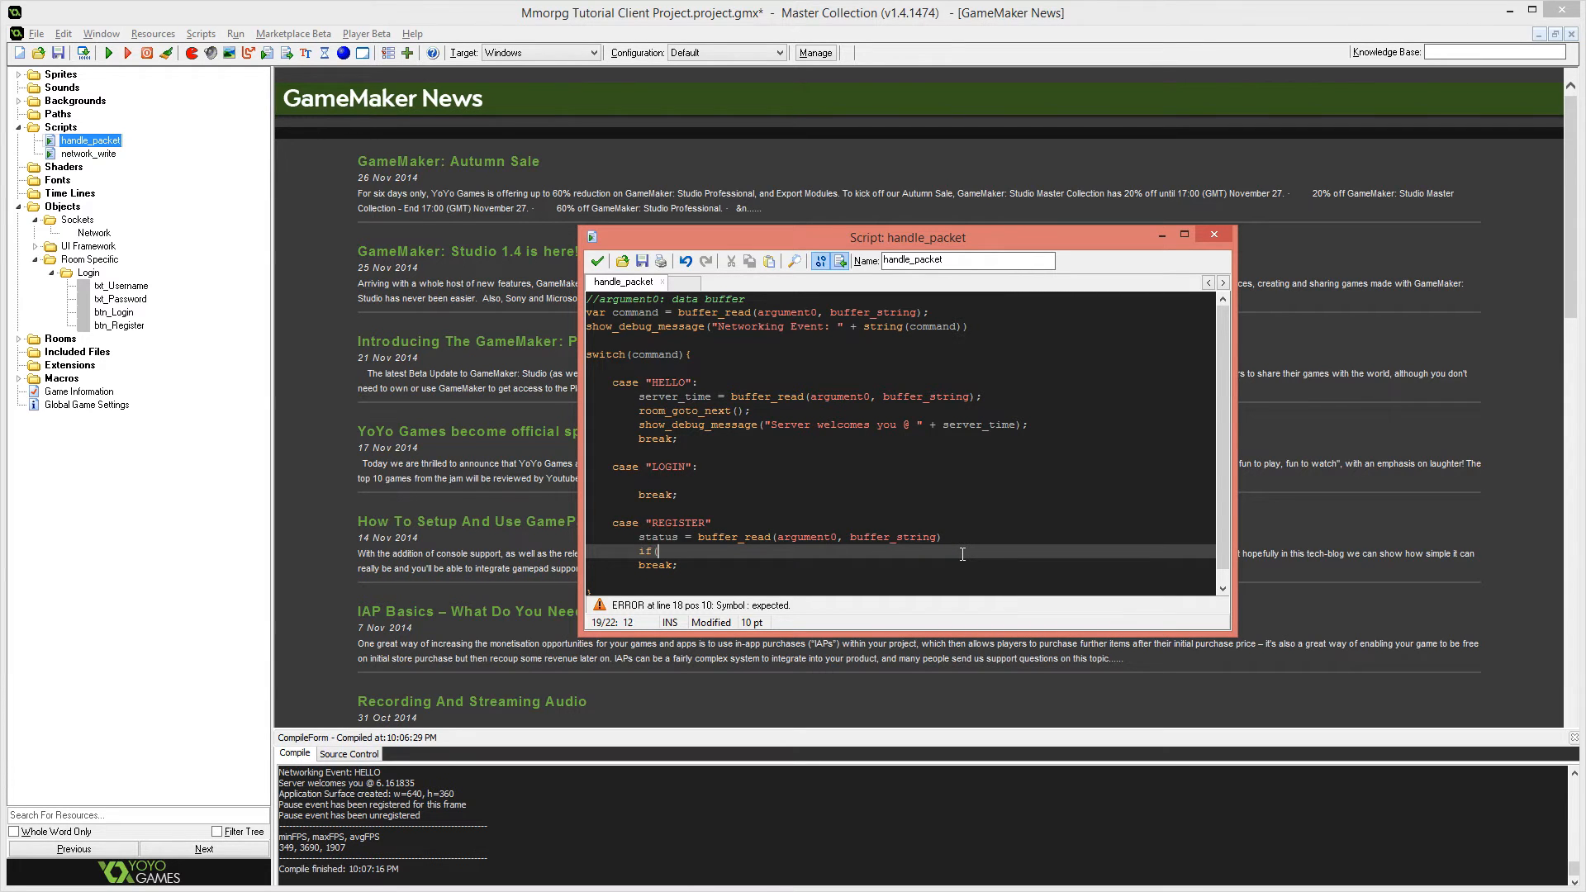
type("status ==")
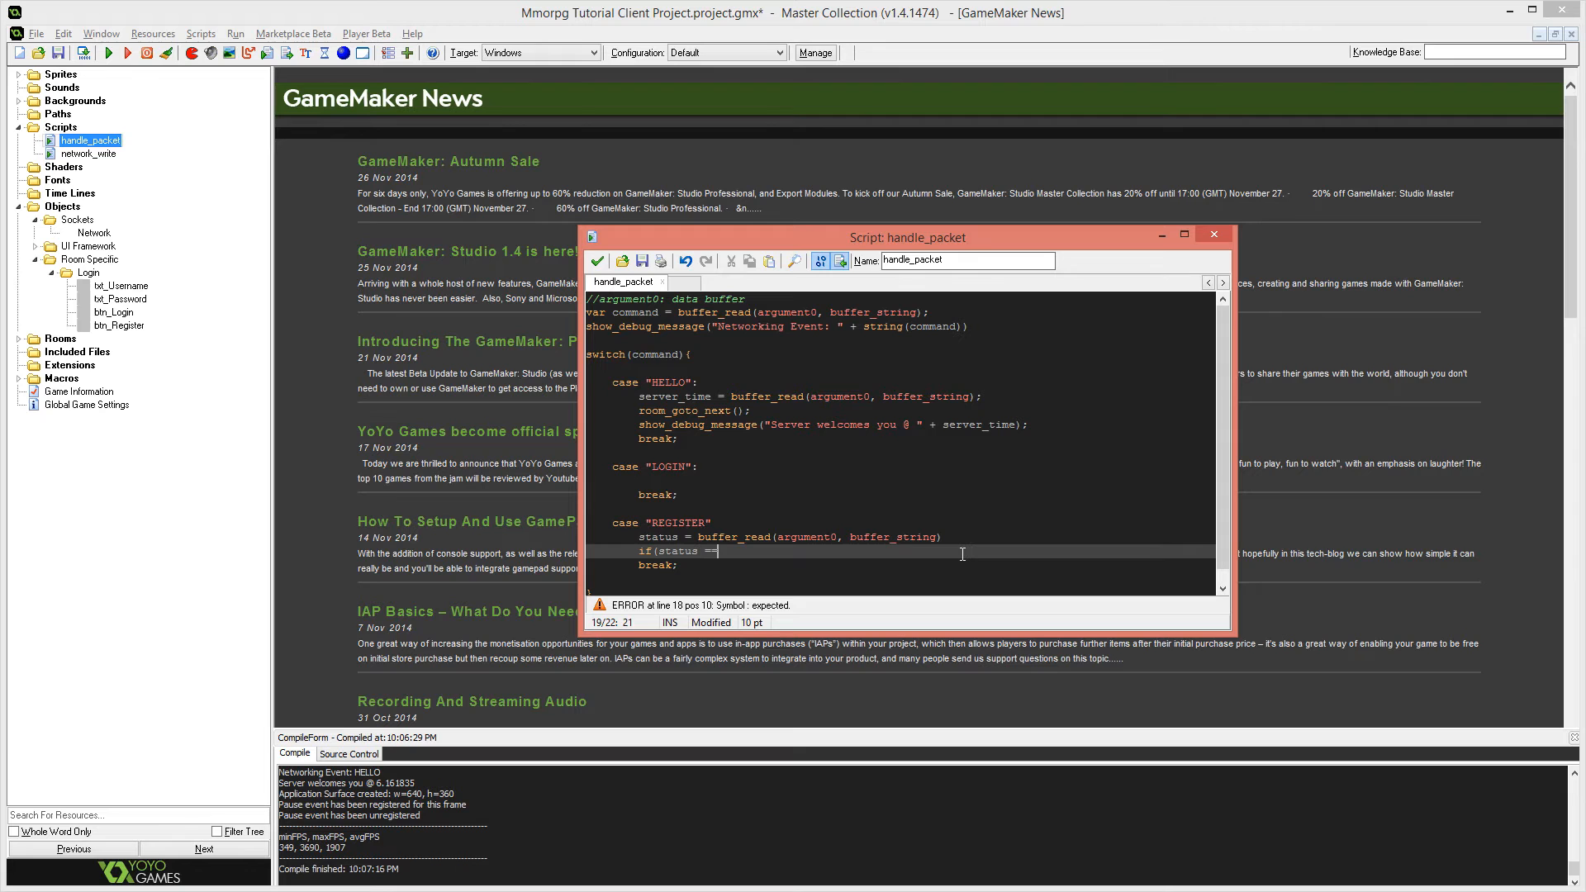
type("\"TRUE\"){")
type("}")
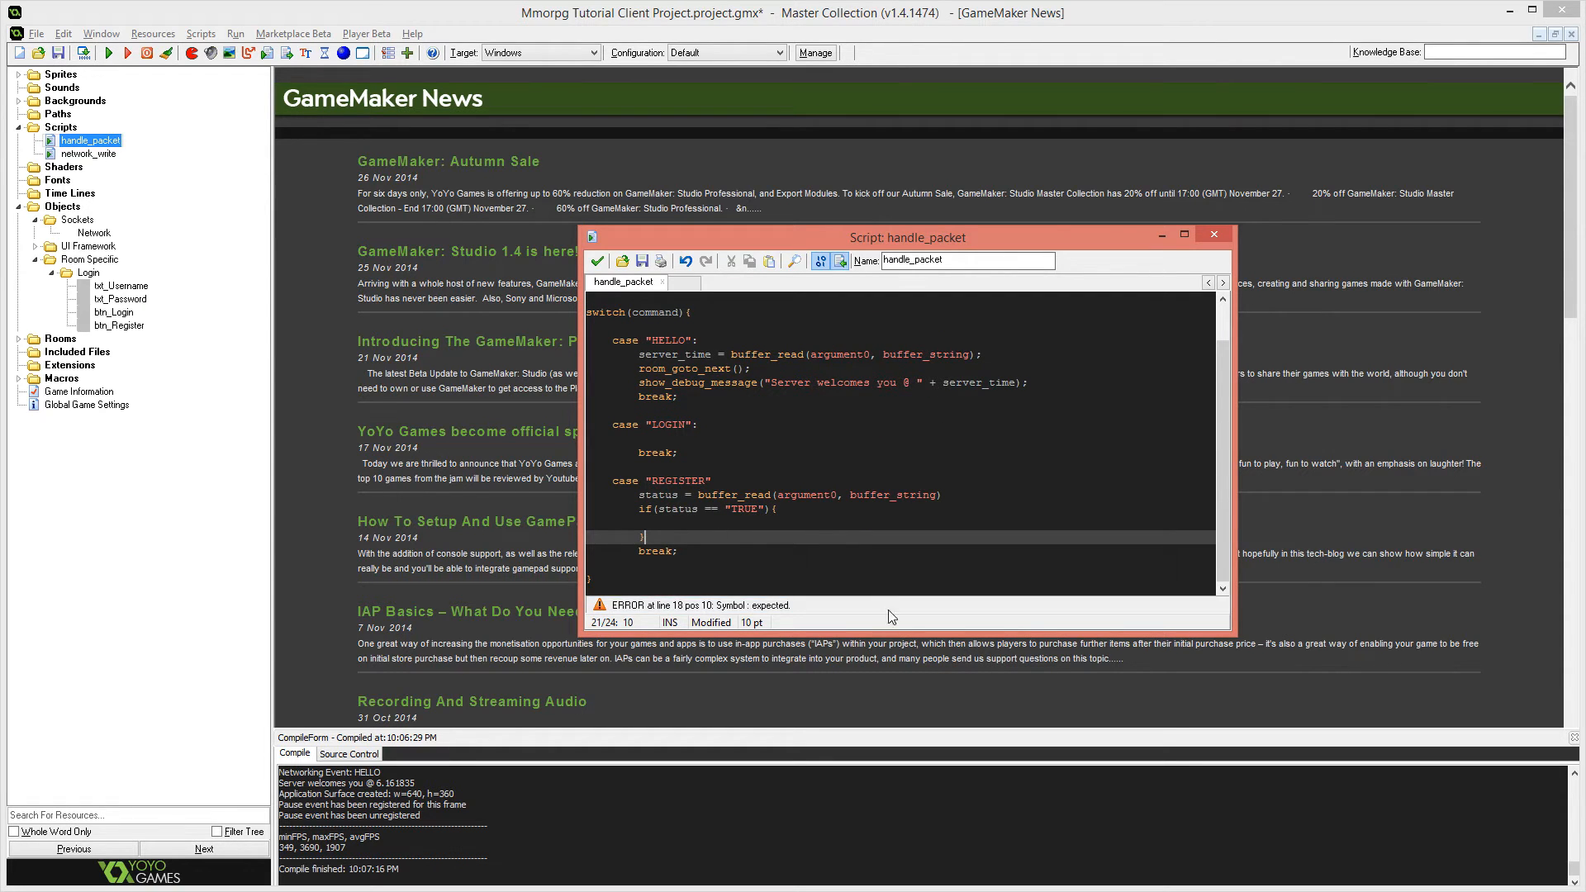
mouse_move(806, 555)
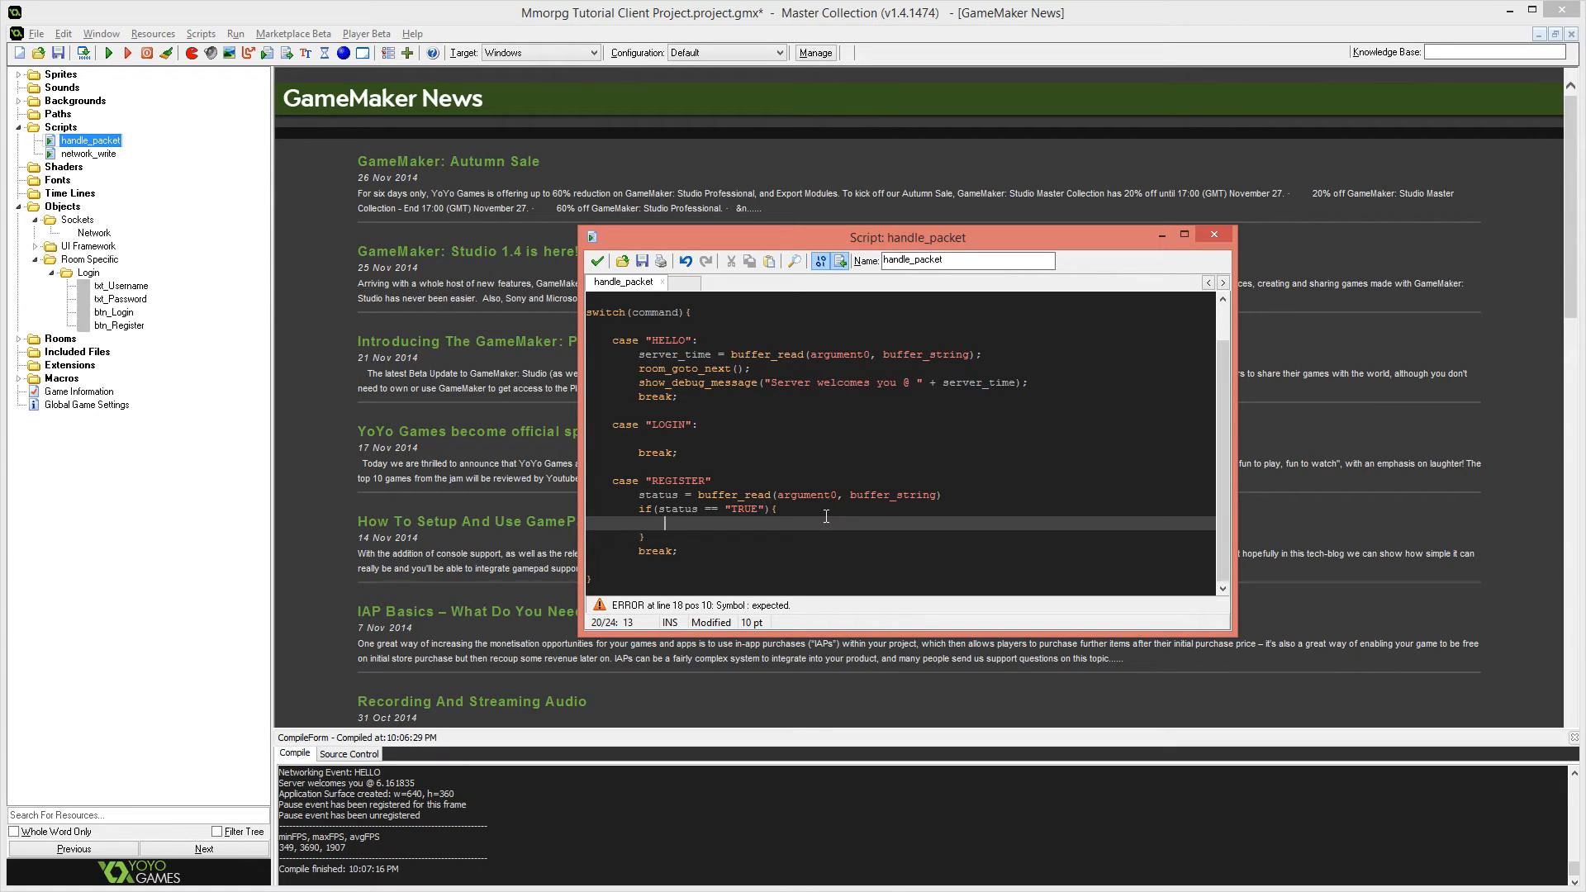
Add show_message("Register Success: Please Login.") and an else showing "Register Failed: Username Taken.".
type("show_message(\"")
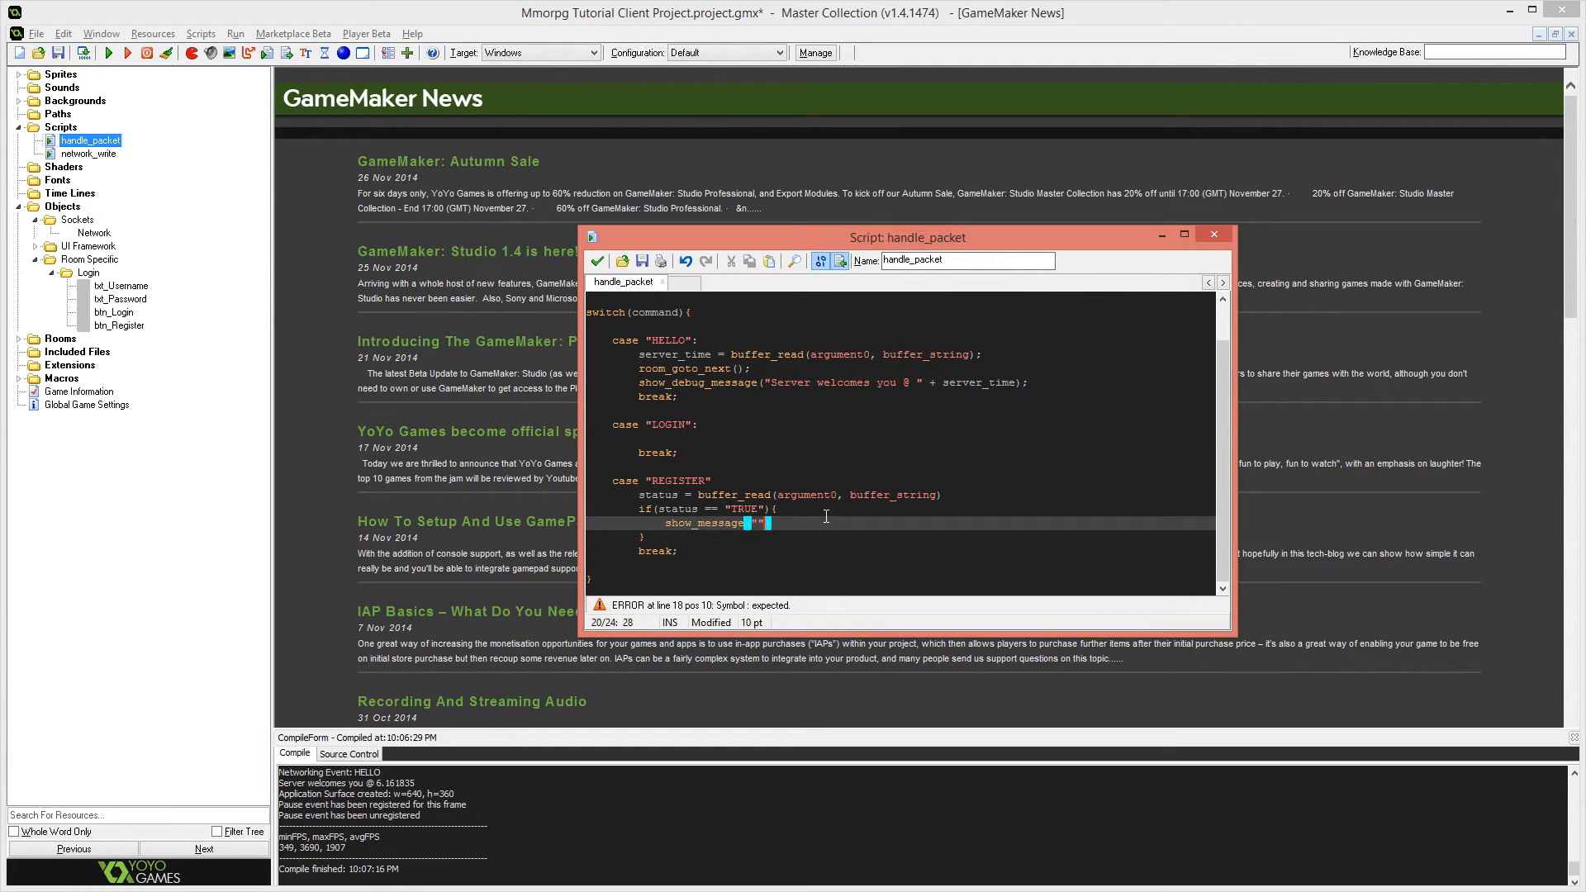
type("Register Success")
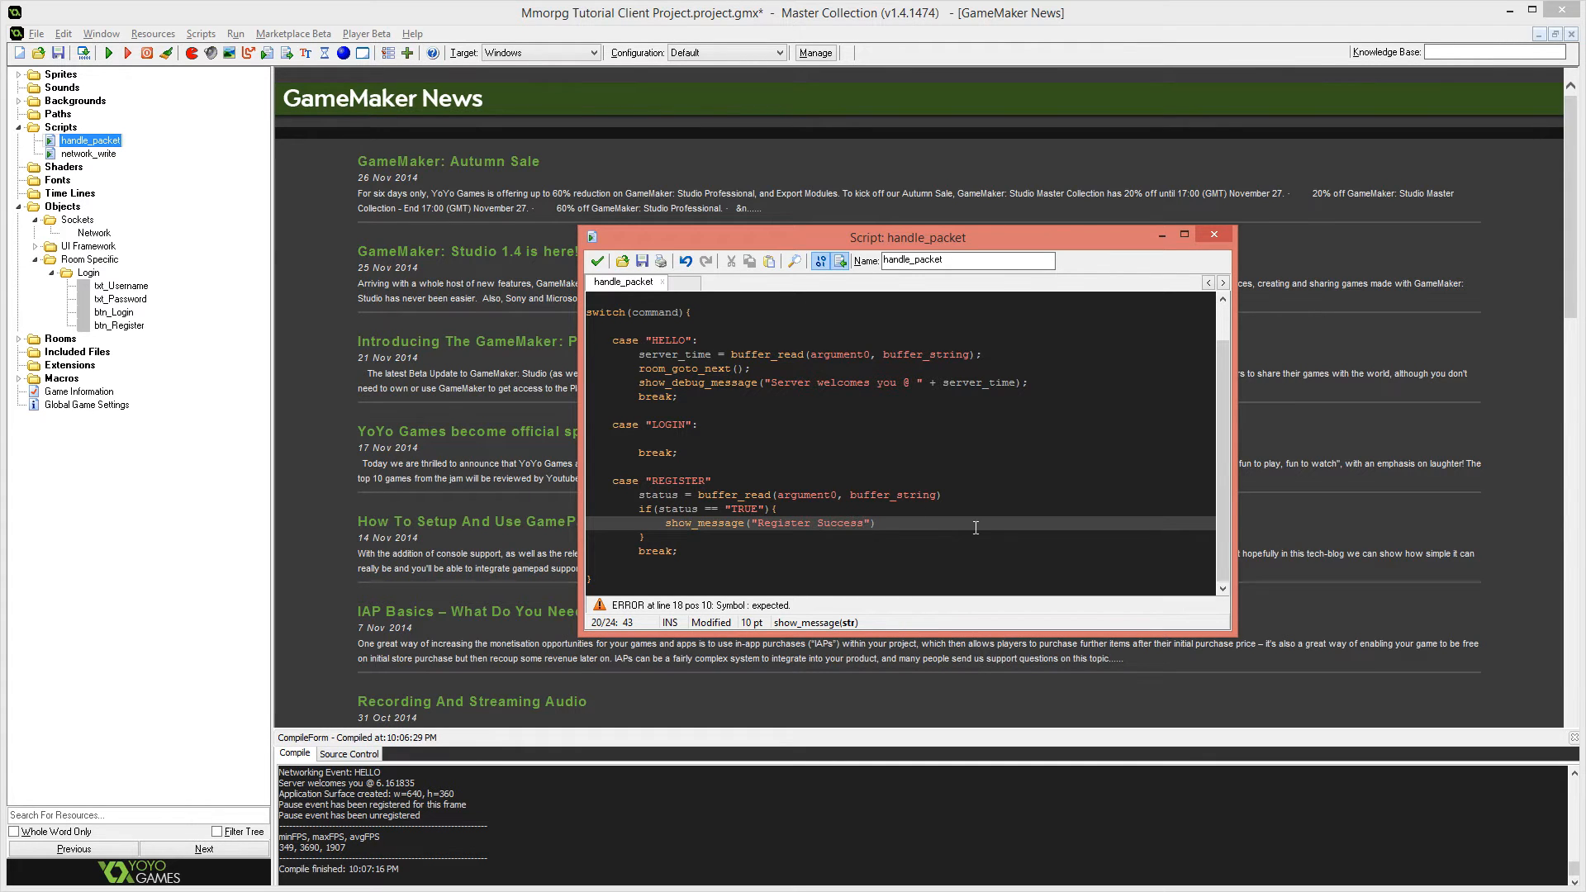
type("; Please l")
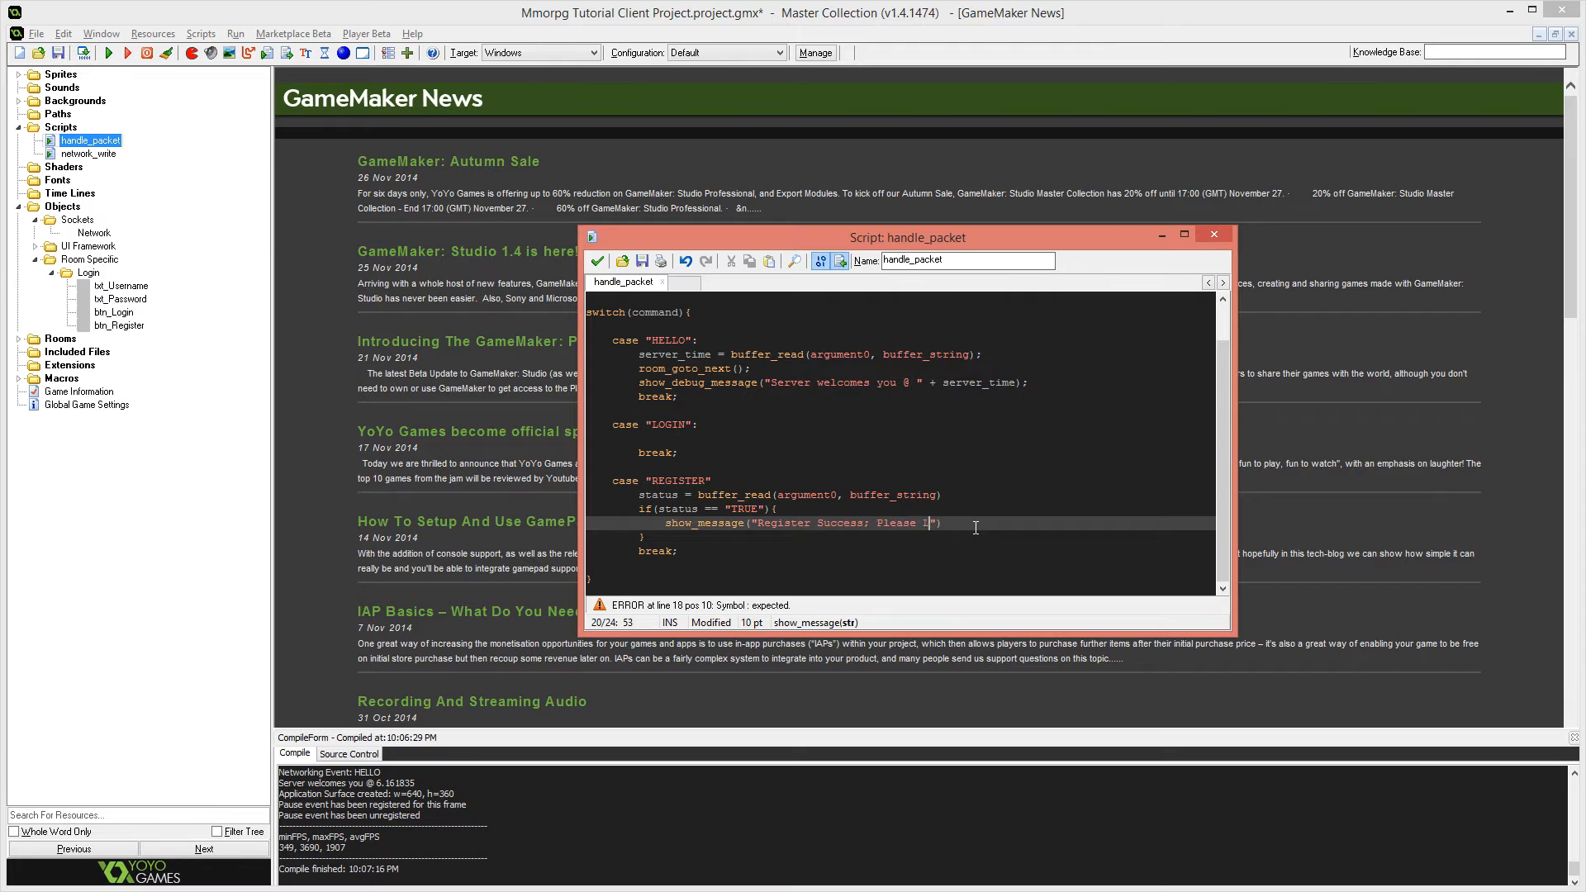
type("Login.")
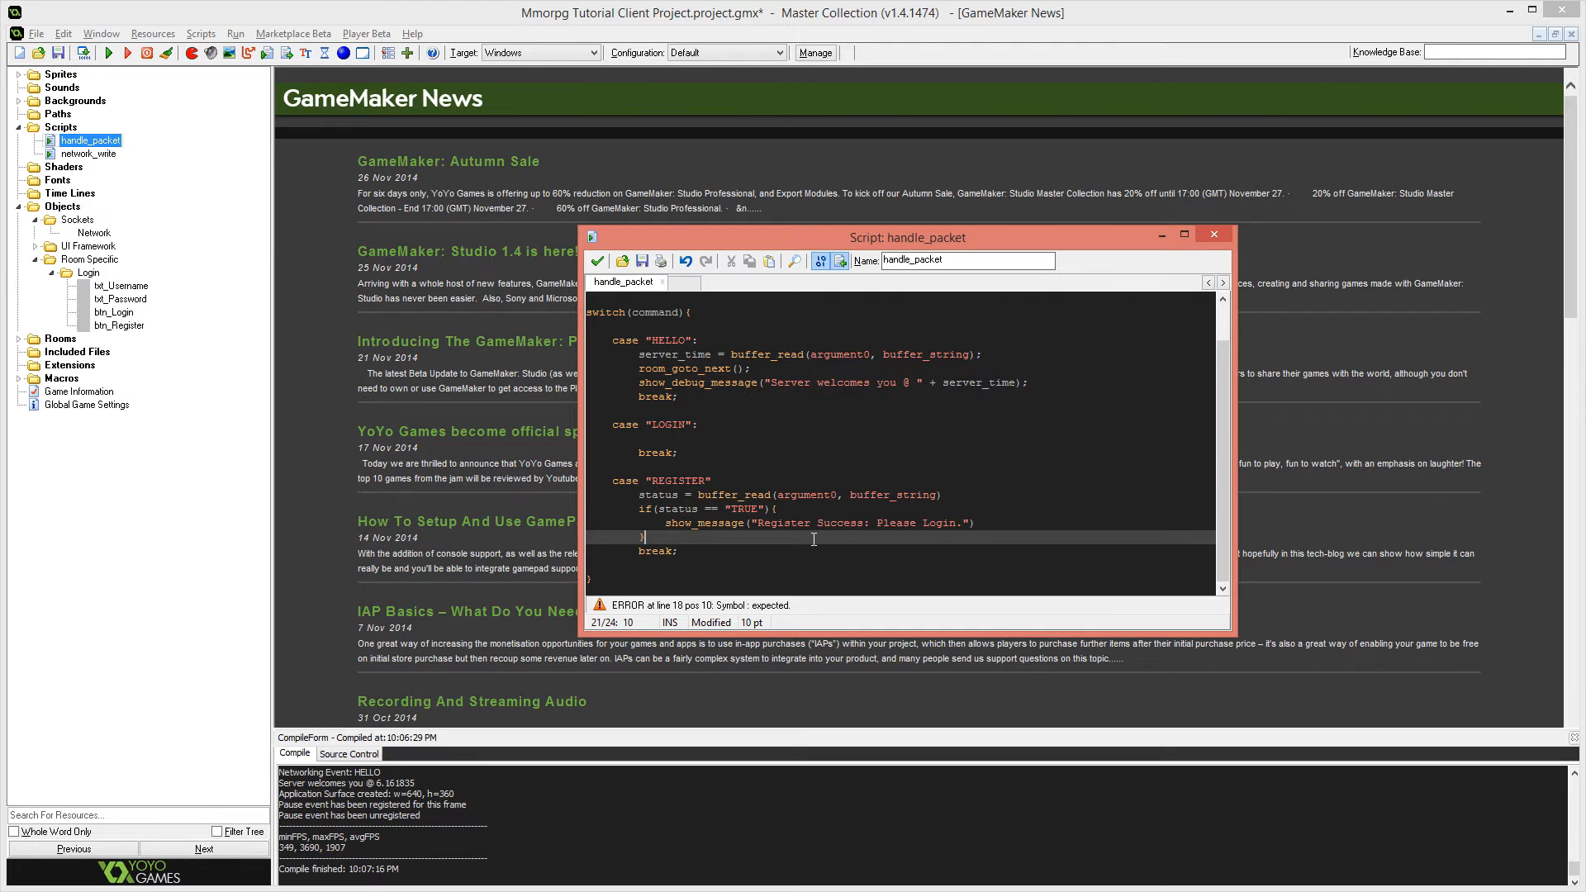
type("else{")
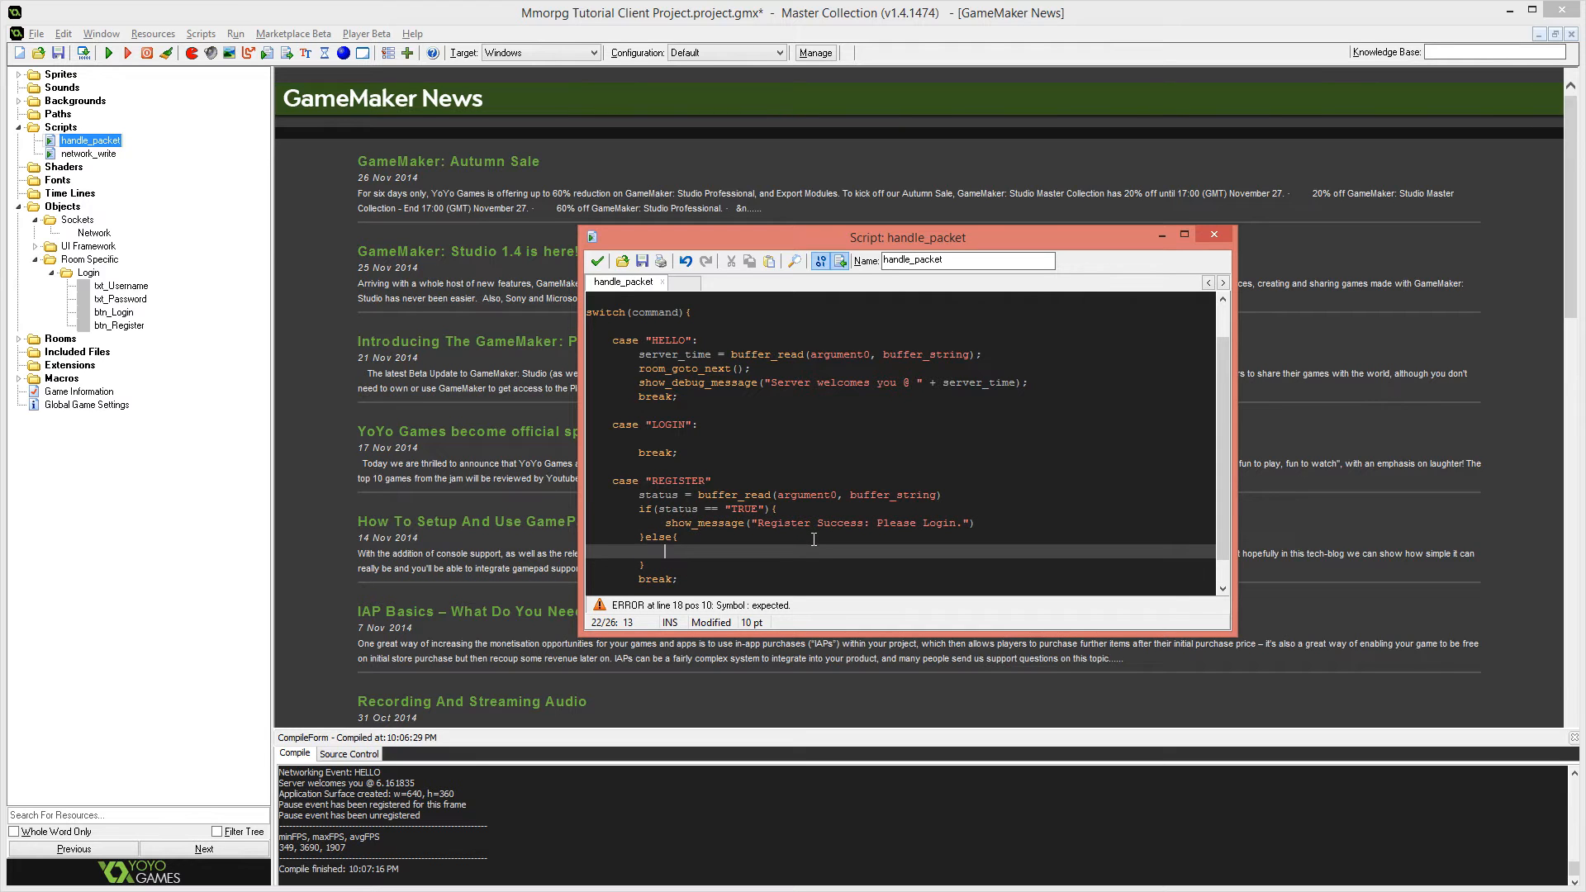
type("show_message()")
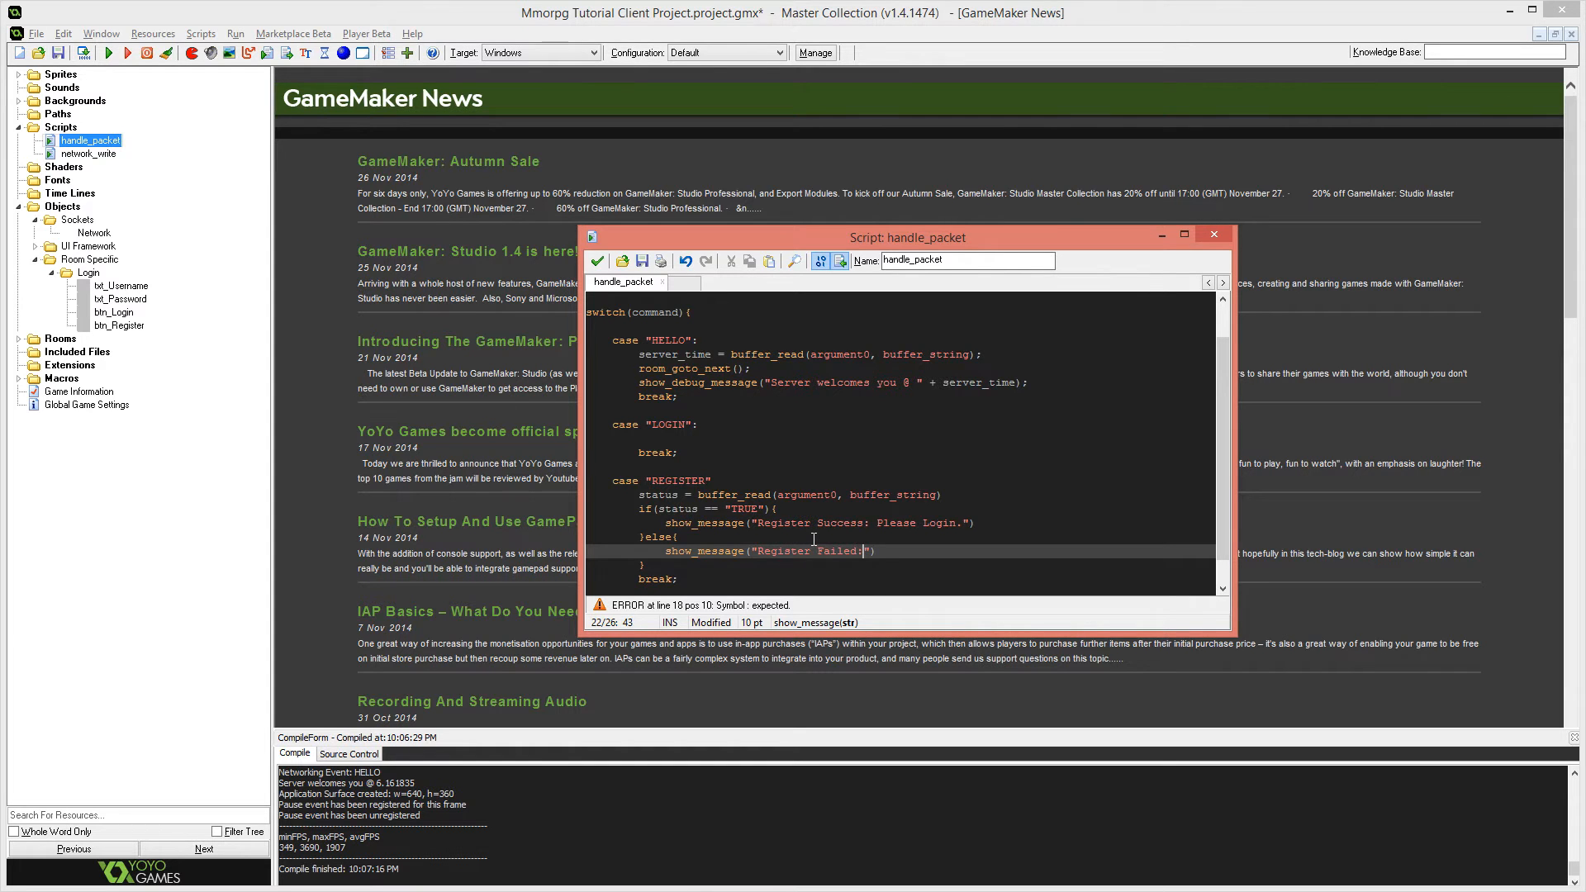
type("Username")
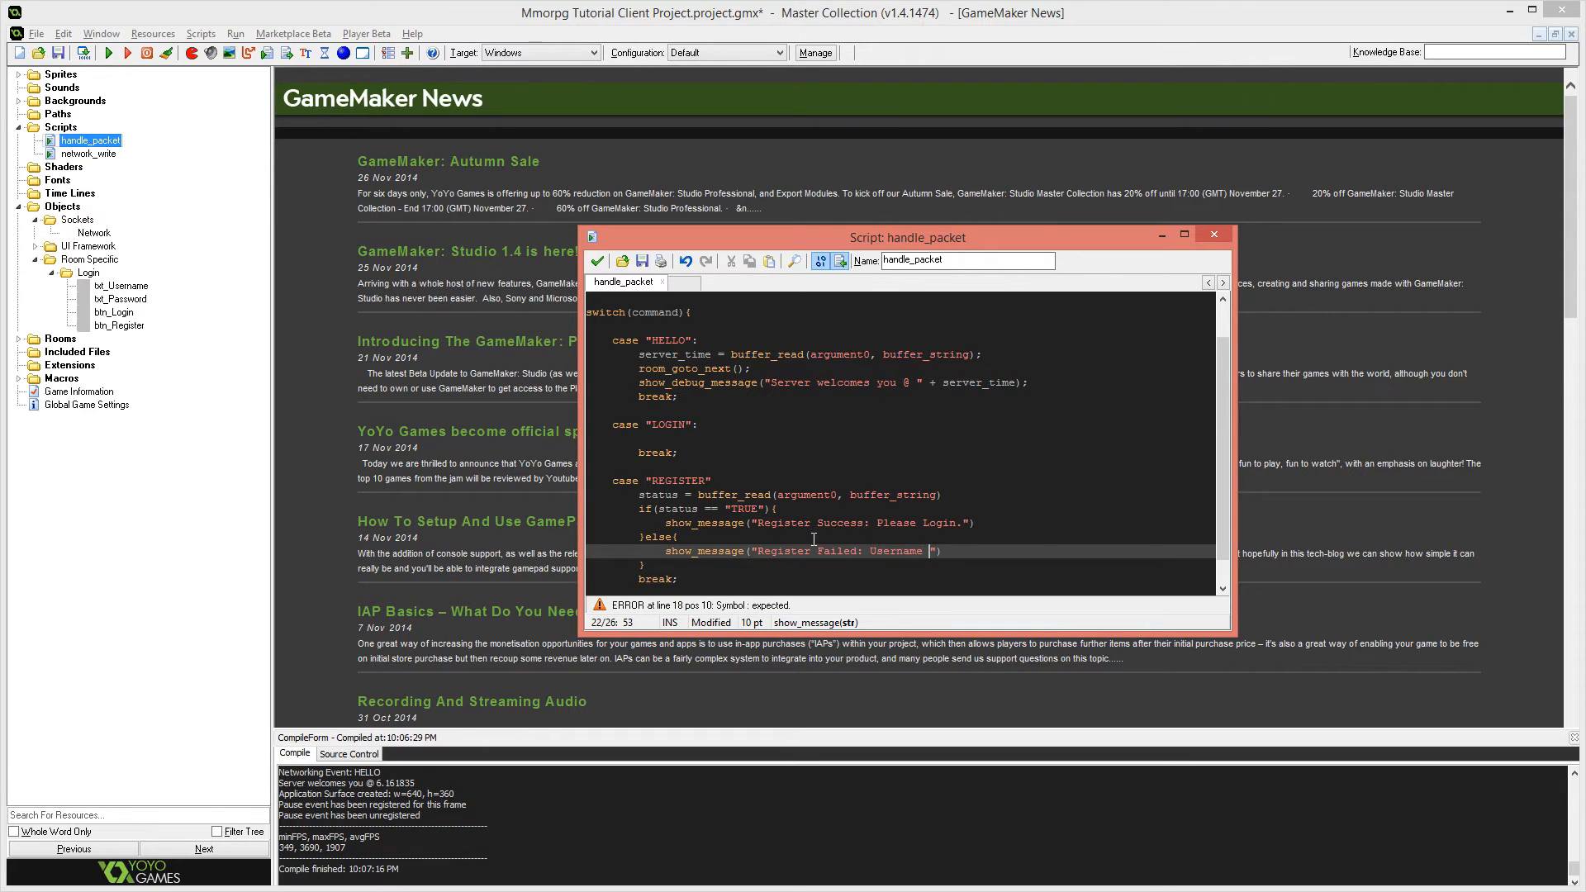
type("Taken")
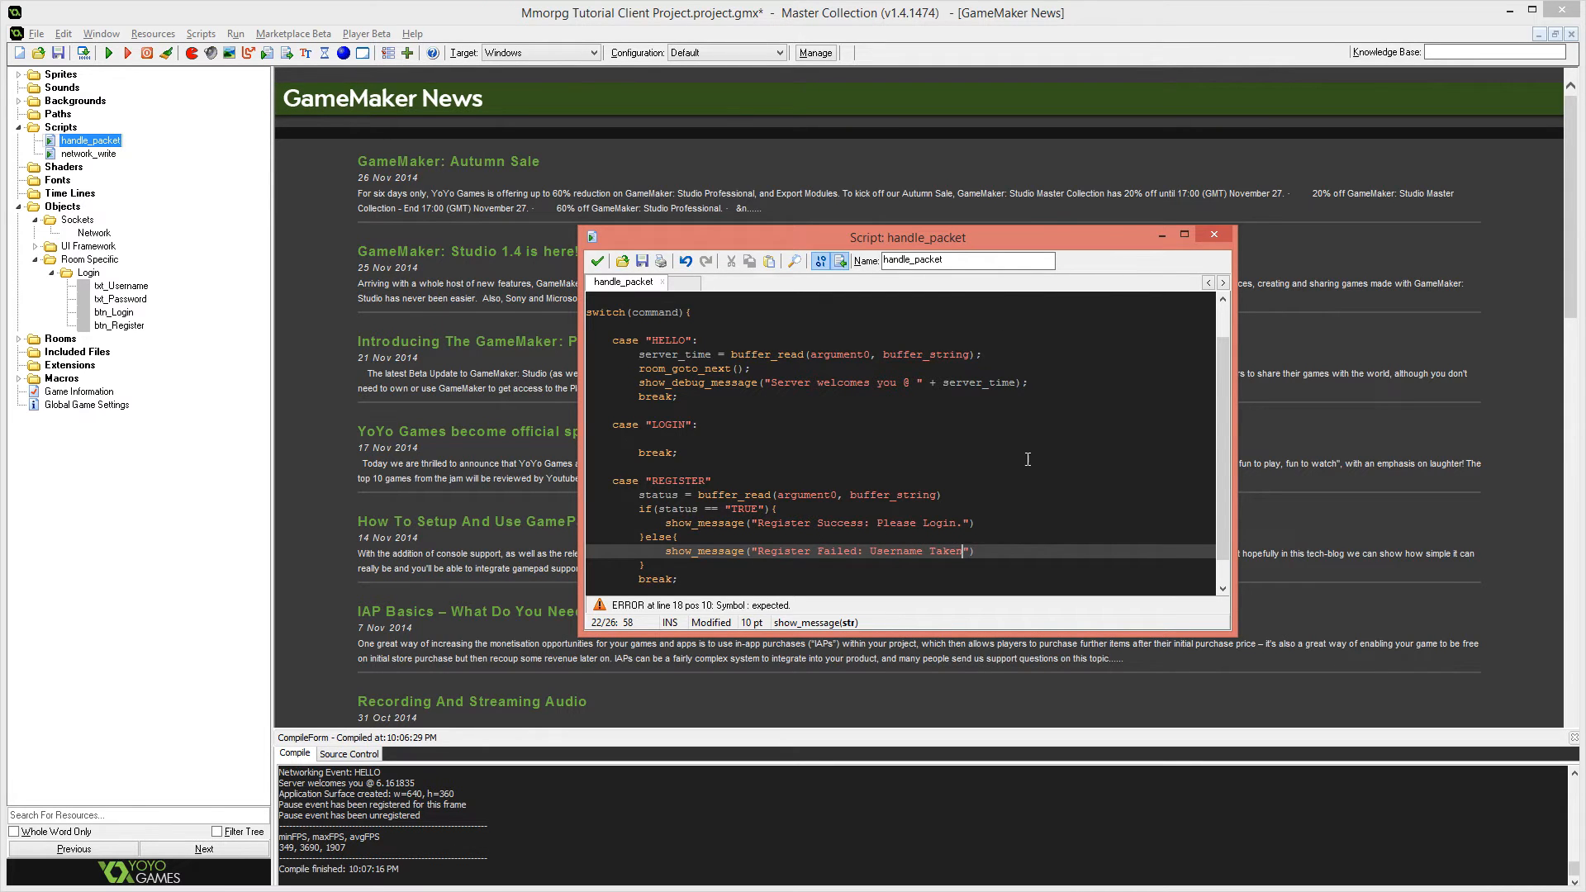
mouse_move(1024, 528)
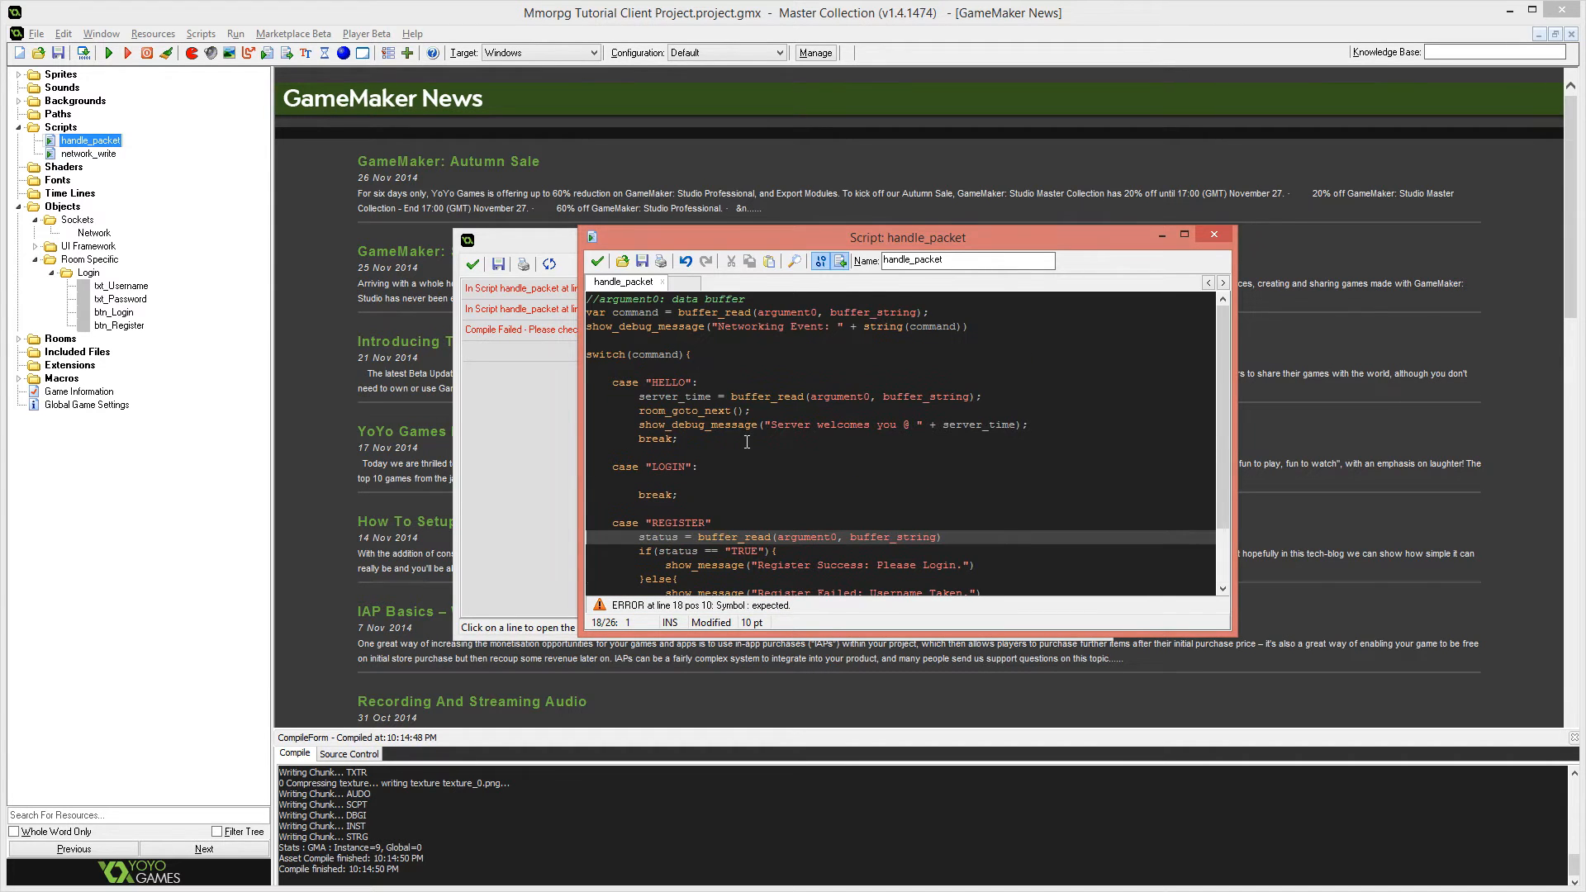
Run the client, dismiss Compile Errors, and close the game stuck on Connecting.
left_click(700, 466)
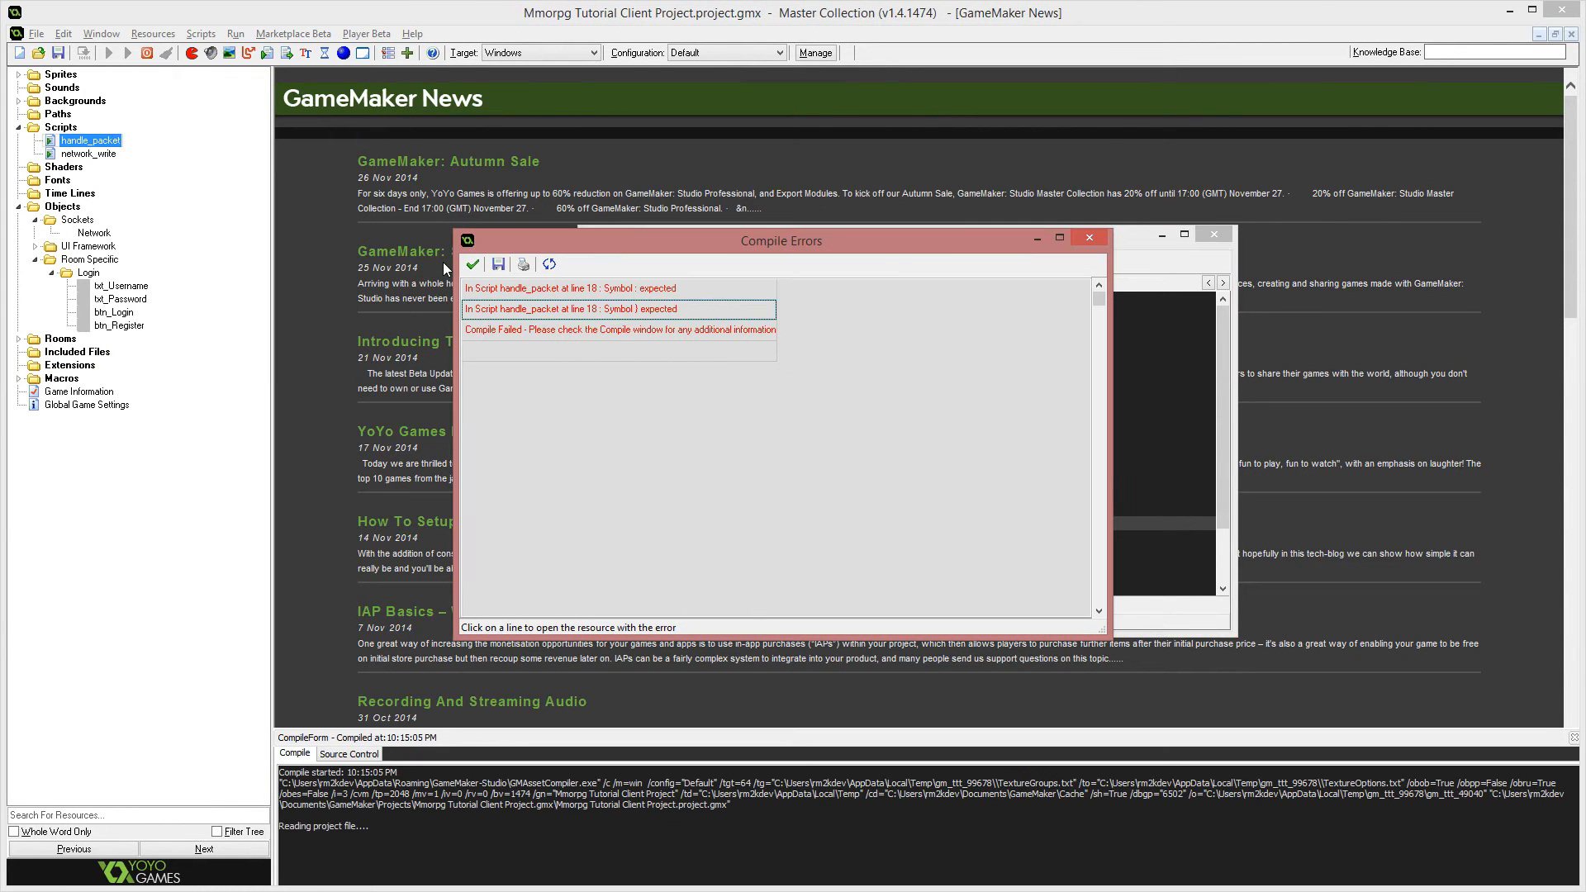
left_click(619, 309)
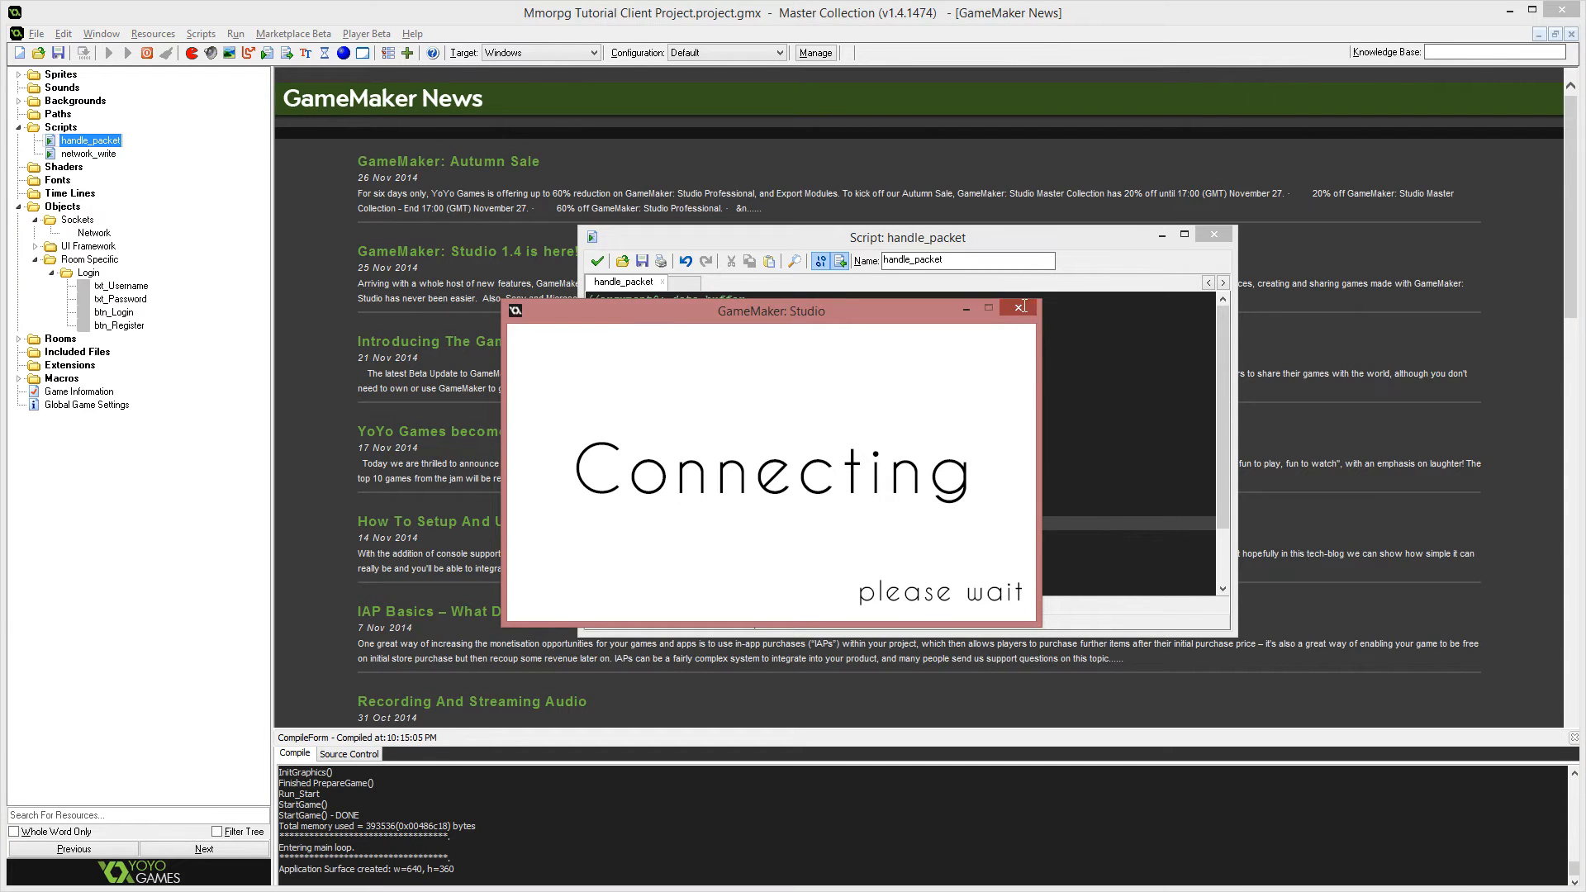
left_click(1021, 308)
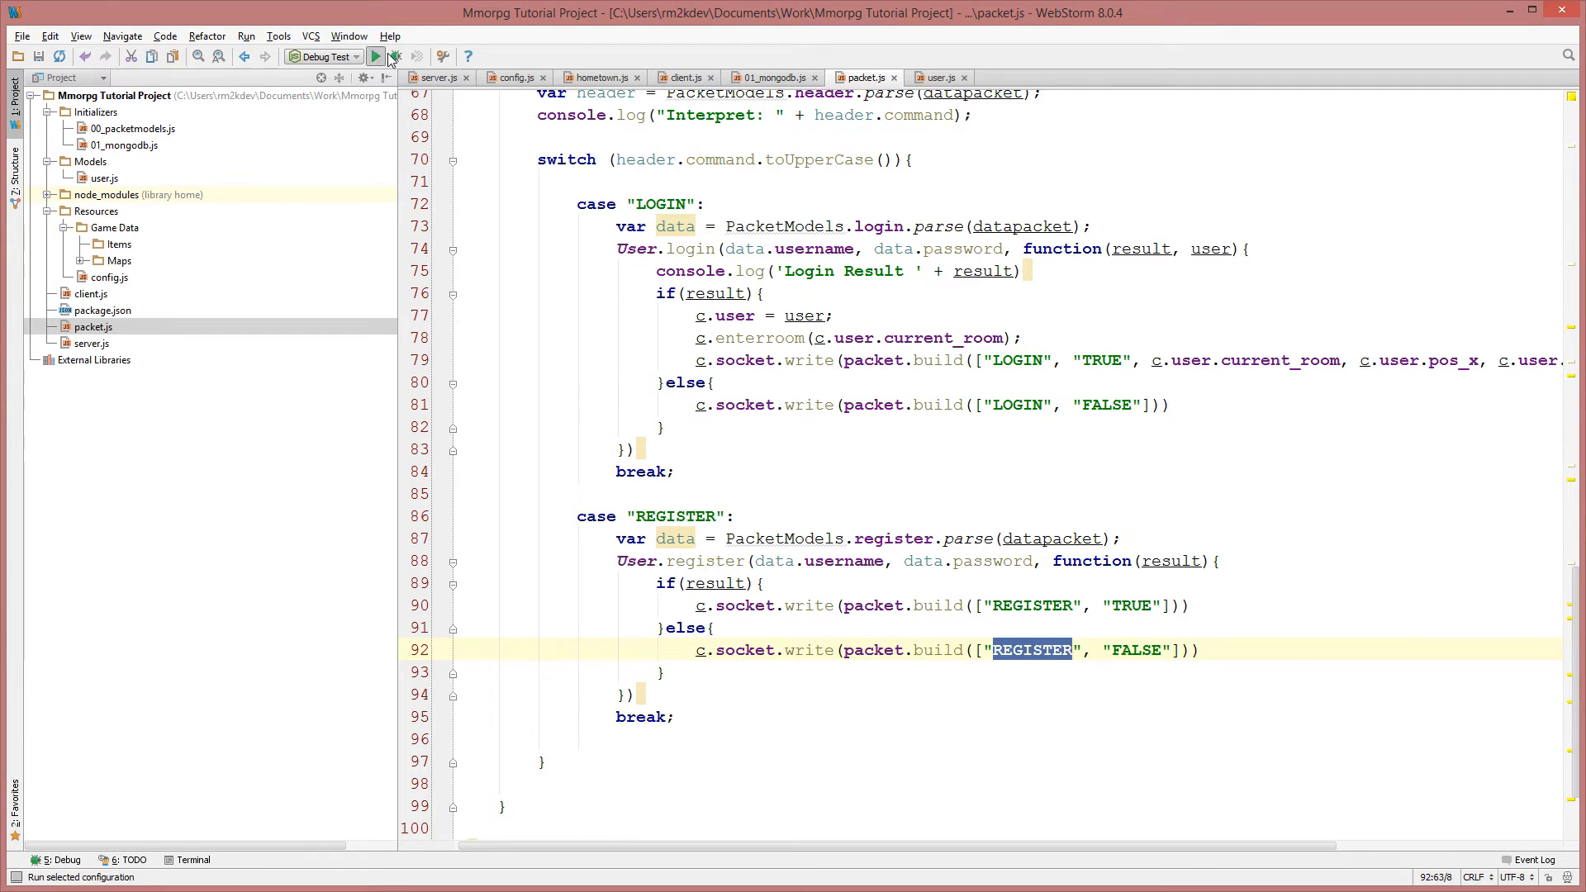
Restart the Node game server using WebStorm's Debug Test run configuration.
left_click(379, 55)
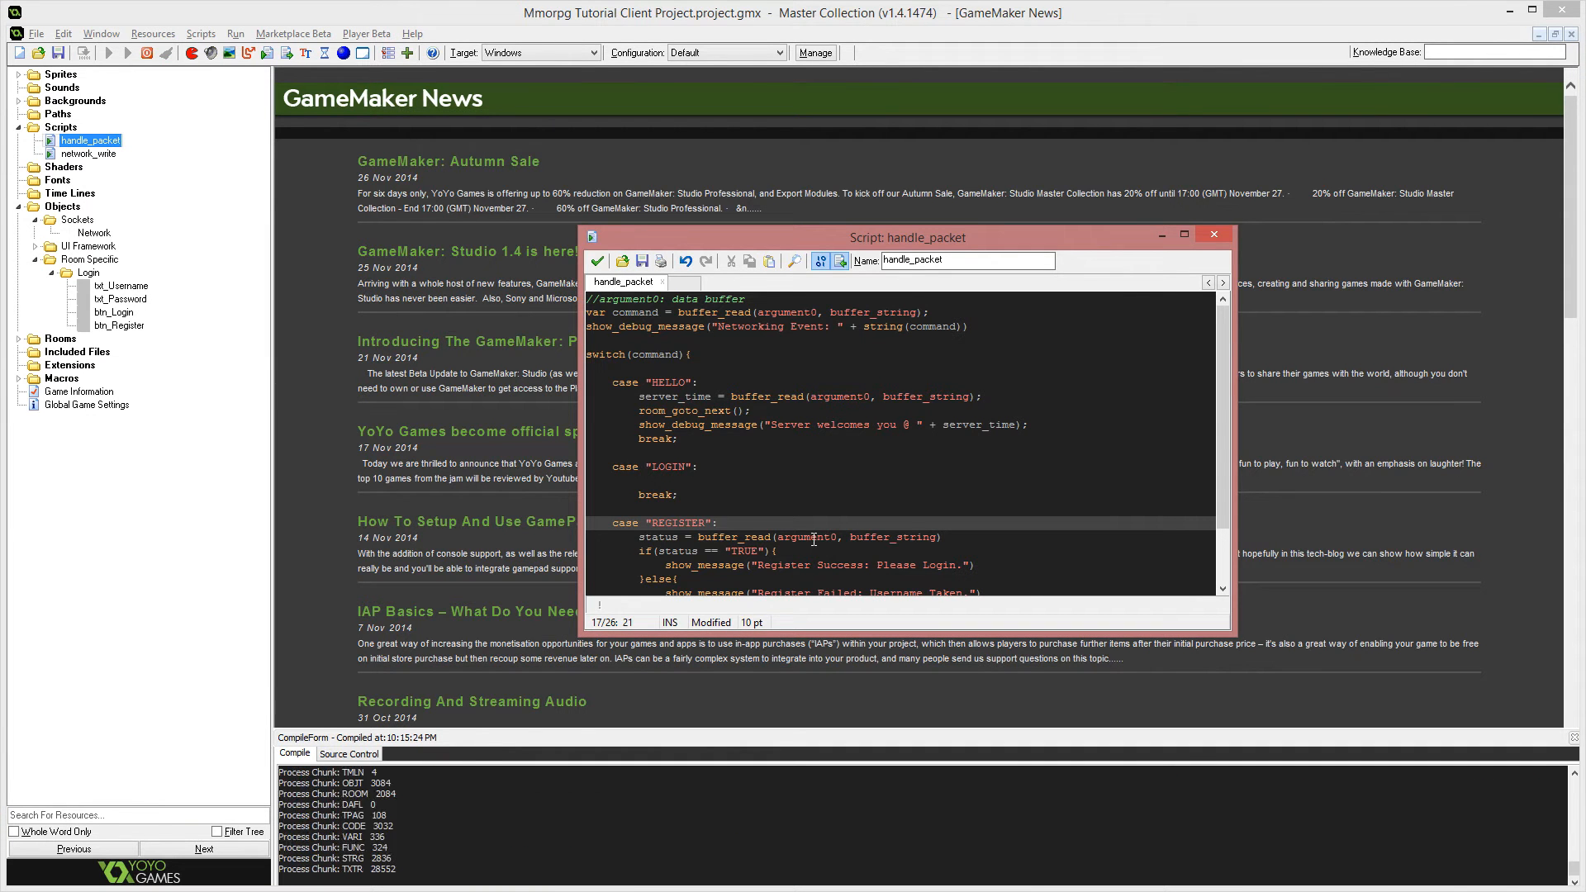
Register user 'a' twice, getting Register Success then Username Taken, and close the client.
left_click(125, 52)
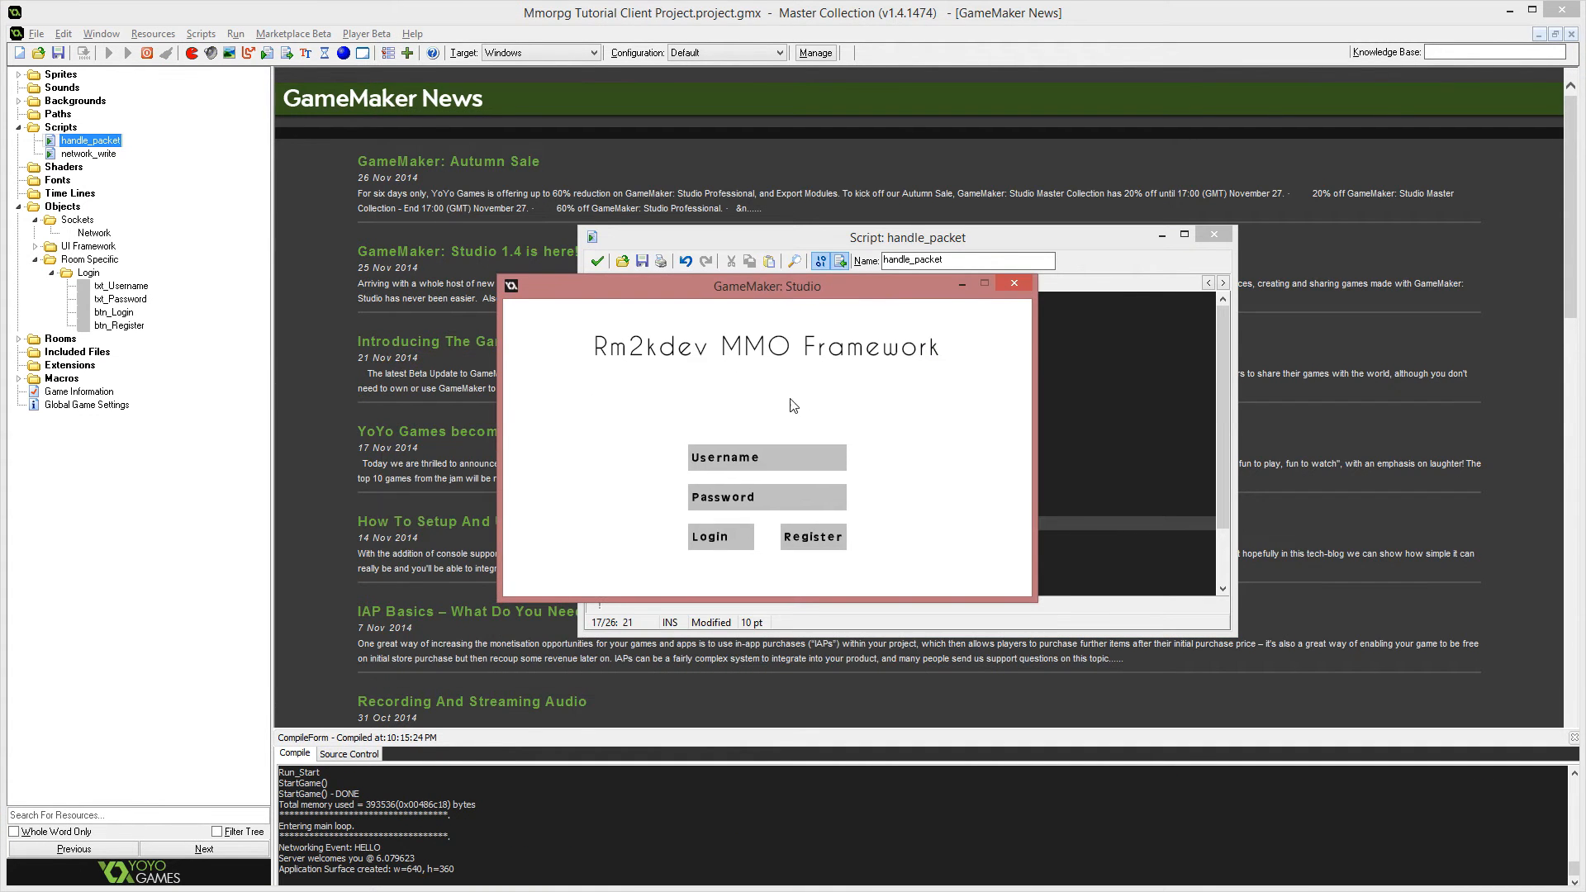
left_click(767, 458)
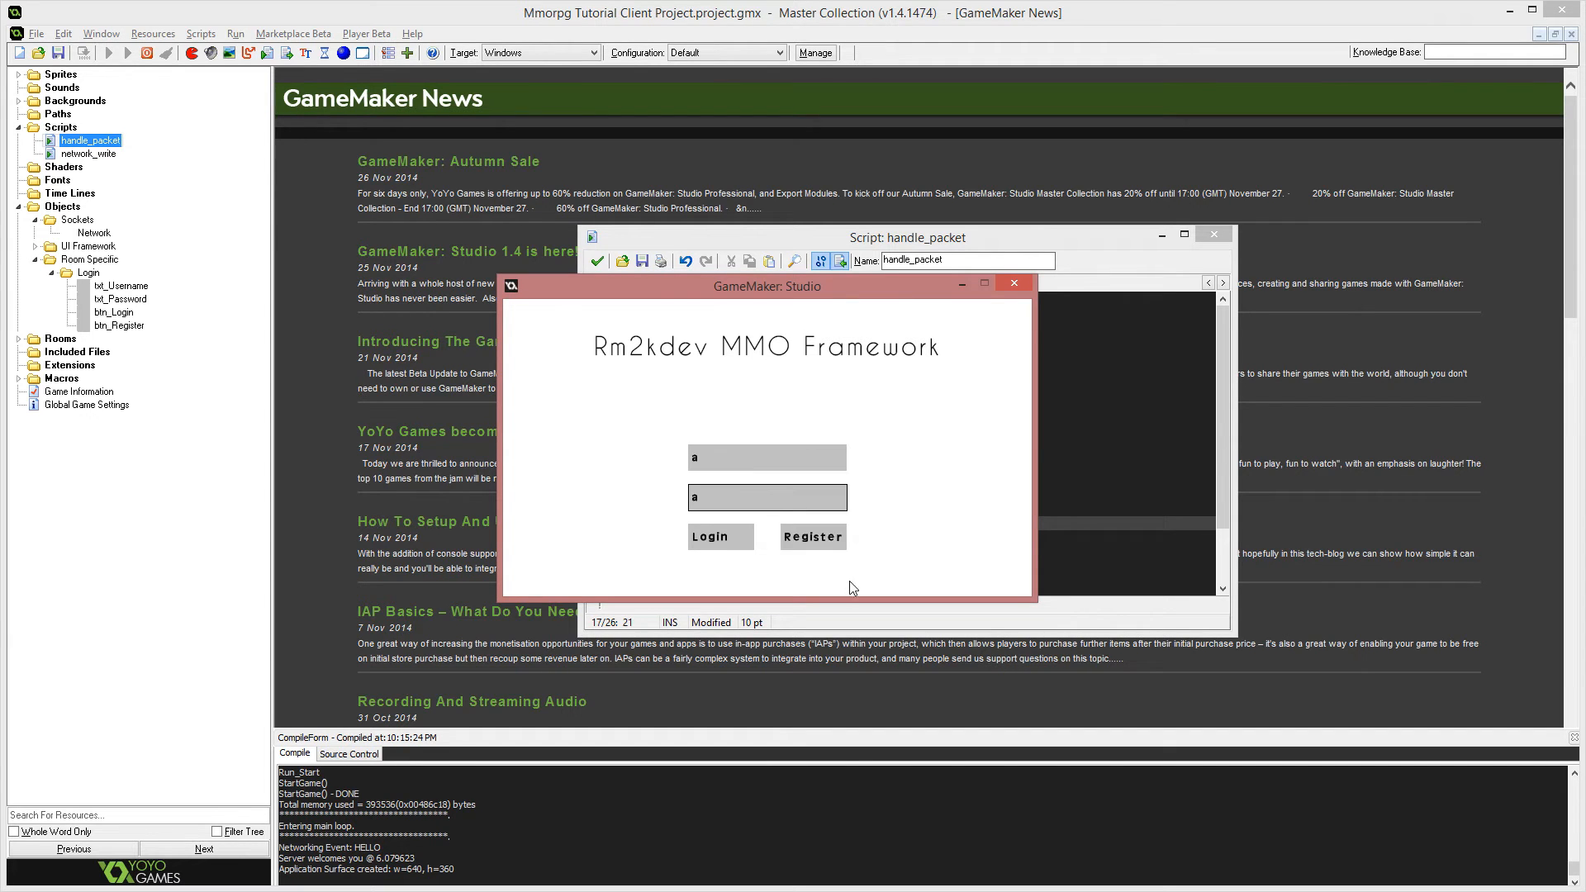
left_click(813, 536)
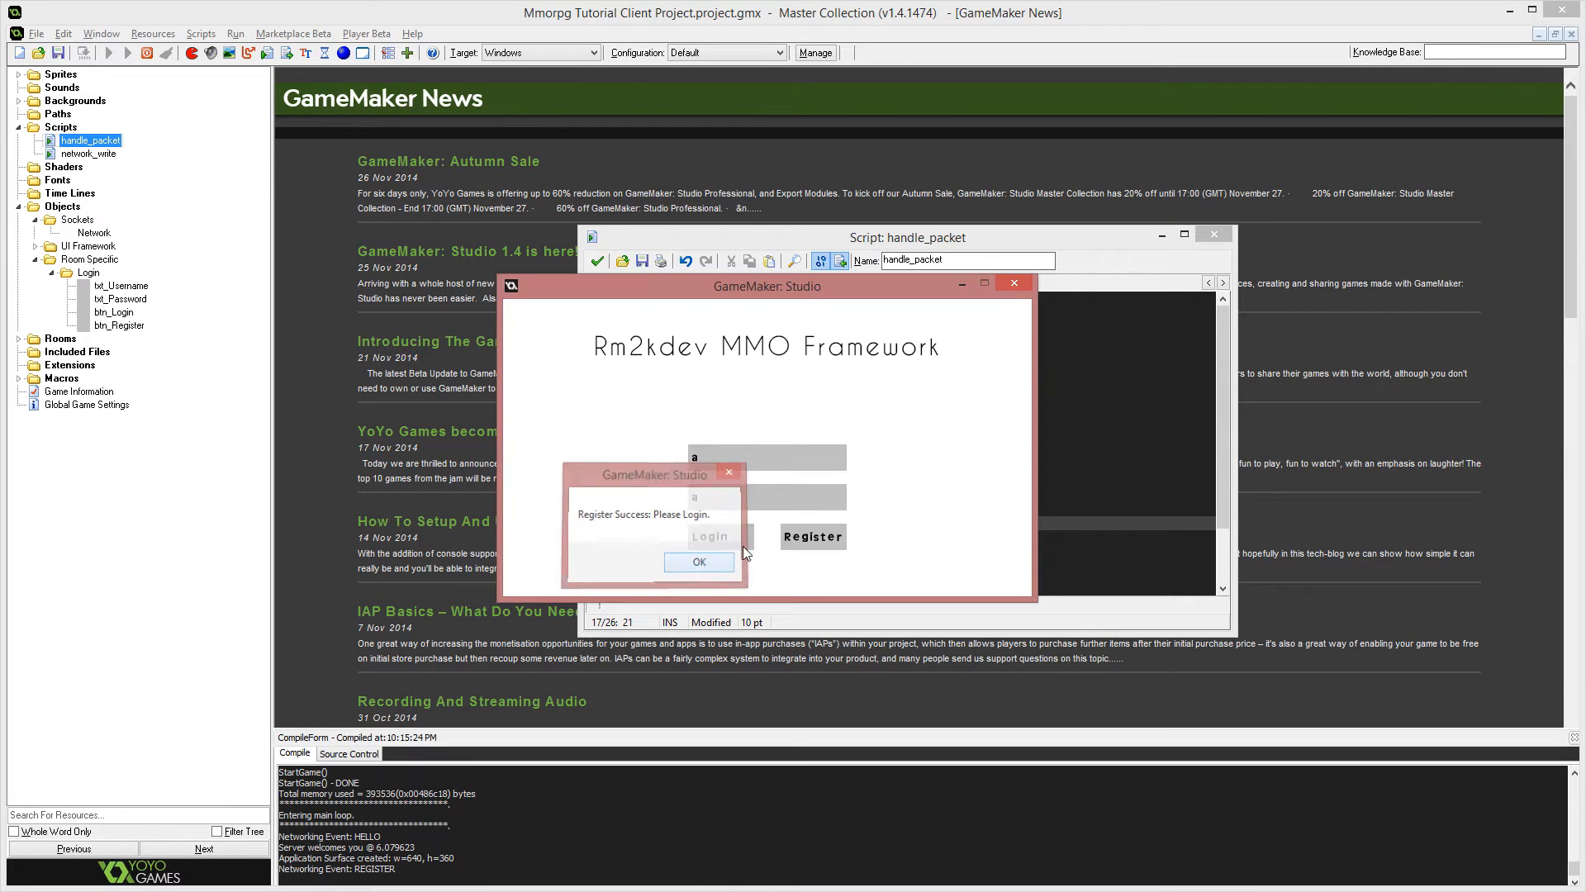
left_click(699, 562)
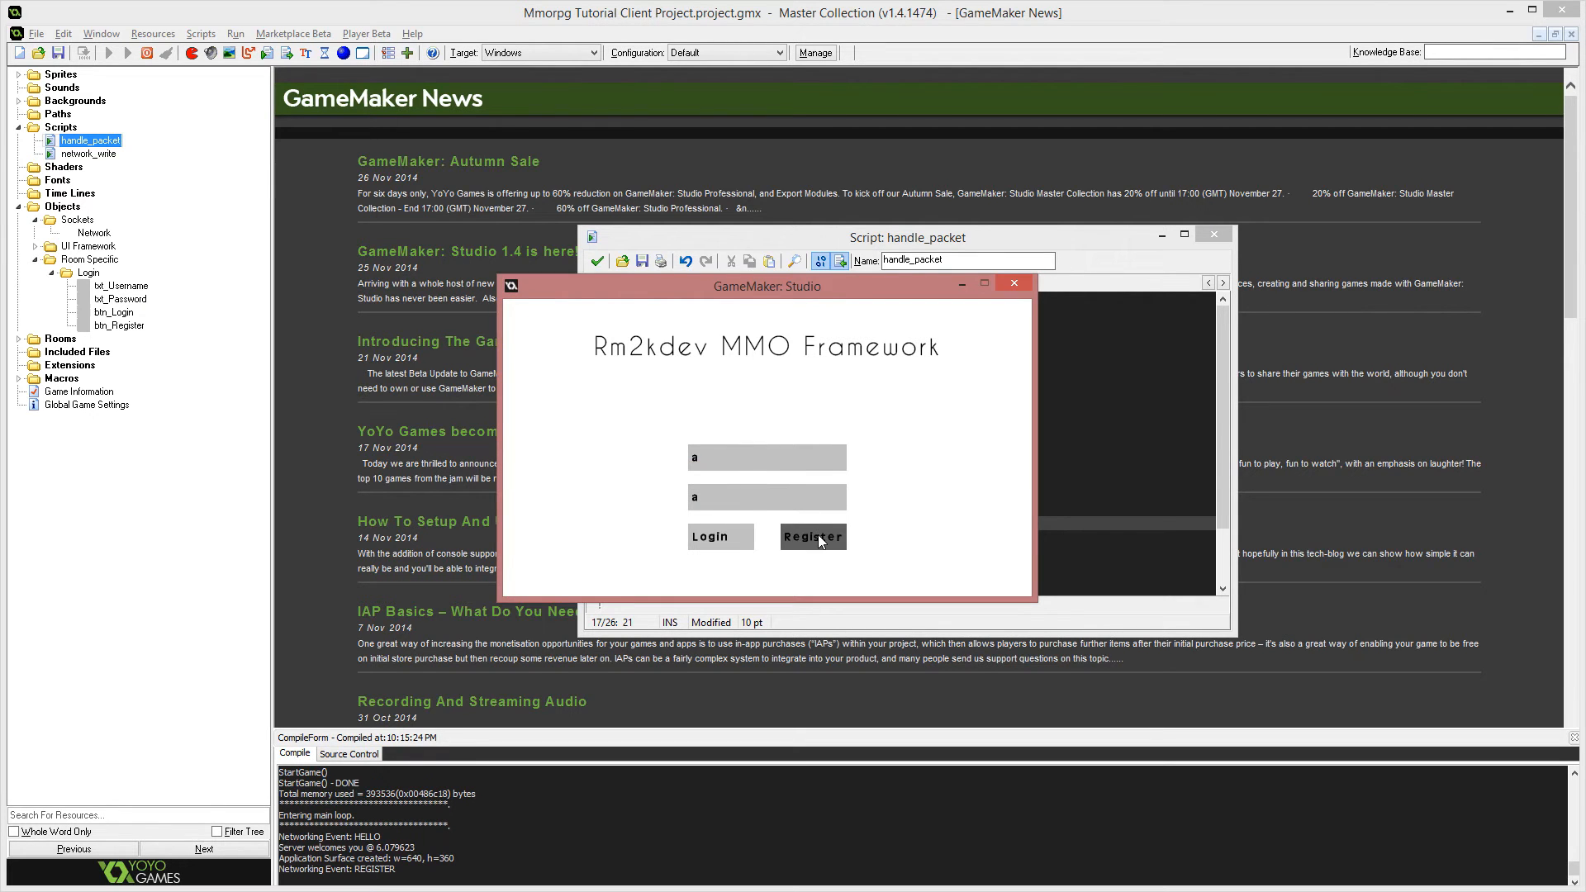
left_click(814, 537)
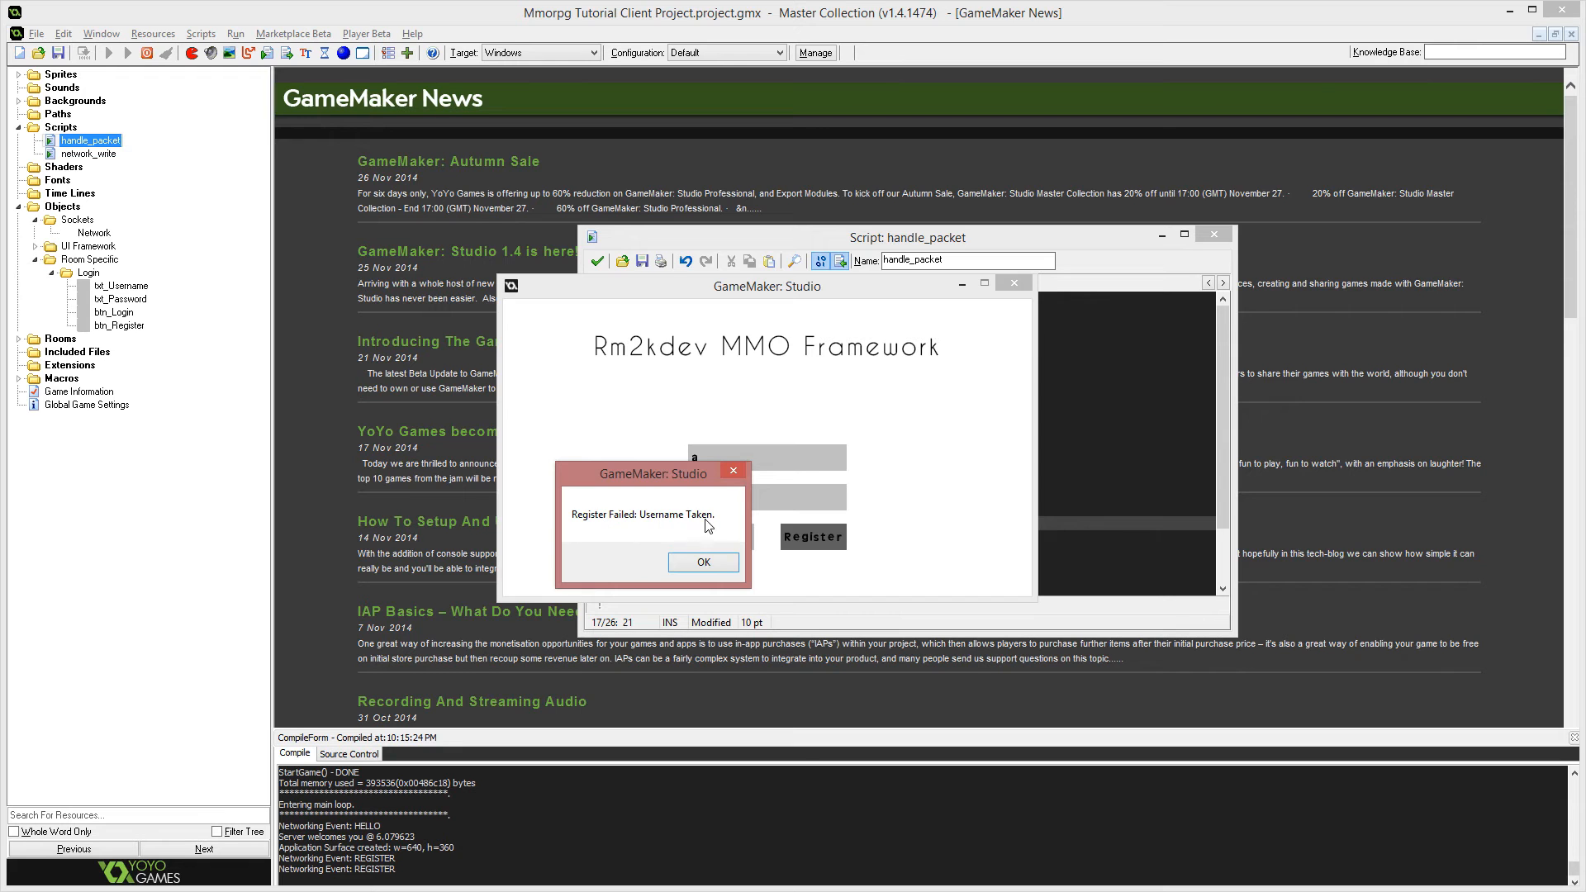
left_click(703, 562)
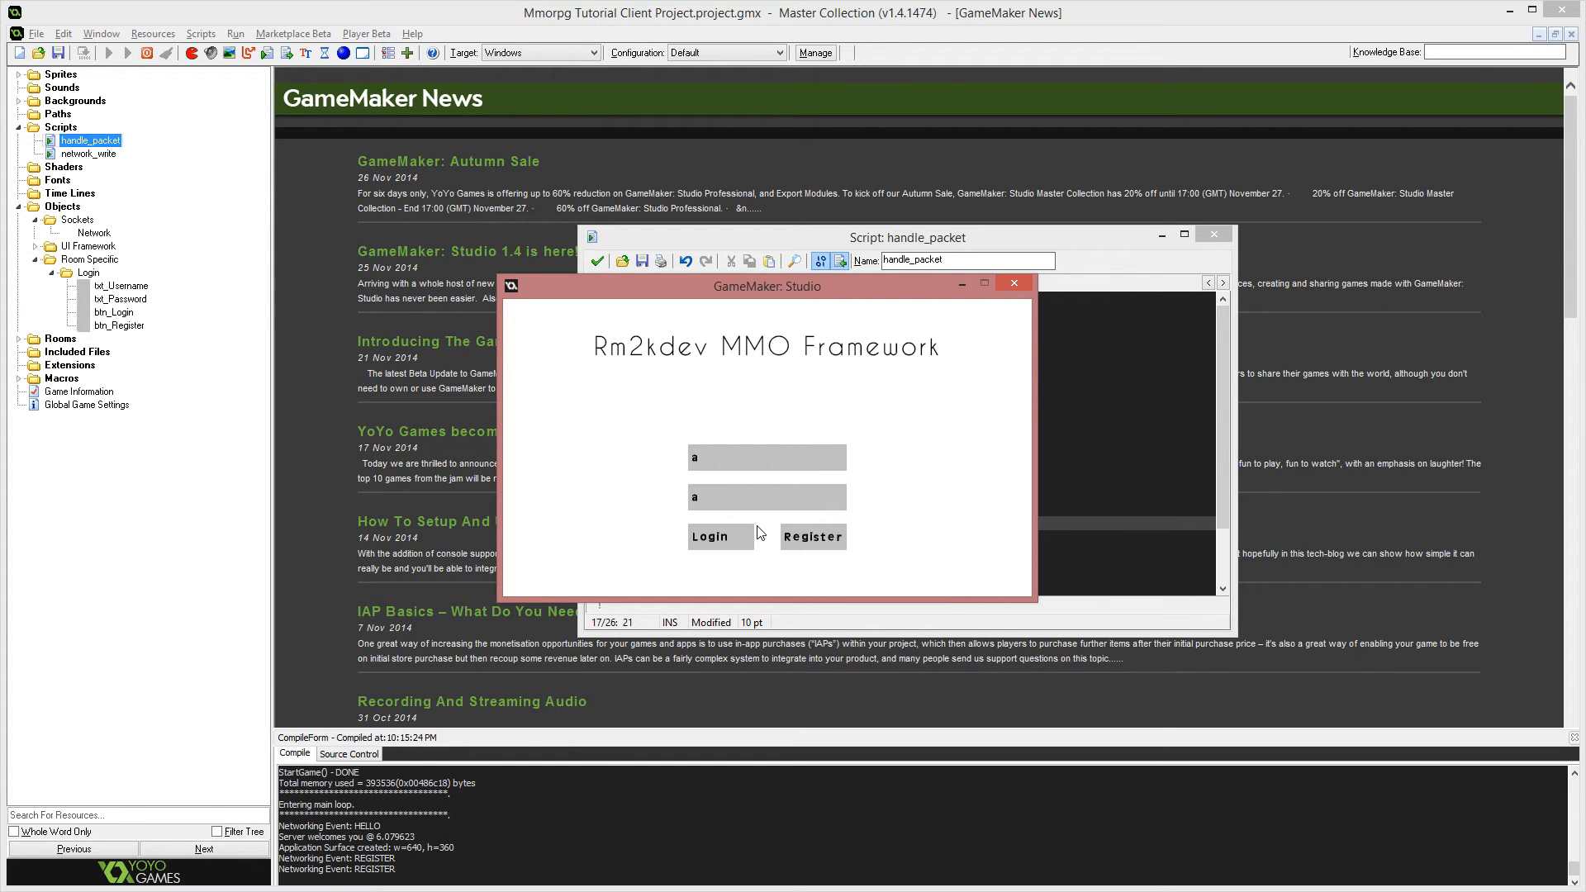
left_click(1014, 283)
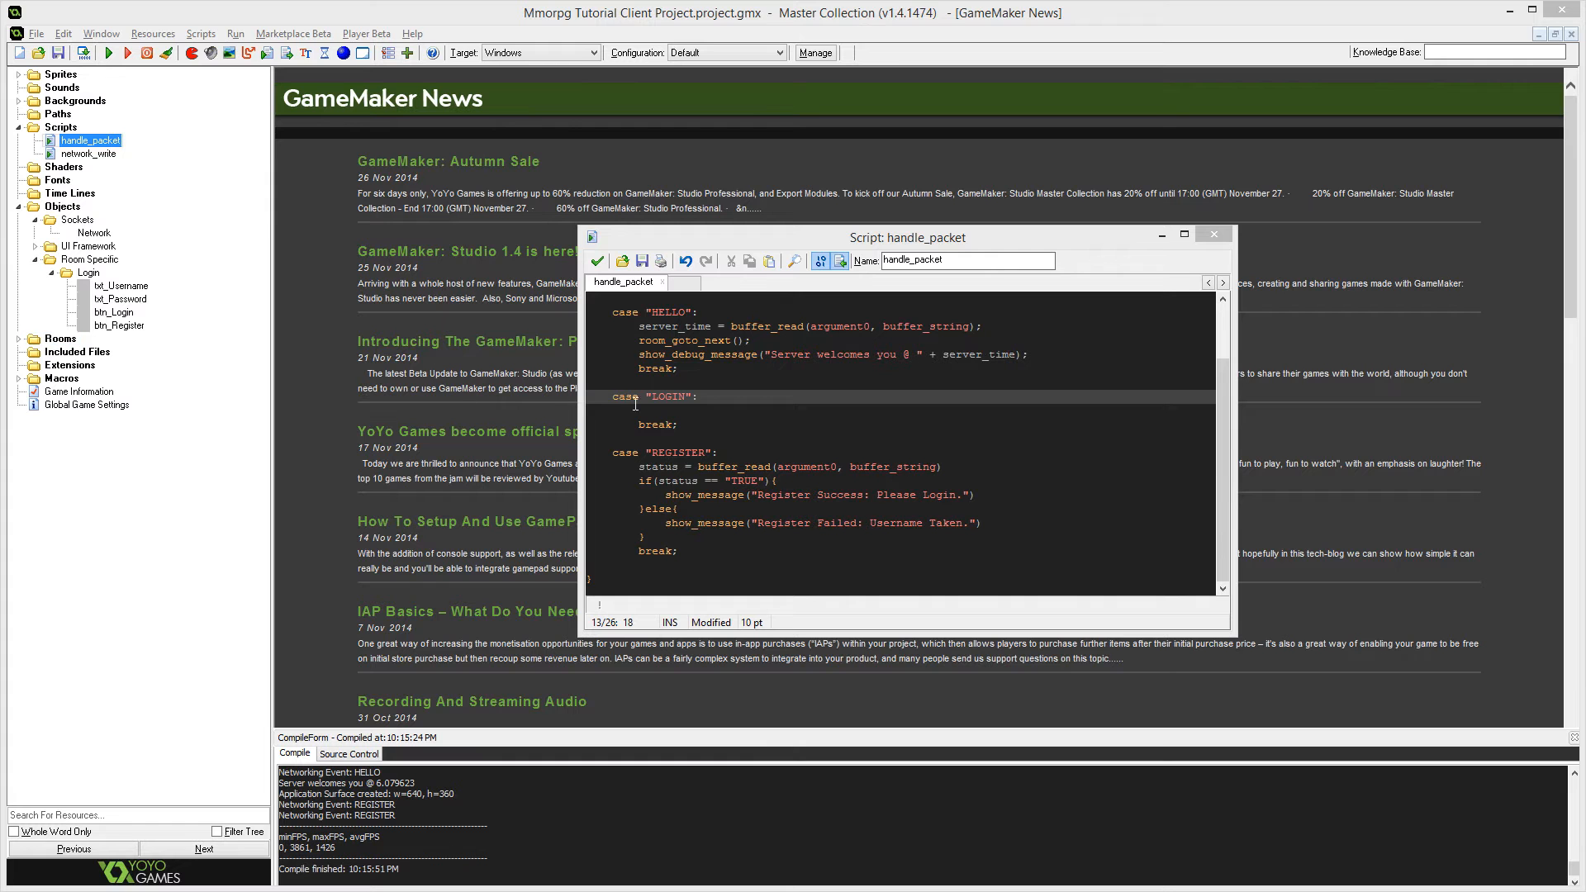
mouse_move(687, 390)
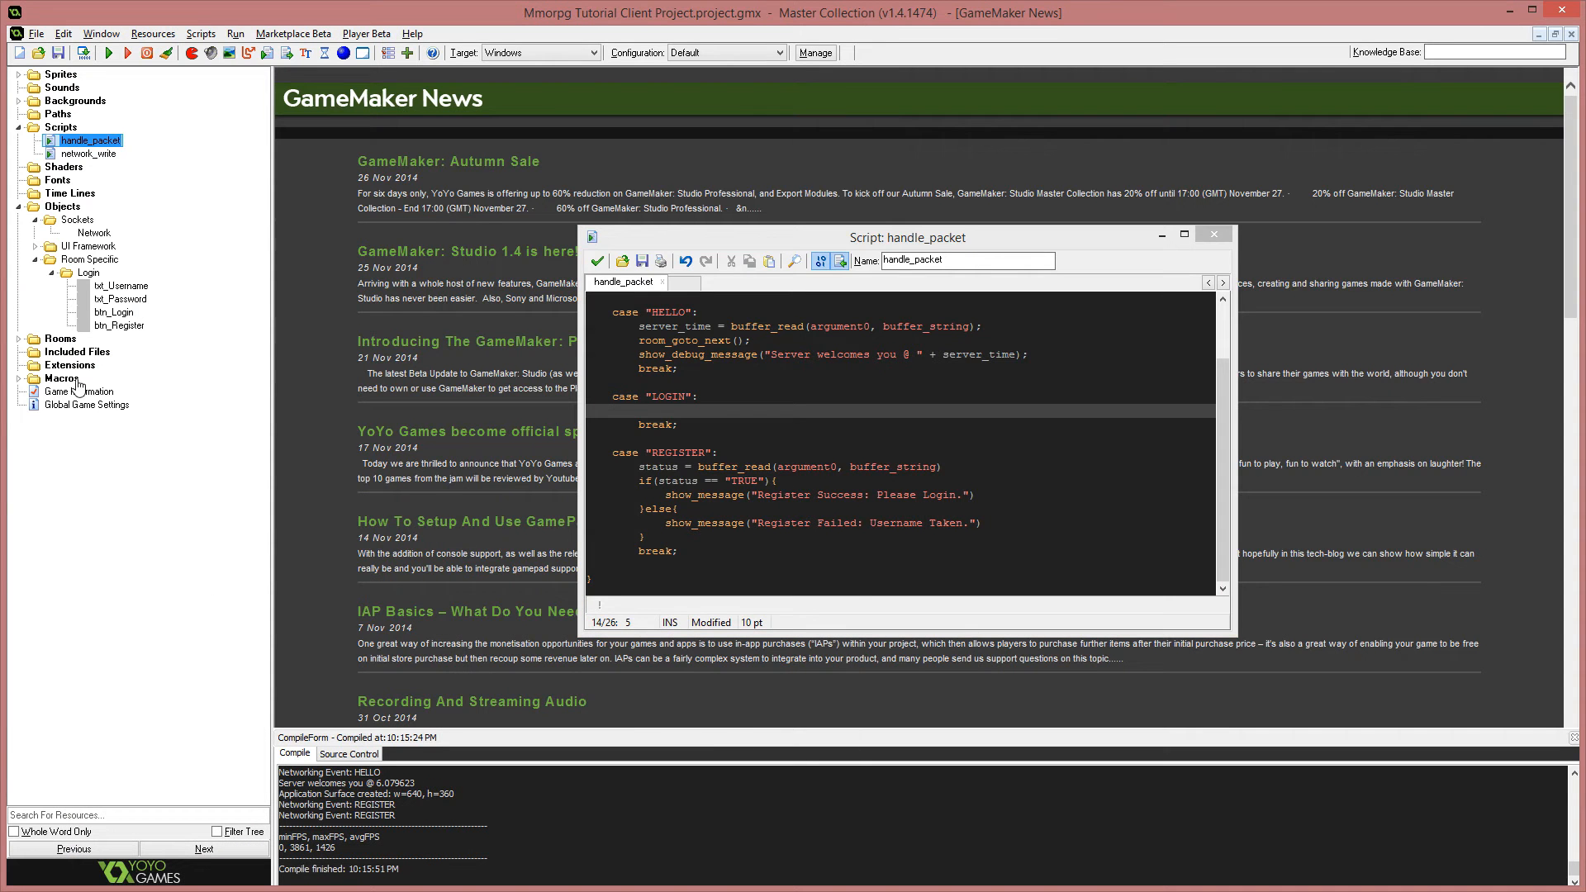
Create a 'maps' group under Rooms in the resource tree.
left_click(21, 338)
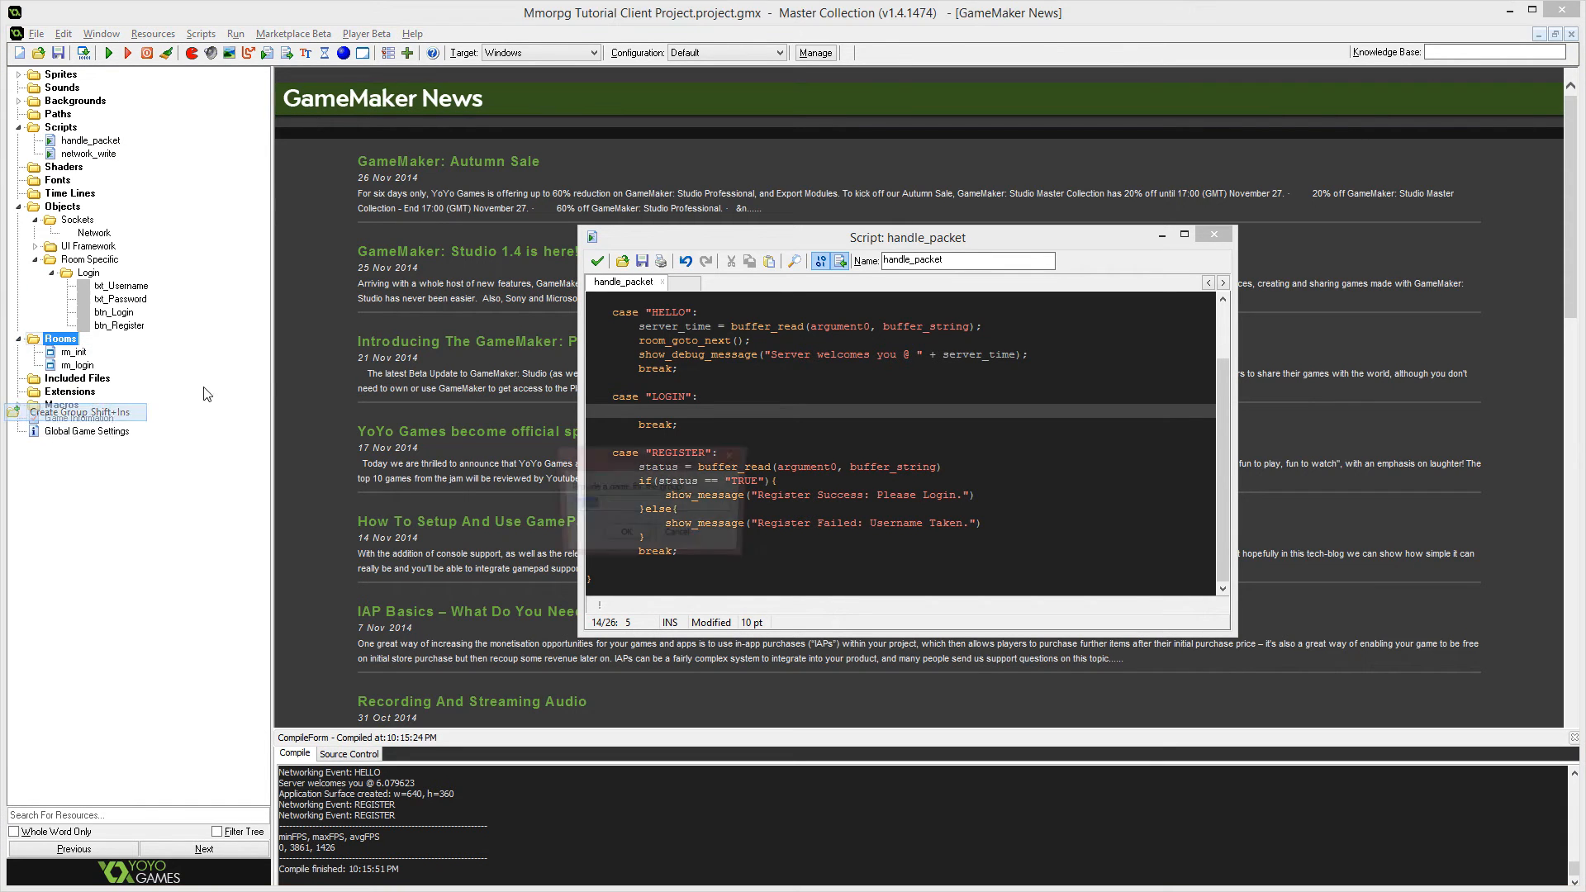
left_click(81, 412)
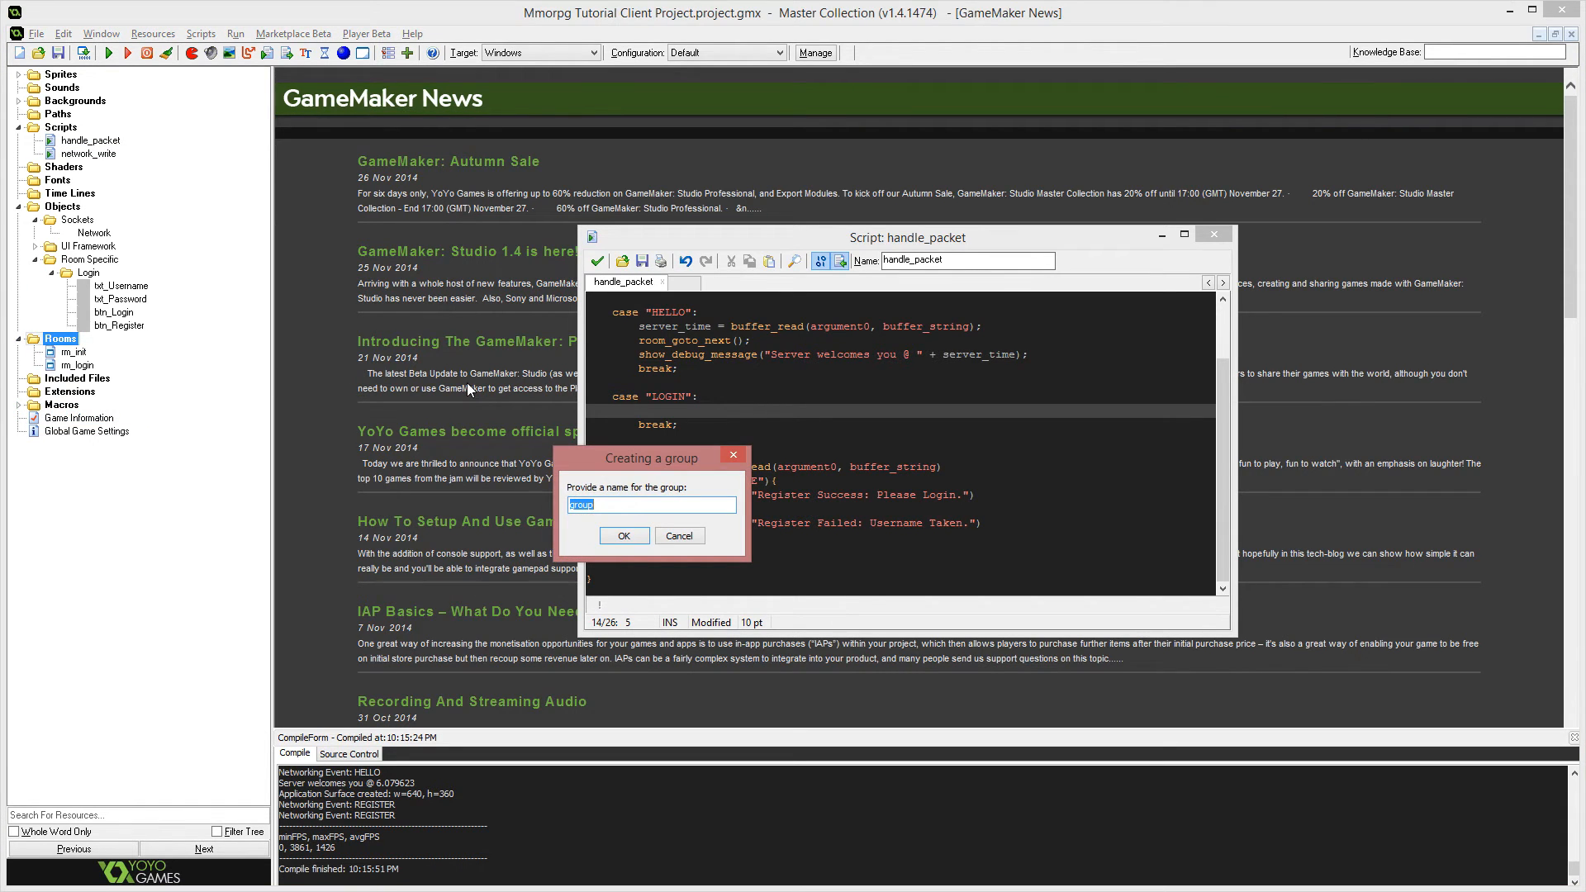
type("maps")
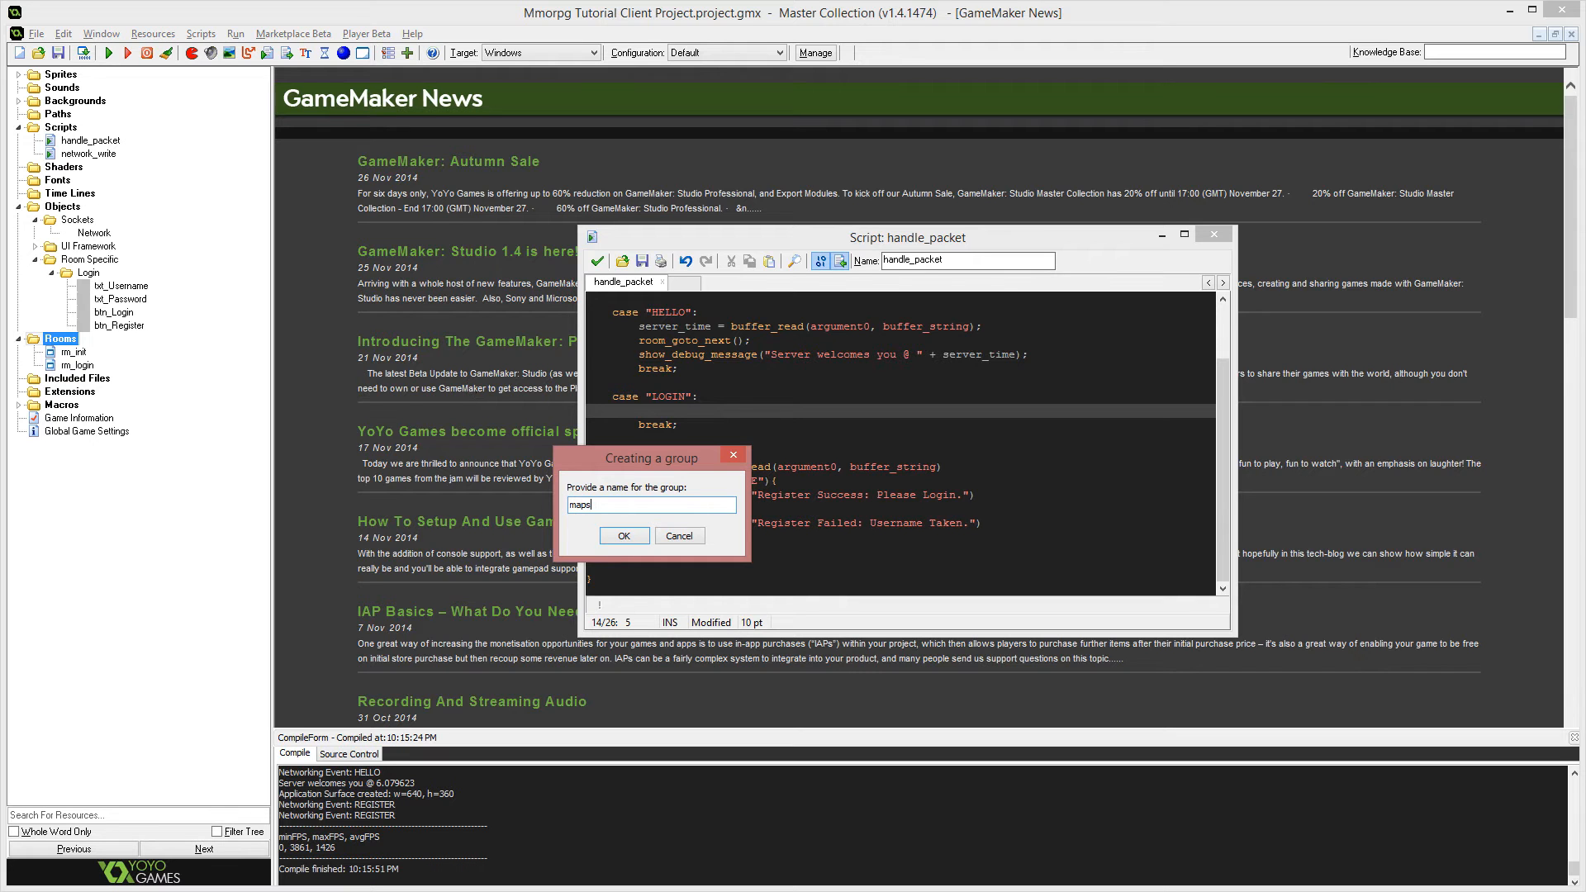
left_click(624, 535)
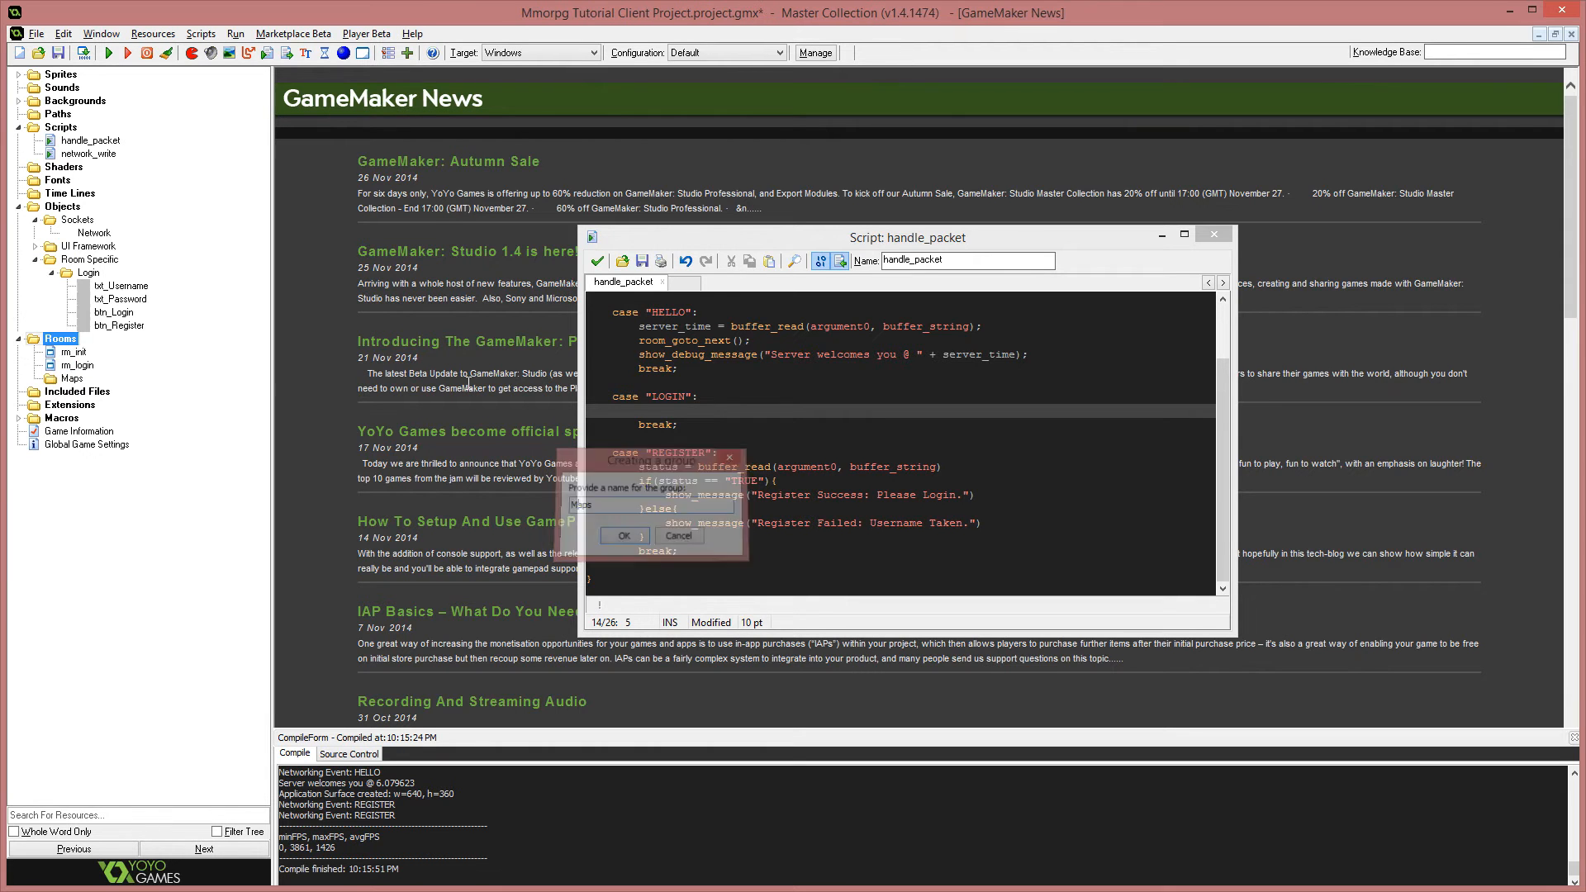
right_click(71, 377)
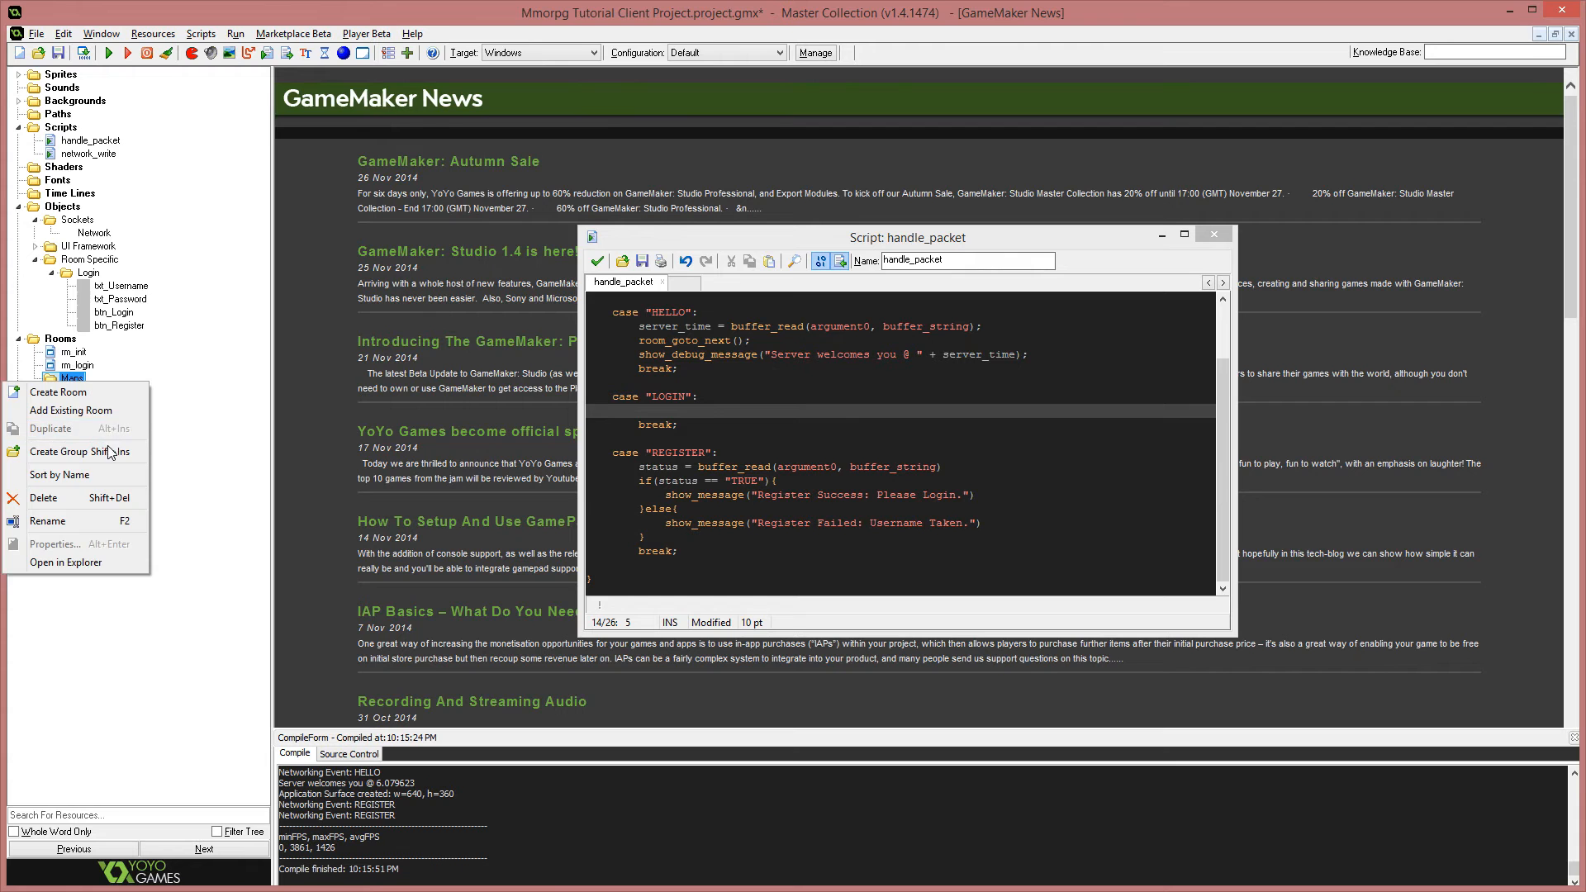
Add a room to the Maps group and name it rm_map_home.
left_click(57, 392)
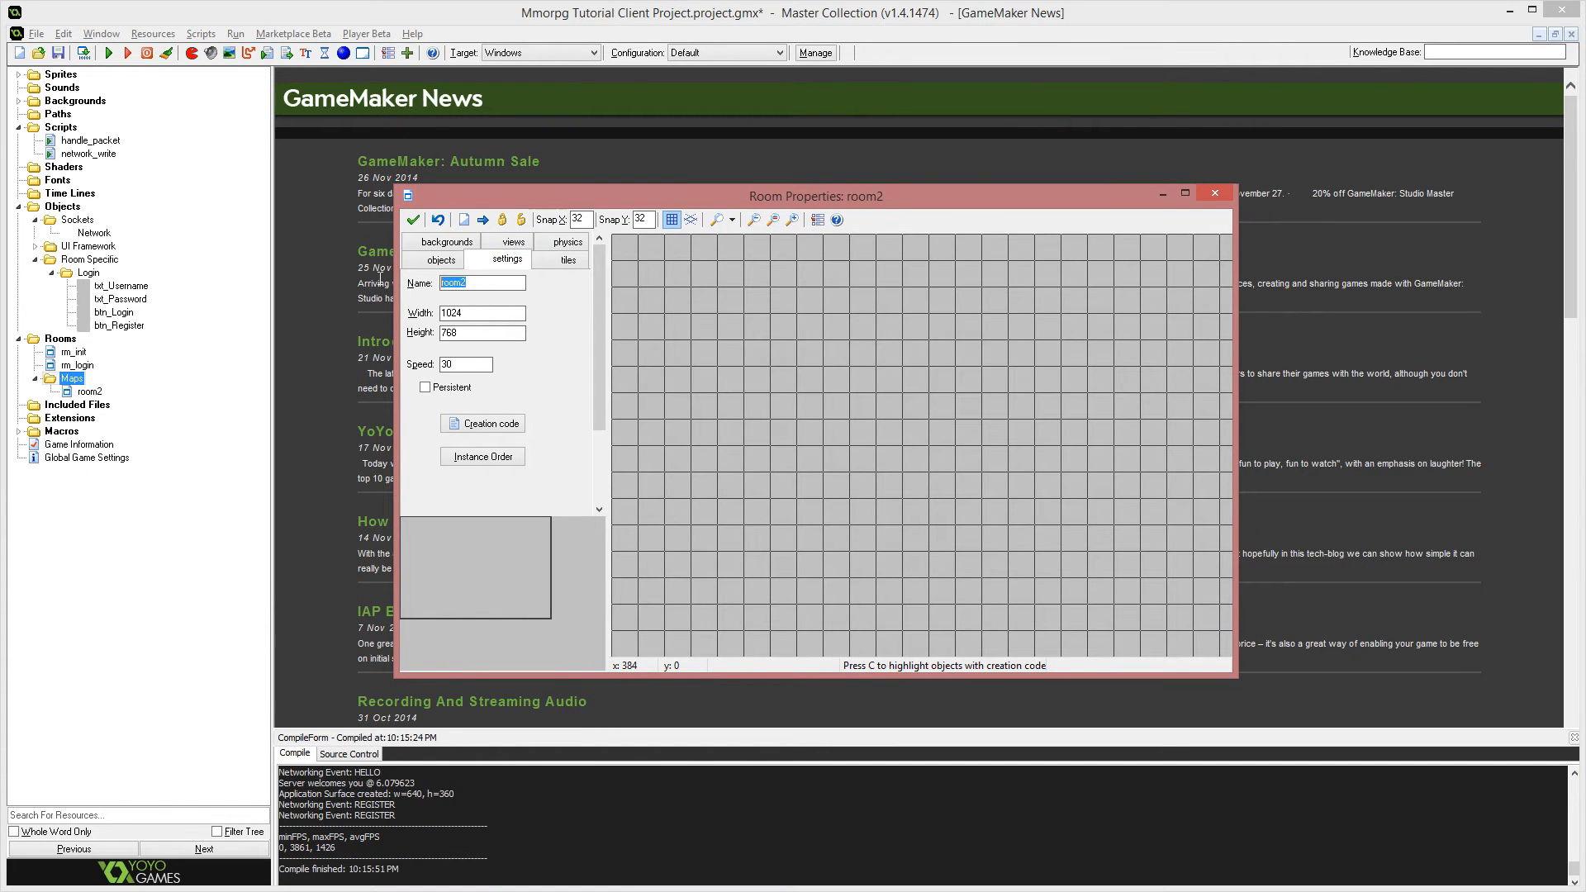
type("rm_map_ho")
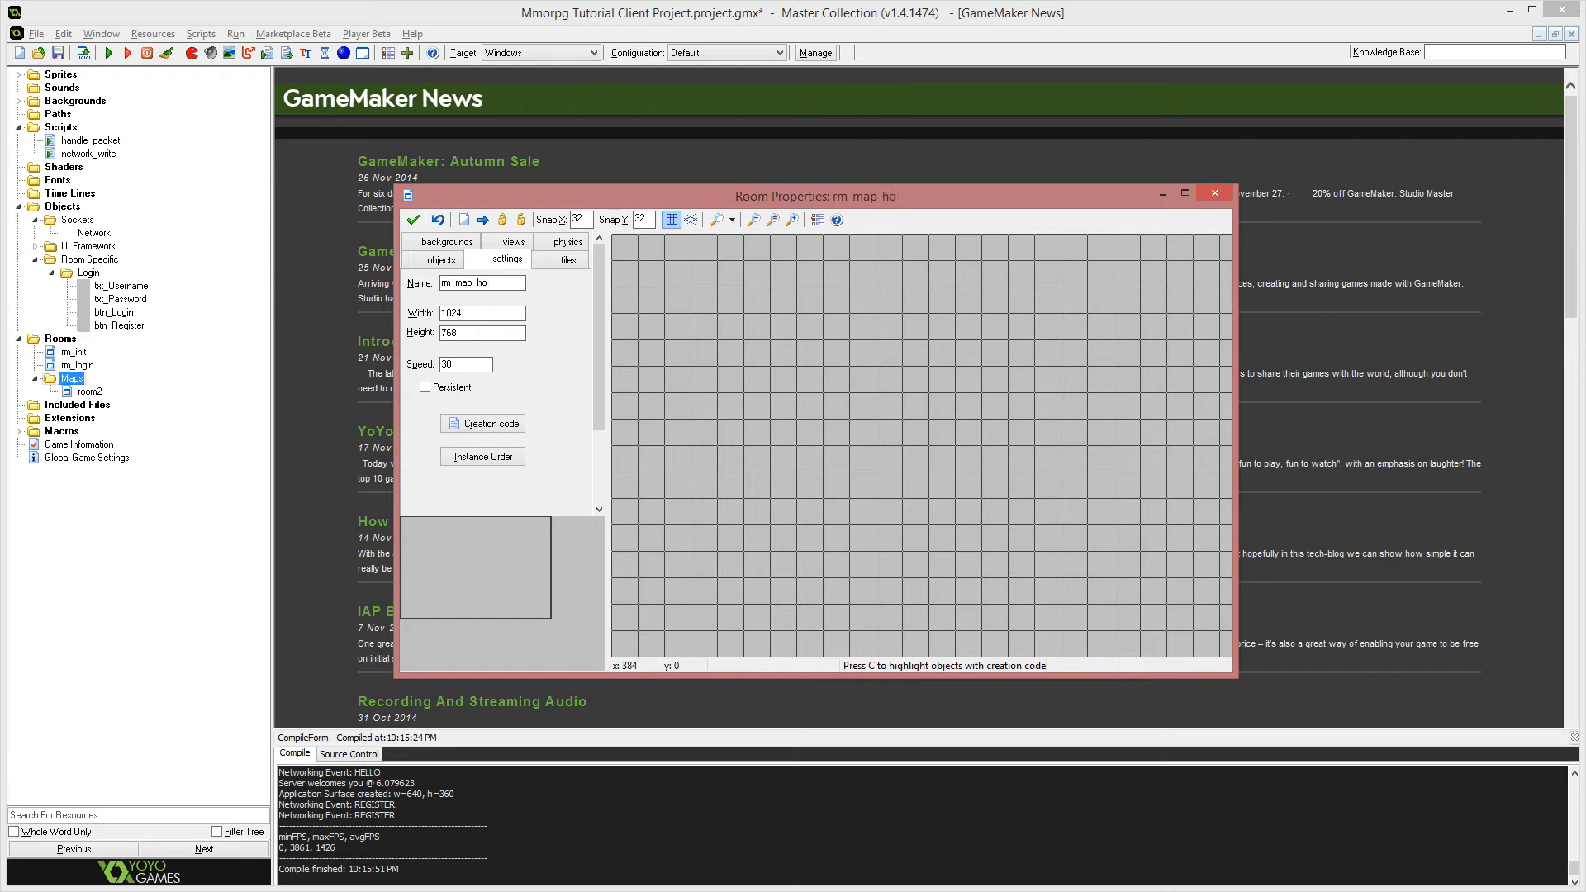
type("me")
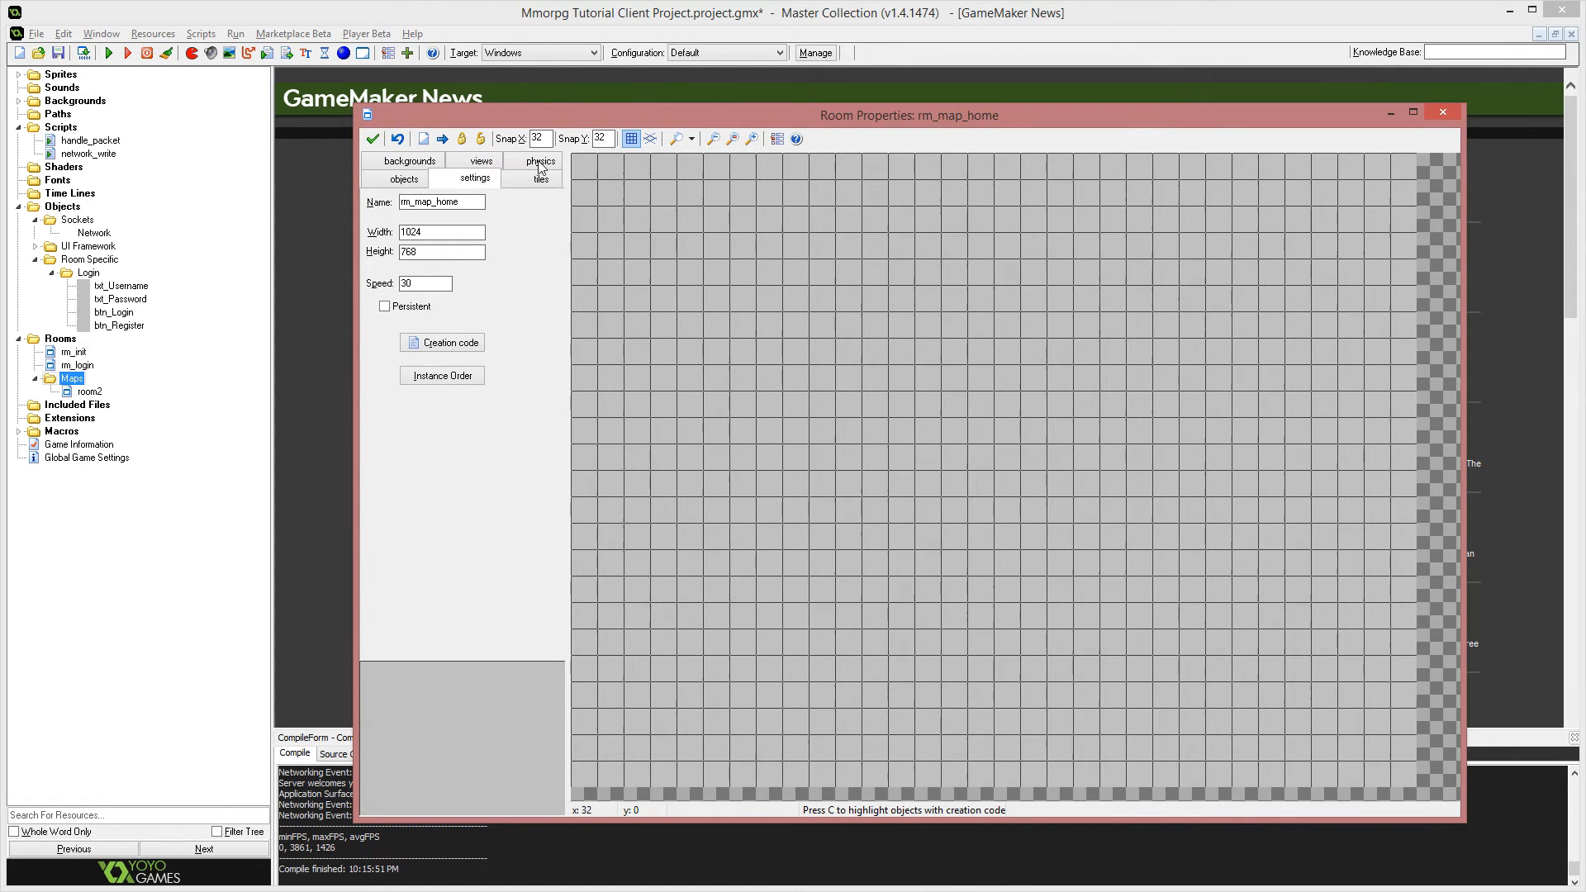
left_click(531, 178)
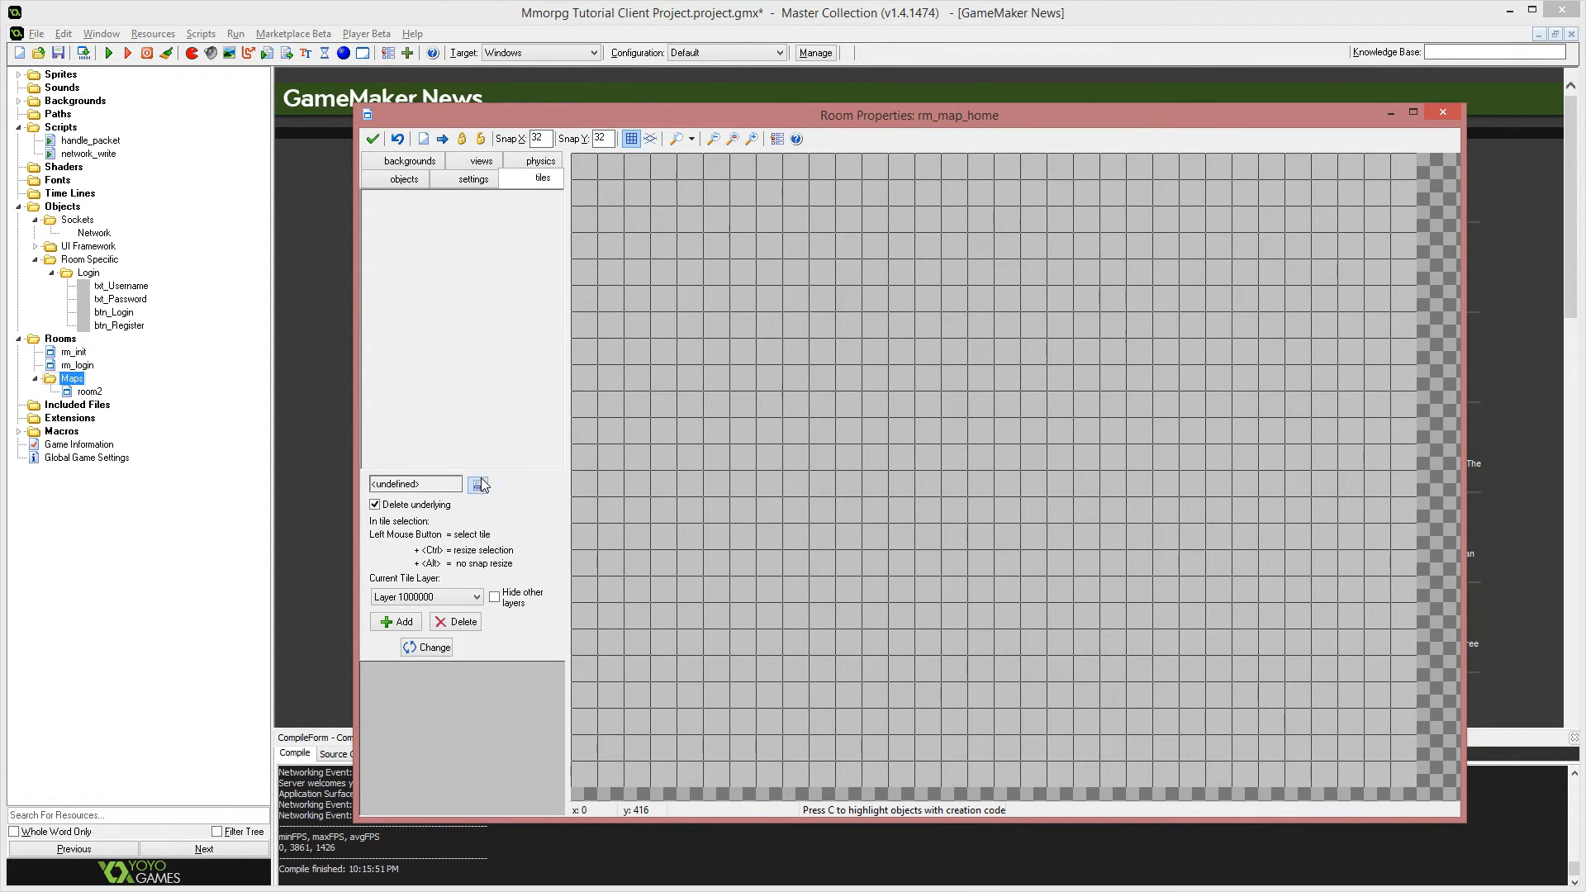
mouse_move(521, 507)
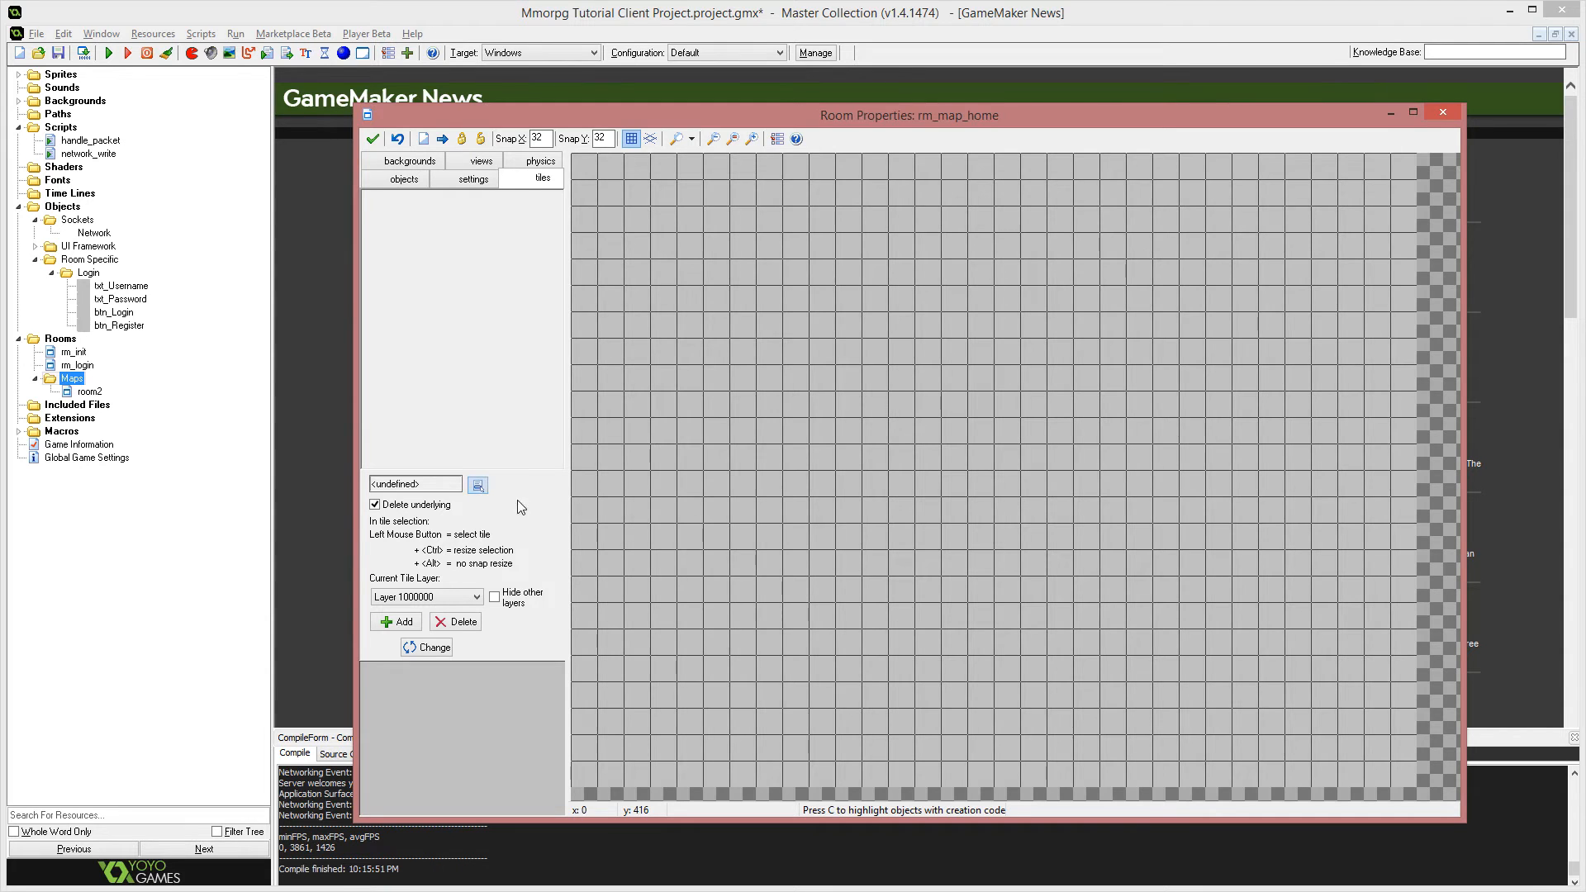
Give rm_map_home a custom background colour picked from the colour spectrum.
left_click(401, 160)
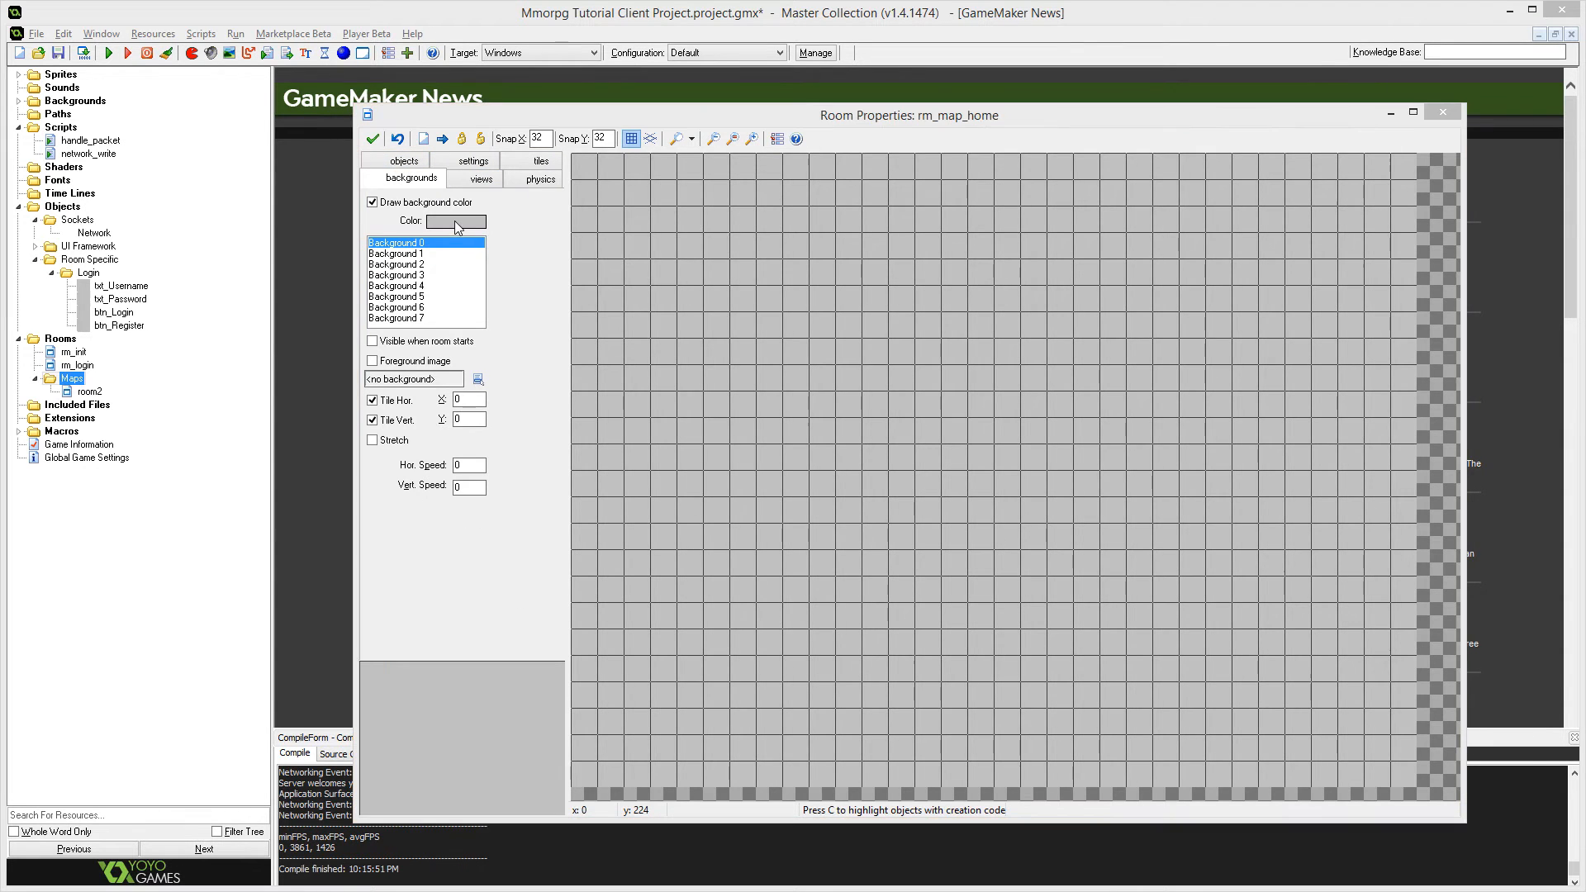
left_click(455, 221)
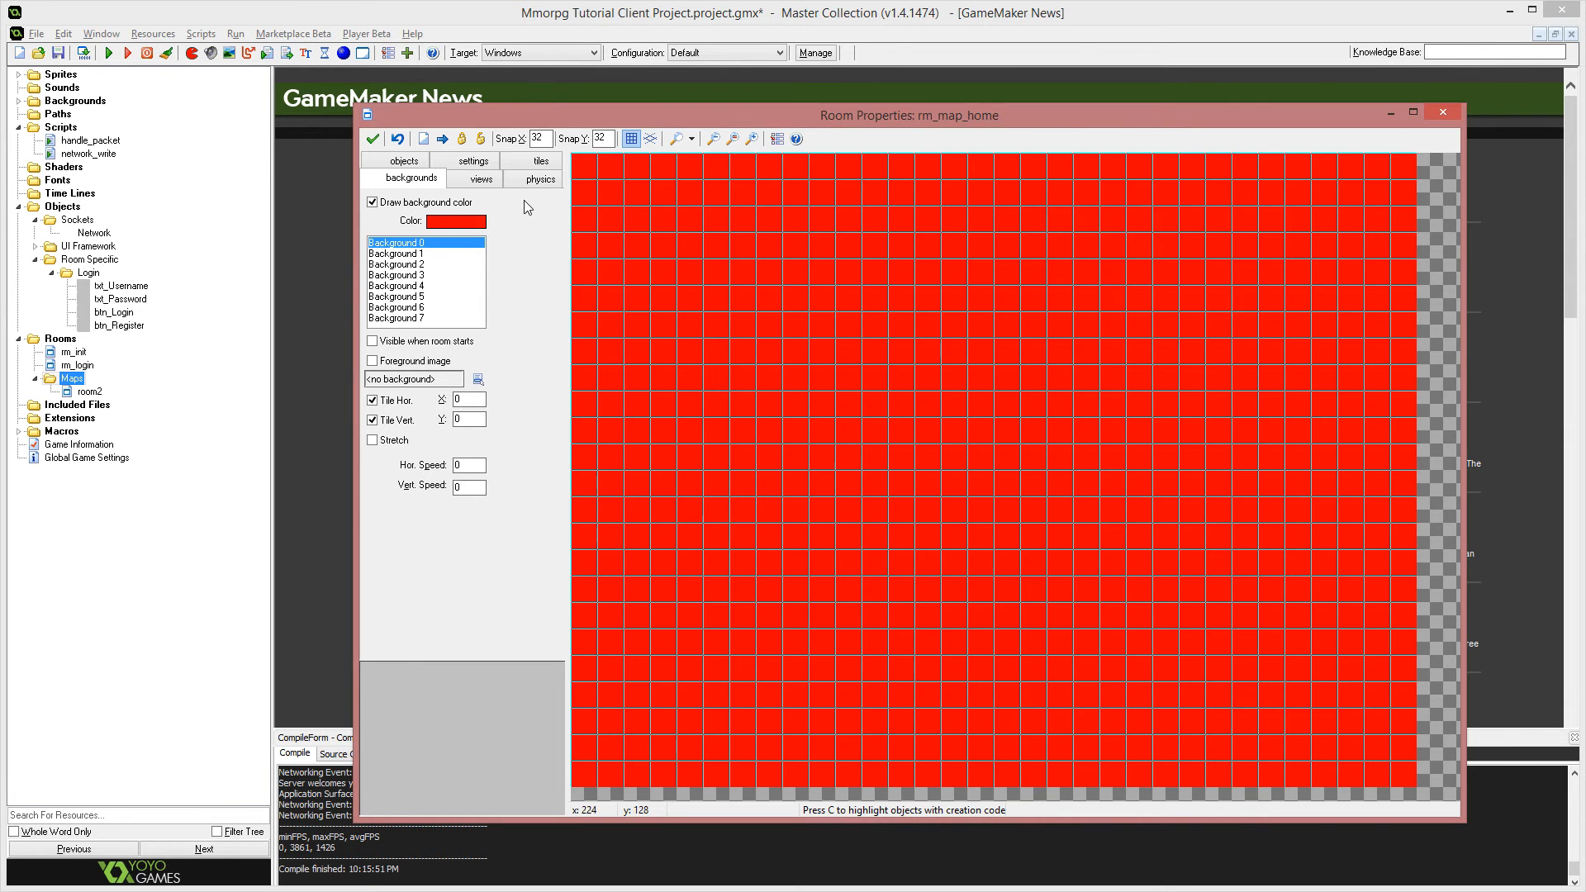
left_click(455, 221)
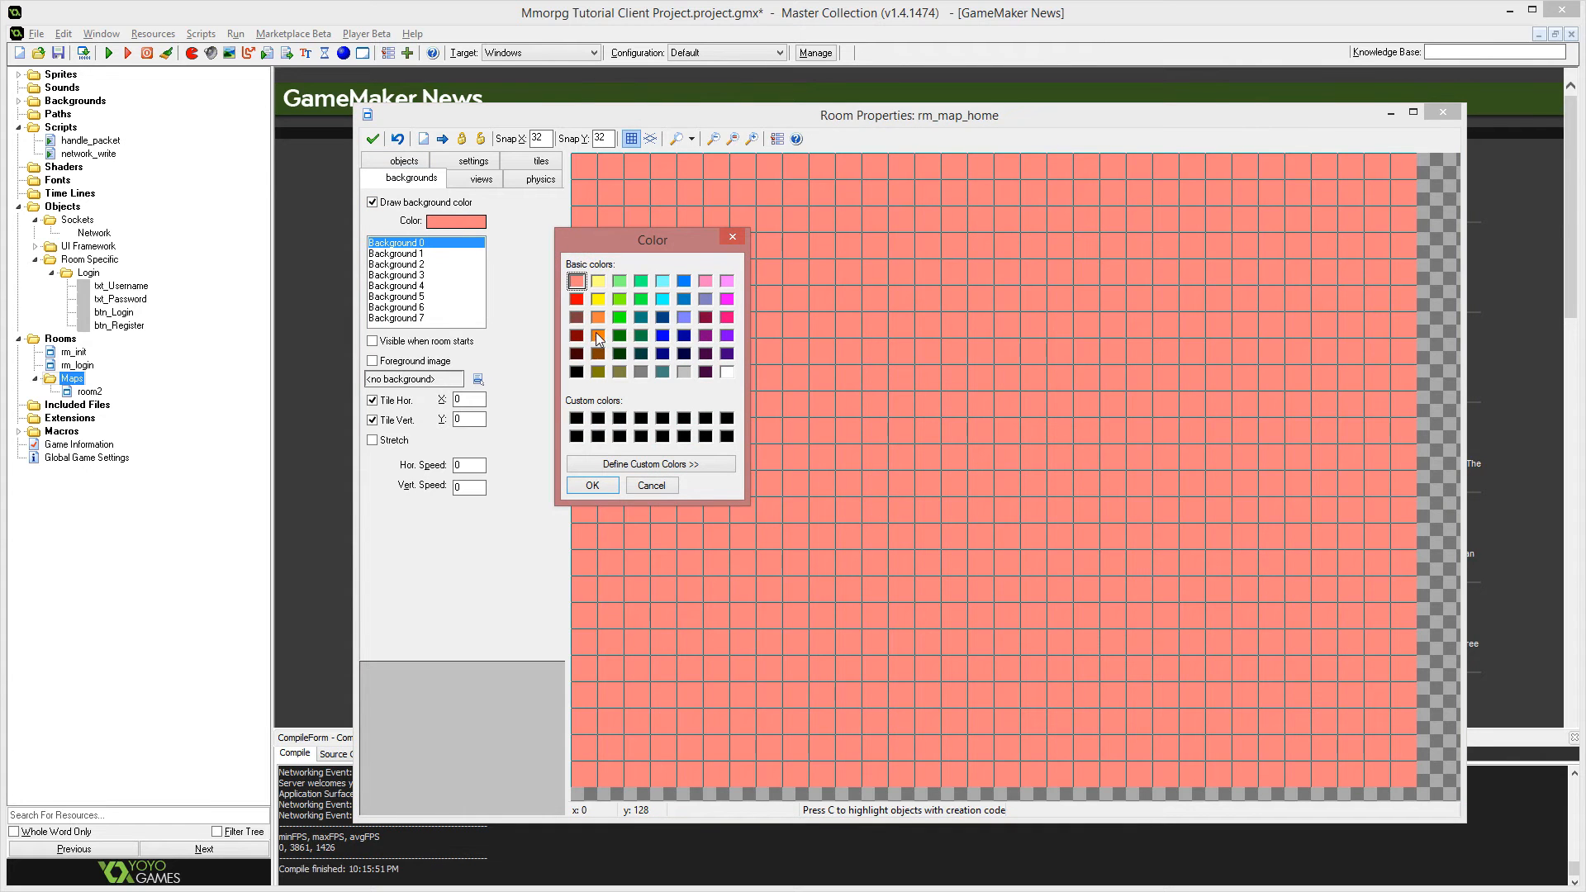
left_click(592, 485)
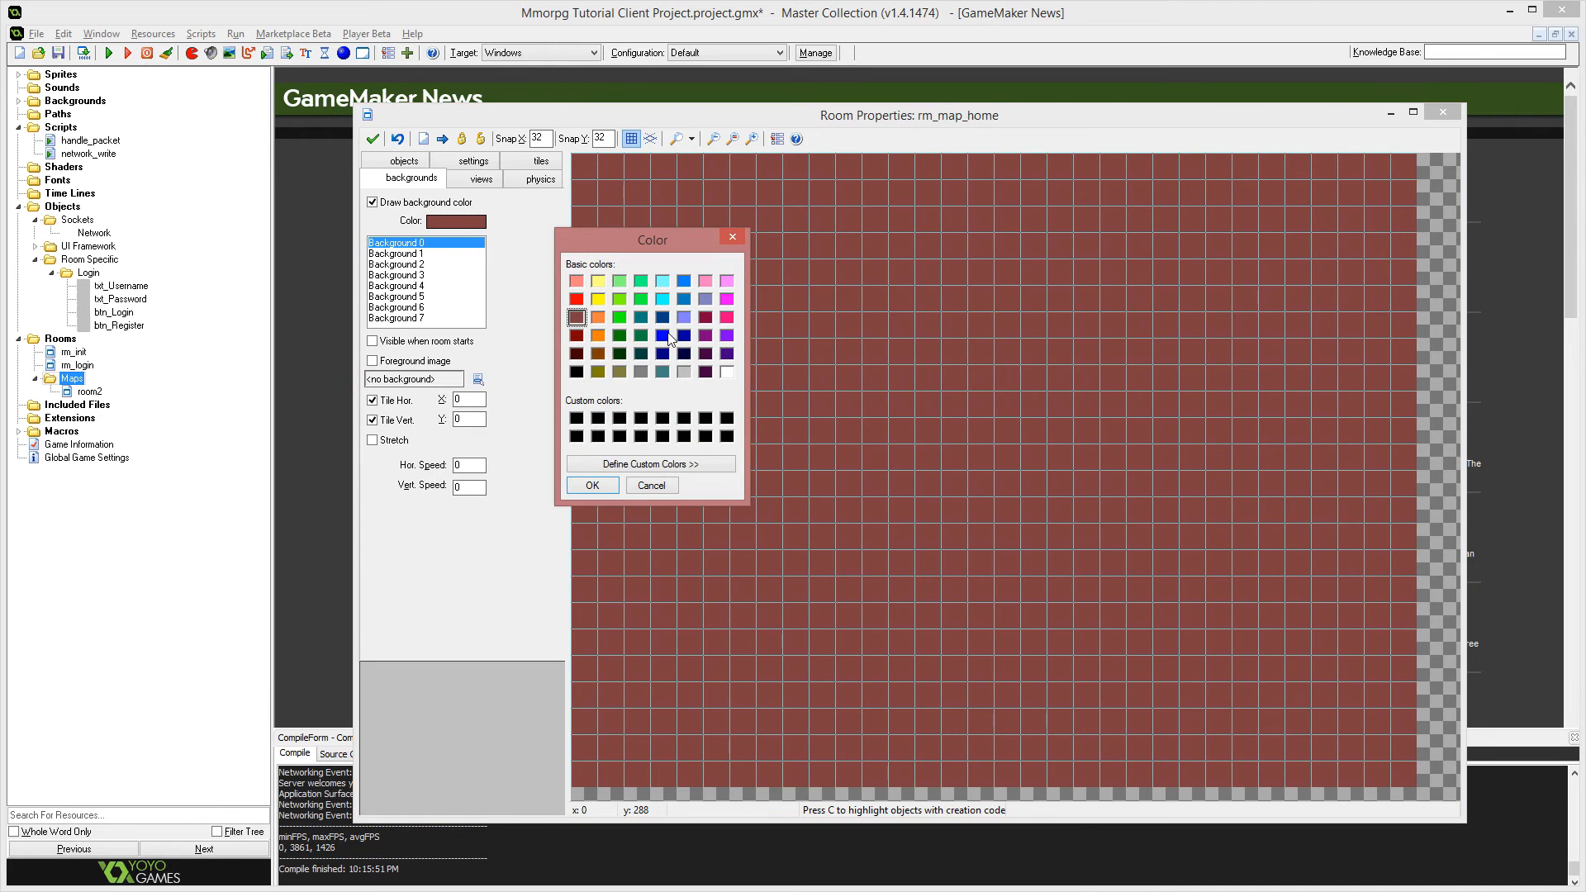
left_click(651, 463)
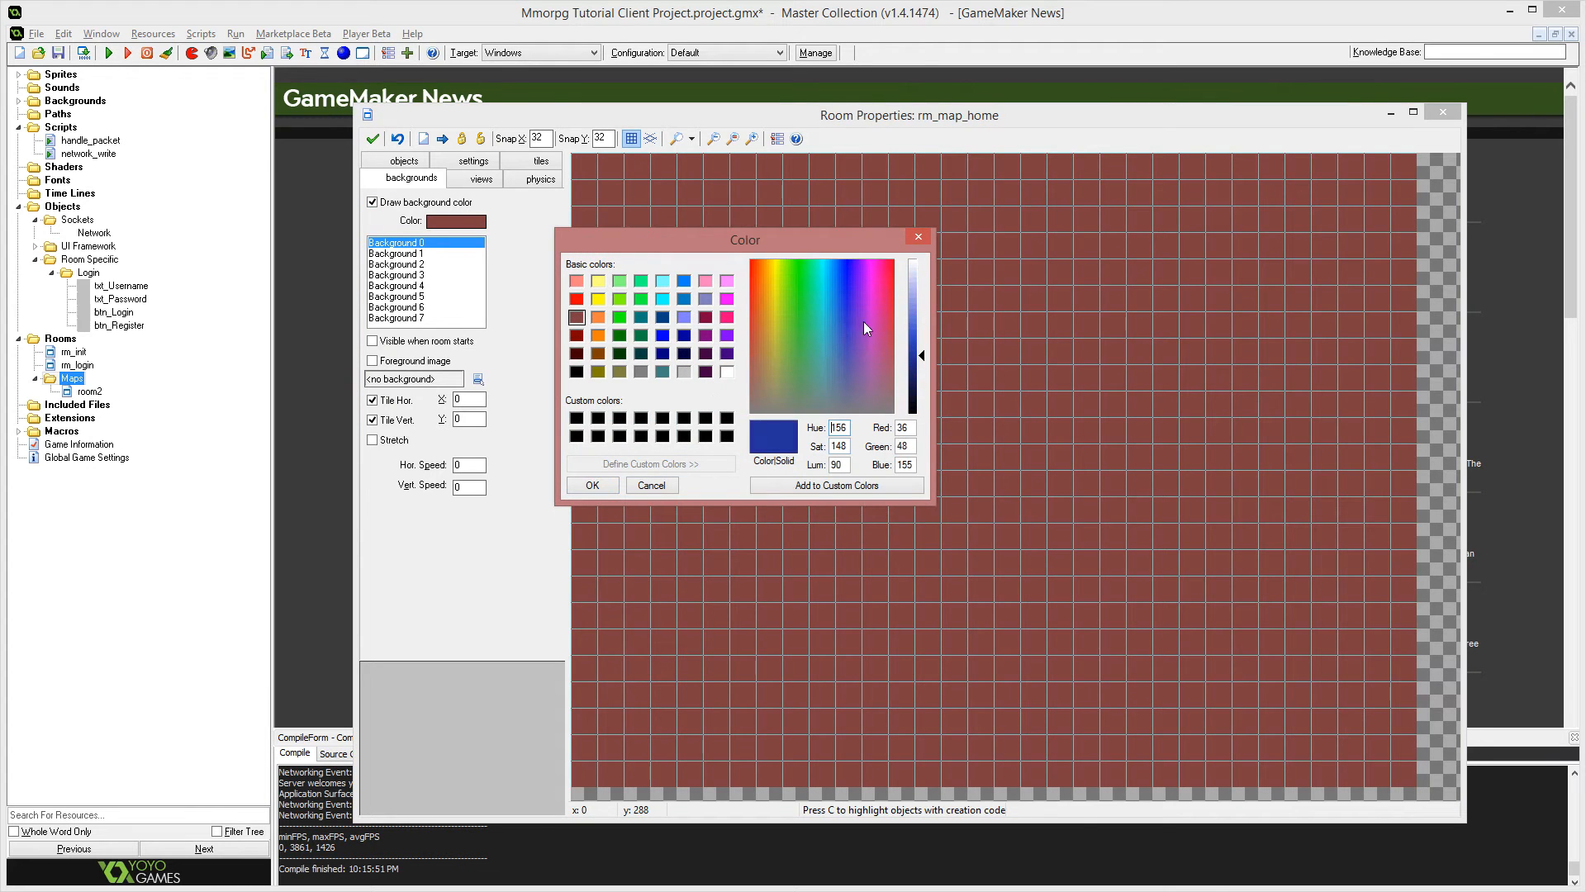
left_click(593, 485)
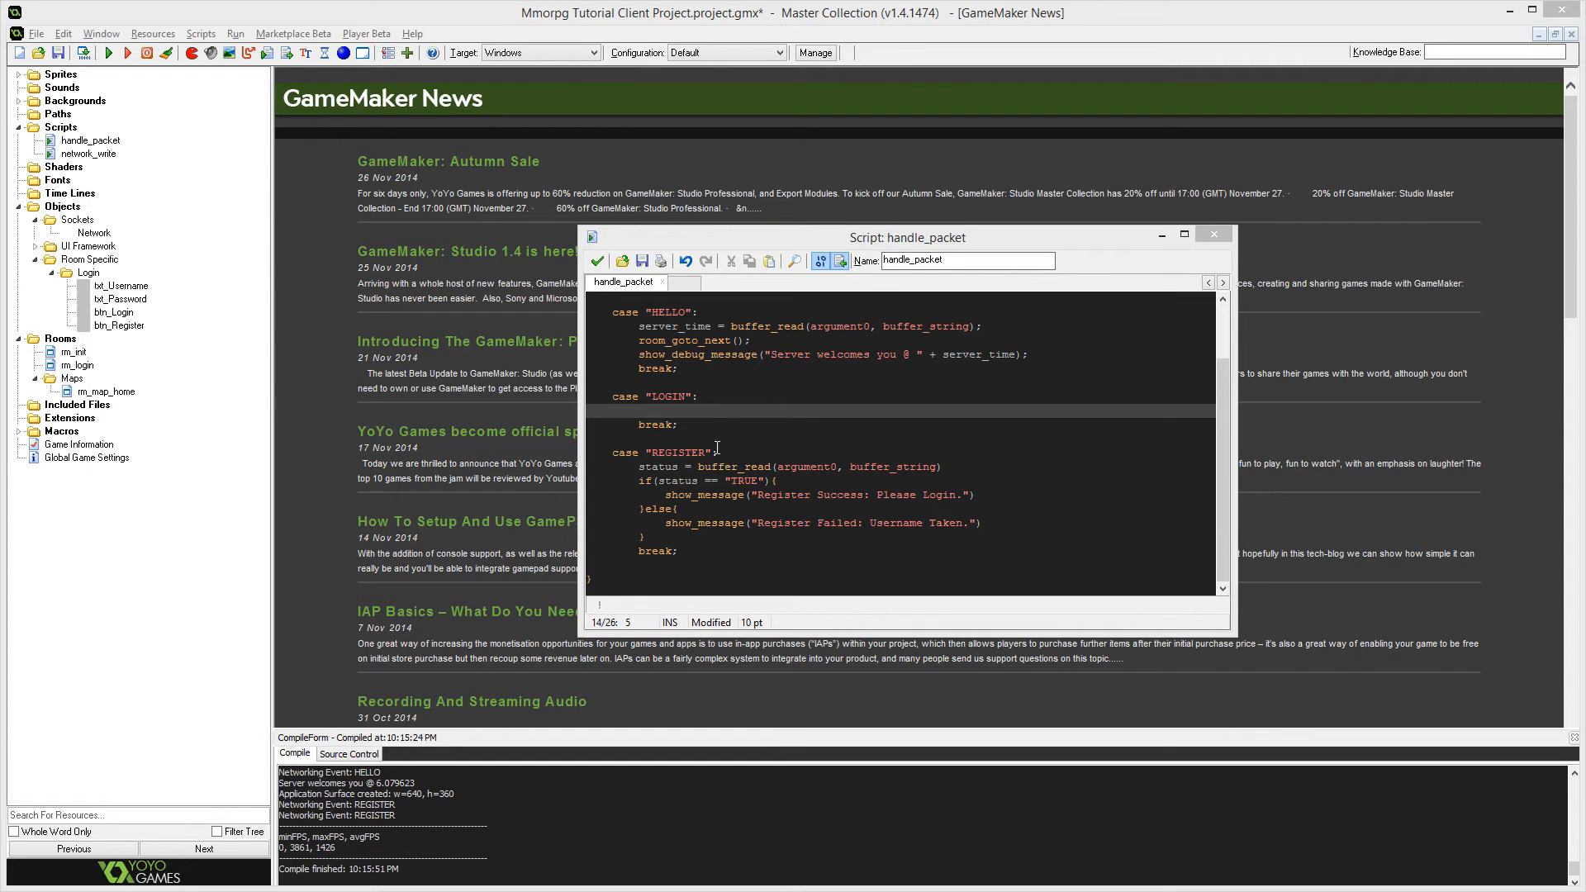
Copy the REGISTER status check into LOGIN with a 'User Doesnt Exist Or Password Incorrect' message.
left_click_drag(713, 452, 639, 466)
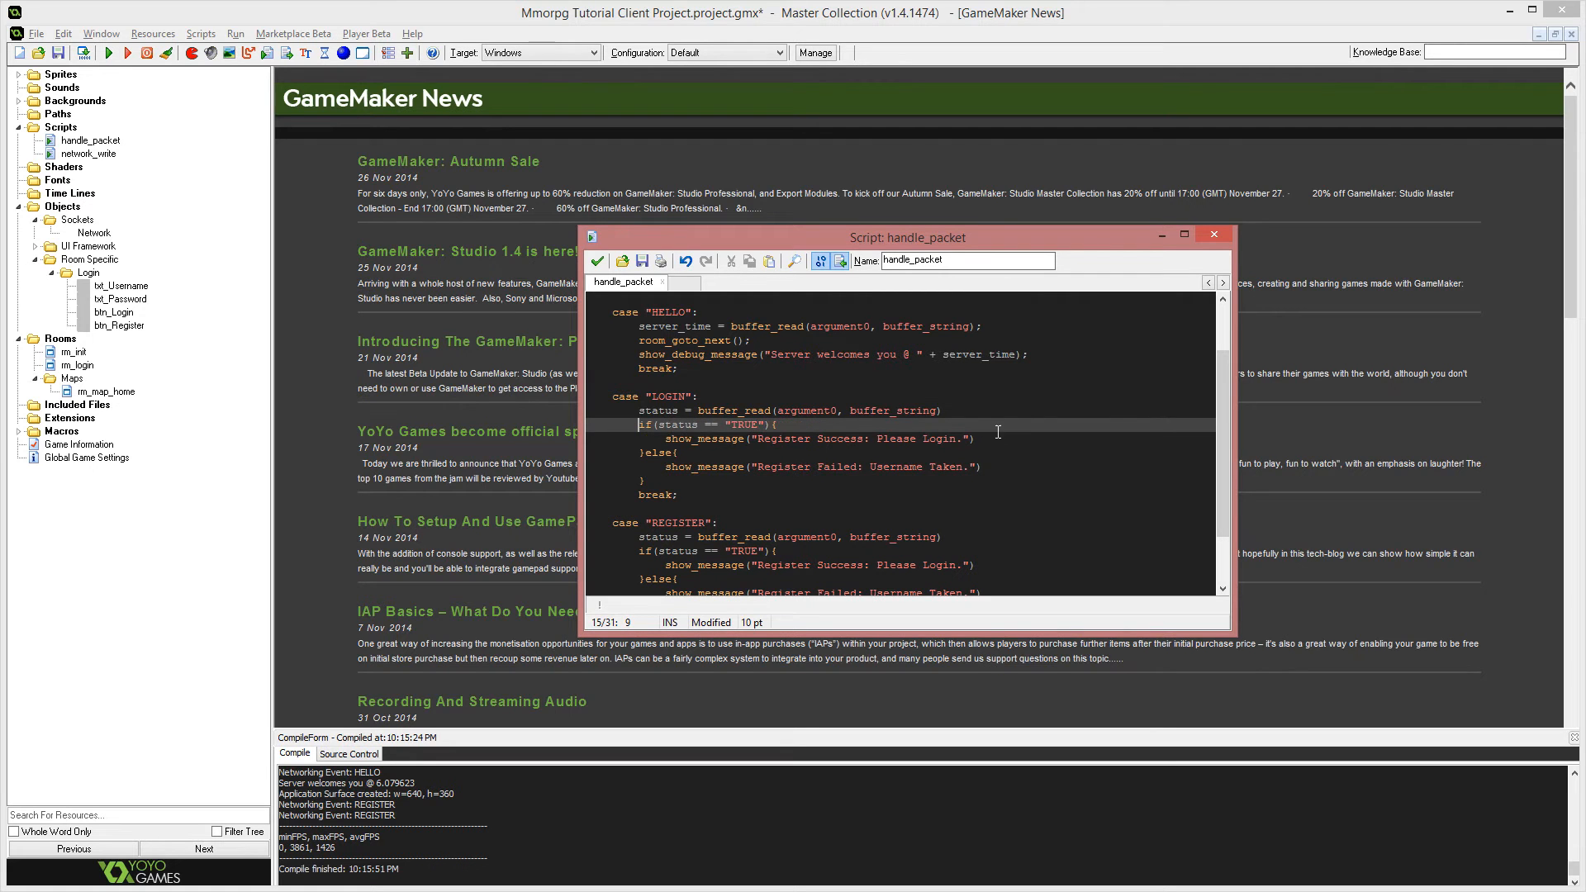
mouse_move(1008, 438)
type("Login")
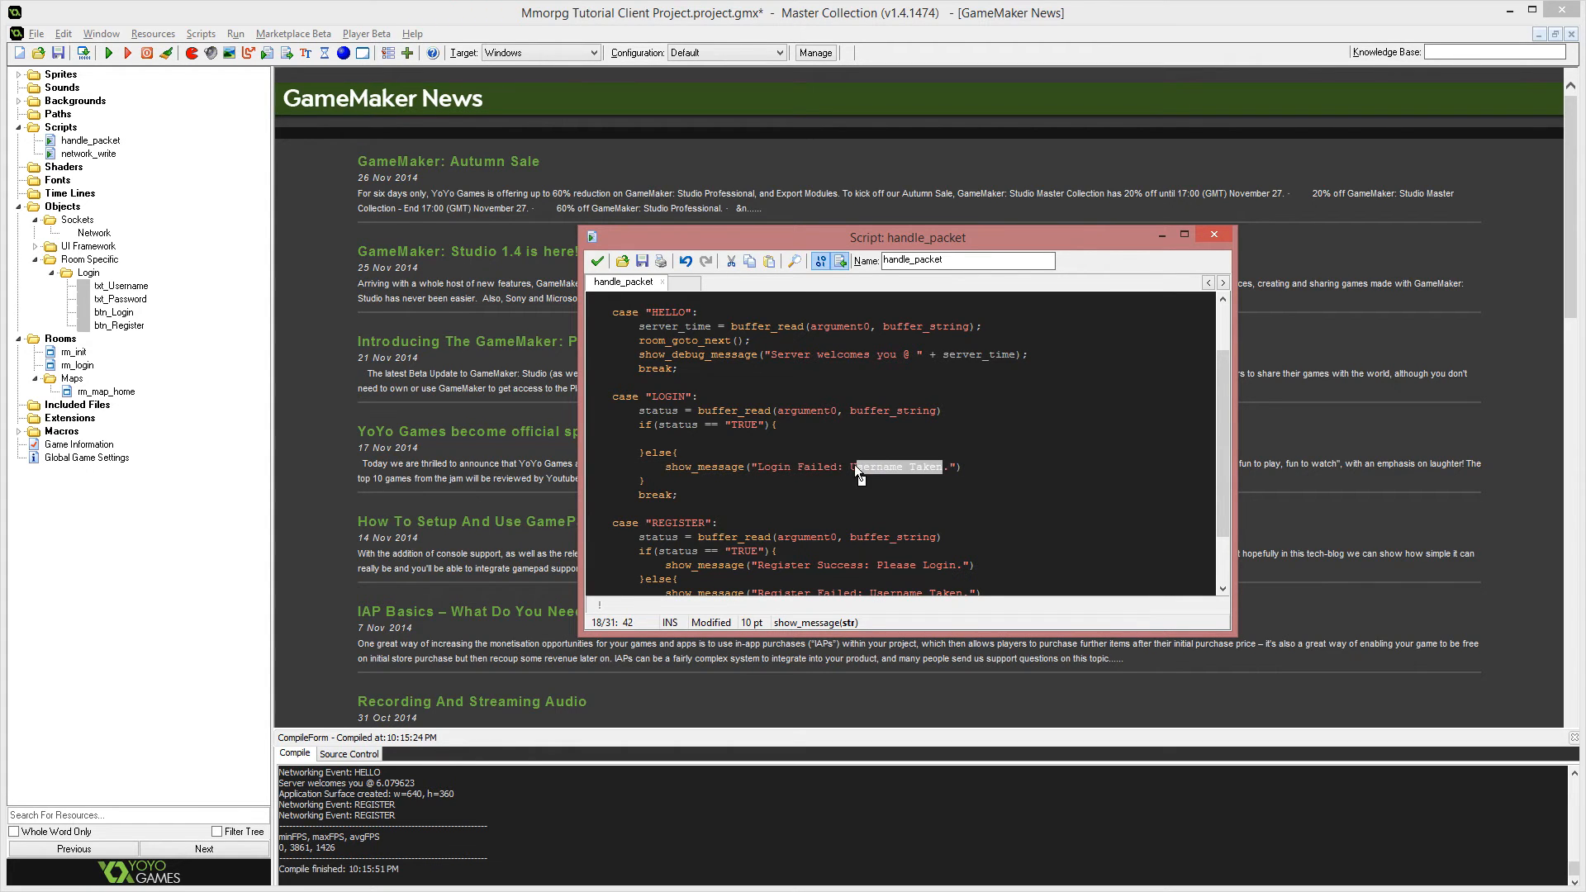
type("User Doe")
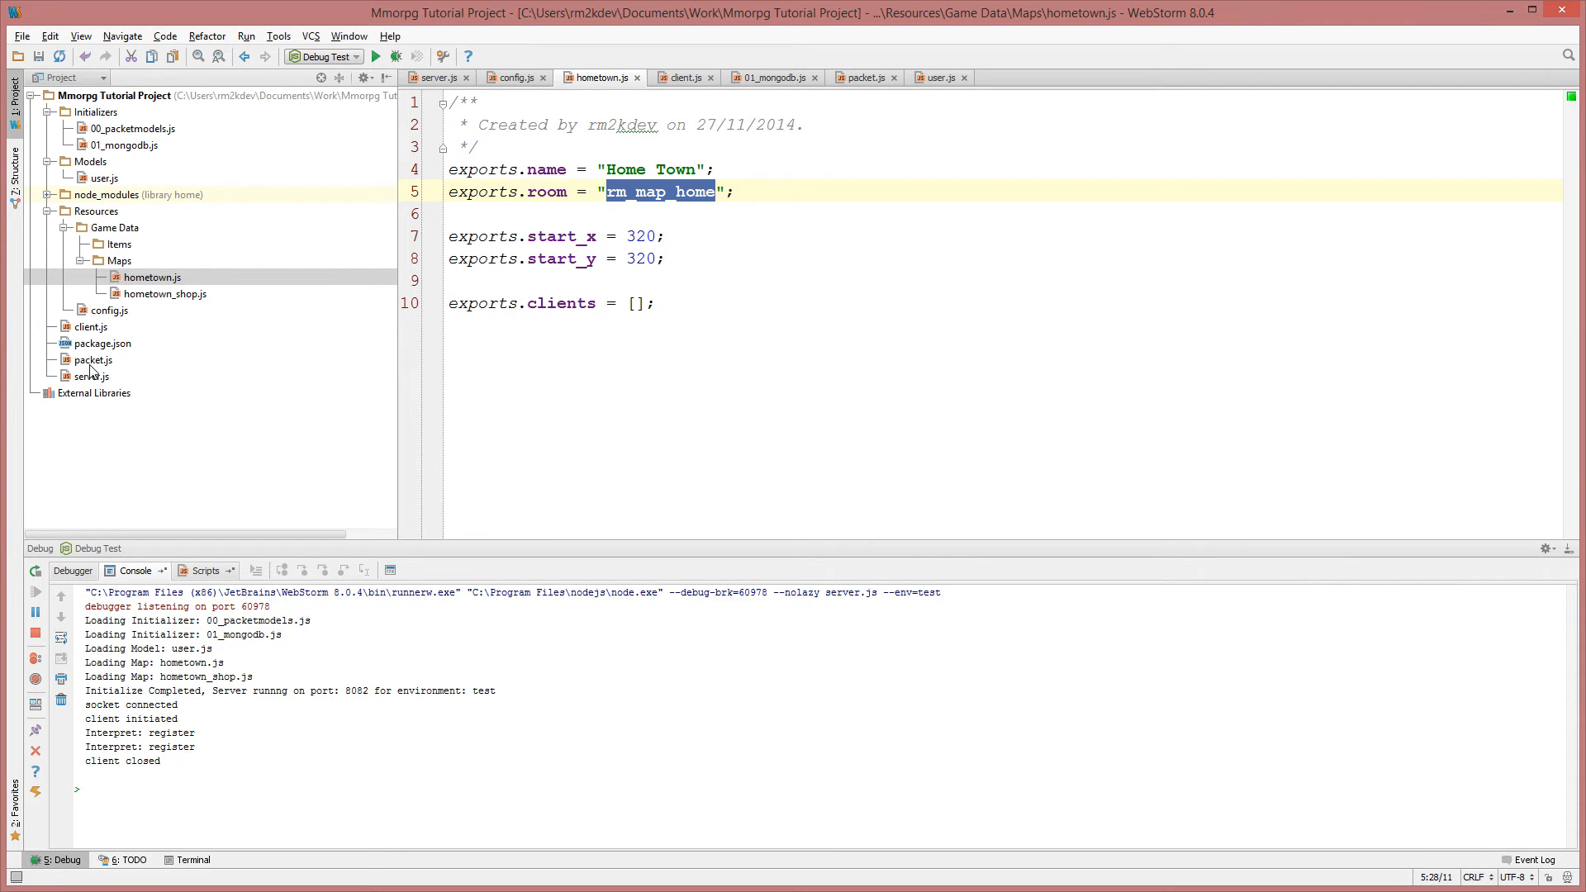
View hometown.js in WebStorm to confirm its room is rm_map_home.
left_click(81, 360)
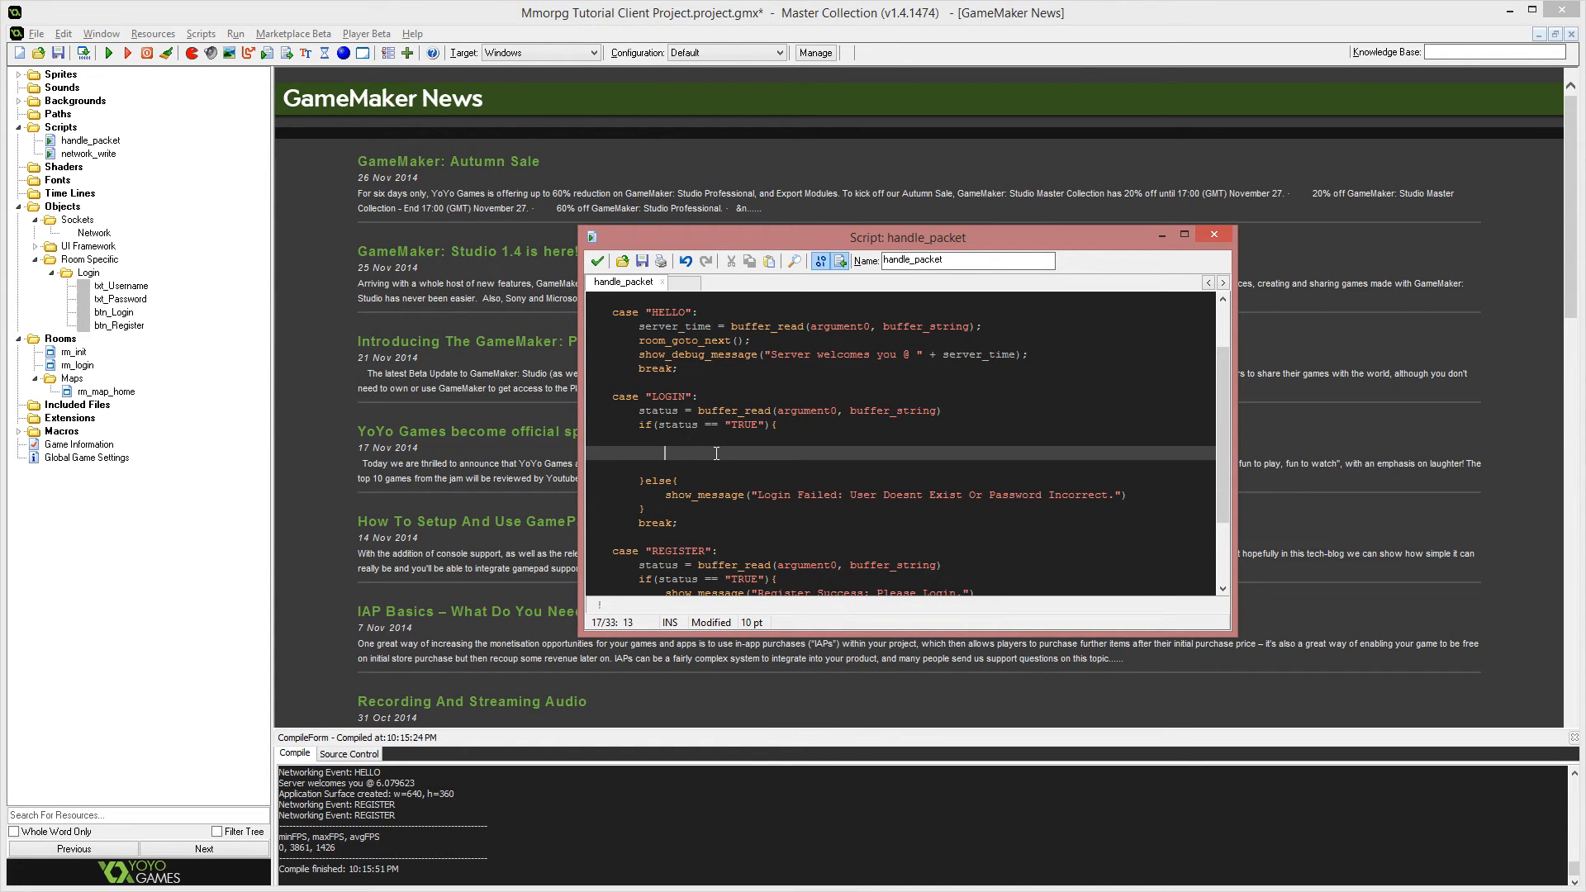
Read target_room with buffer_read as a string in the LOGIN success branch, then start target_x.
type("target_room")
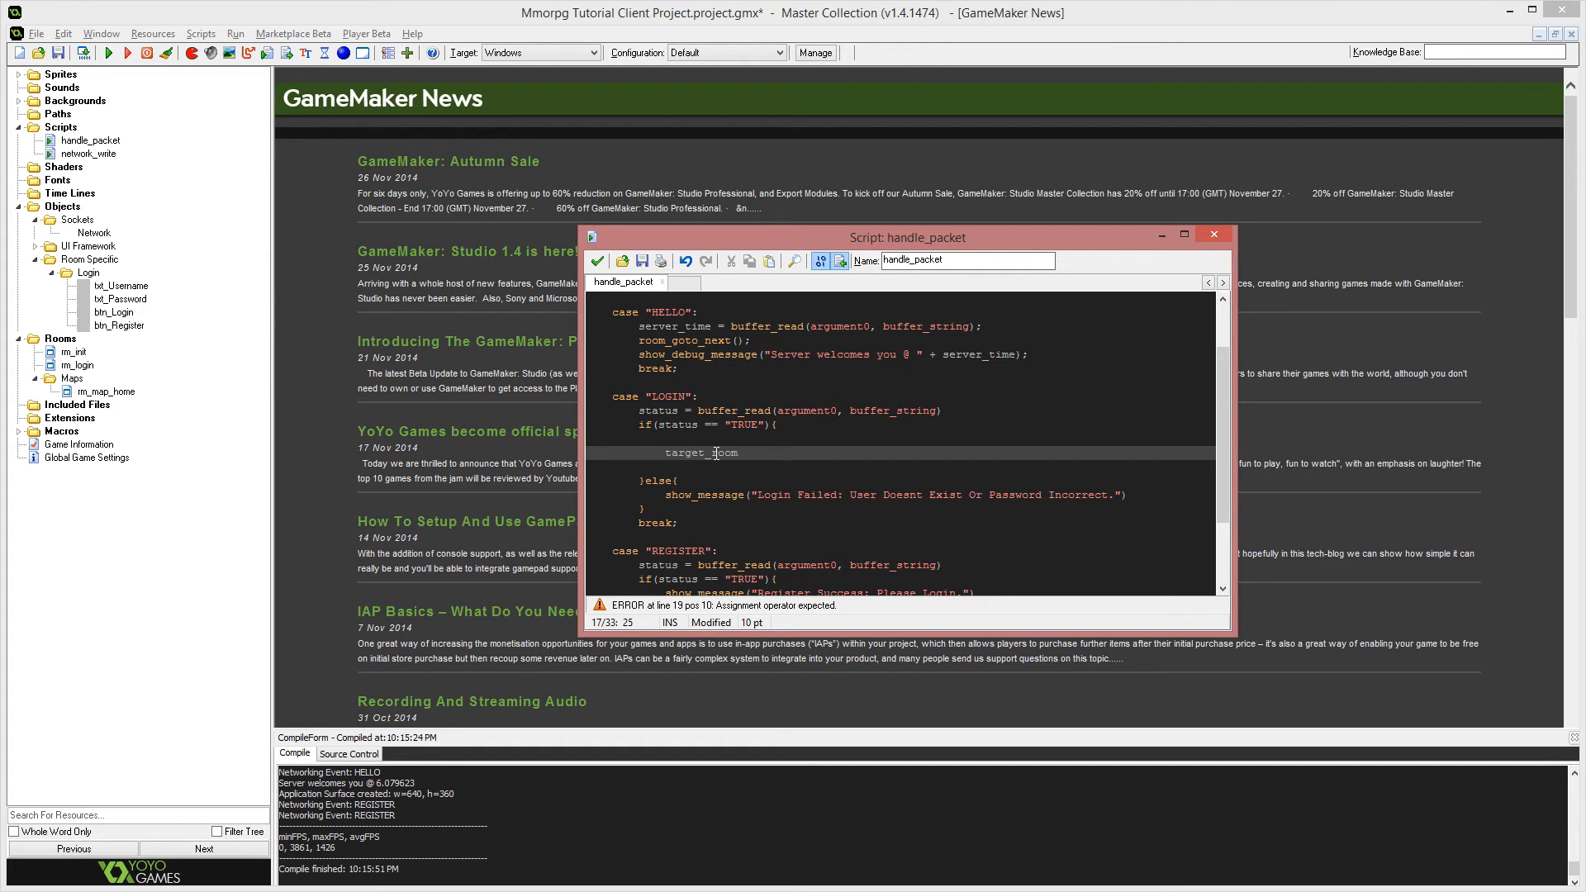
type("= buff")
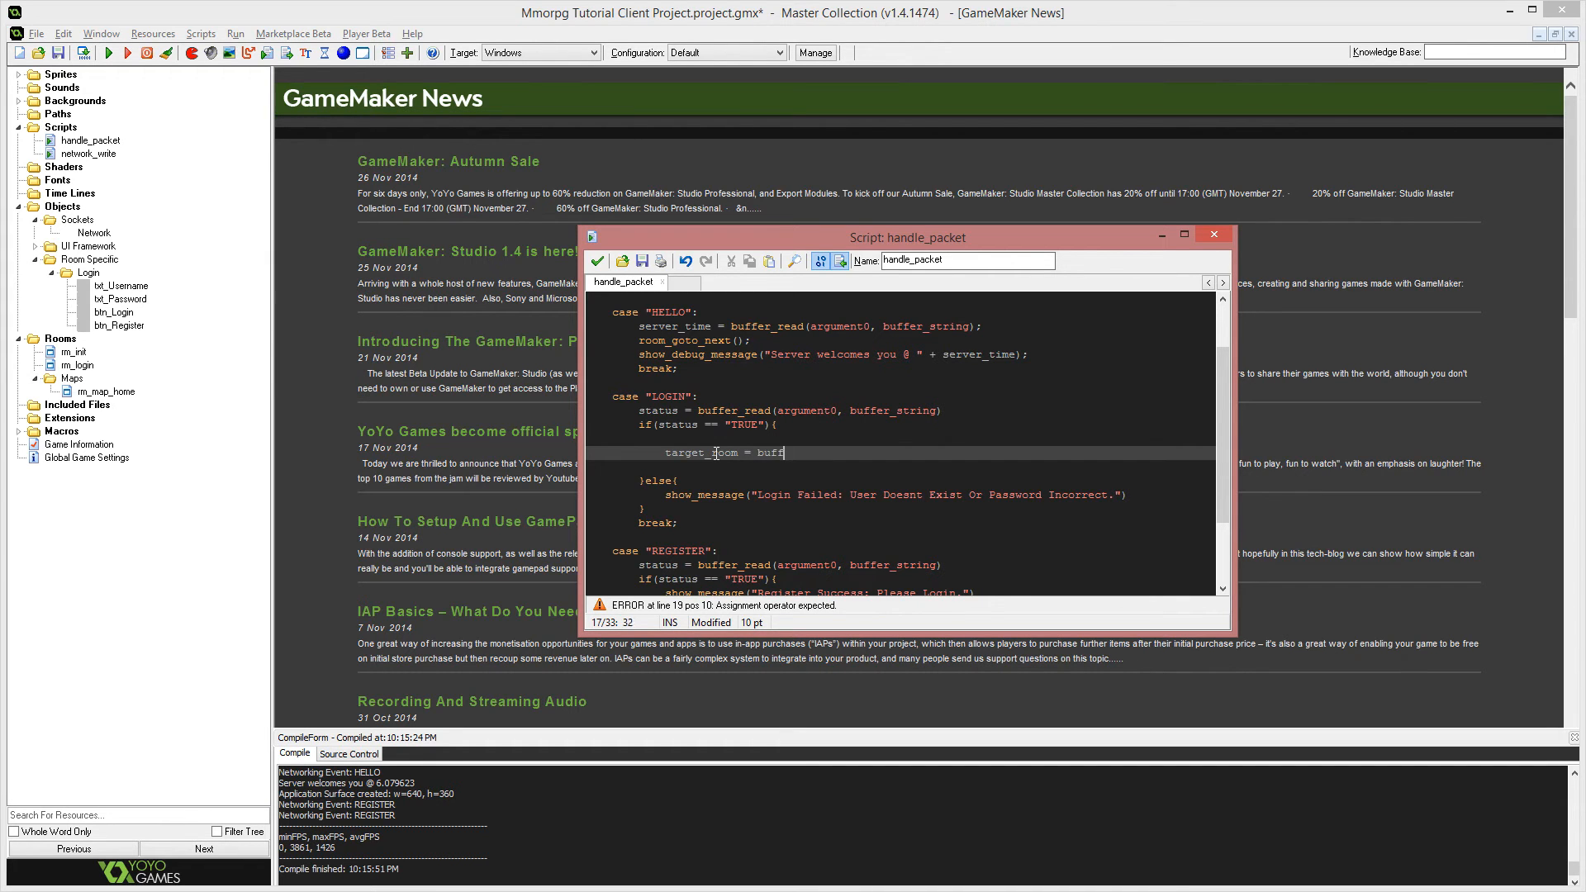
type("buffer_read(argument0, b")
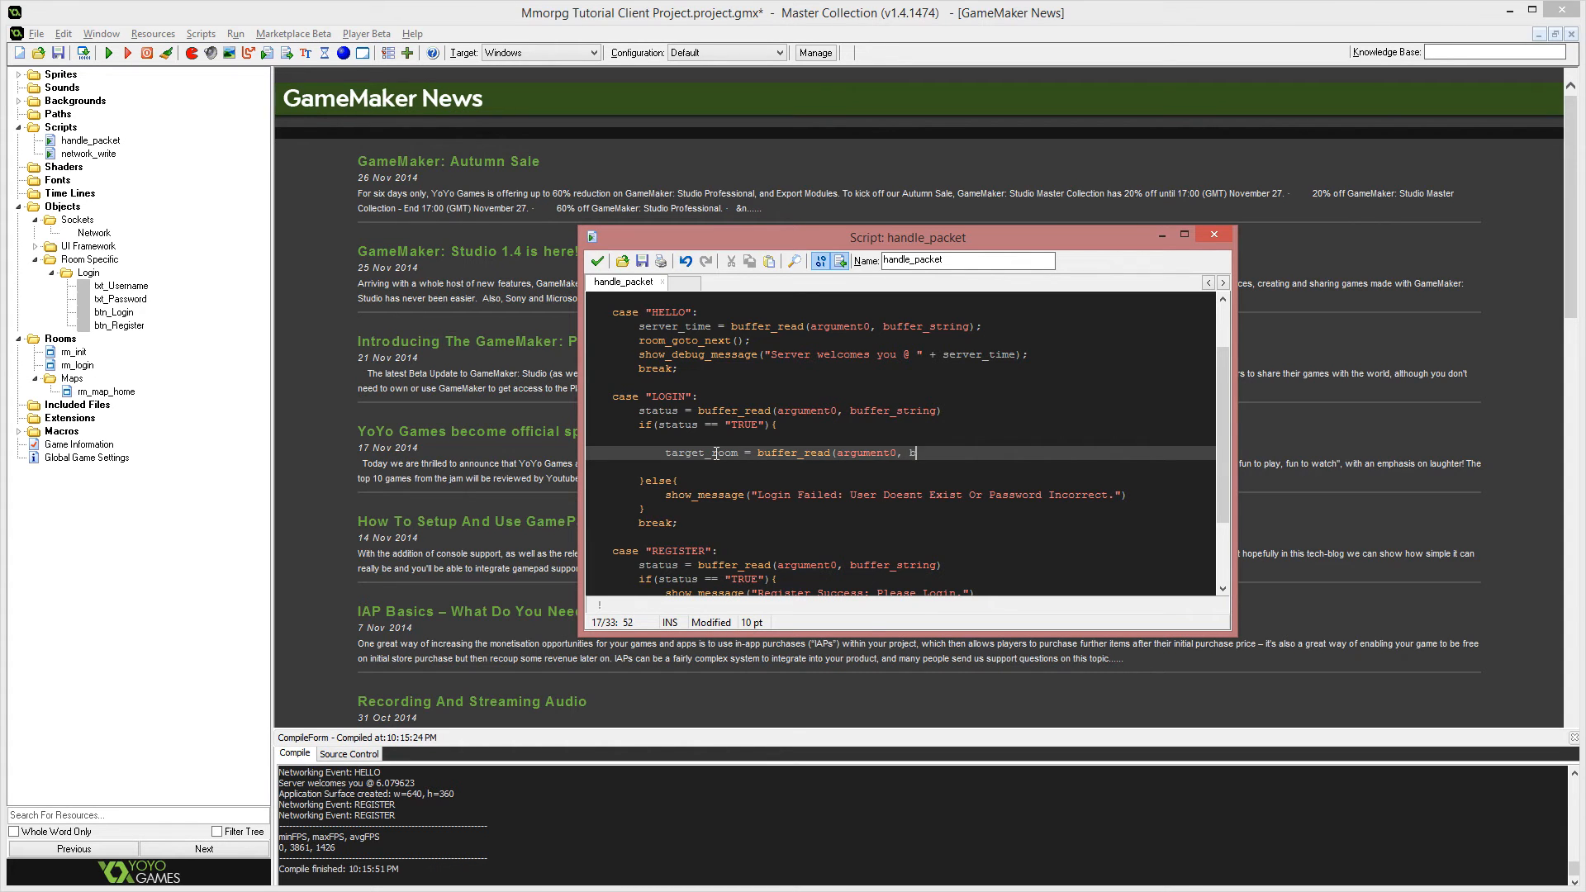
type("uffer_")
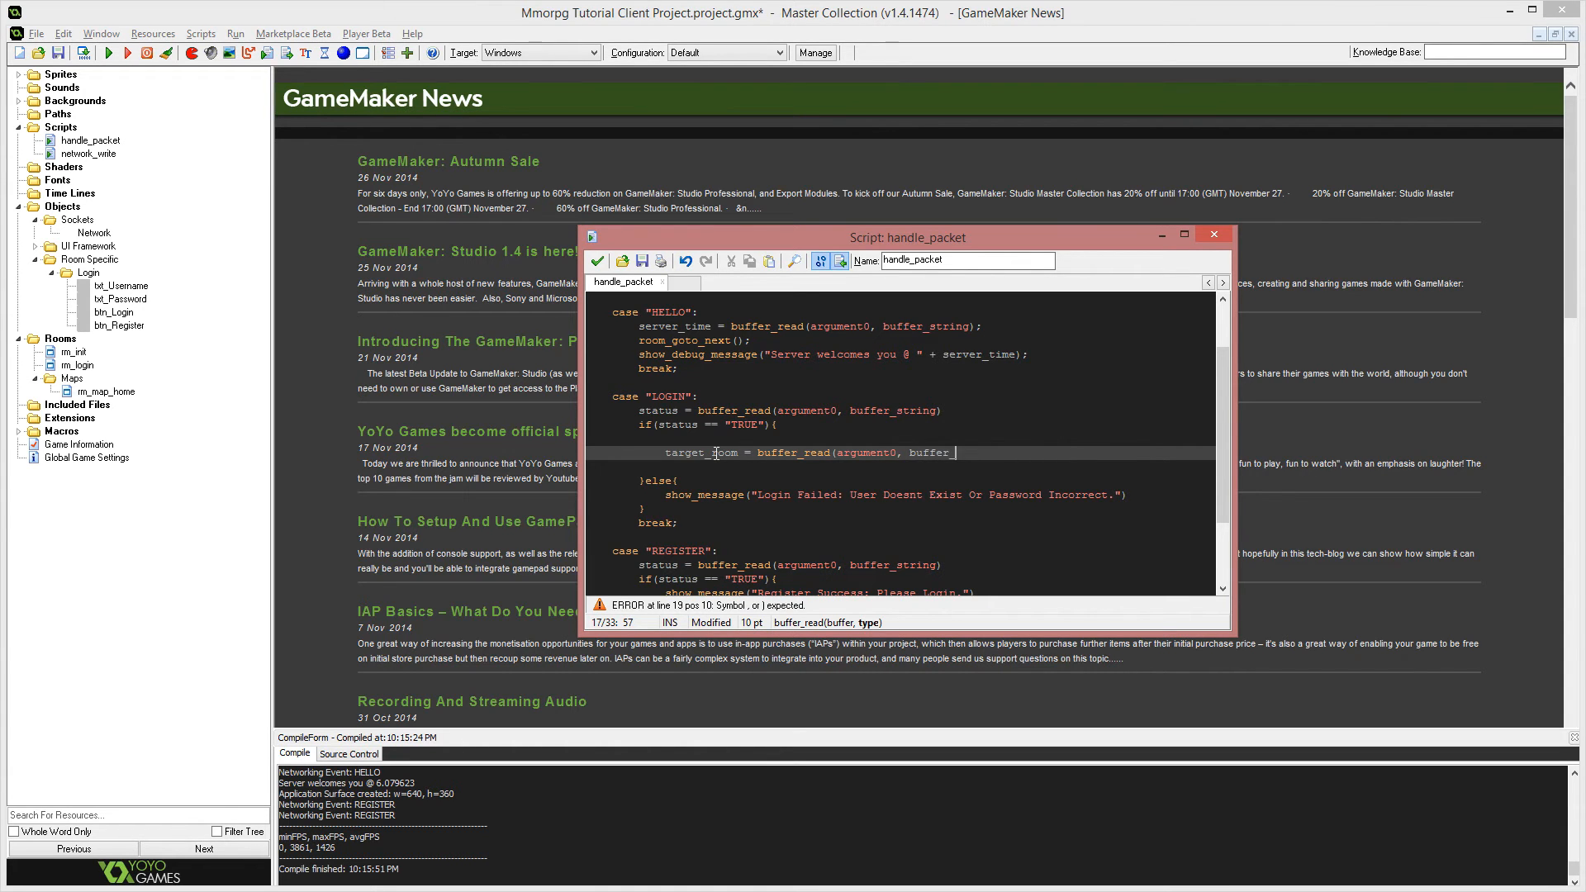
type("string);")
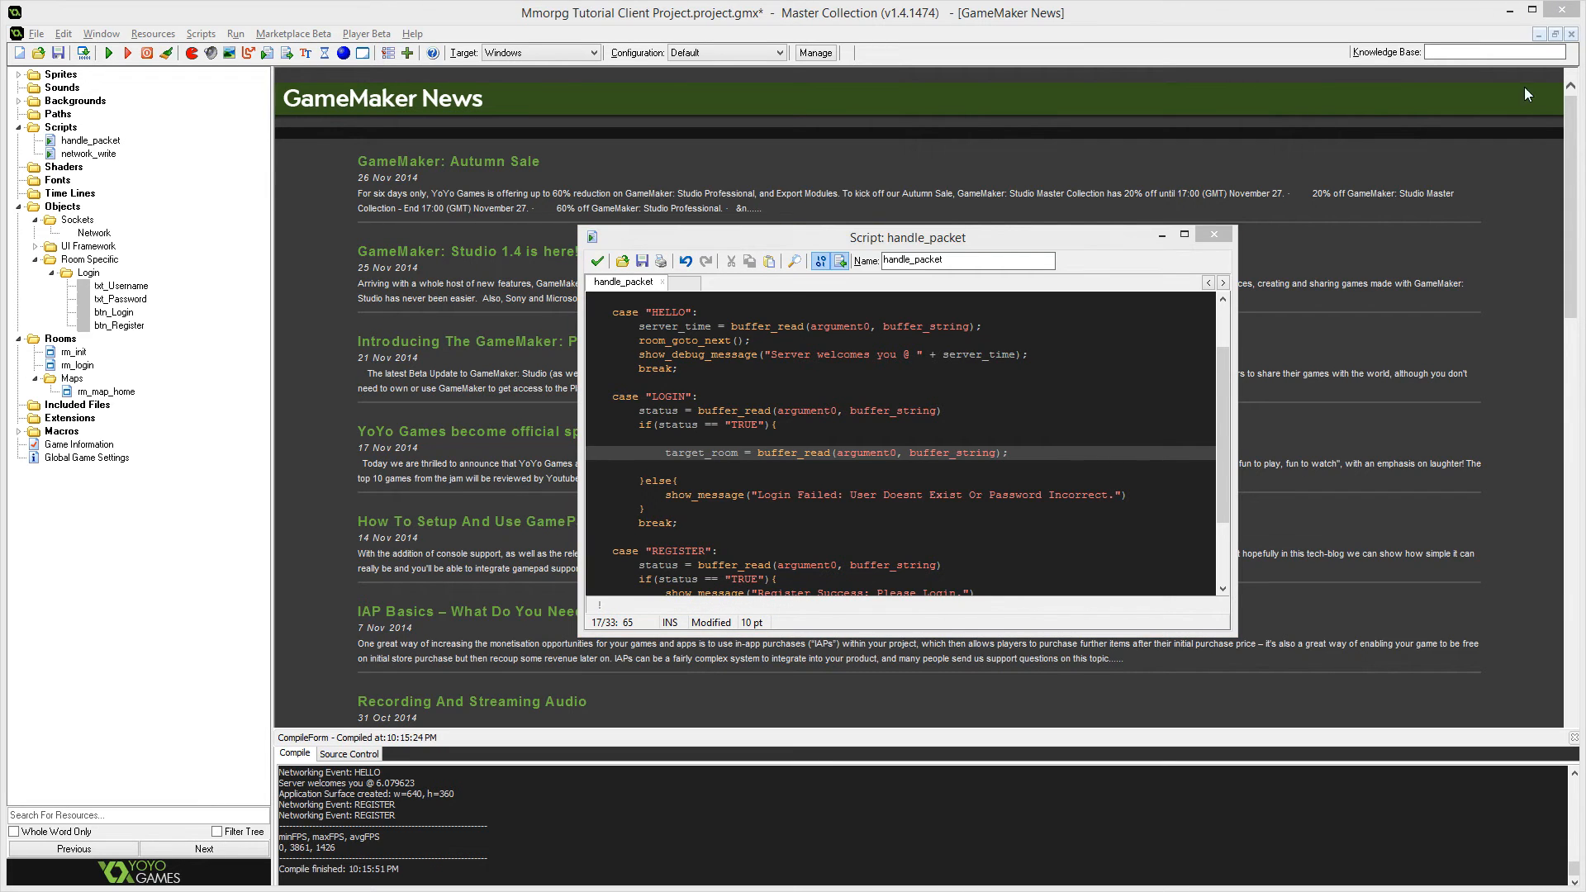
left_click(1041, 453)
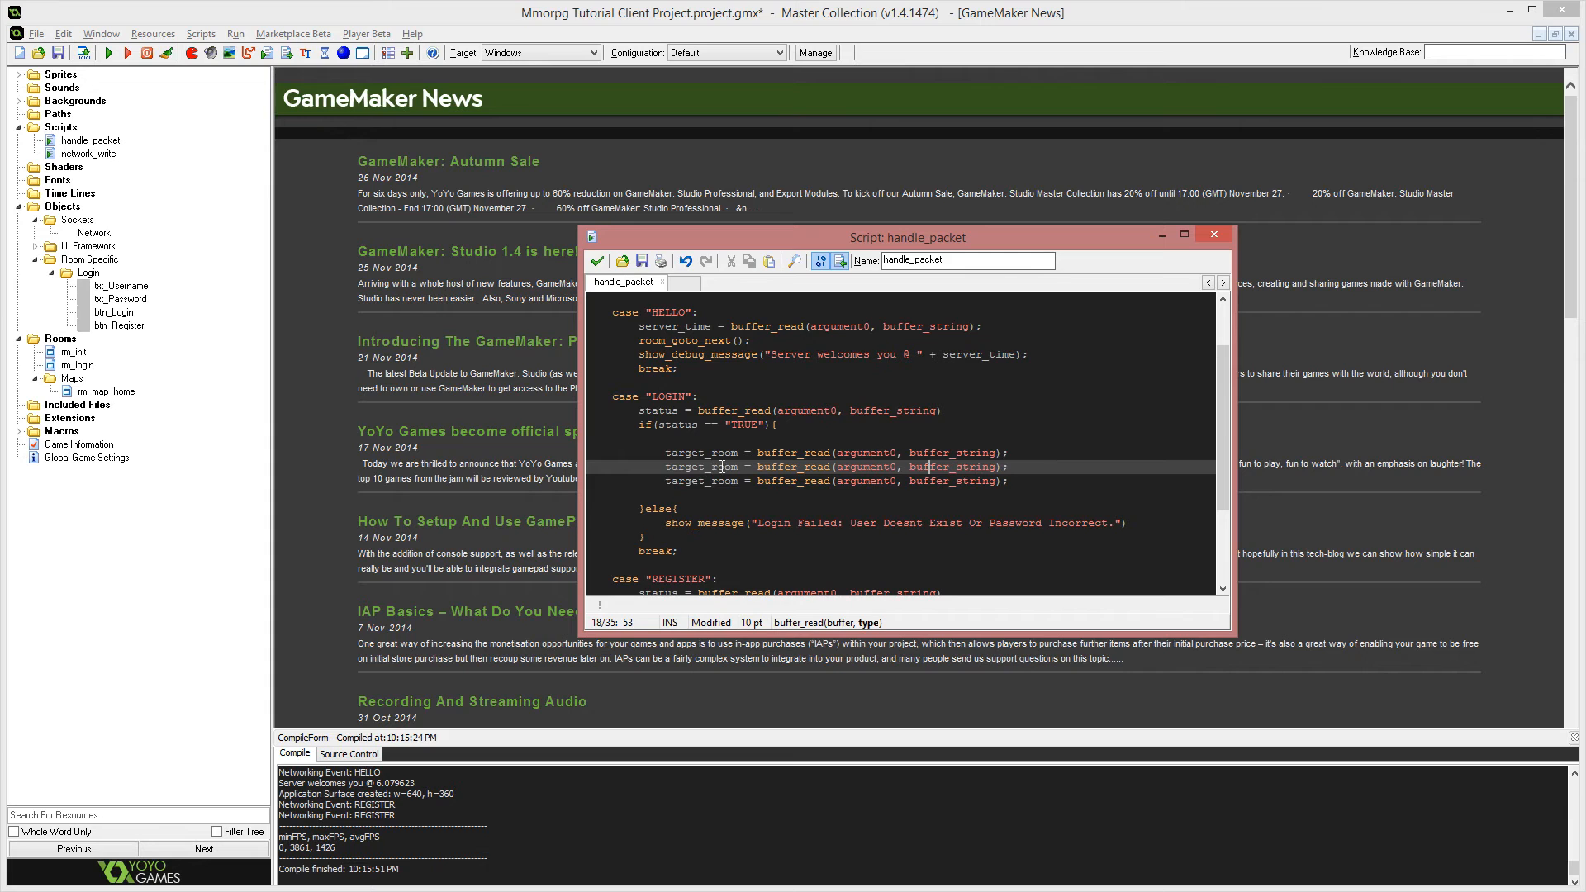
type("target_x")
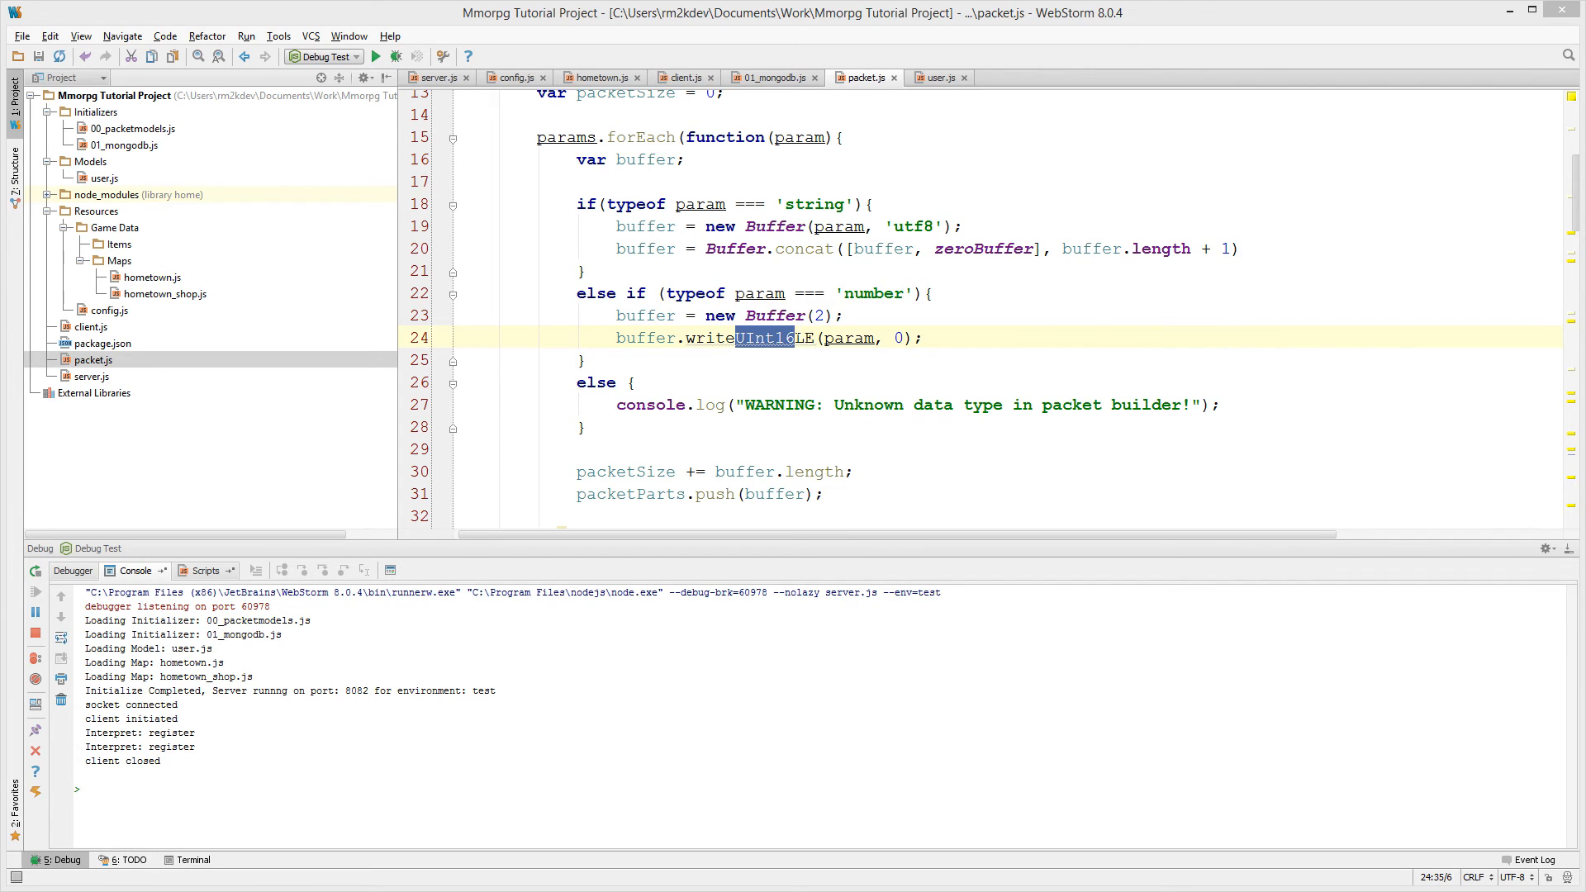
View packet.js in WebStorm, where numbers are written with writeUInt16LE.
left_click(694, 137)
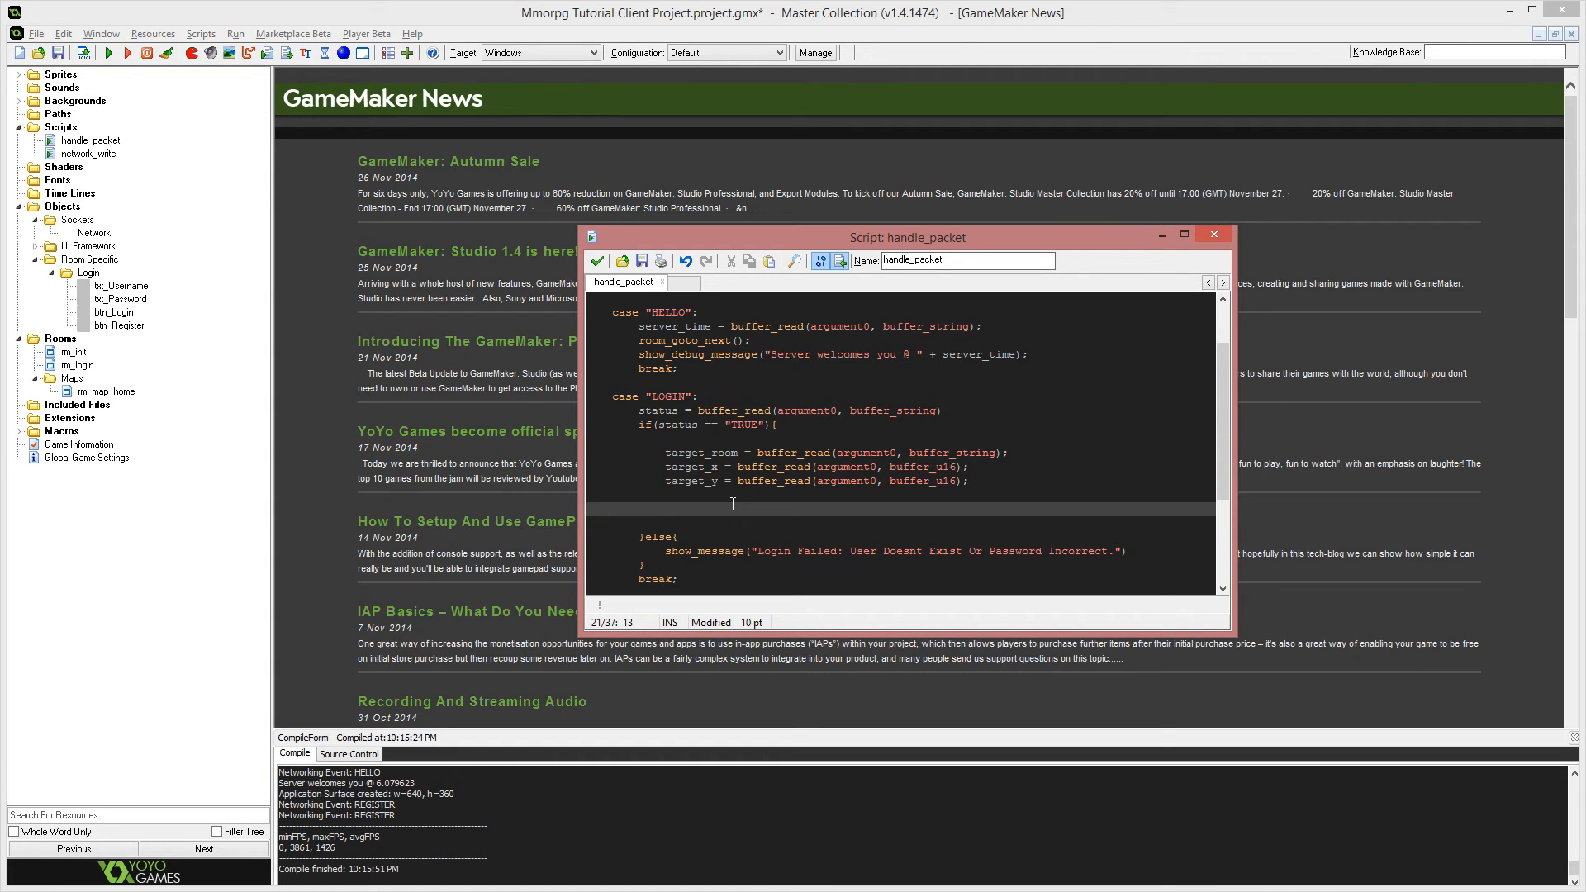
Set goto_room = asset_get_index("rm_map_home") and select the name for replacing with target_room.
type("goto_roo")
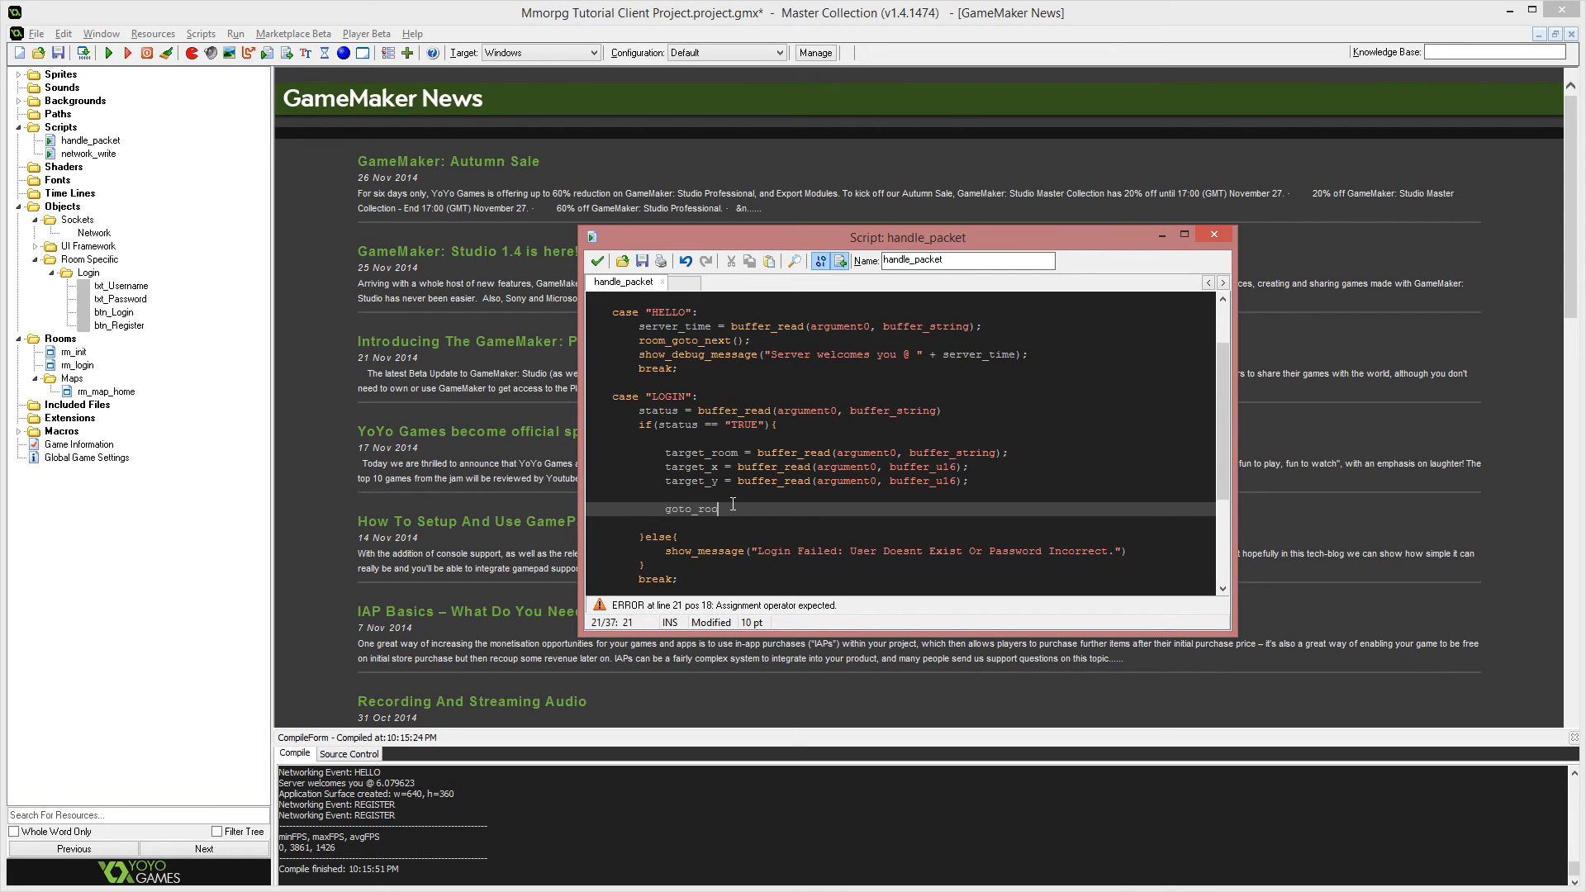
type("m =")
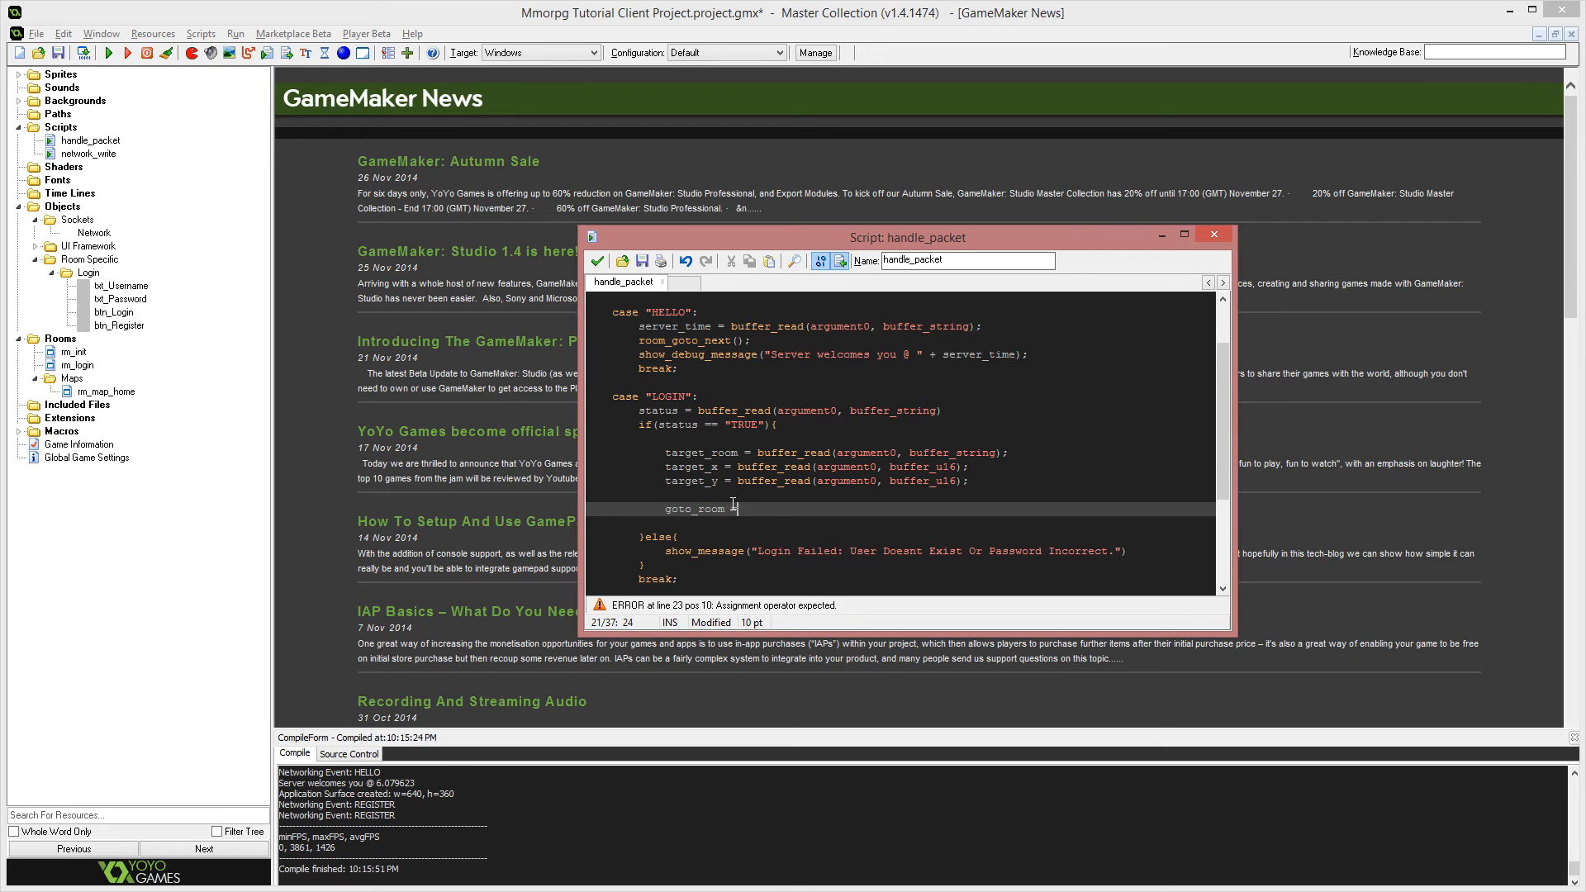
type("asset")
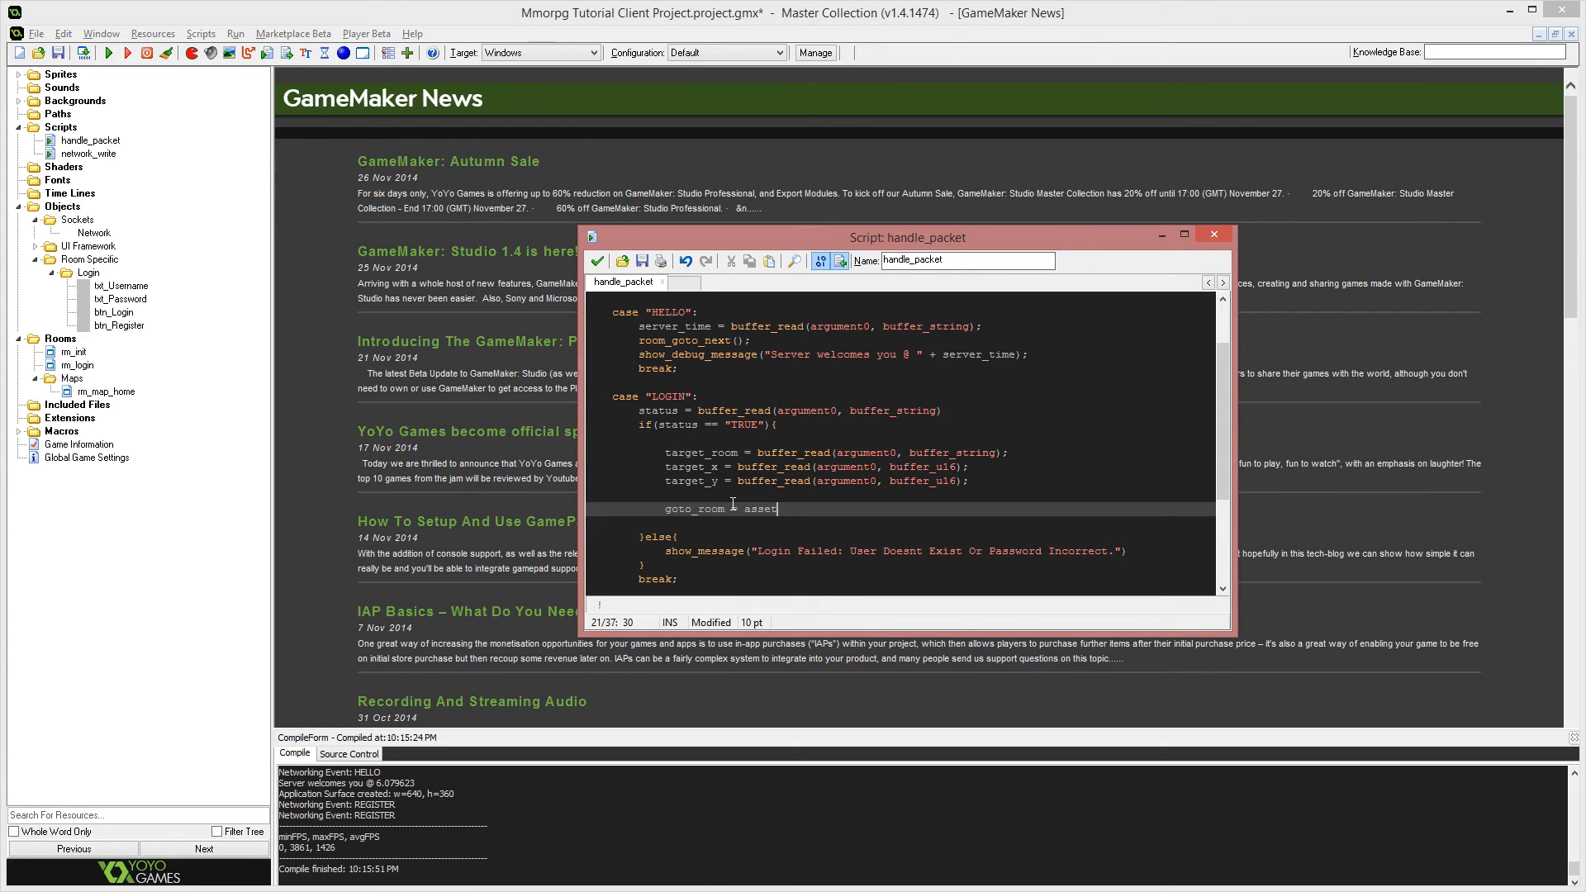
type("_get_index(\"")
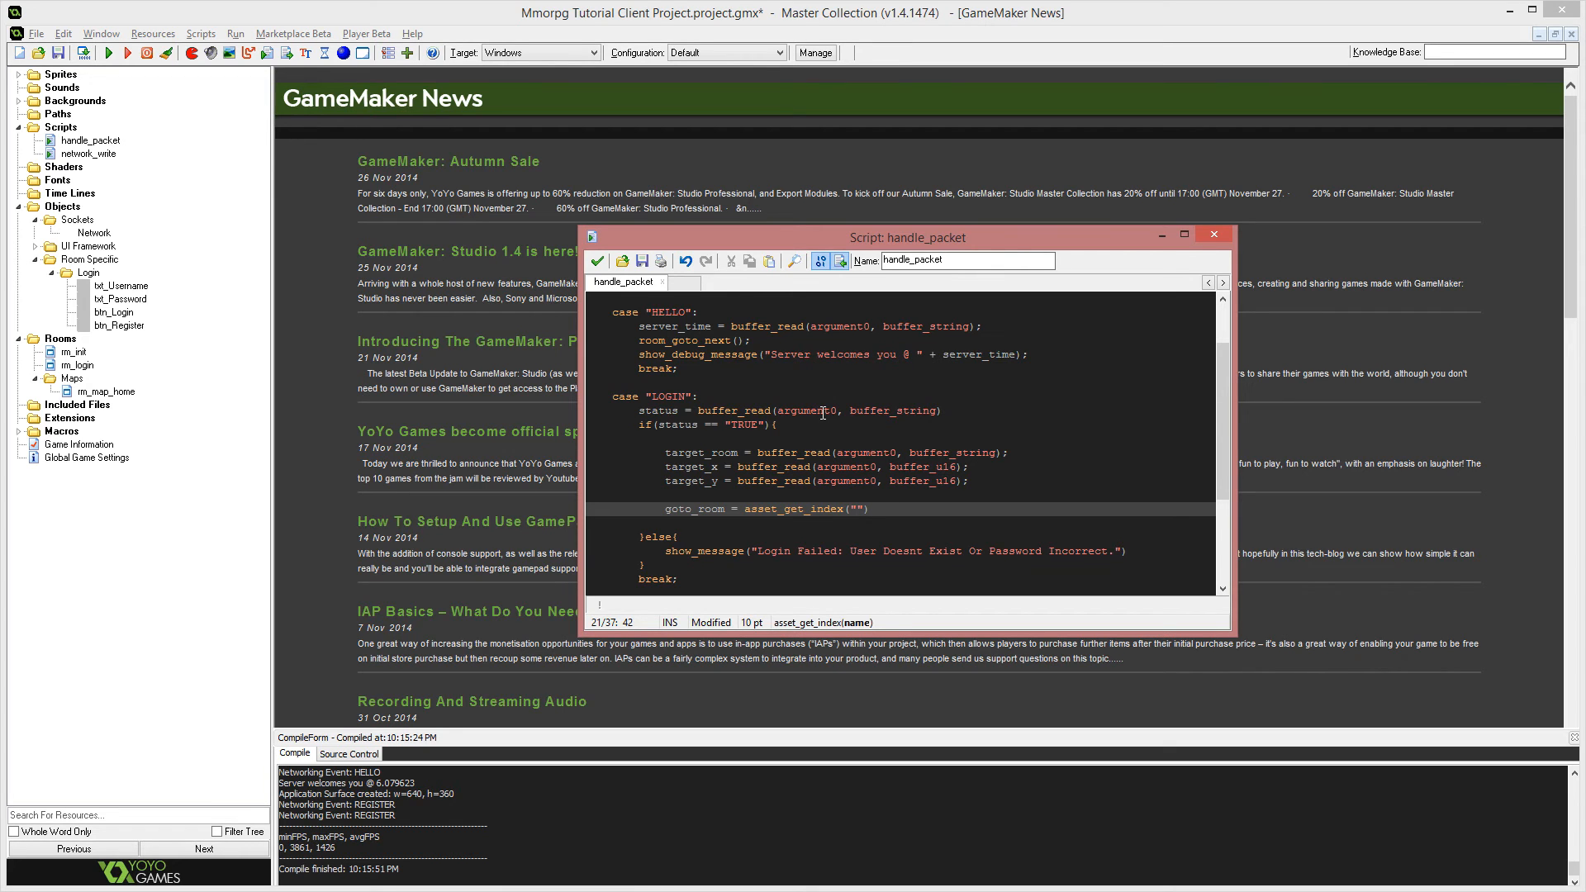
type("rm_map_home")
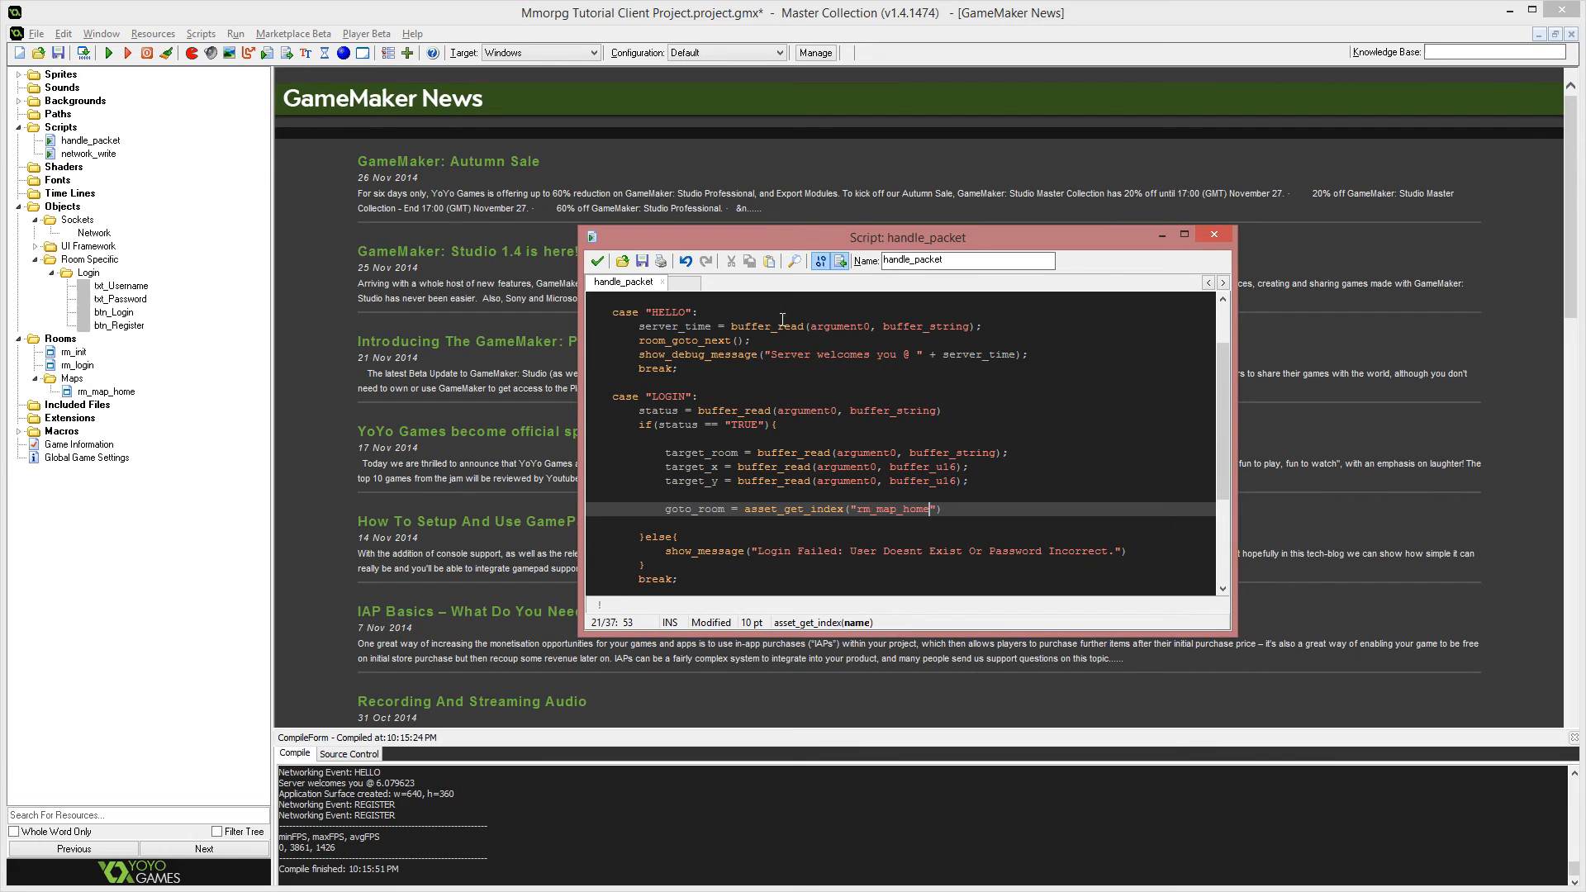
double_click(893, 509)
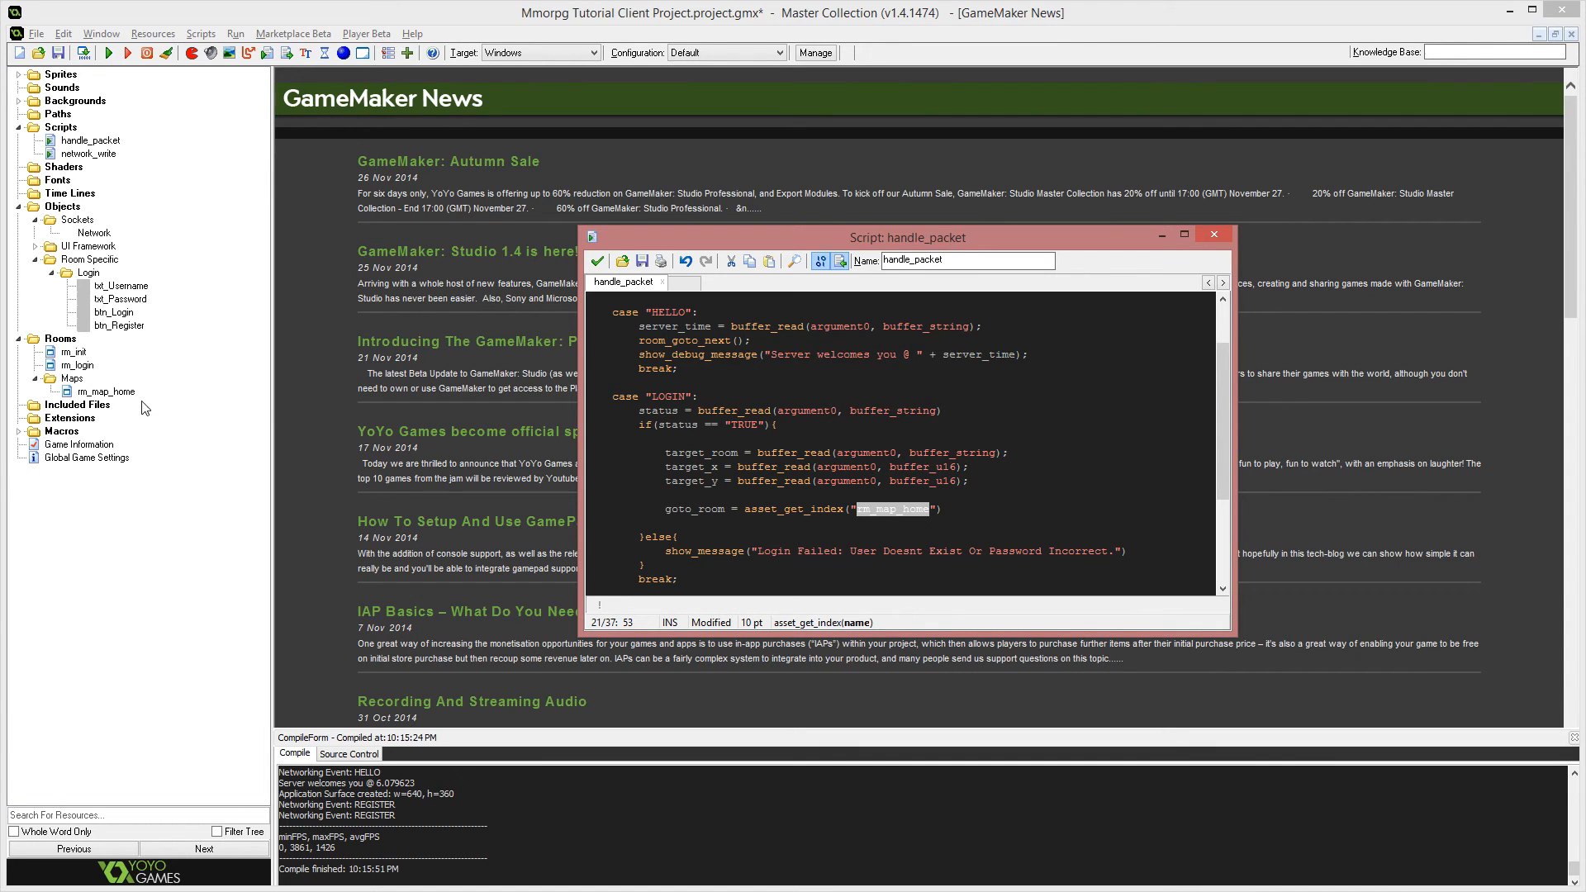
mouse_move(572, 387)
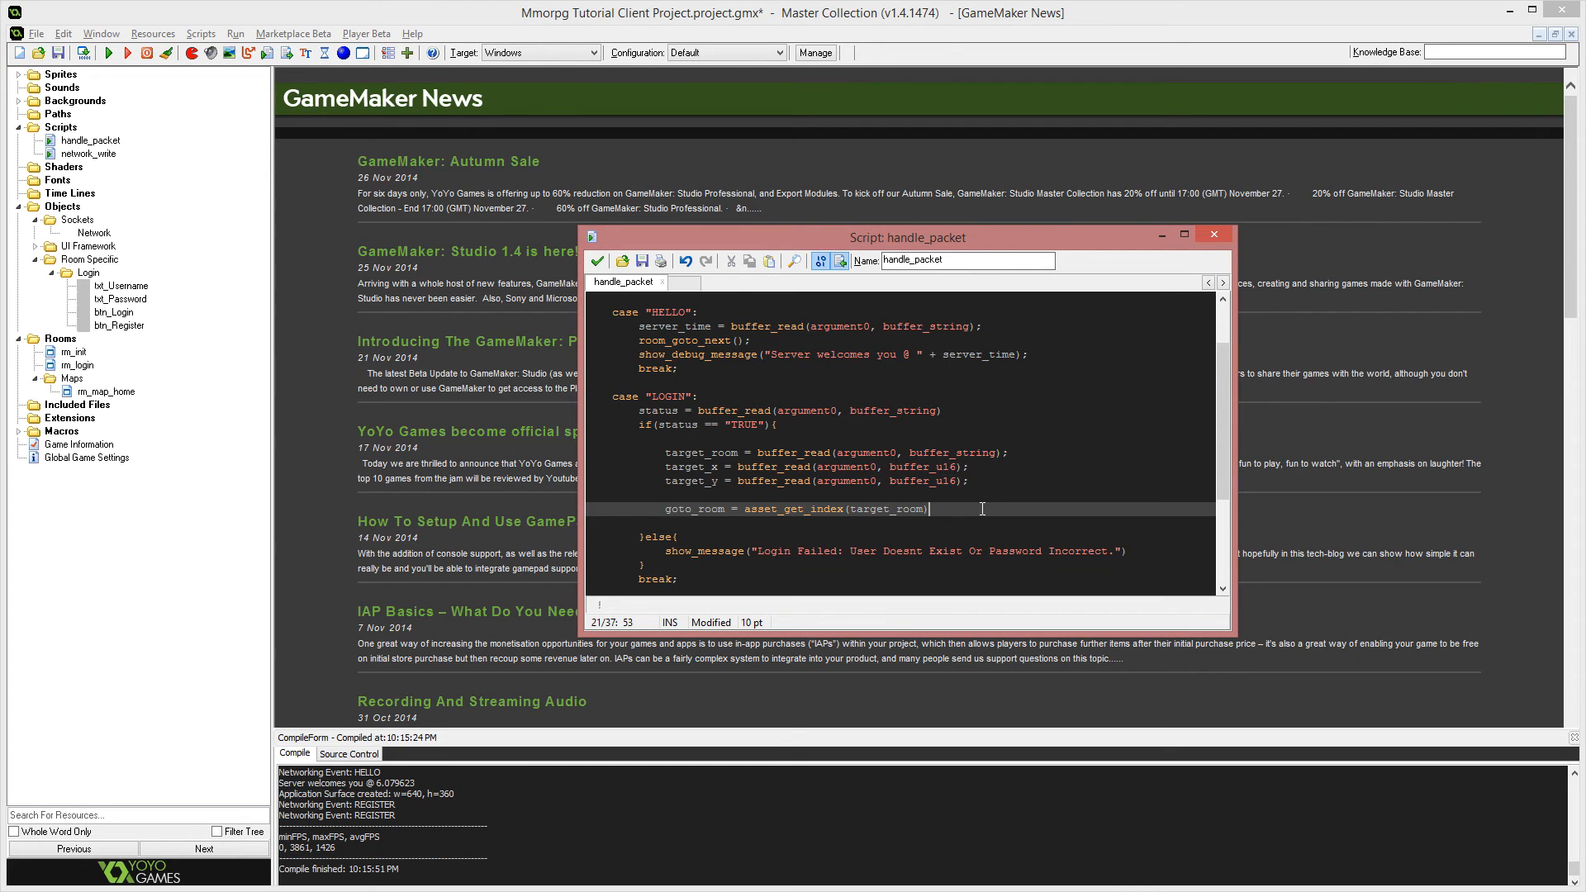
In the LOGIN case, read the player's name and add room_goto(goto_room);.
key("Enter")
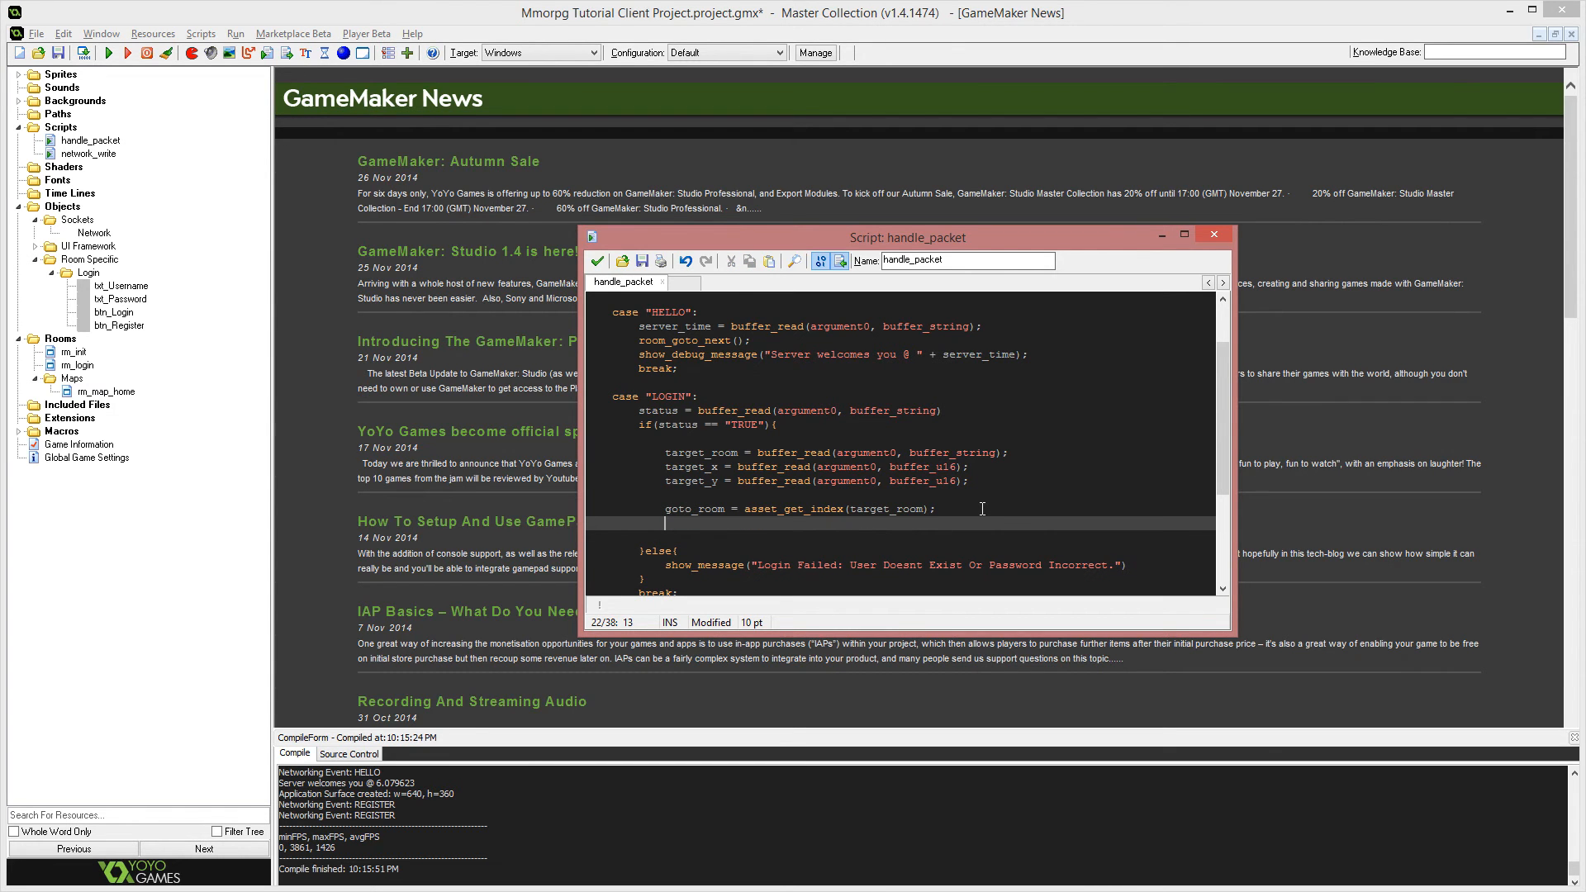
type("name")
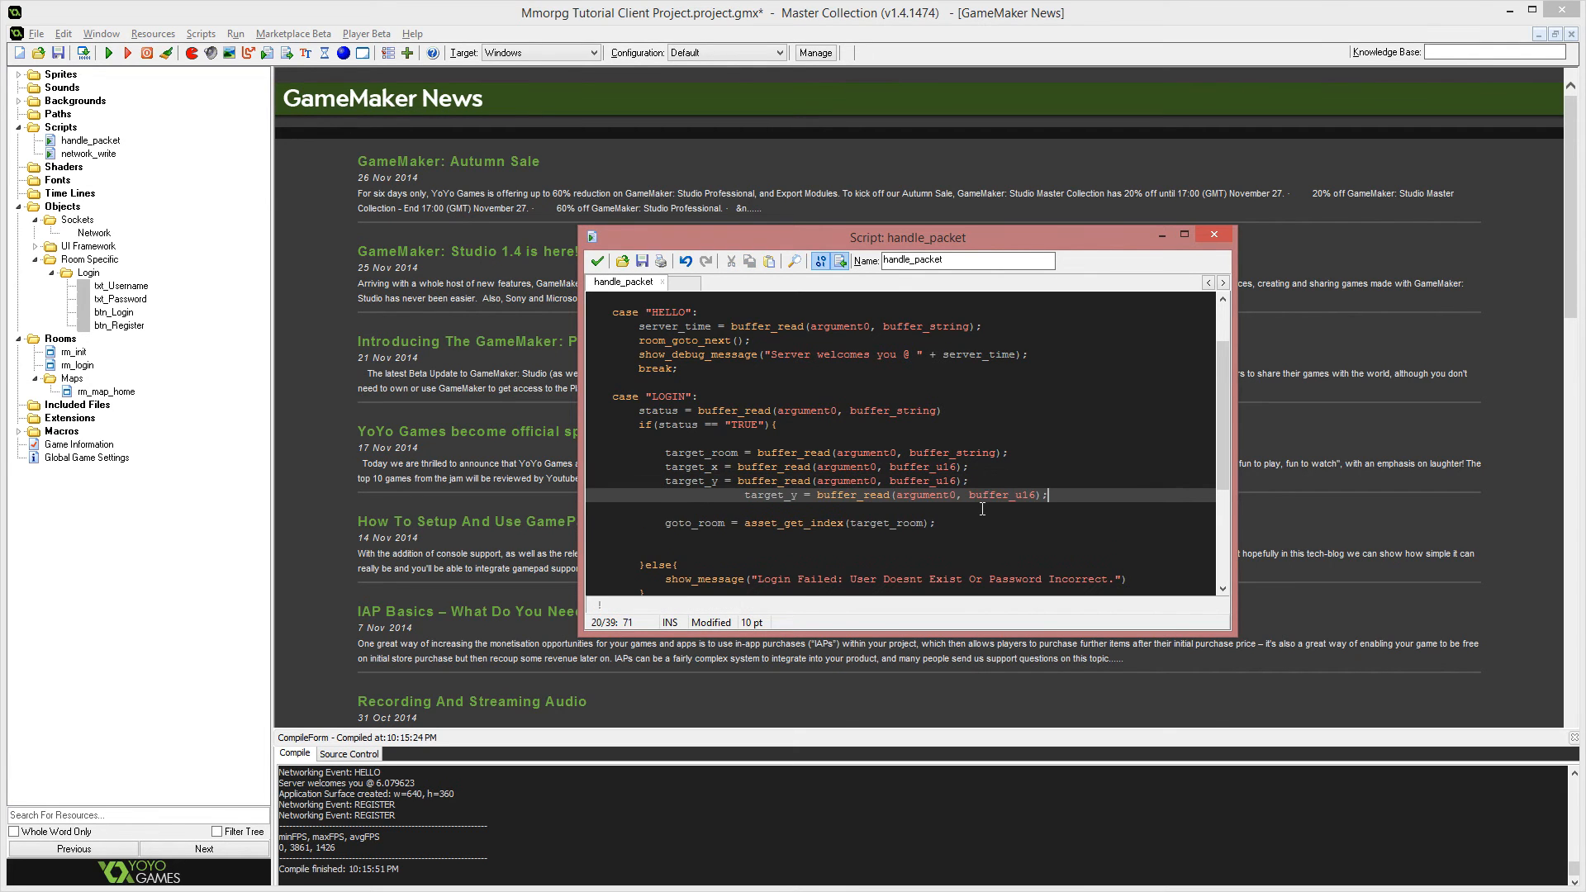
double_click(690, 494)
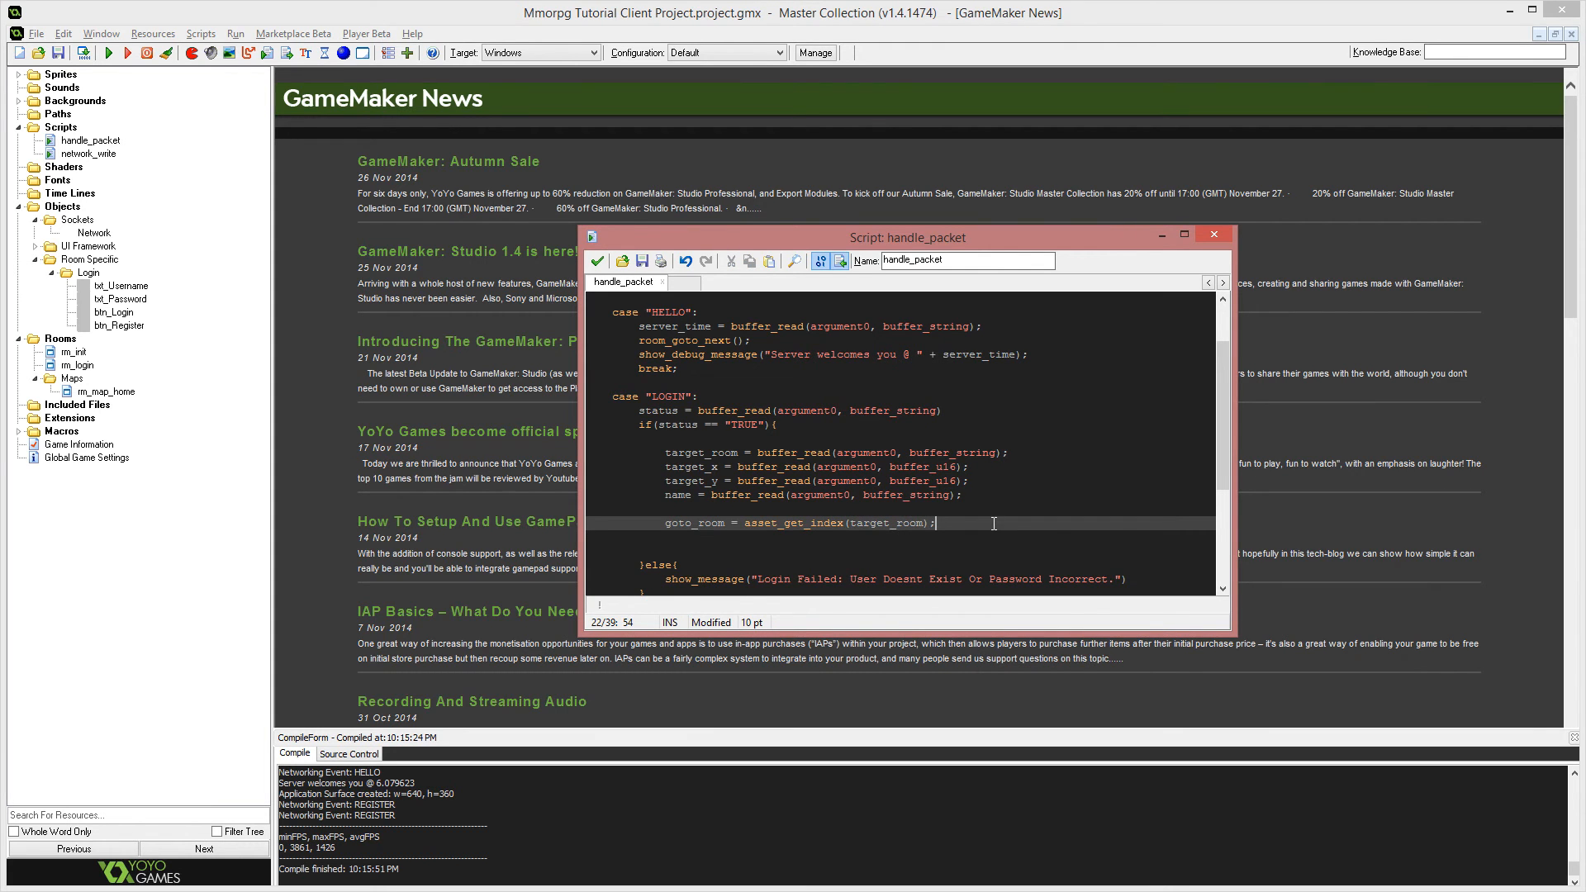
key("Enter")
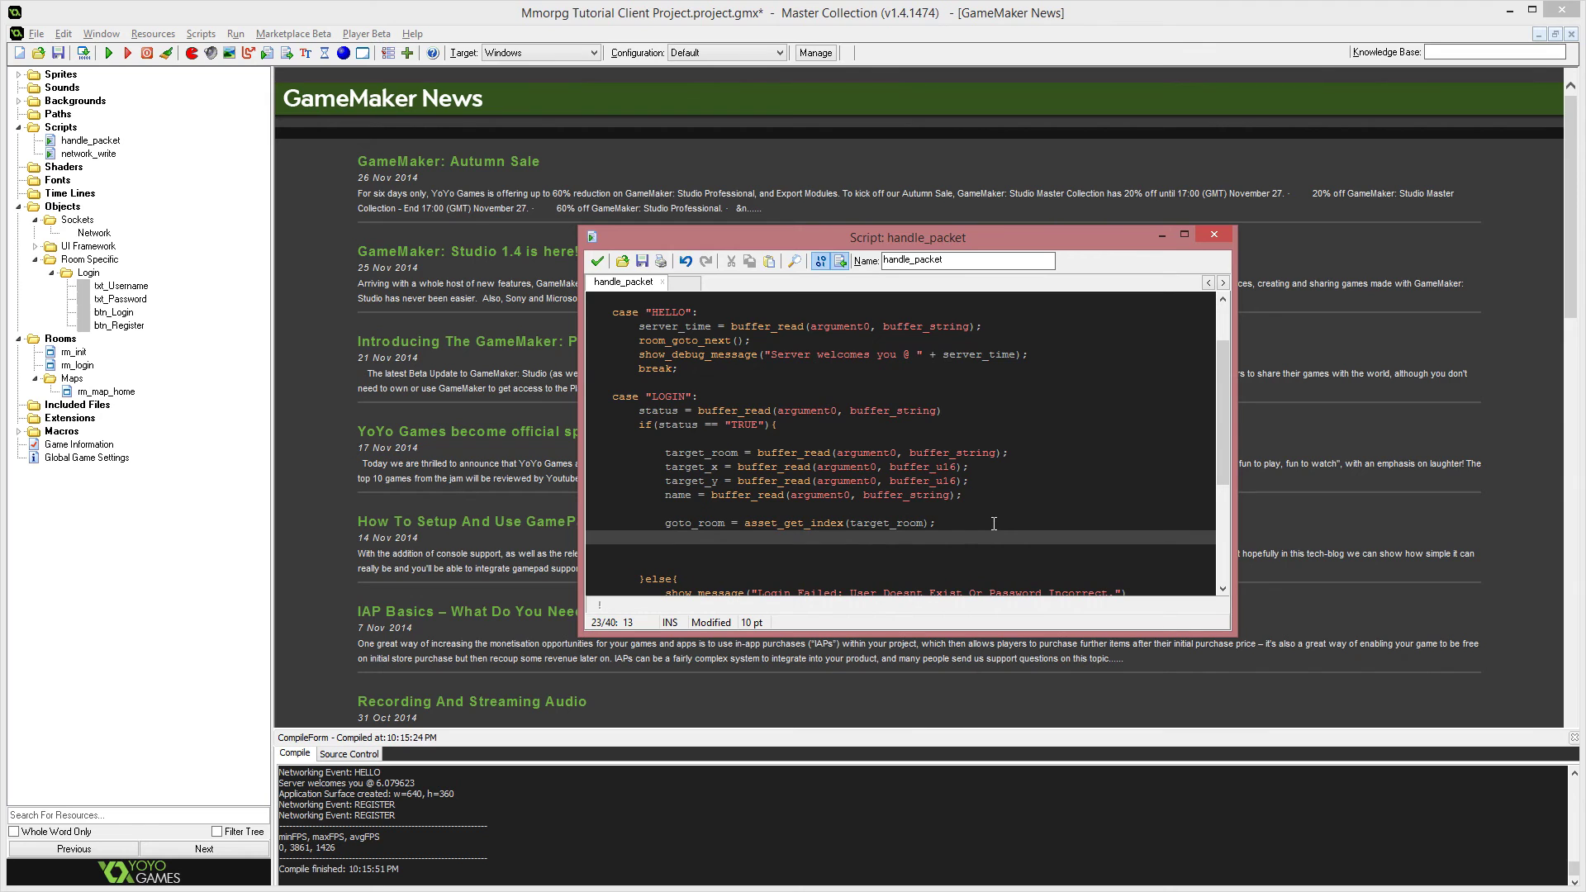
type("ro")
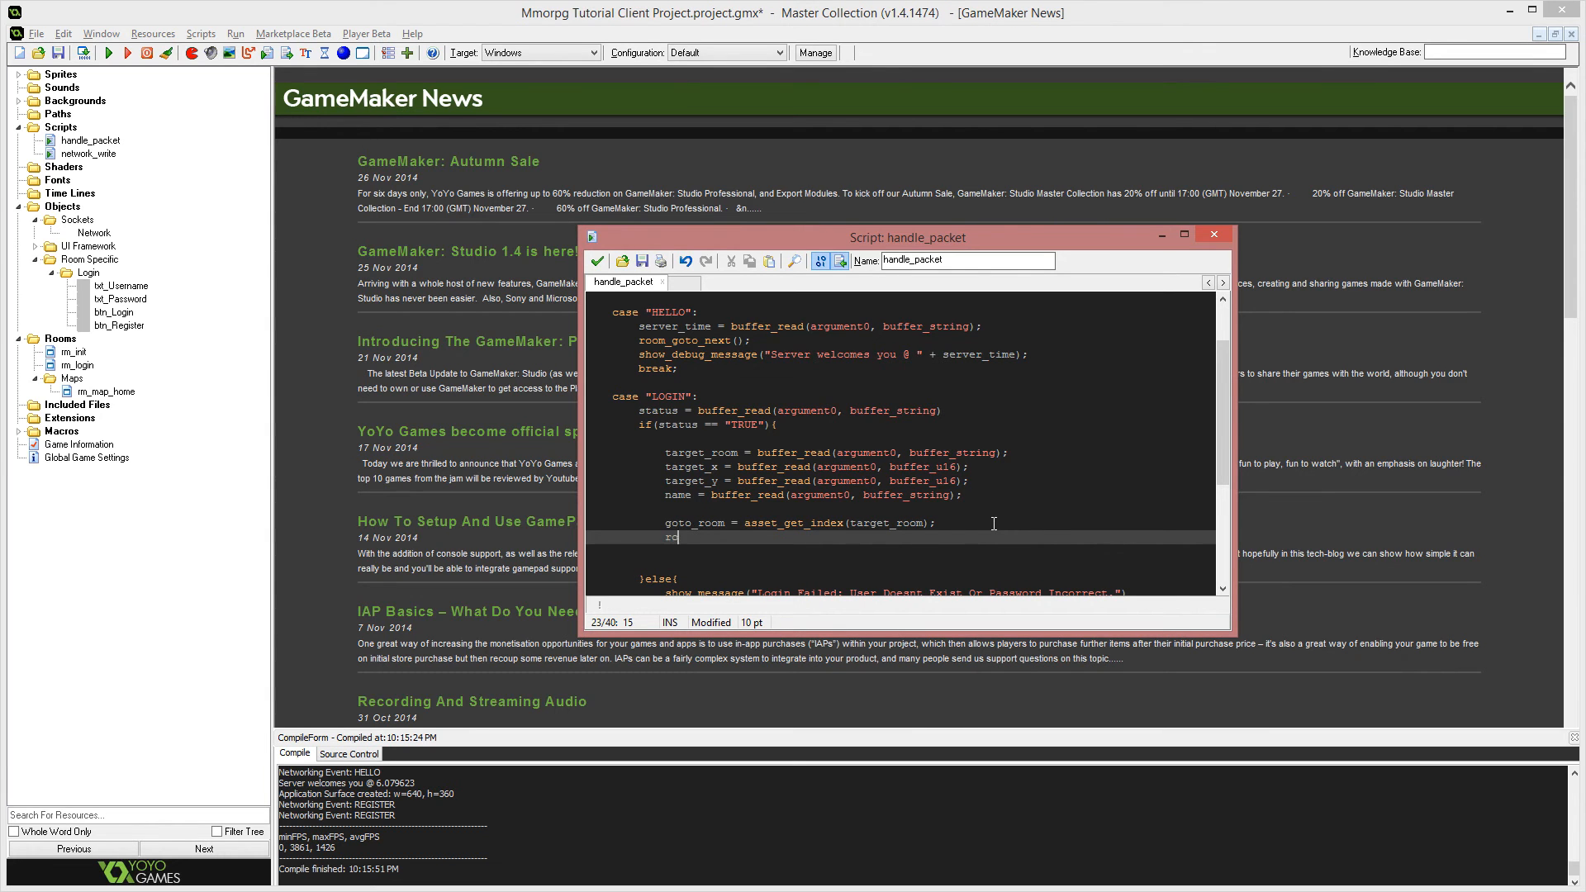
type("oom_goto(")
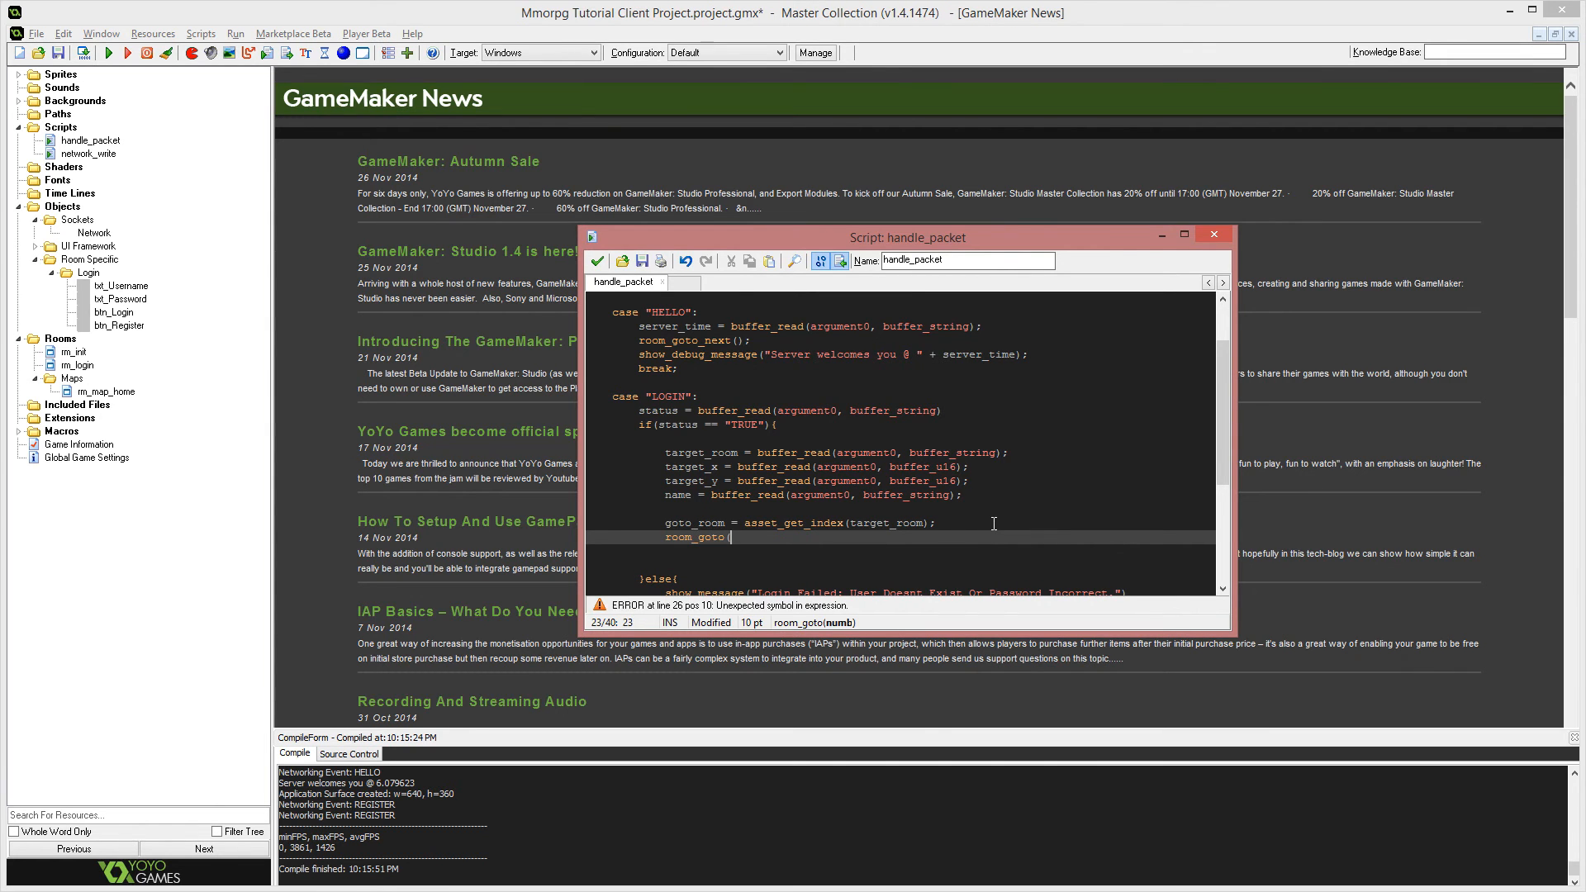
type("goto")
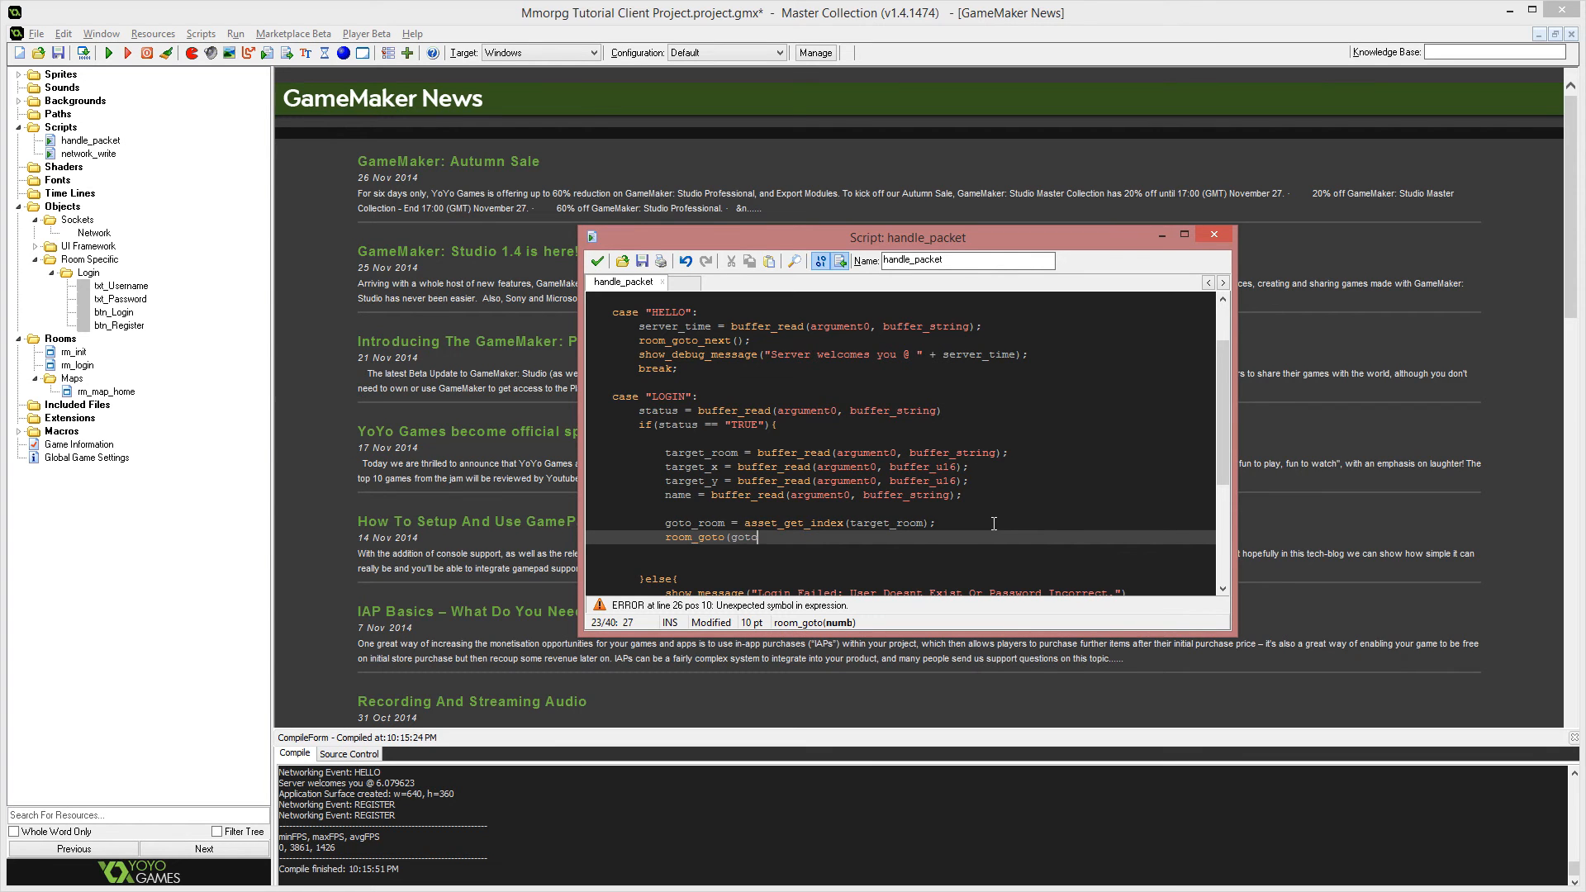
type("_room);")
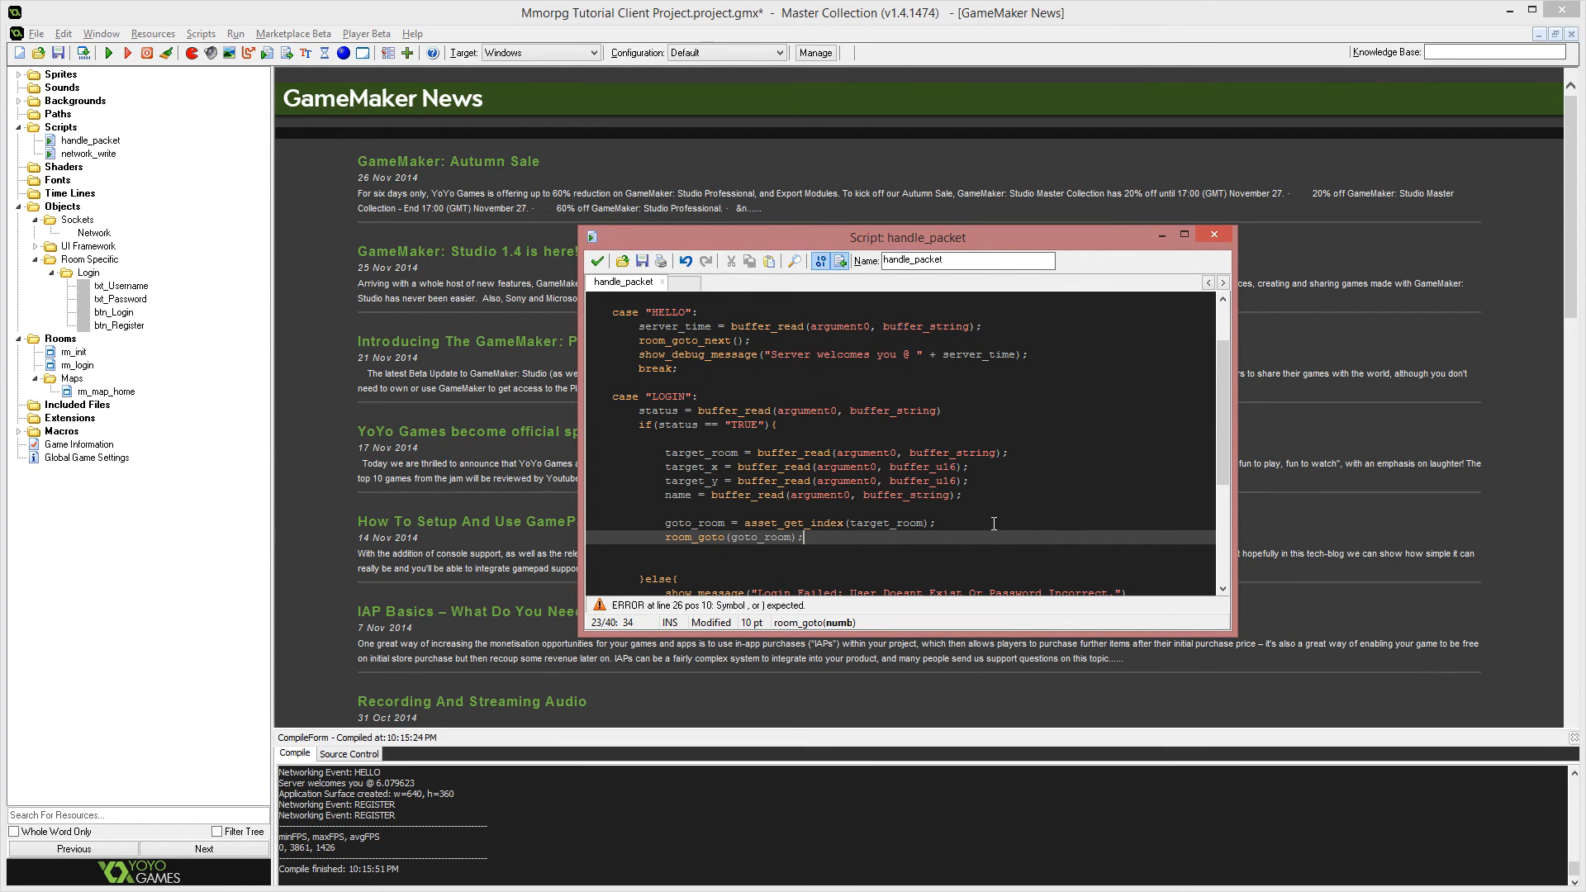
Add a comment about creating the player object in this room, then save the script and project.
double_click(761, 537)
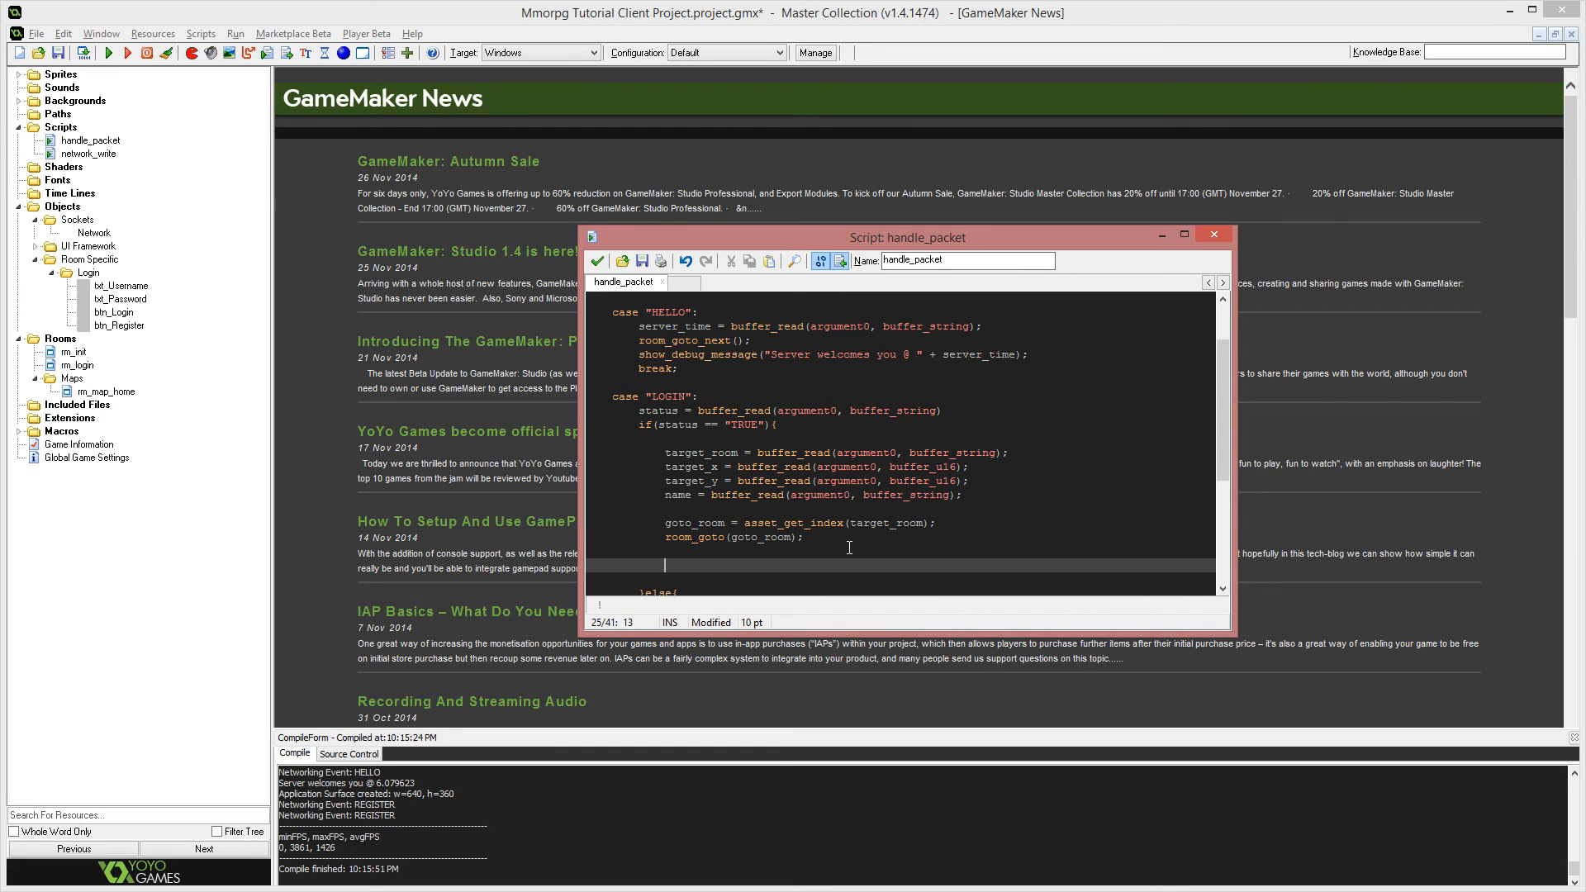
type("//Initiate a player object..")
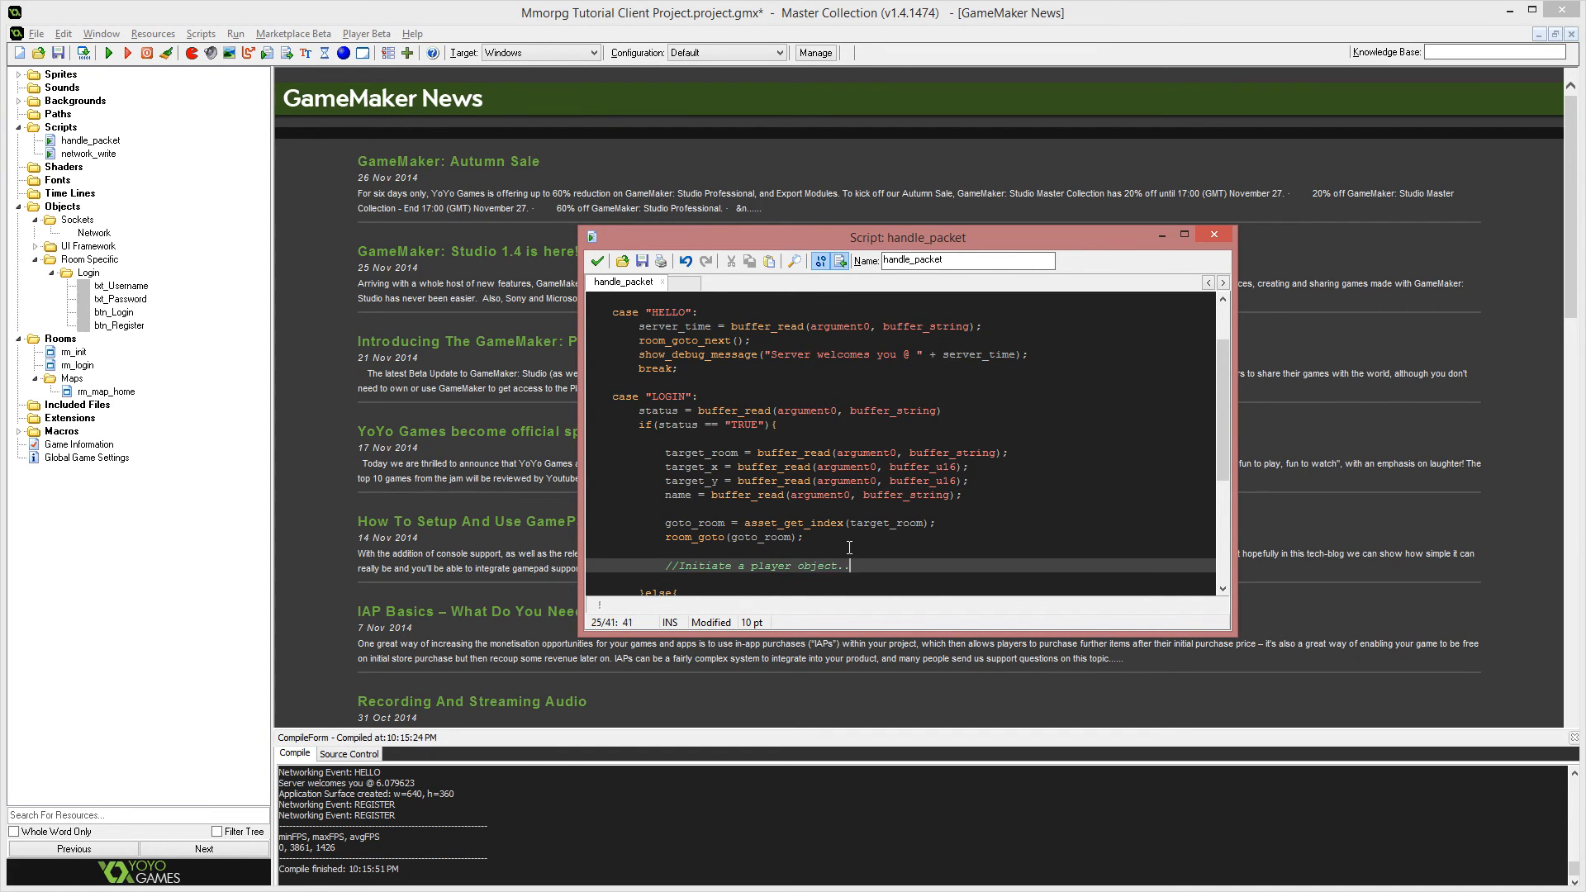
type("on this room.")
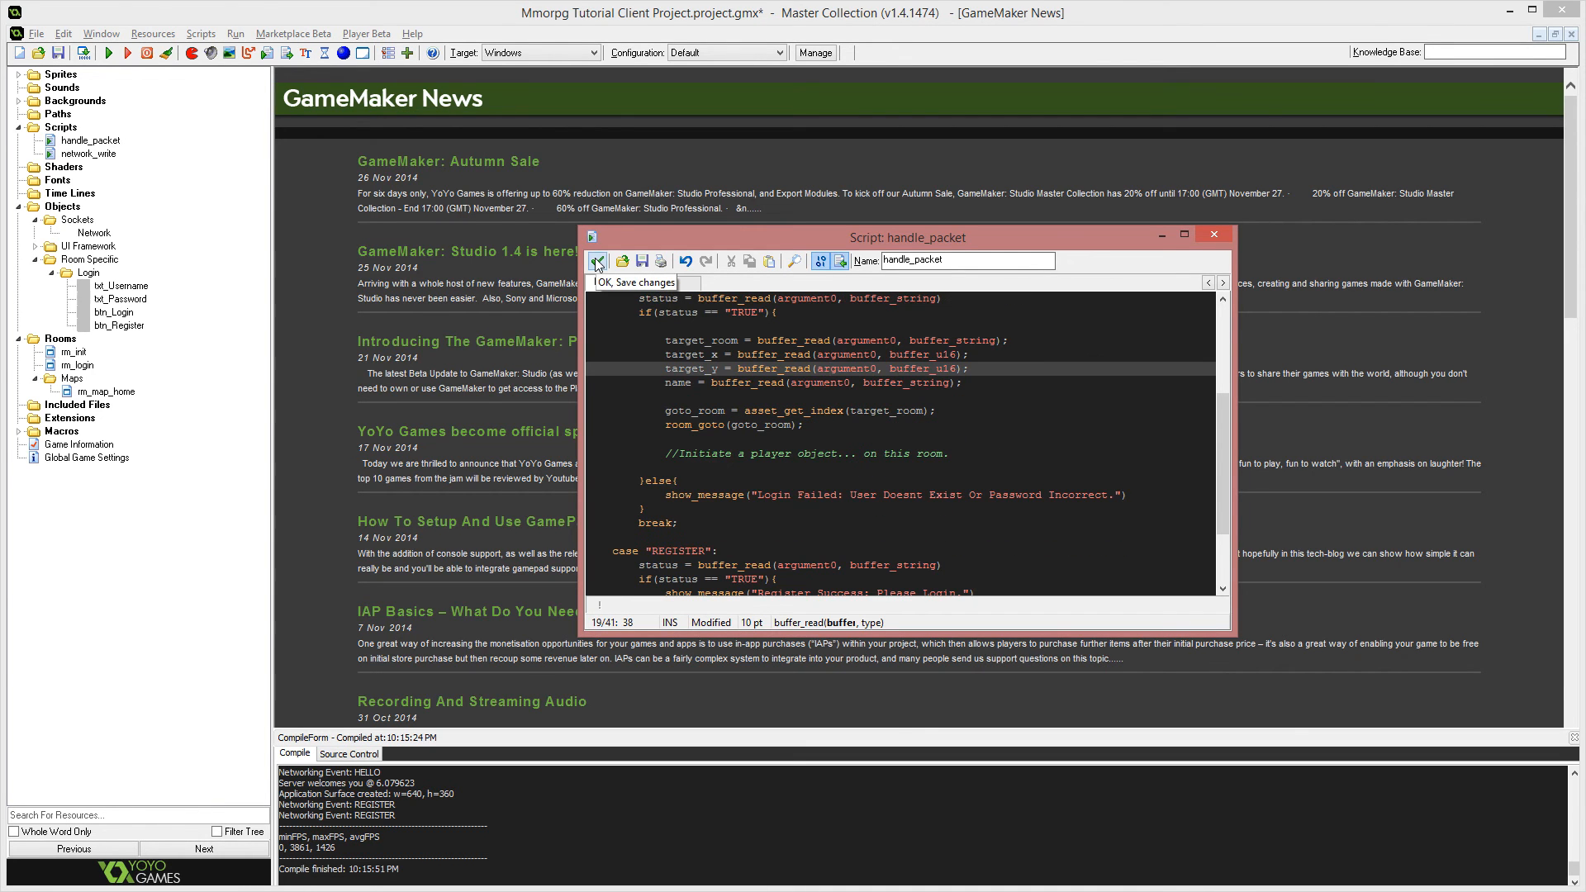
left_click(598, 262)
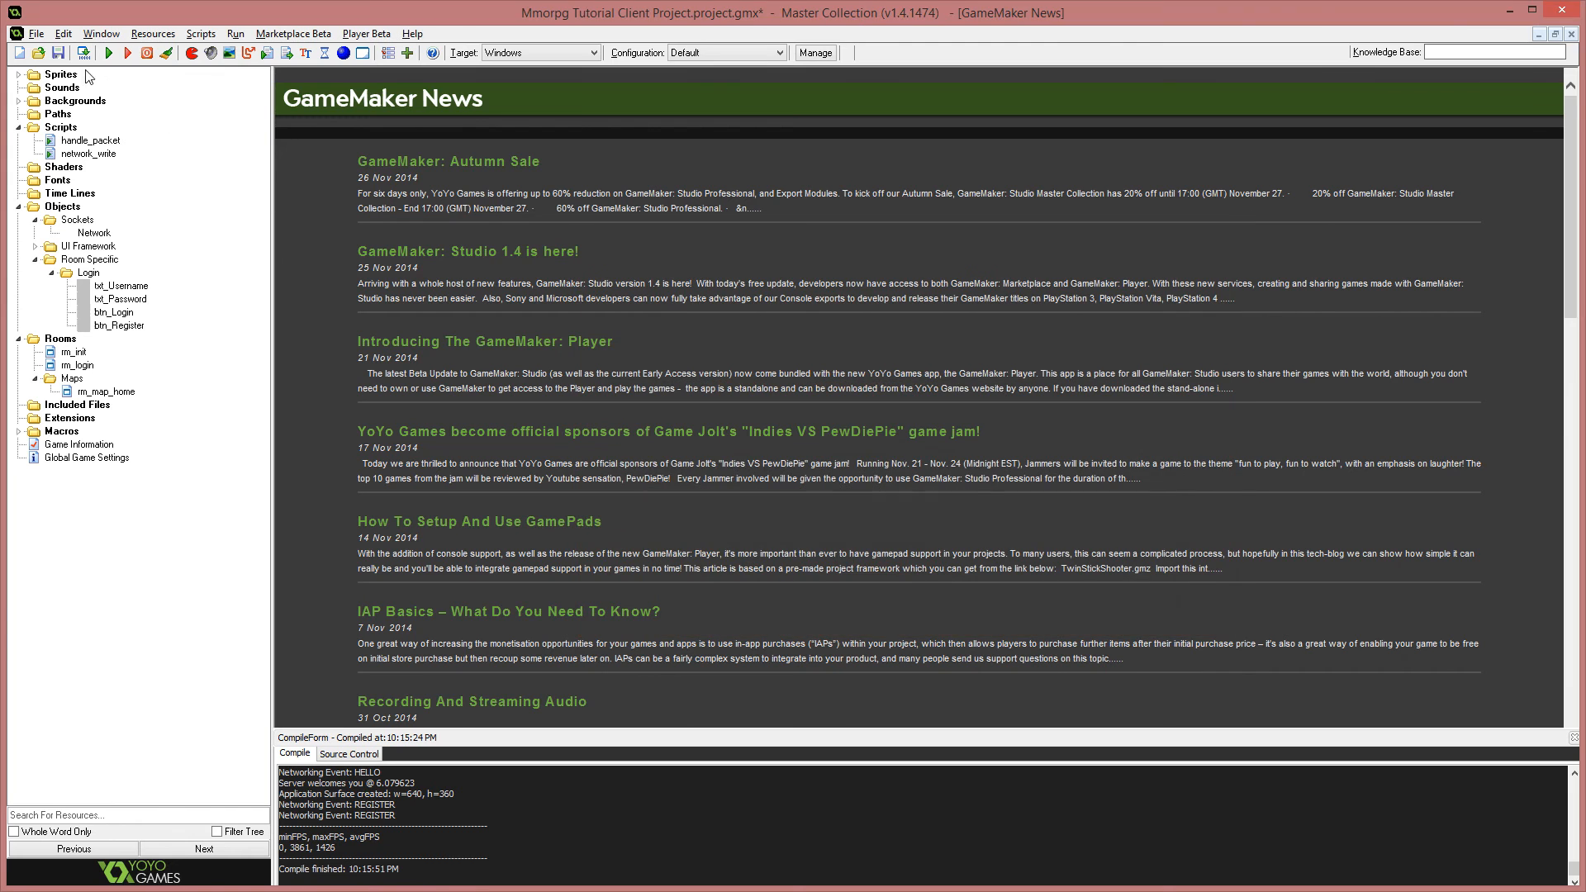
left_click(54, 58)
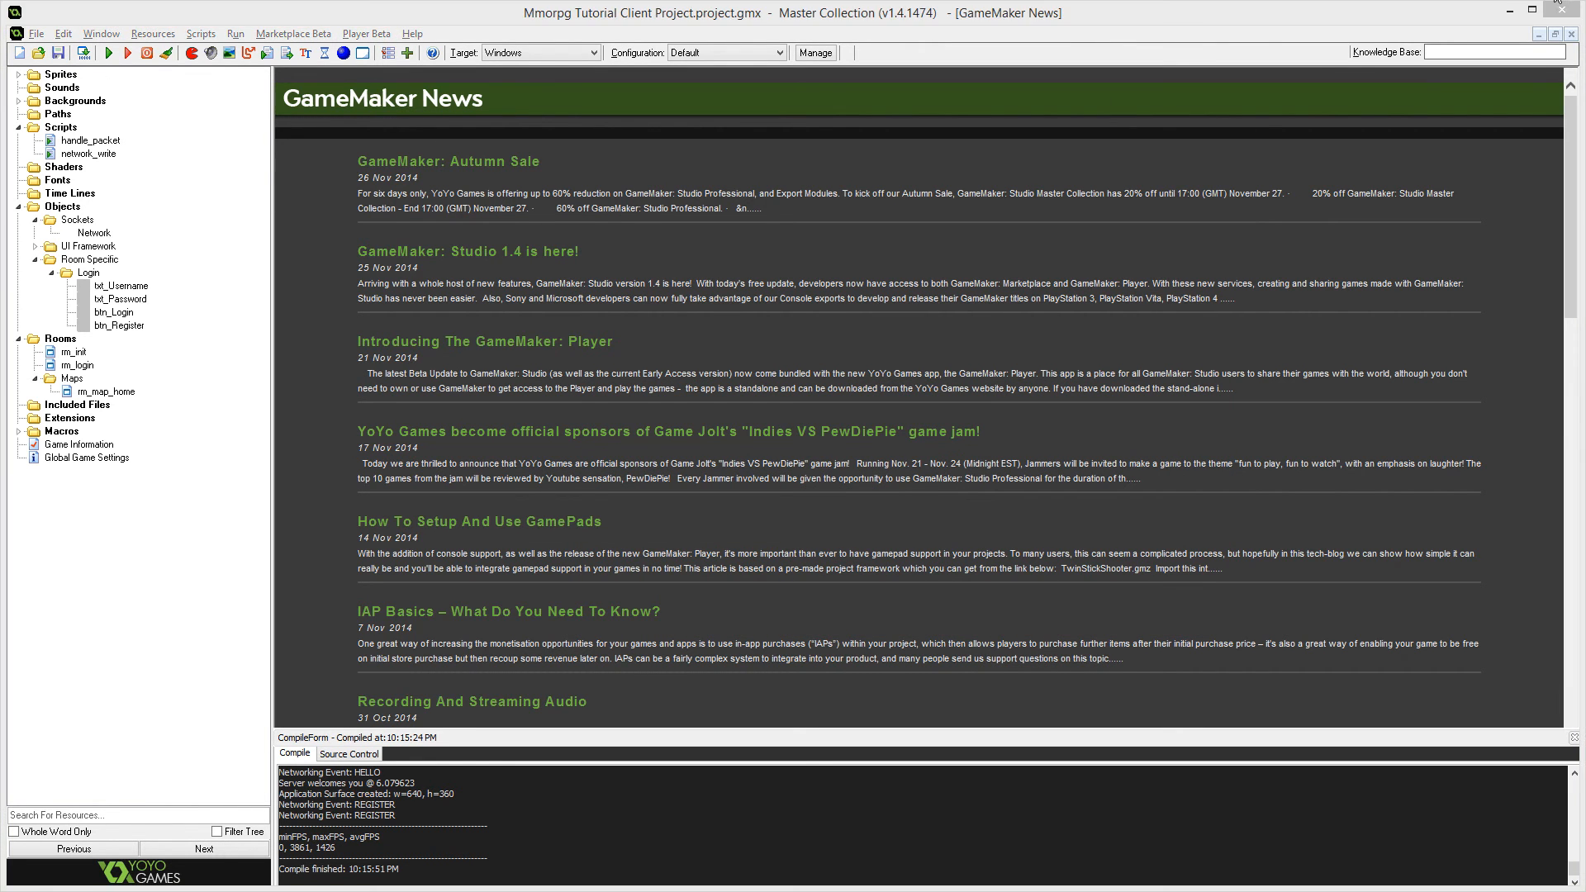
Rerun the client and enter username 'a' in the login form.
left_click(114, 51)
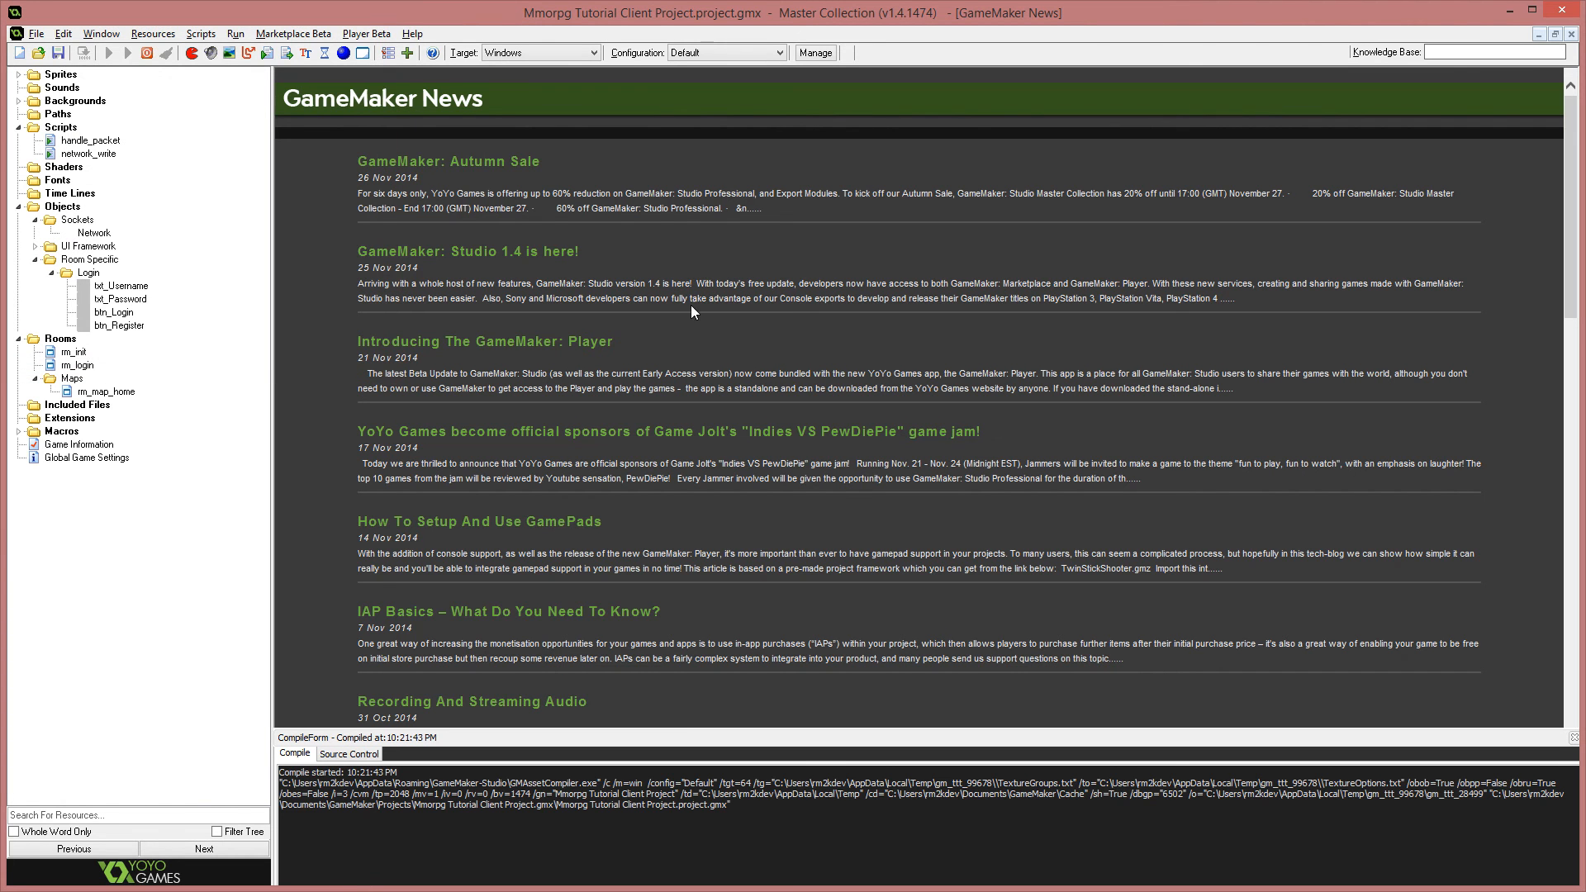
left_click(118, 52)
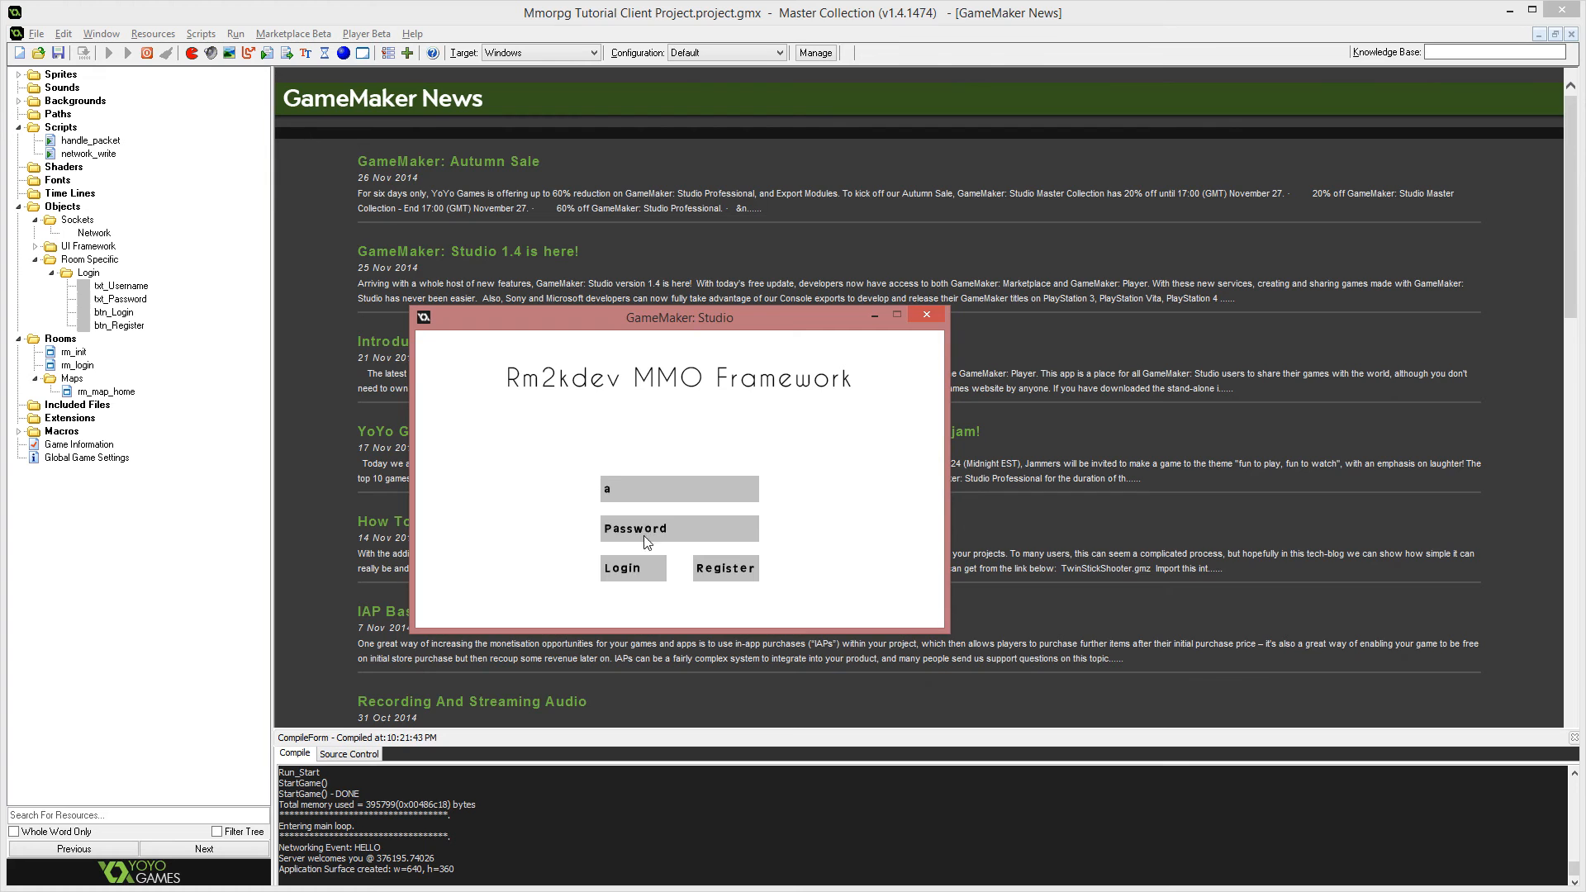
type("a")
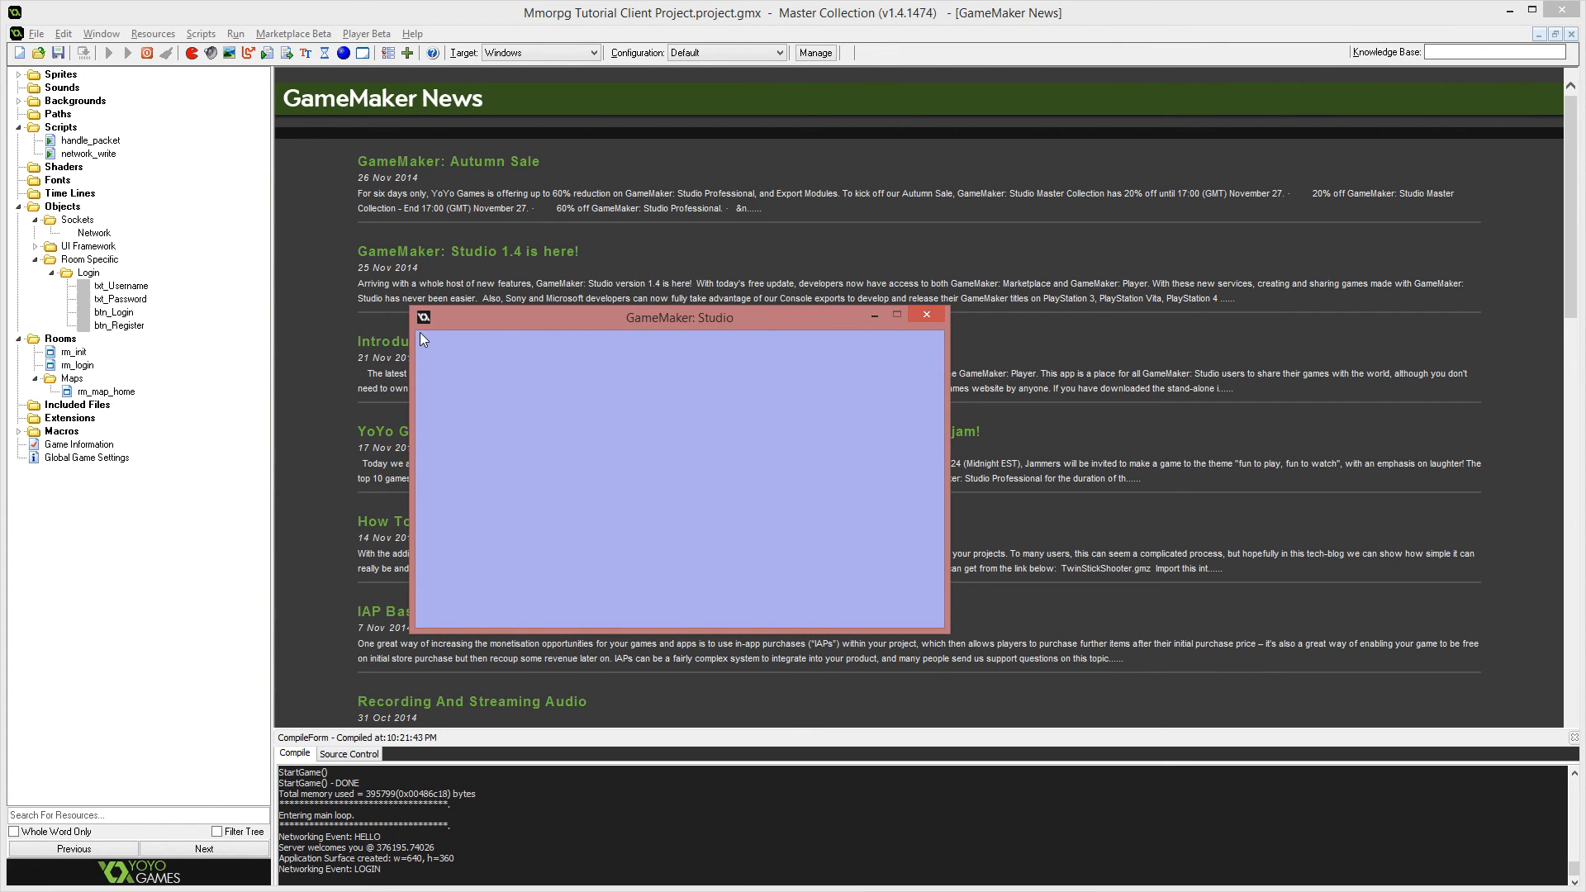
Open rm_map_home under Rooms > Maps to check its settings, then close it.
double_click(106, 392)
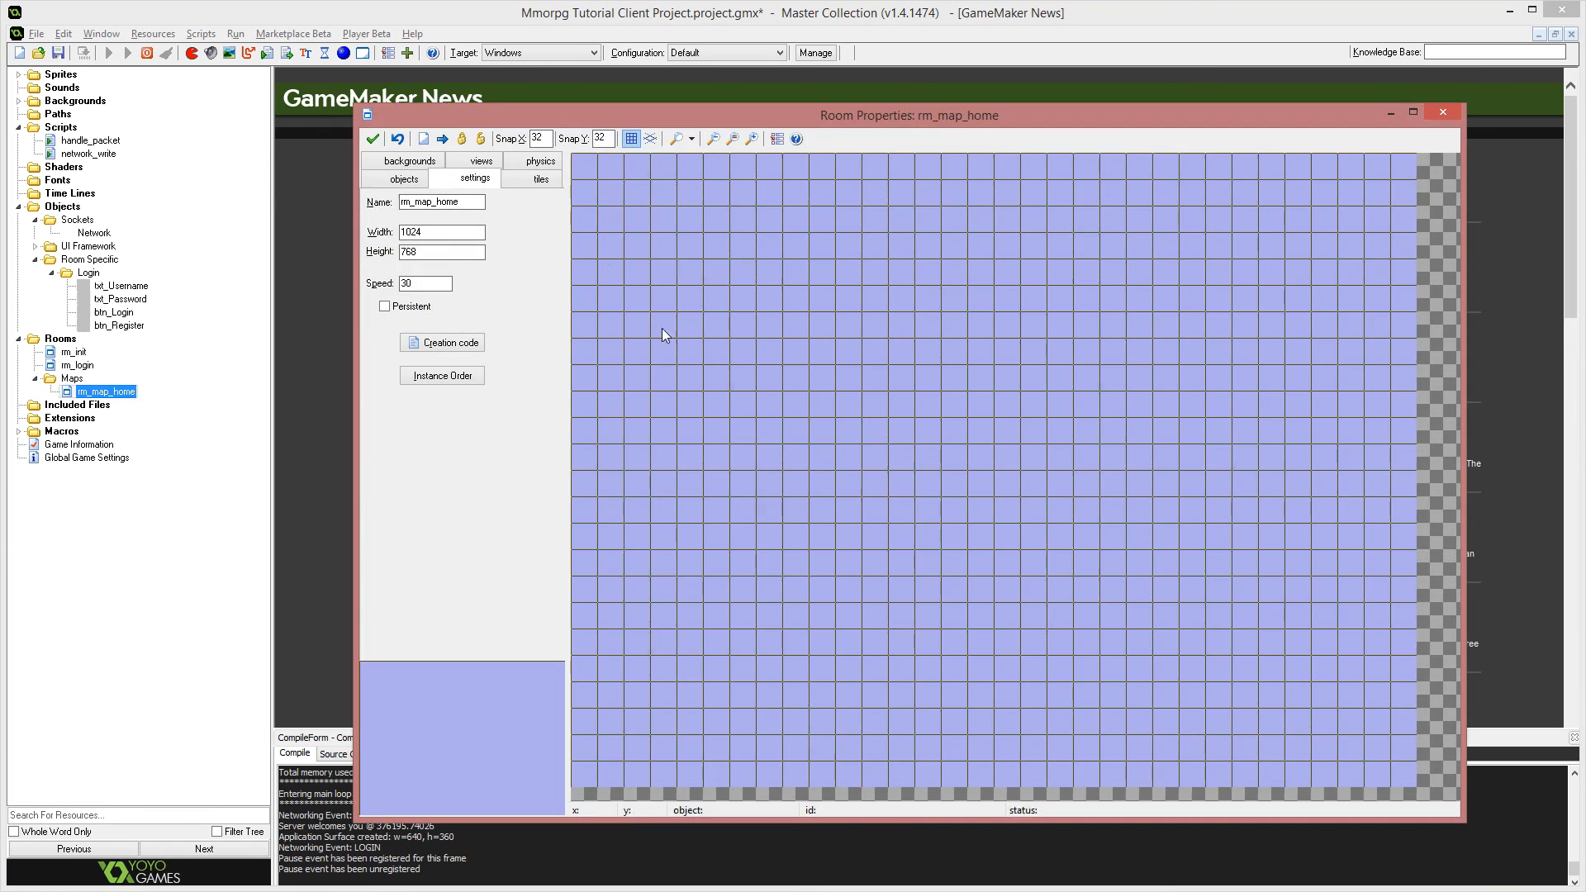
mouse_move(1453, 121)
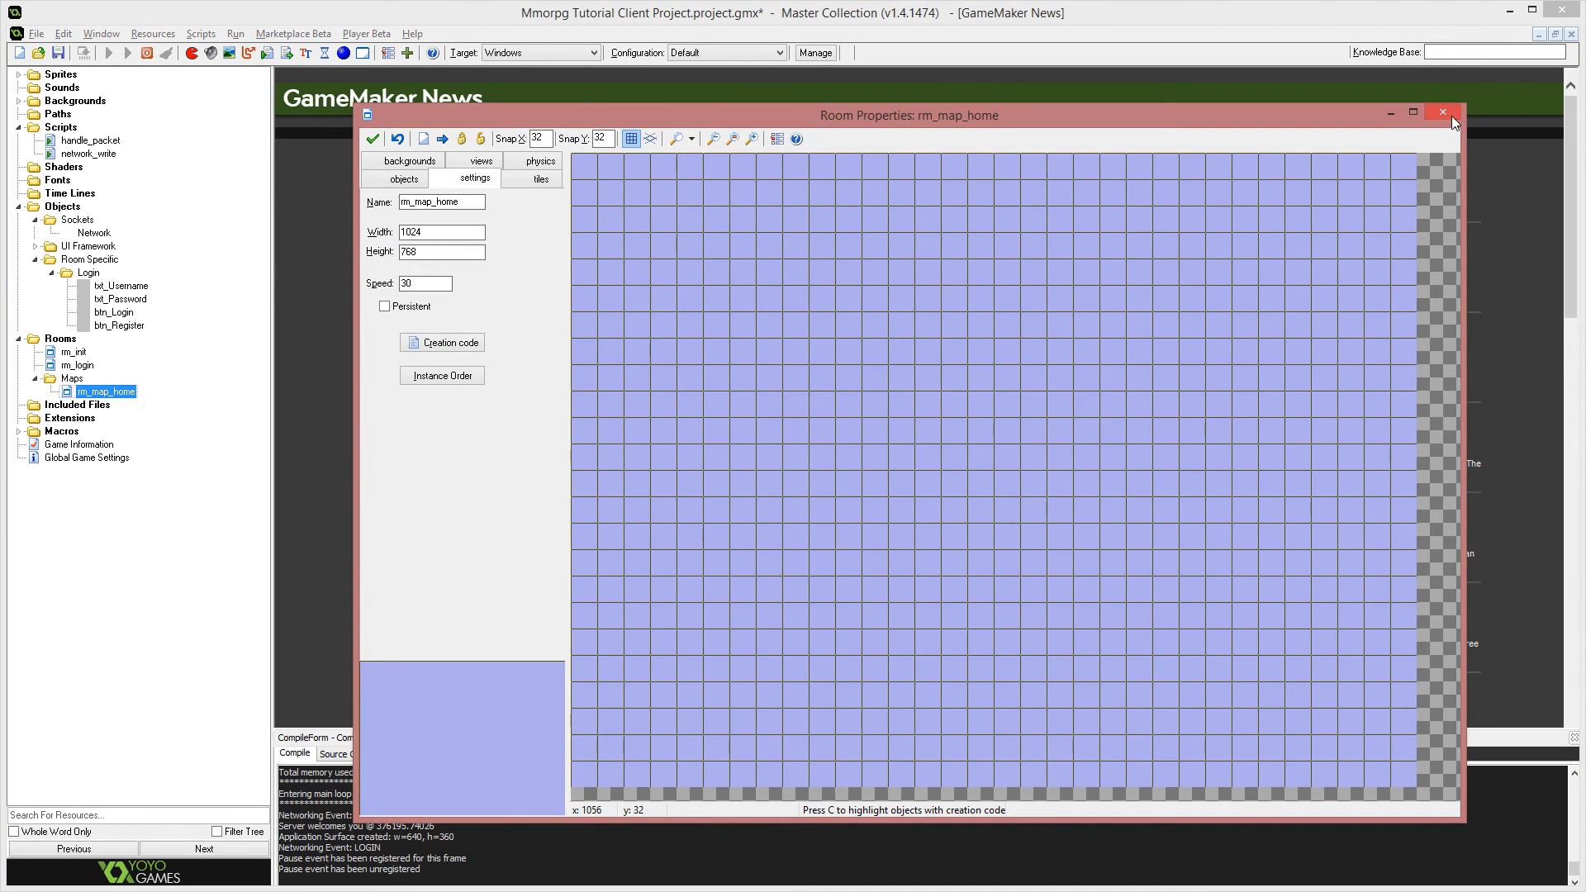
left_click(1442, 111)
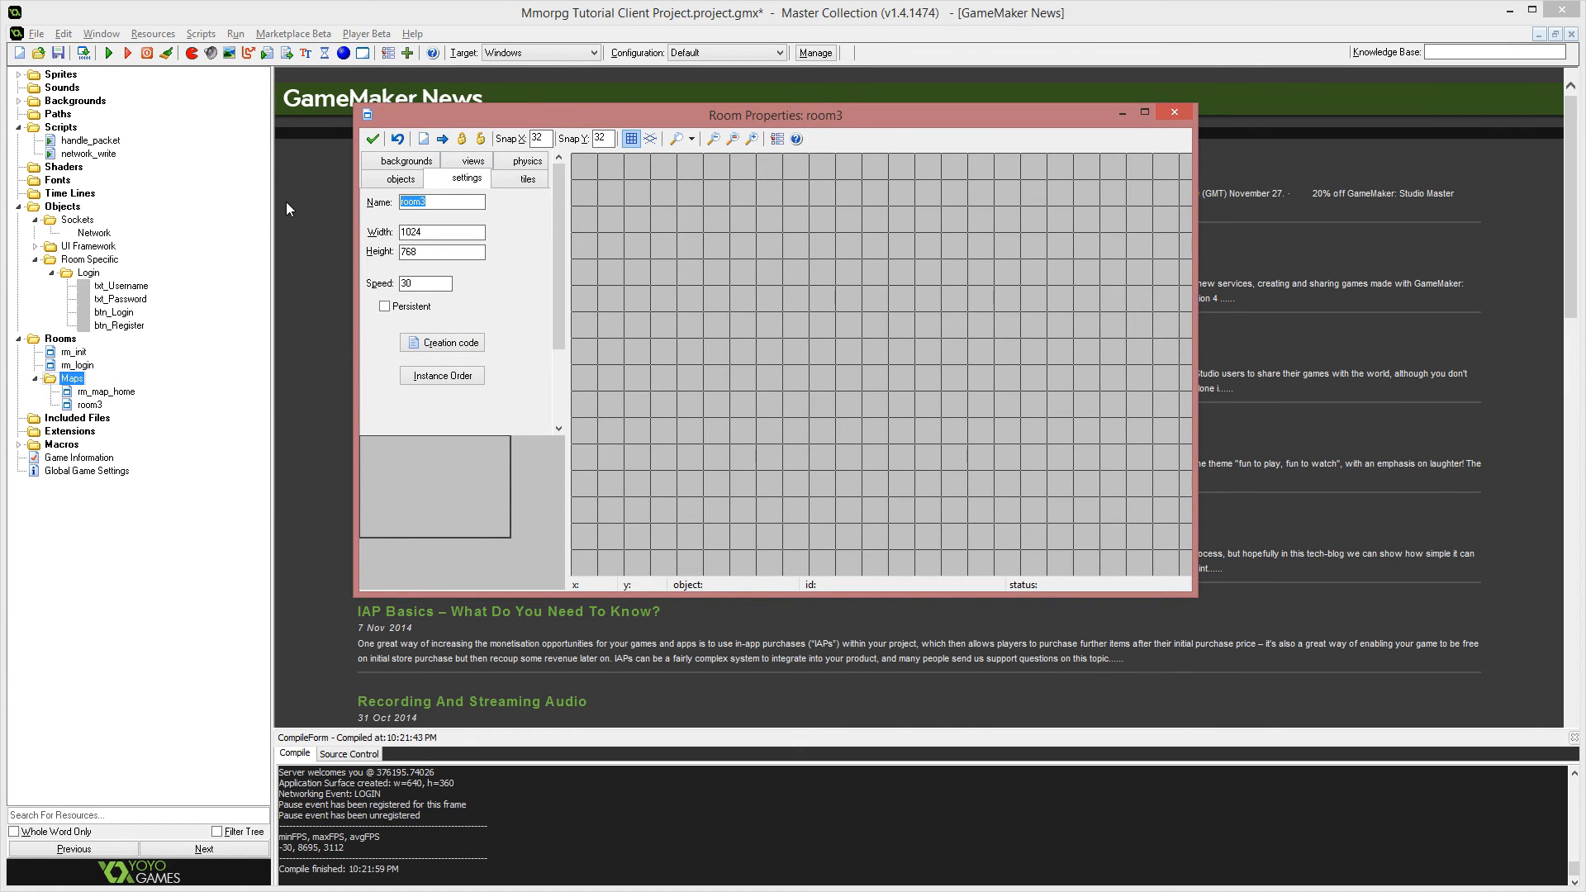
Rename the new room rm_map_test, set its background colour to pink, and save the room.
type("rm_map_tes")
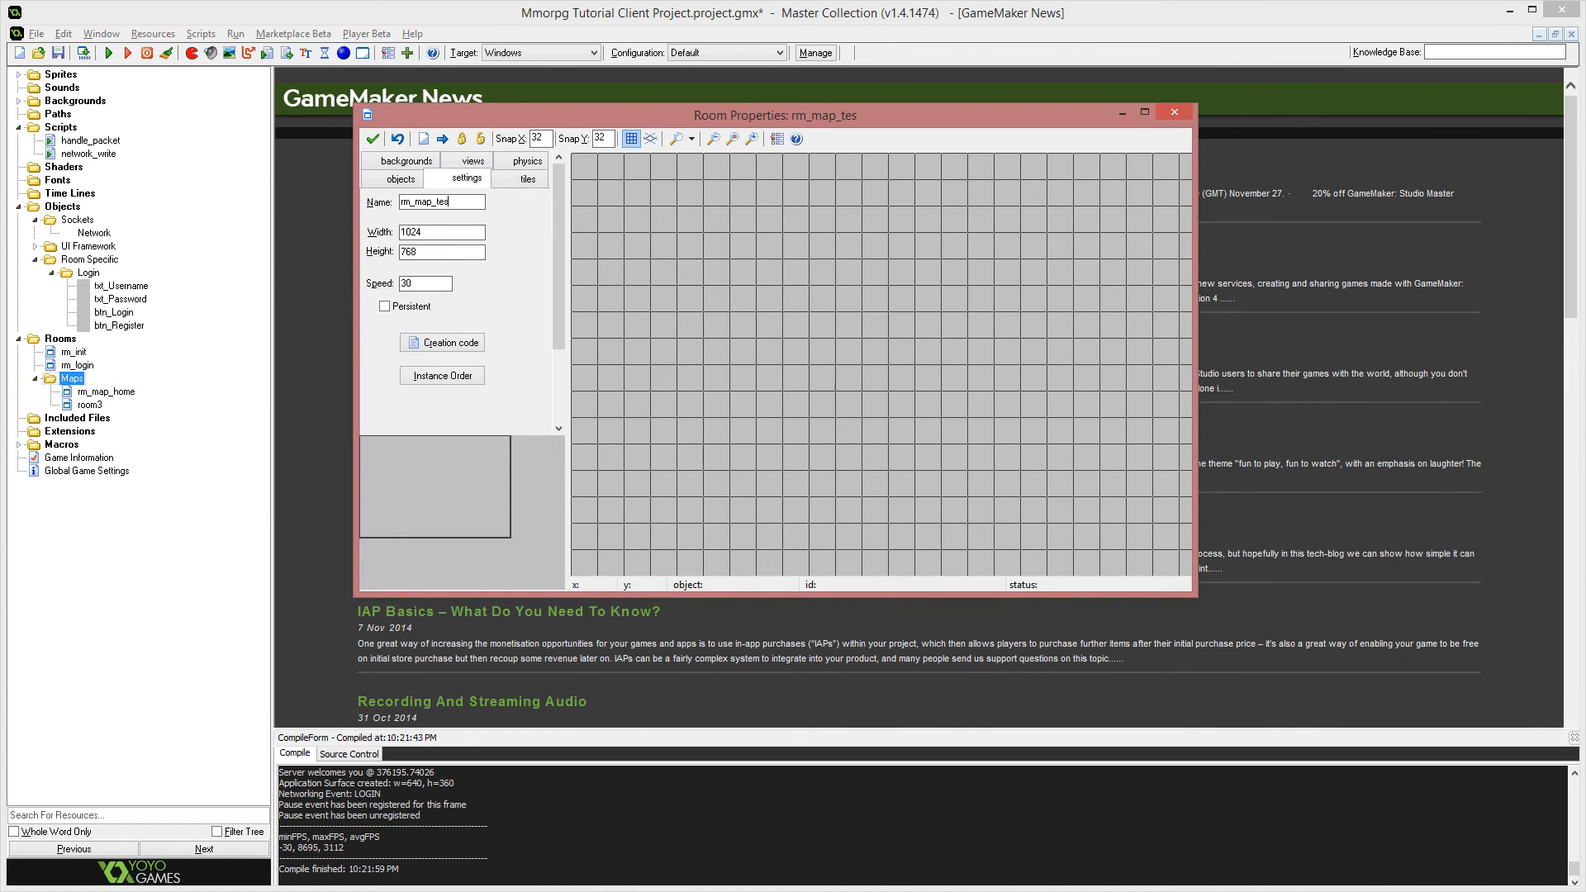
left_click(401, 178)
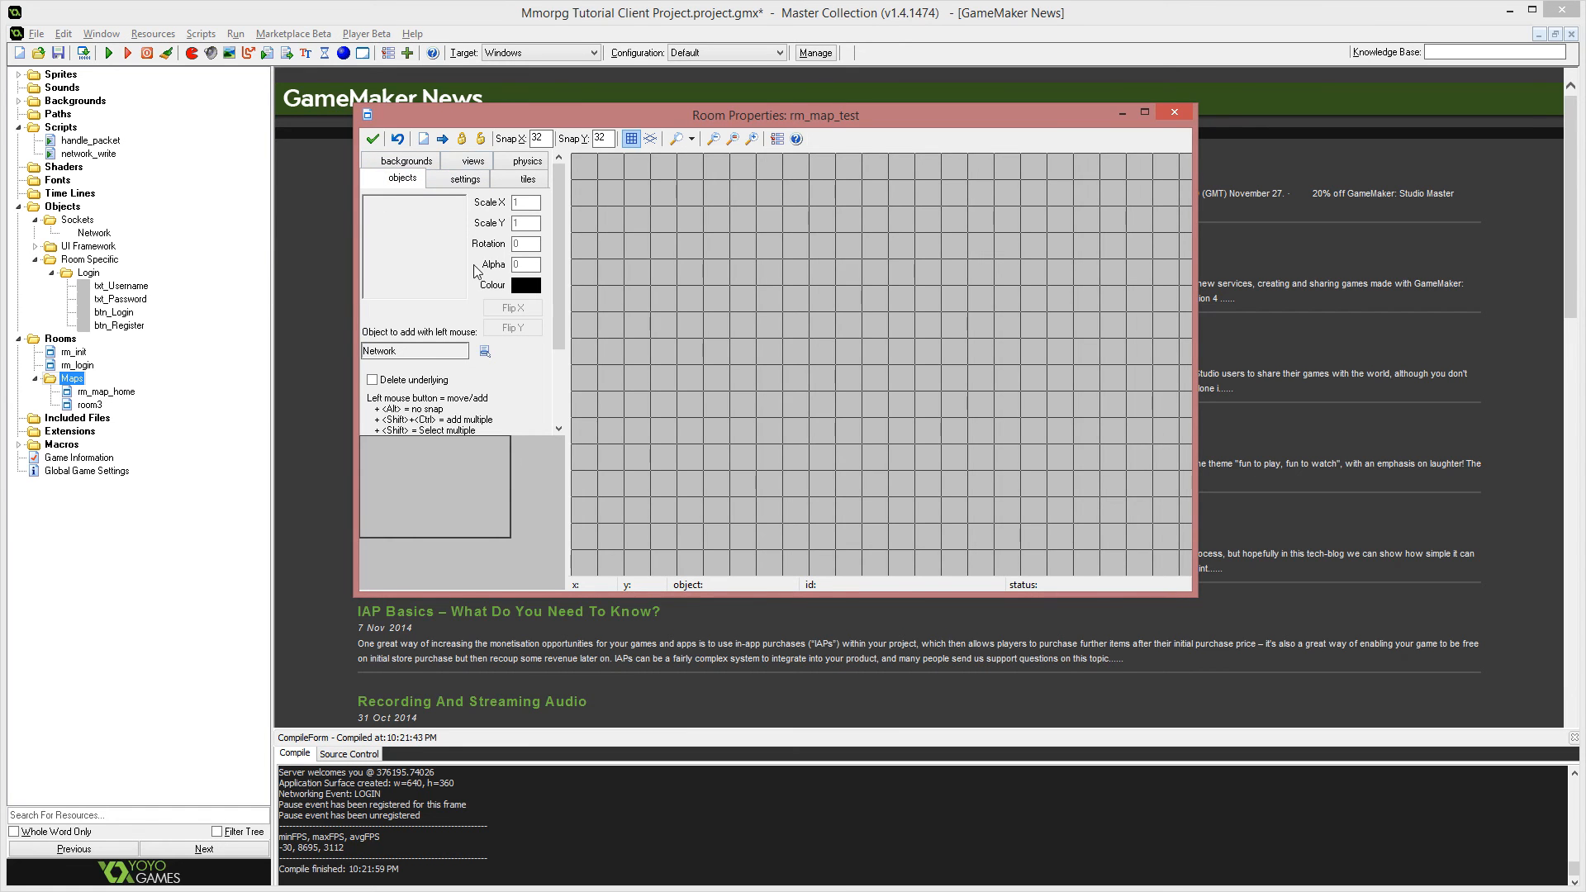
left_click(403, 160)
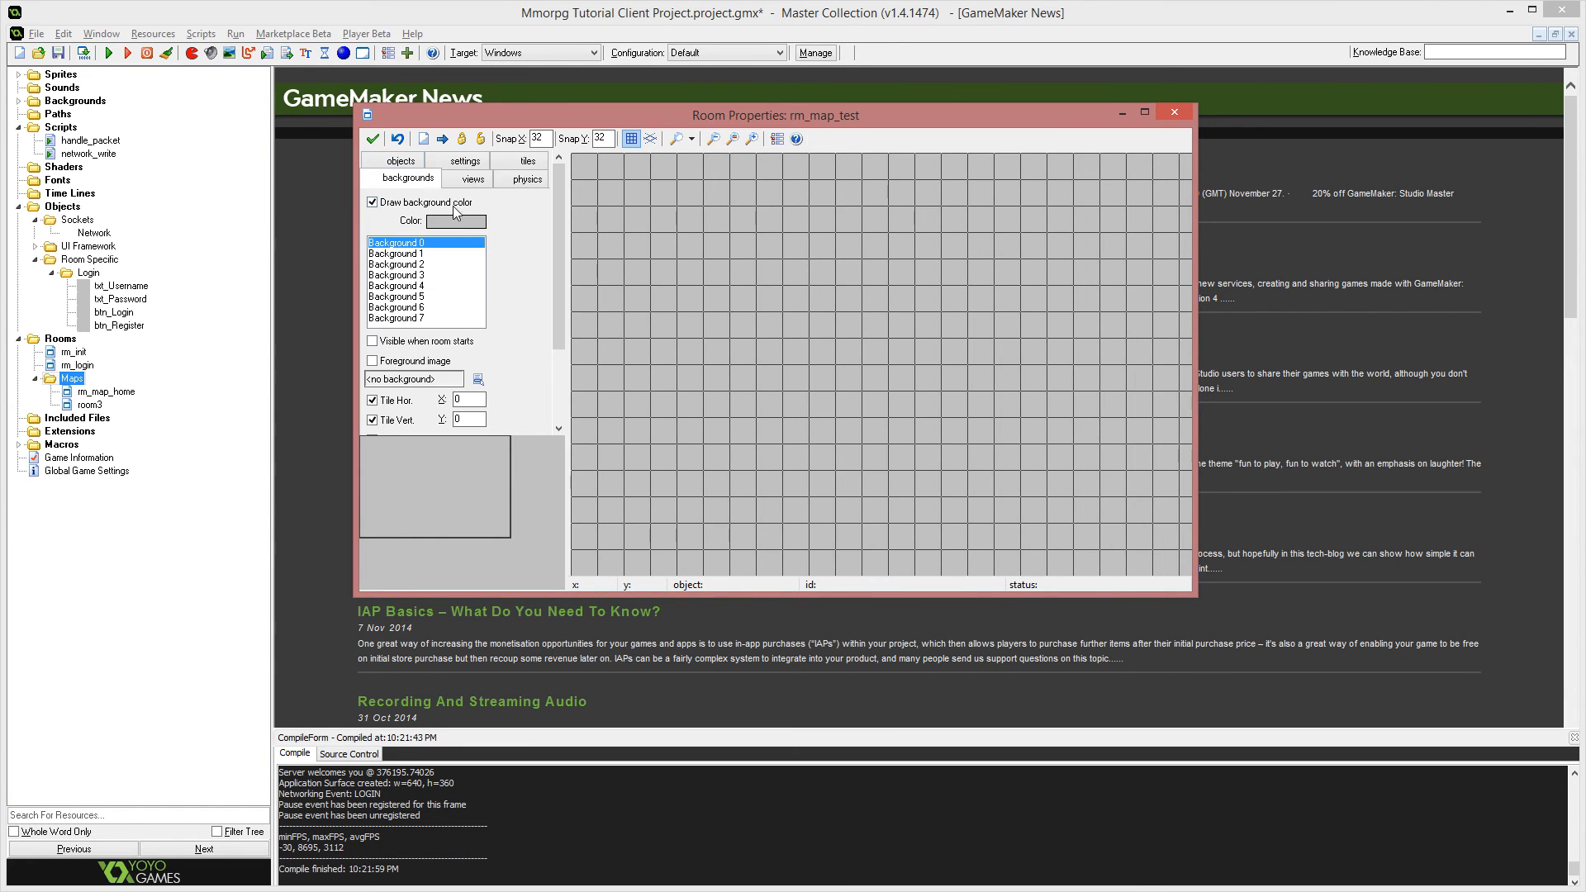
left_click(456, 220)
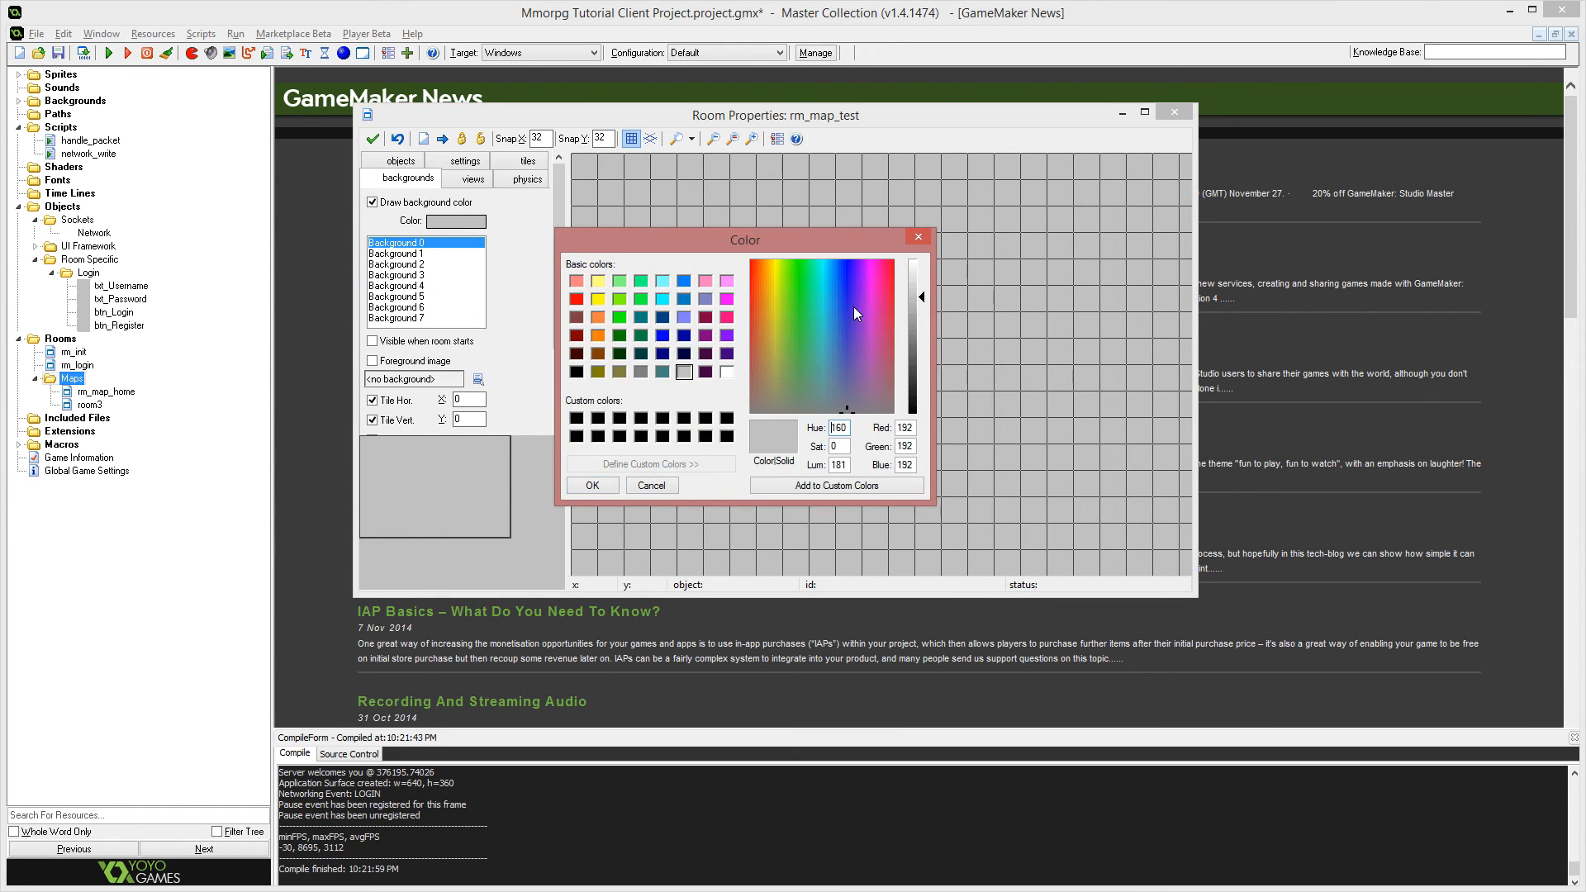
left_click(889, 264)
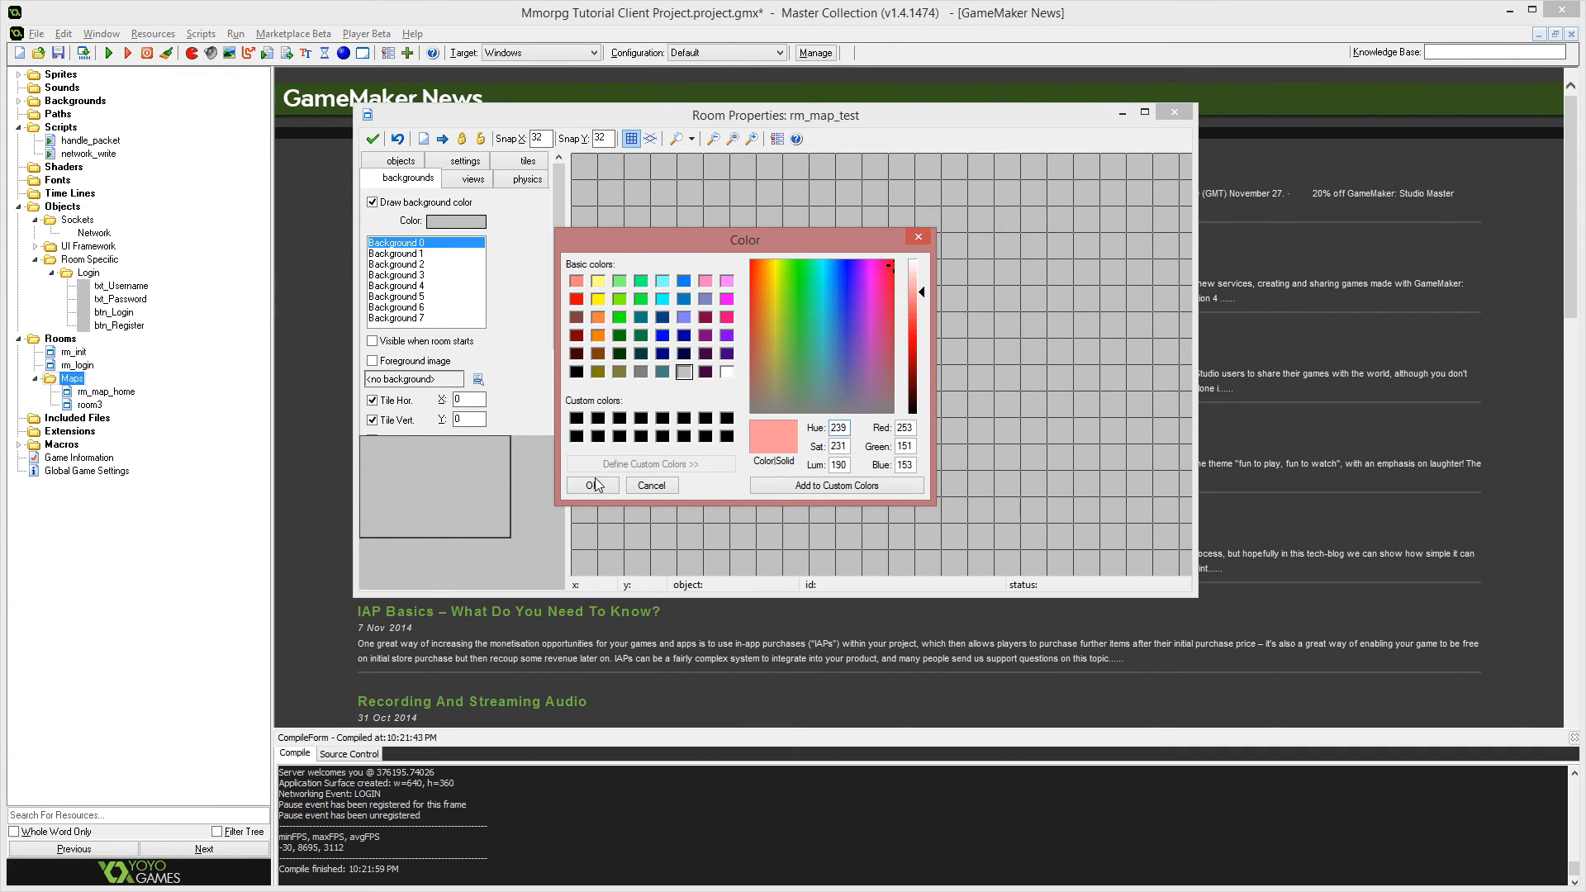
left_click(591, 485)
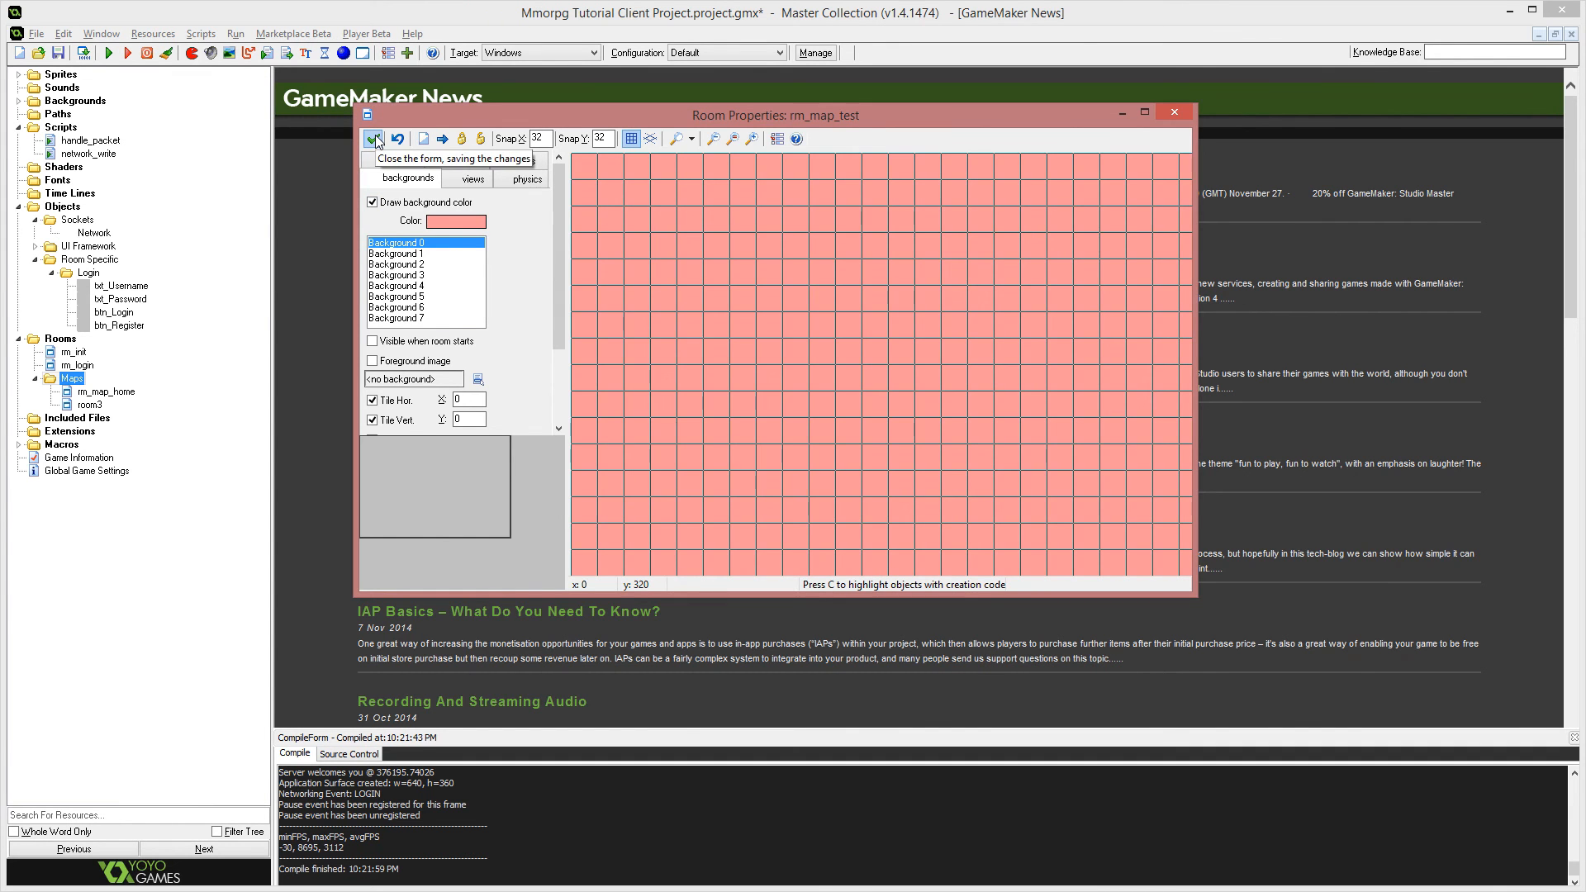
left_click(373, 140)
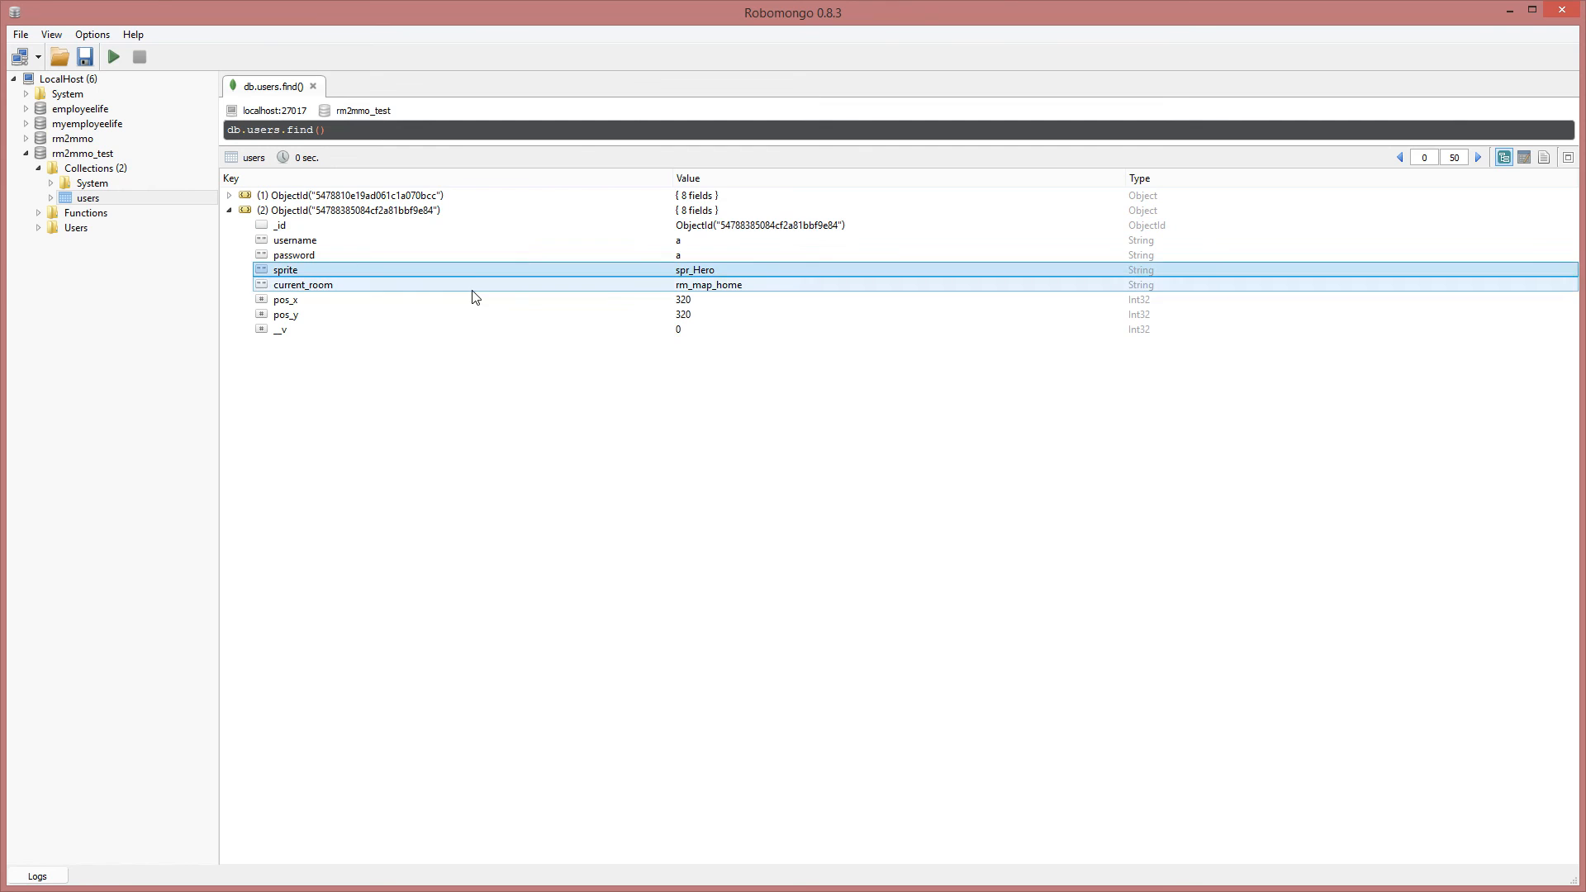
Change user a's current_room from rm_map_home to rm_map_test and save the document.
left_click(303, 284)
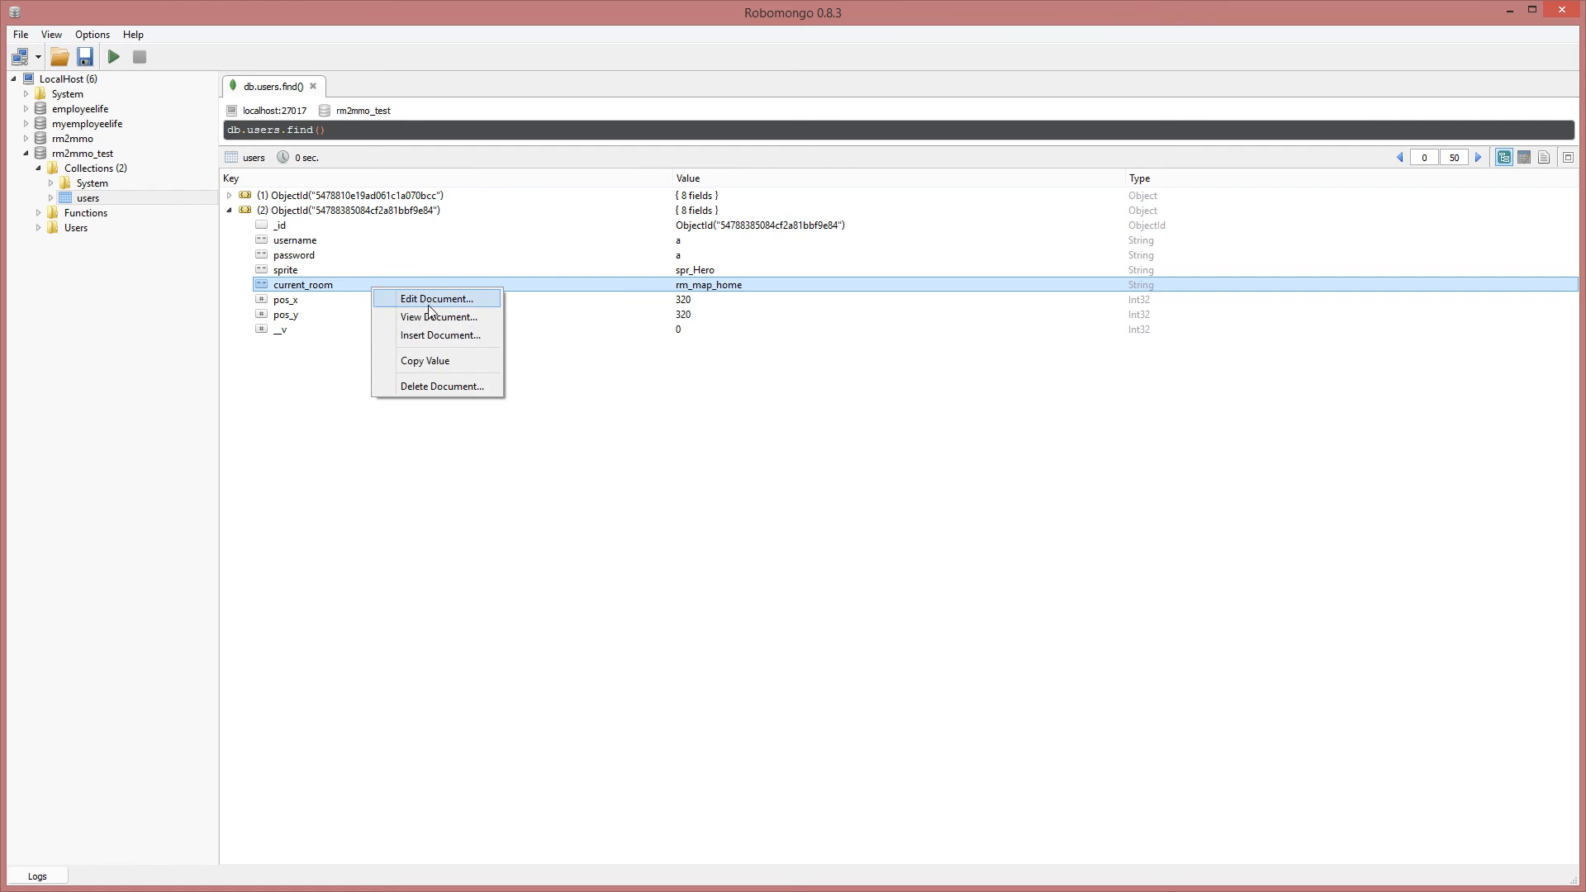
left_click(437, 298)
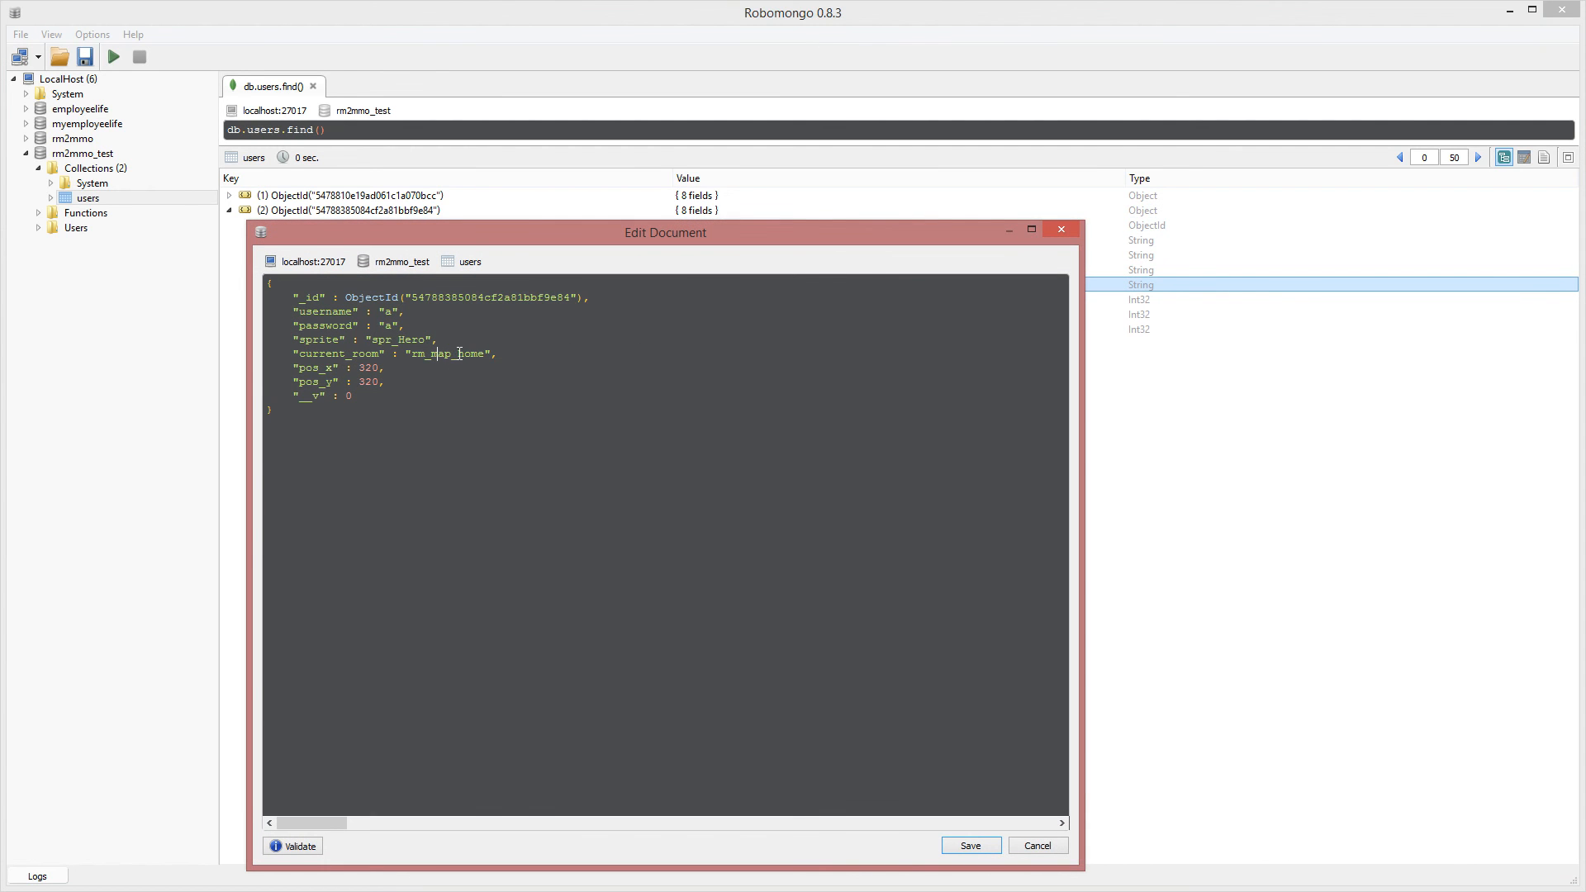
double_click(471, 353)
type("test")
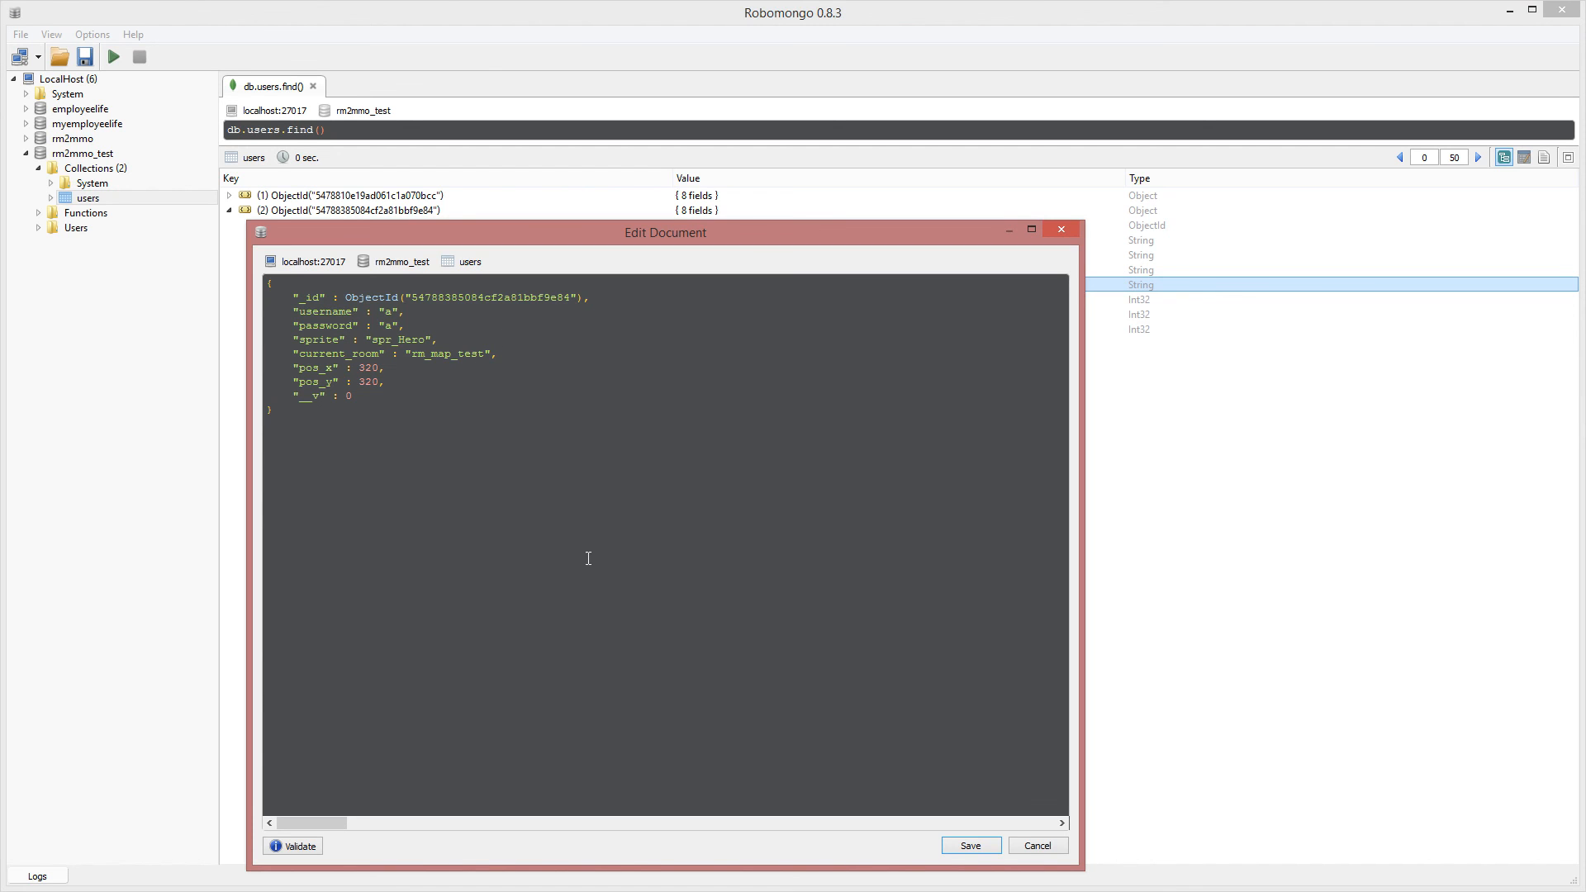
left_click(1038, 845)
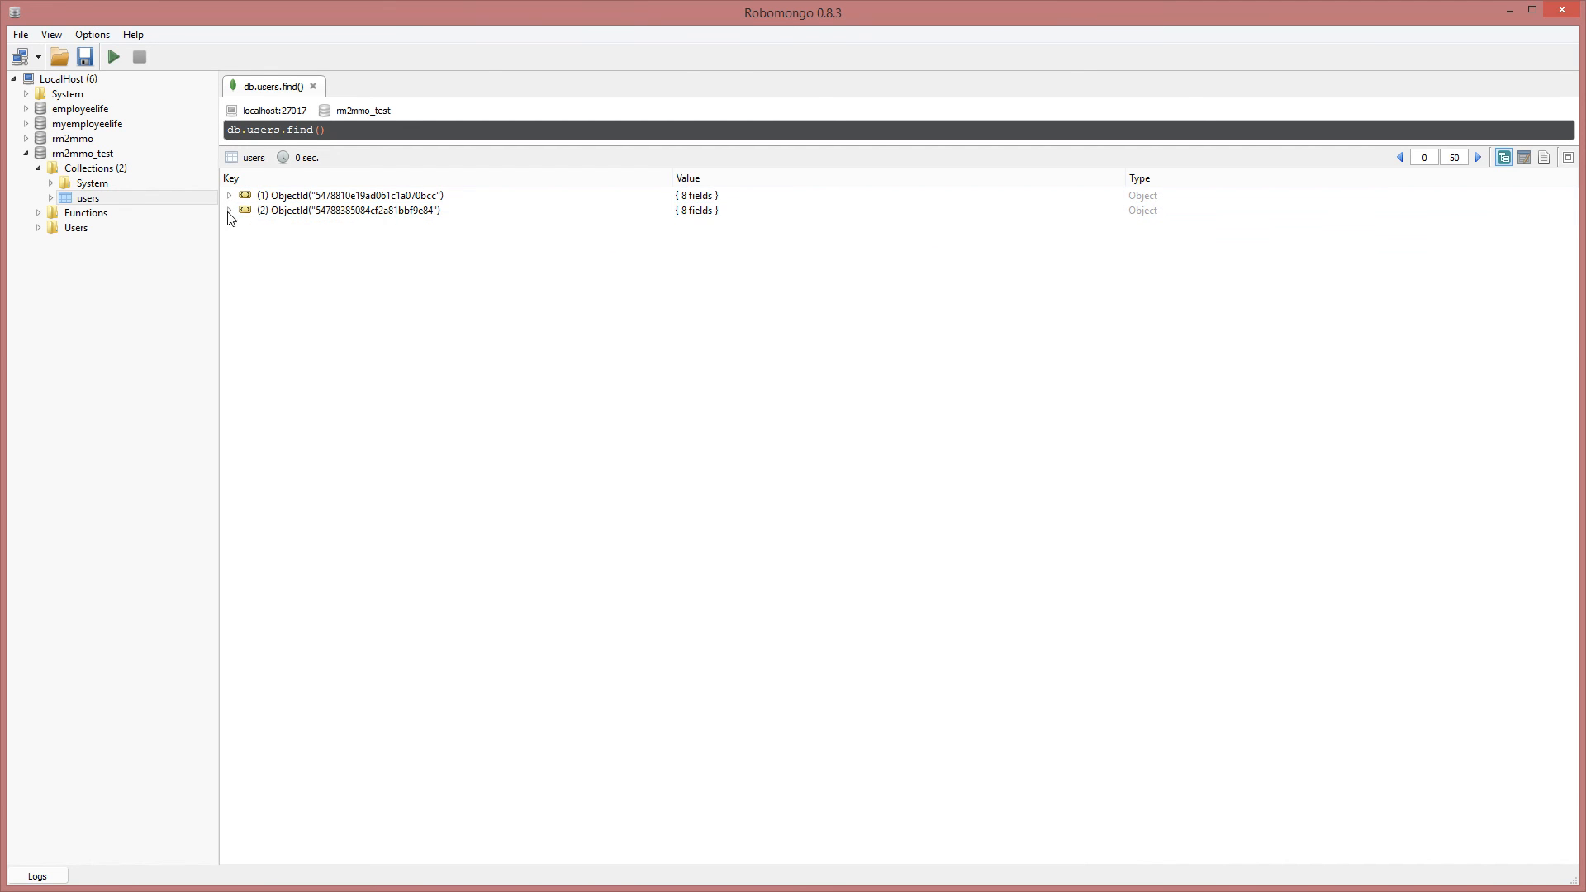
left_click(230, 210)
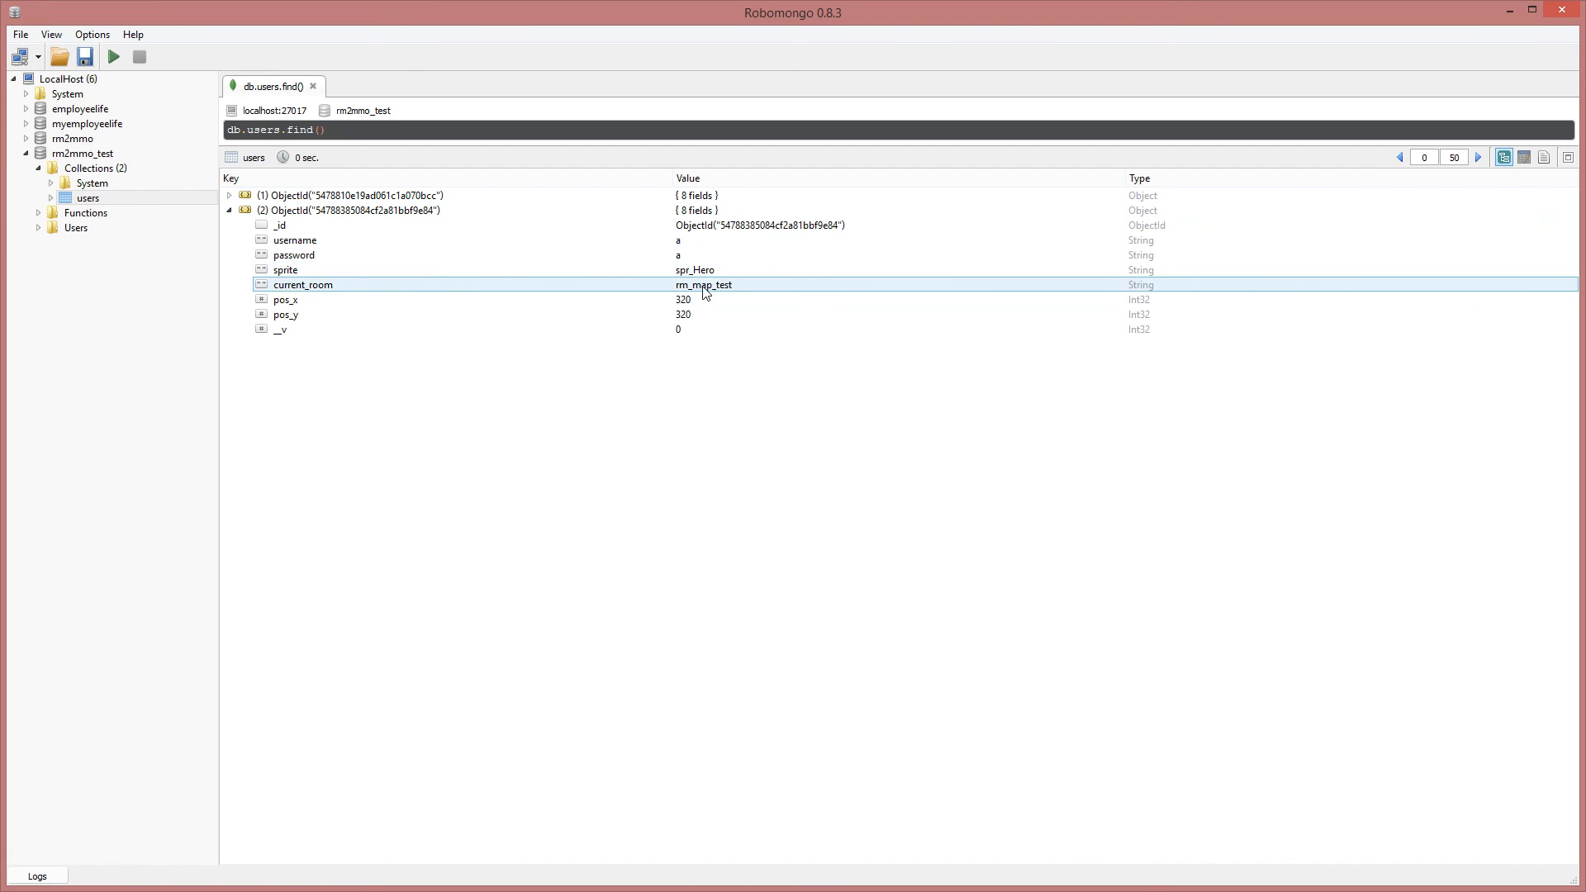
mouse_move(739, 298)
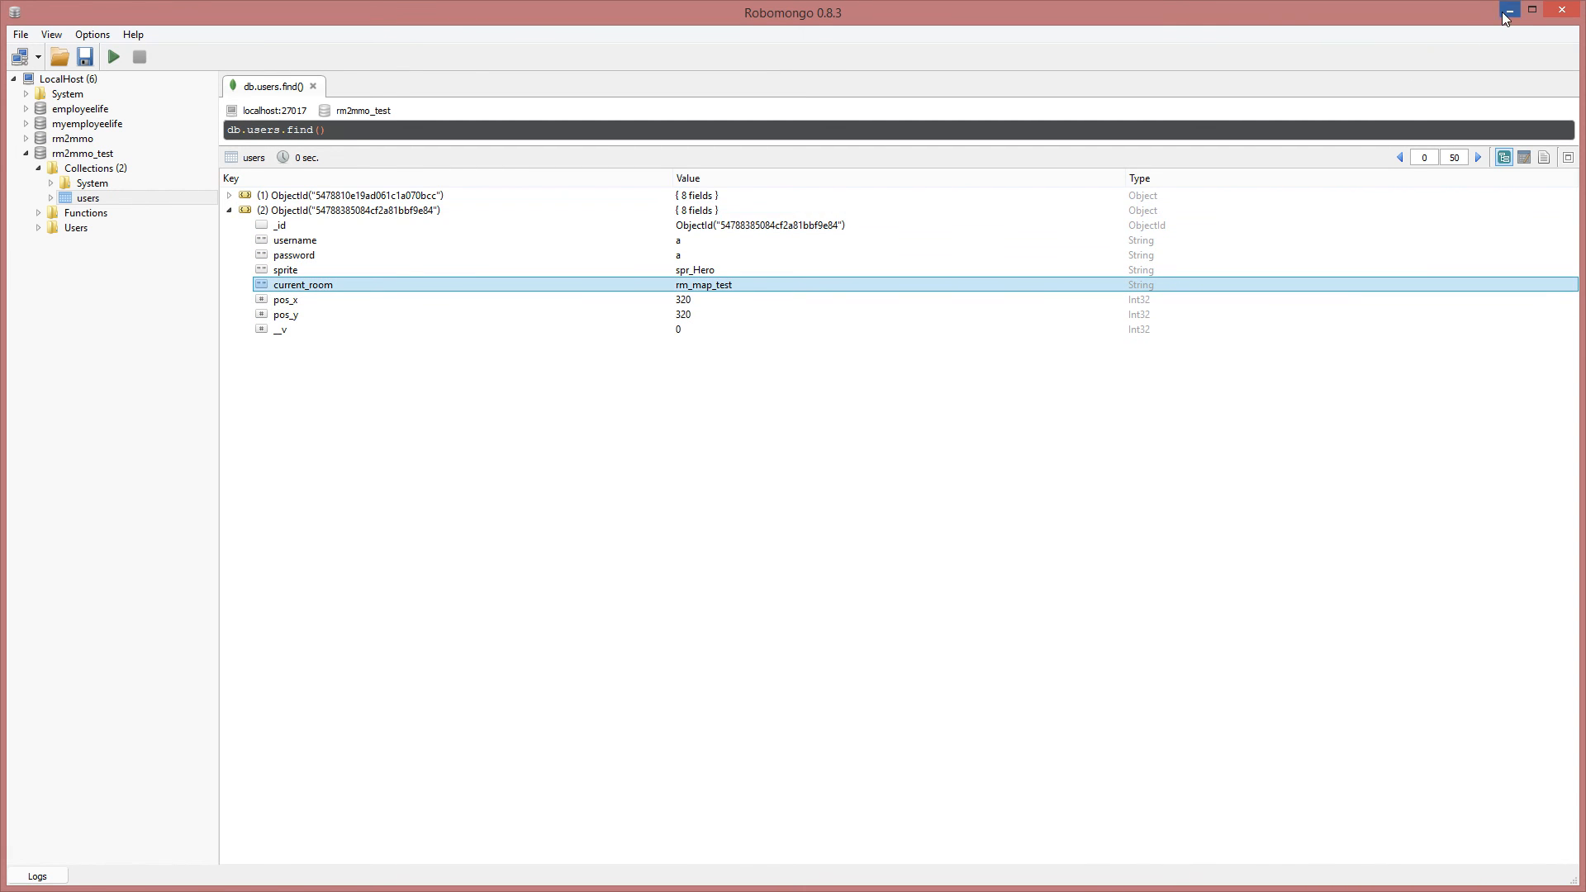
Minimize Robomongo, relaunch the GameMaker client, and submit the login for account a.
left_click(1508, 9)
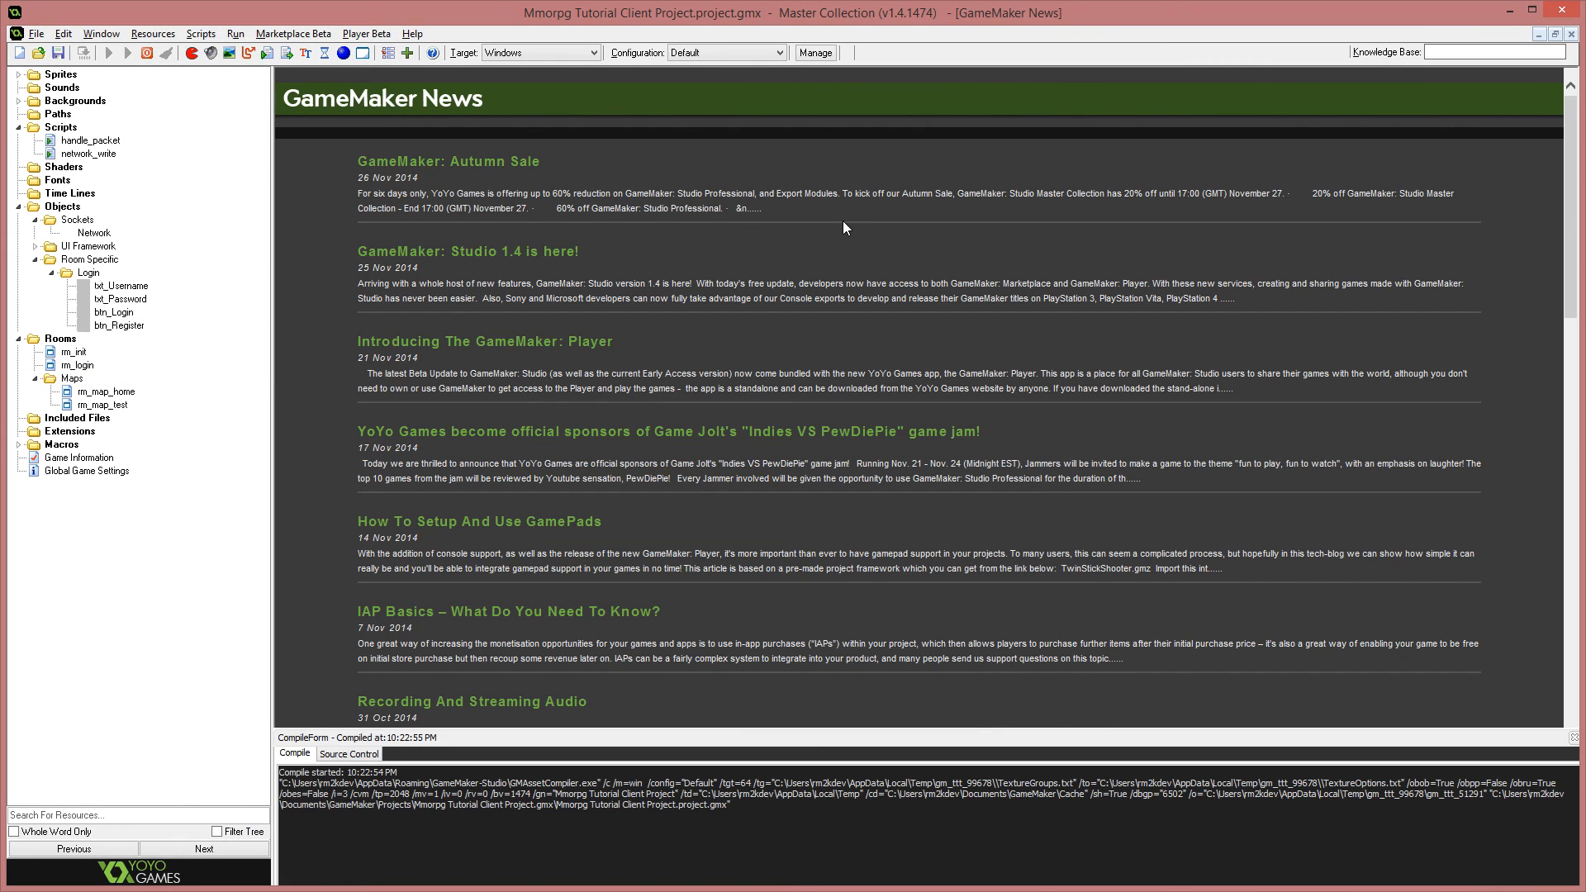
left_click(122, 52)
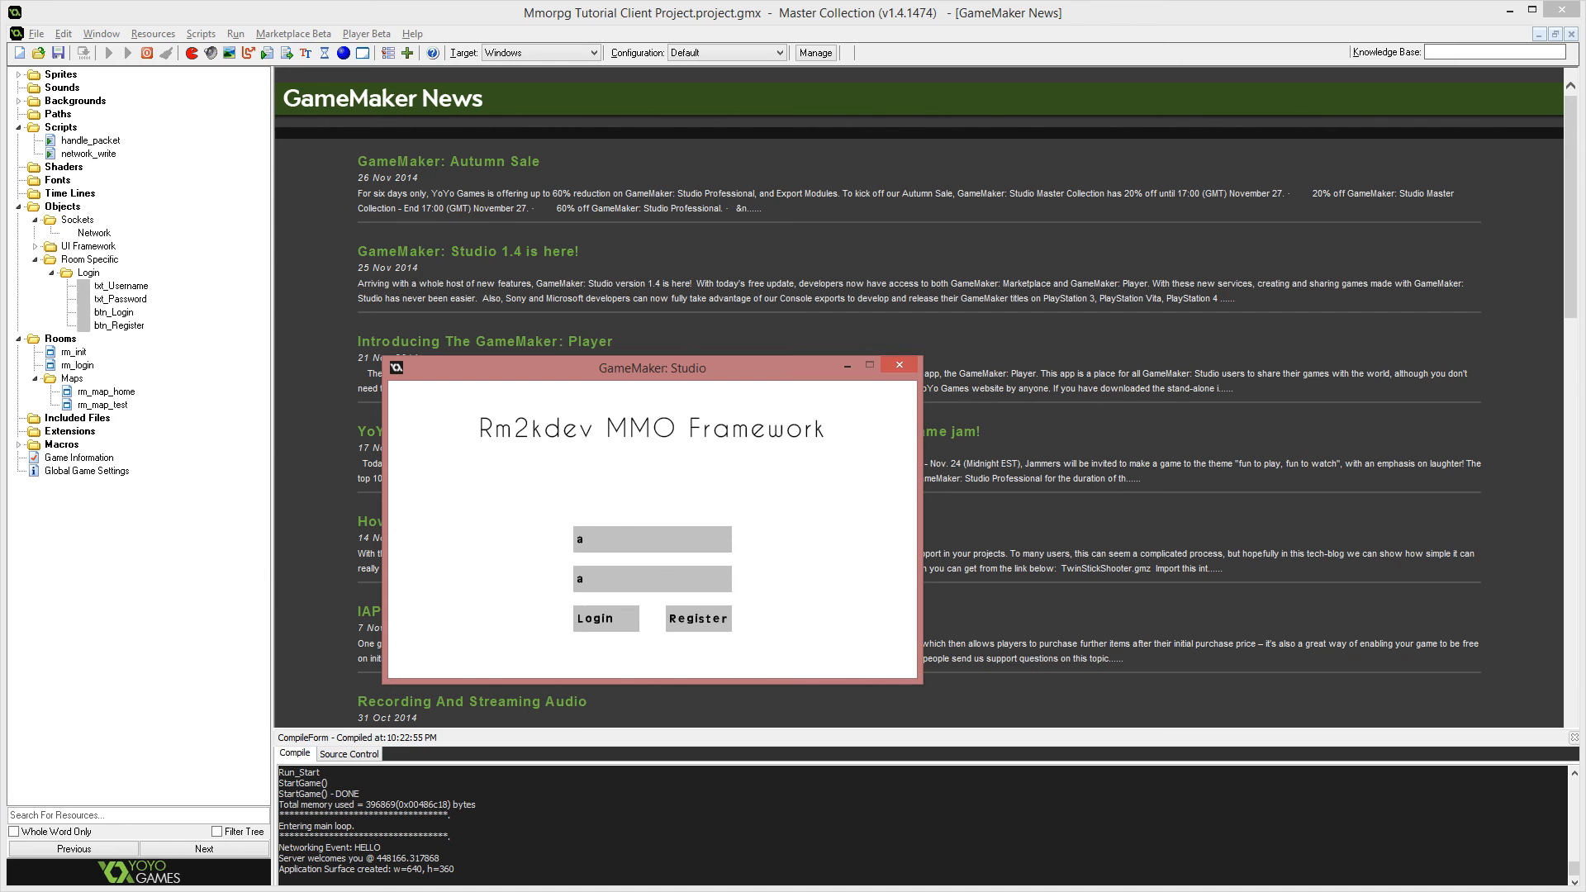
left_click(899, 364)
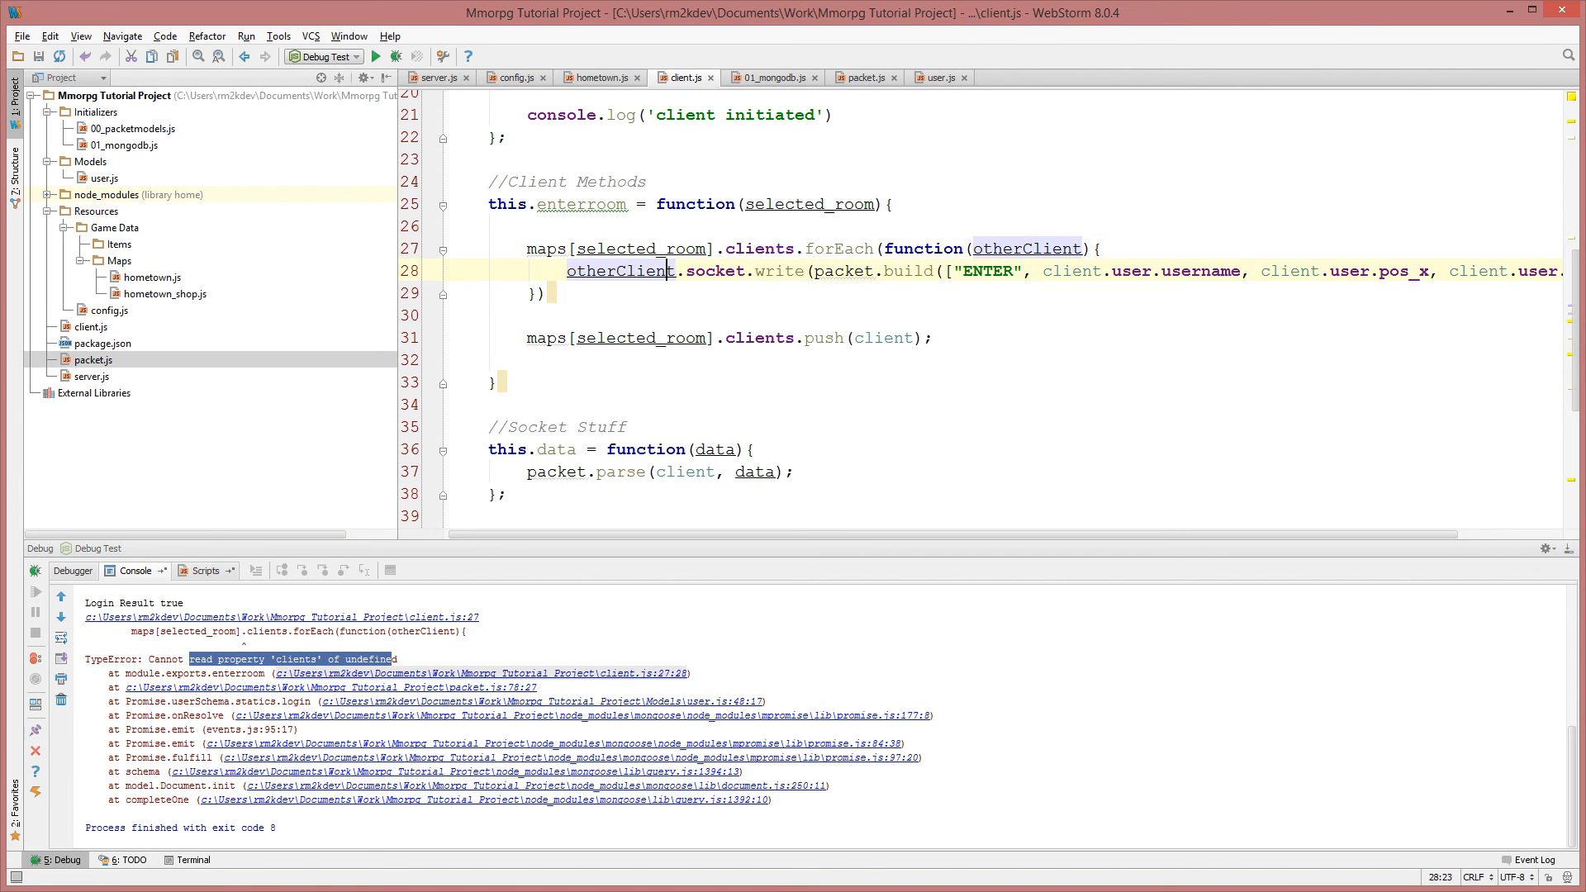
mouse_move(162, 283)
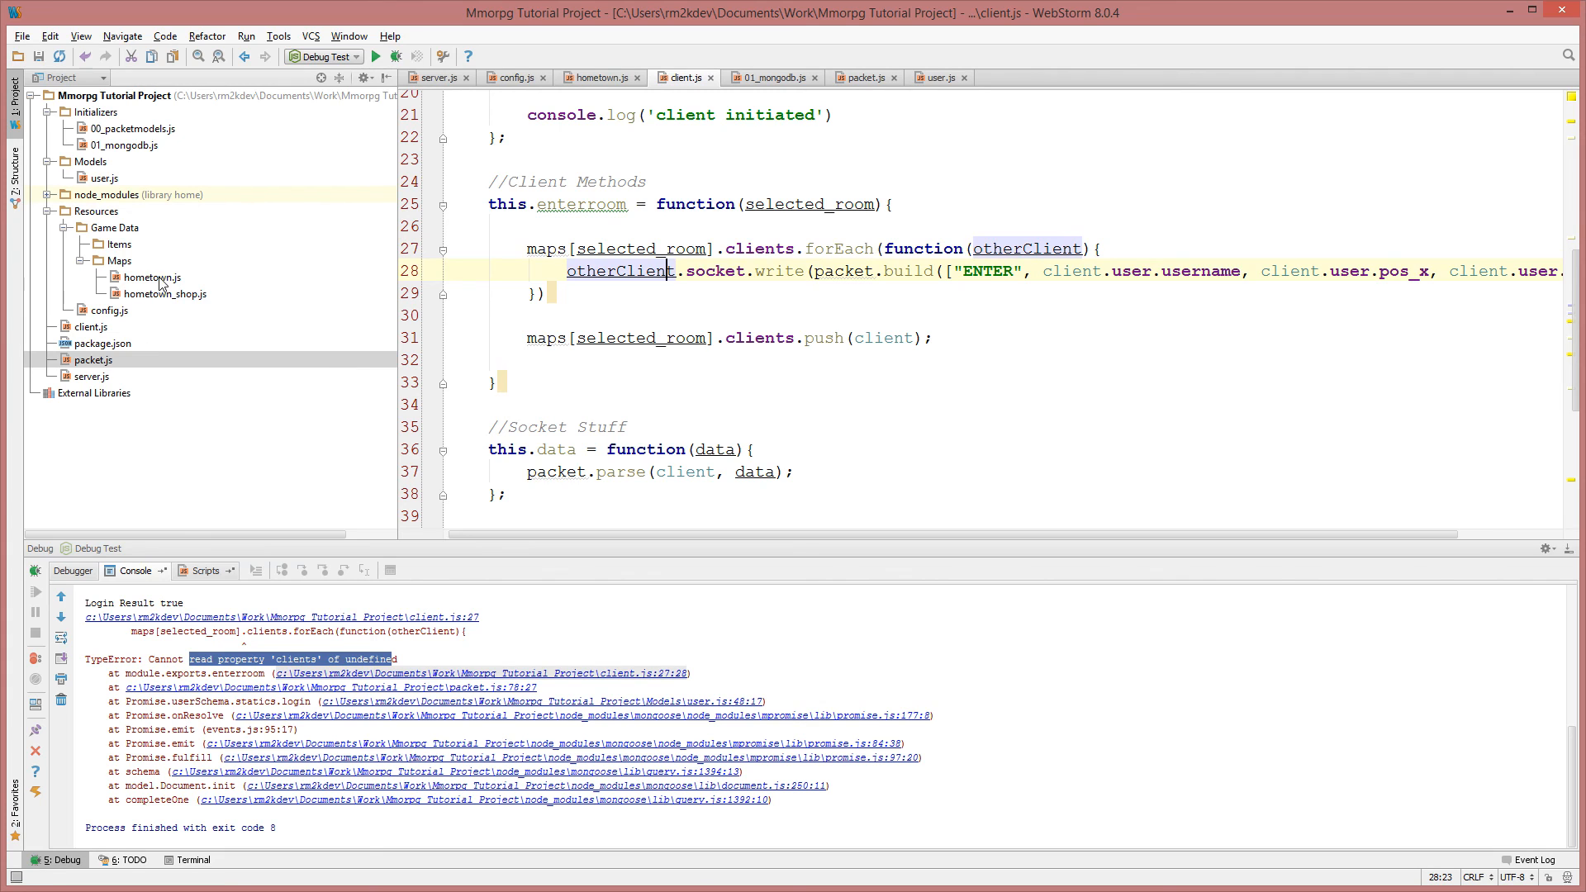
Open hometown_shop.js and paste a copy of it into the Maps folder.
double_click(169, 294)
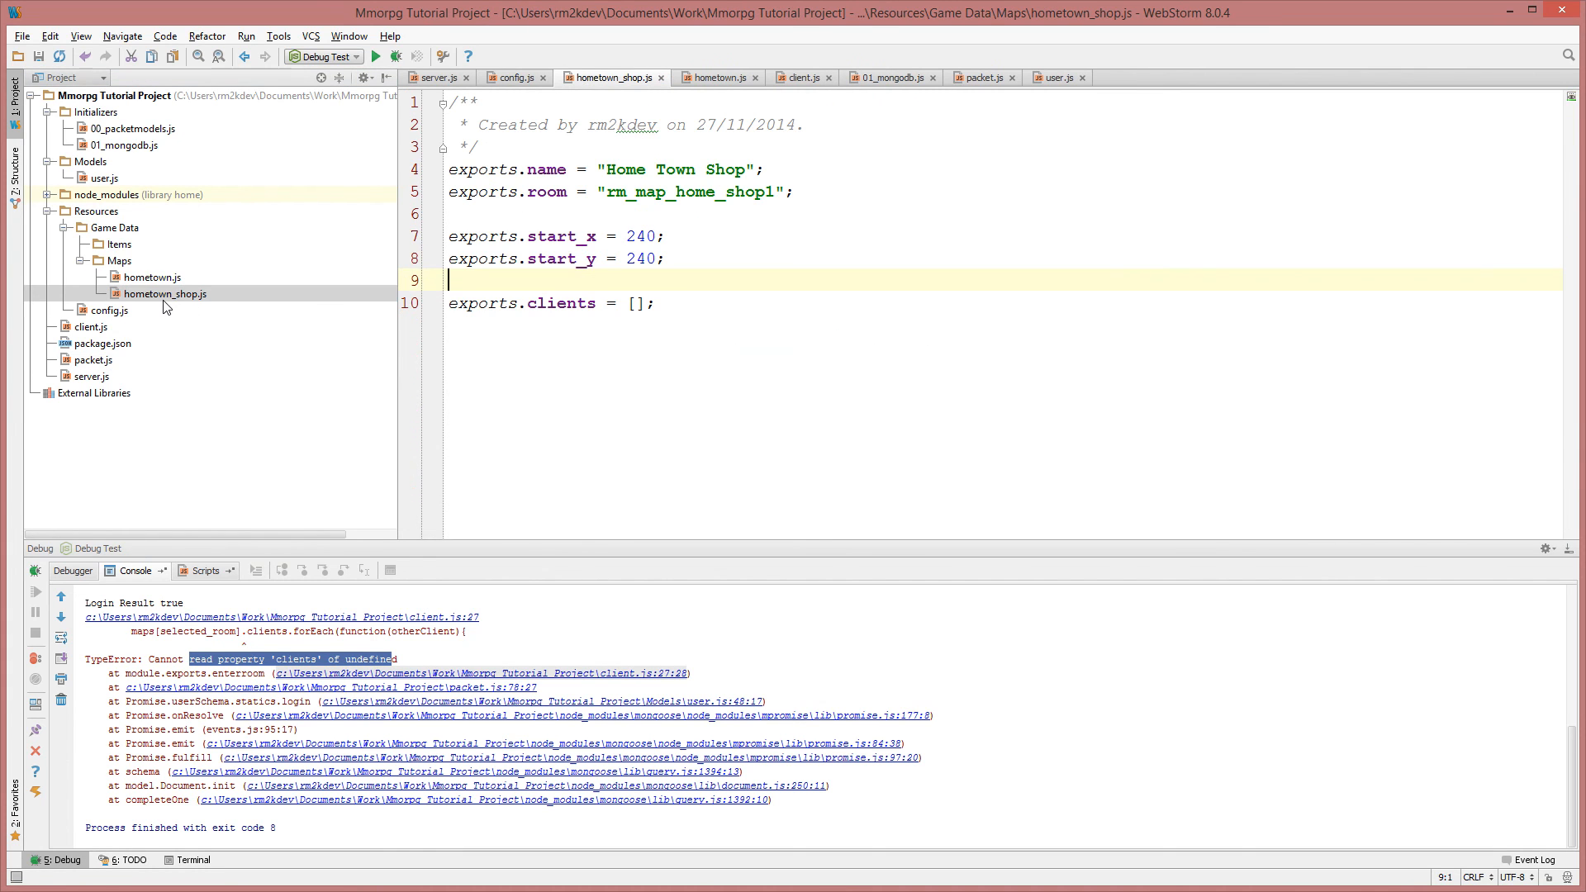
double_click(691, 191)
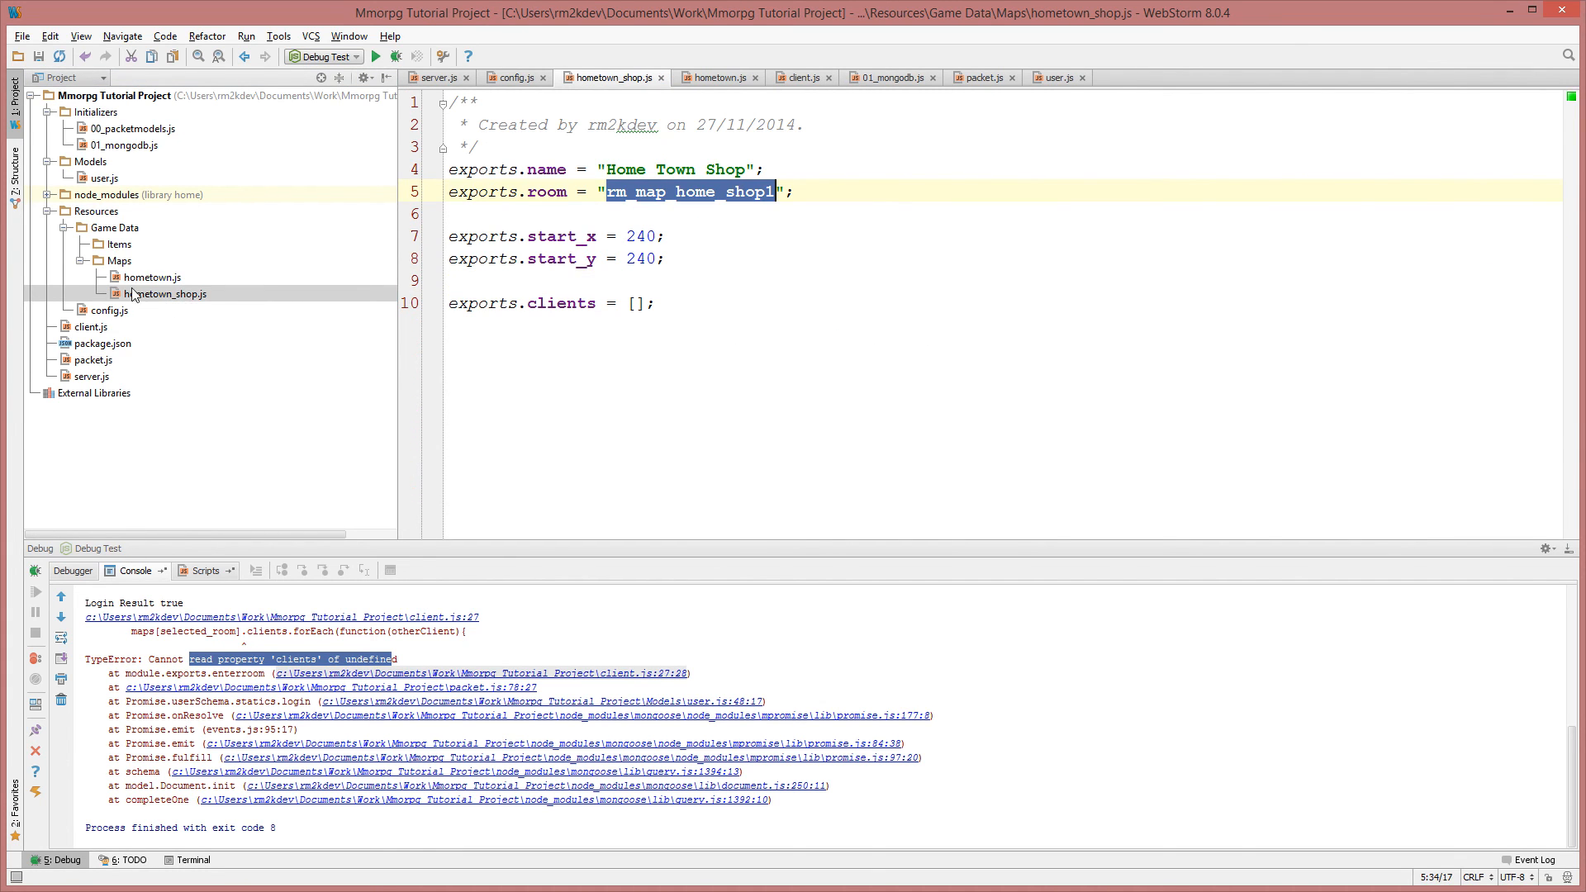
right_click(165, 295)
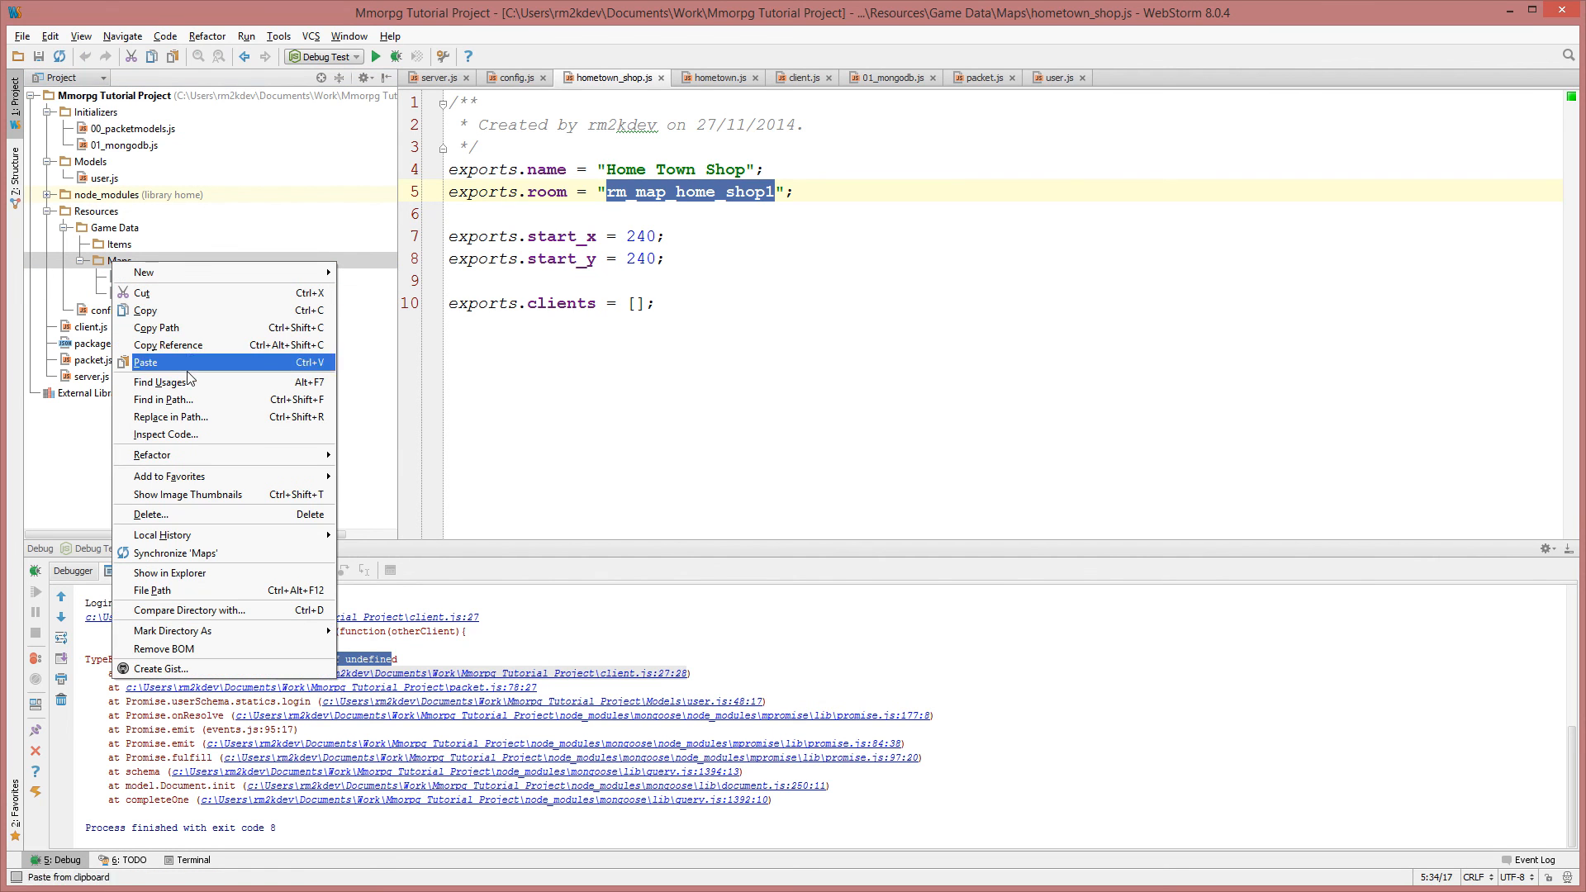
left_click(145, 361)
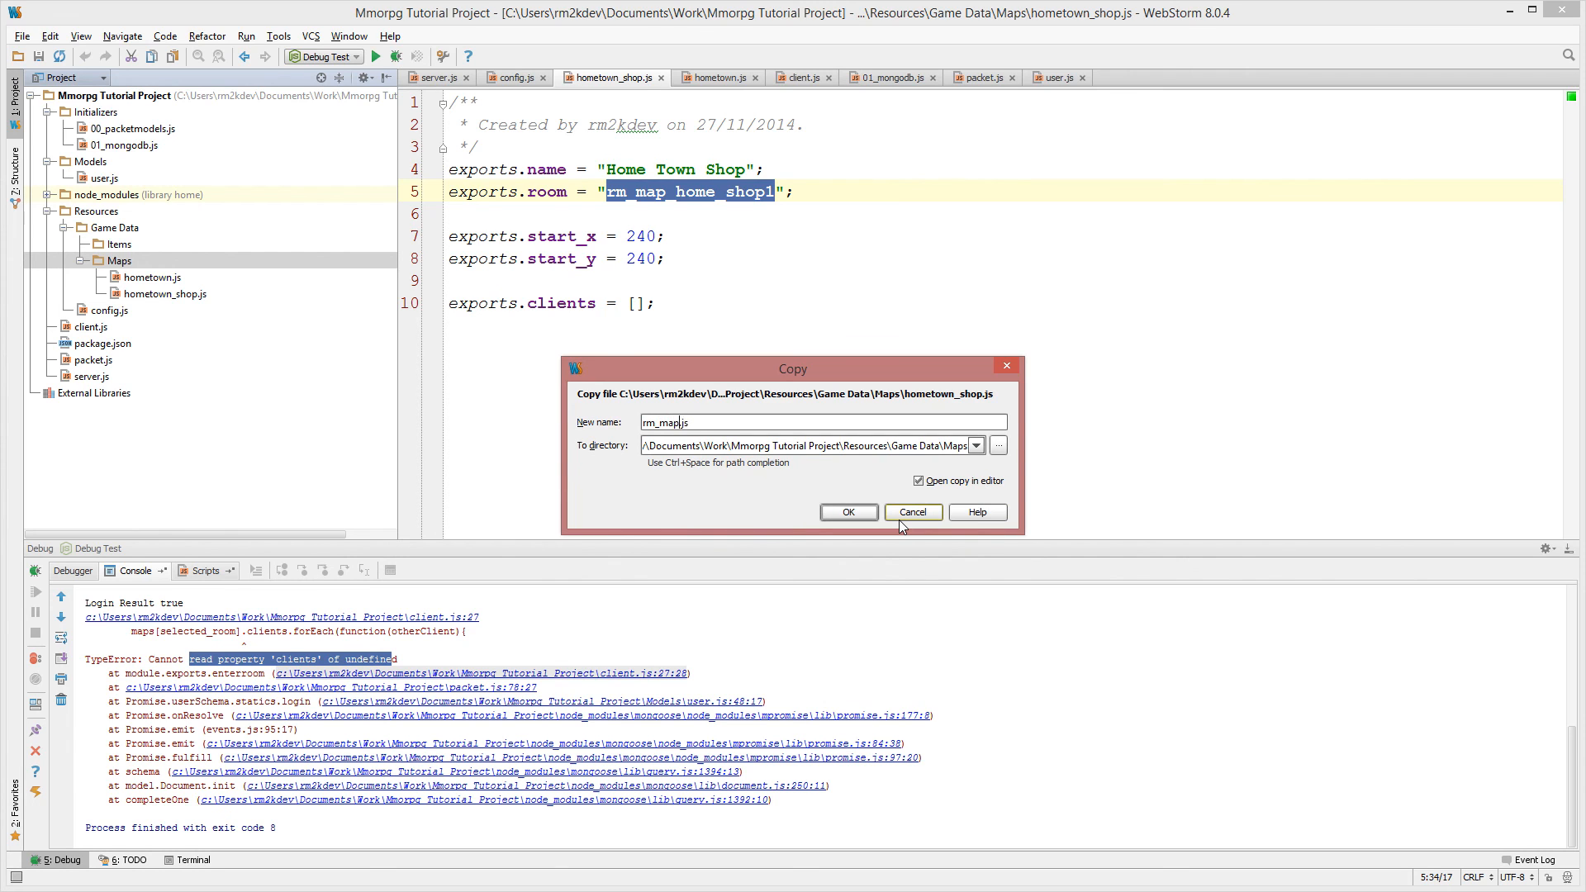
Confirm the copy and set its room to rm_map_test and name to 'A Test Map'.
left_click(849, 512)
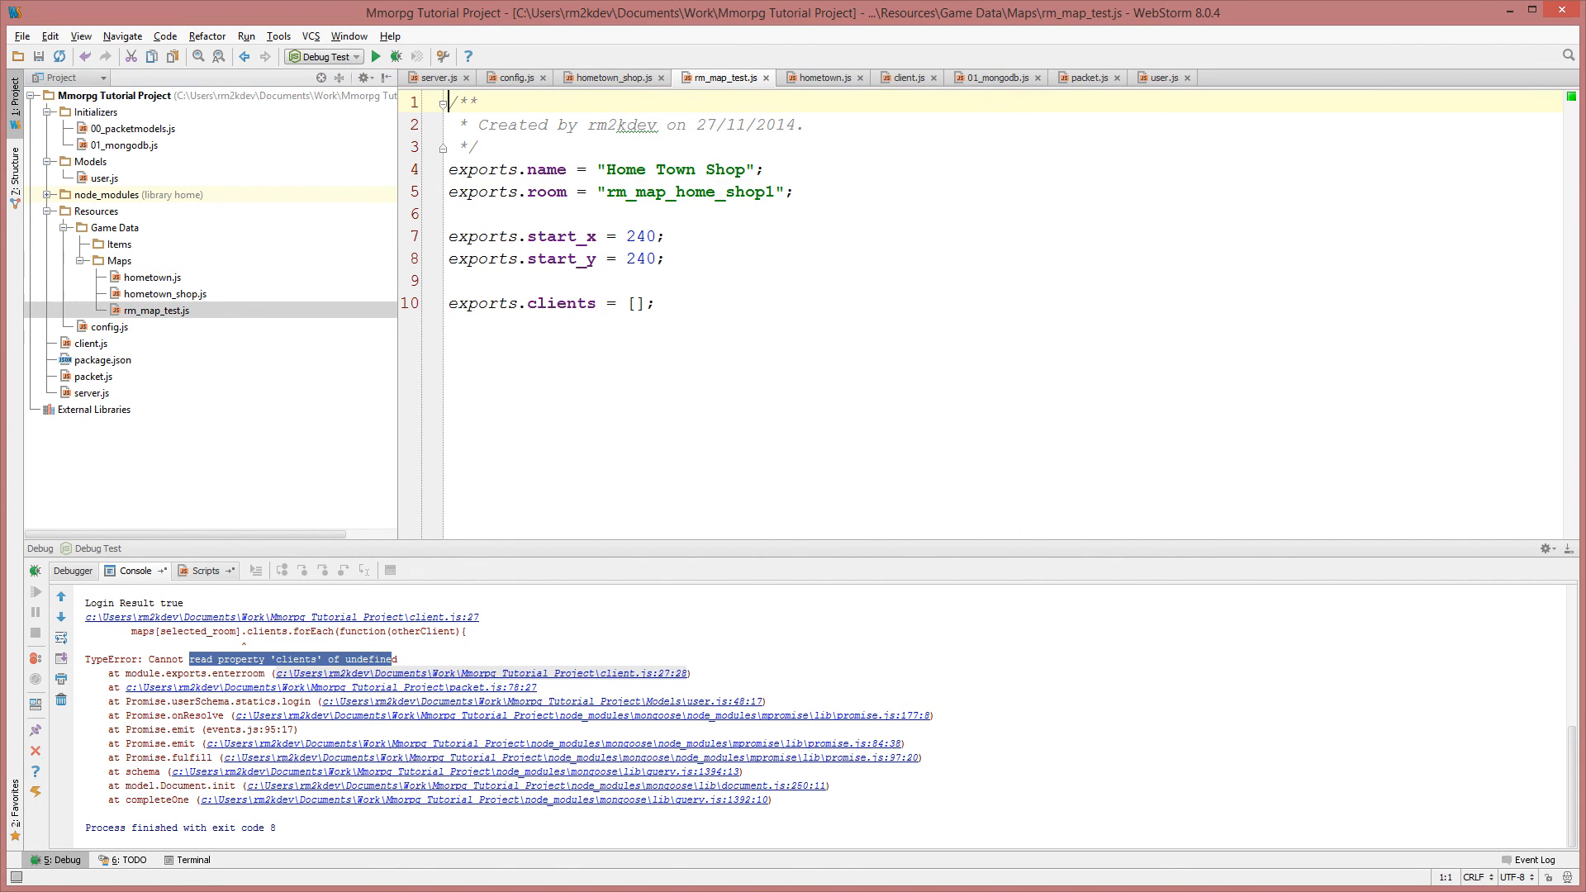
double_click(691, 190)
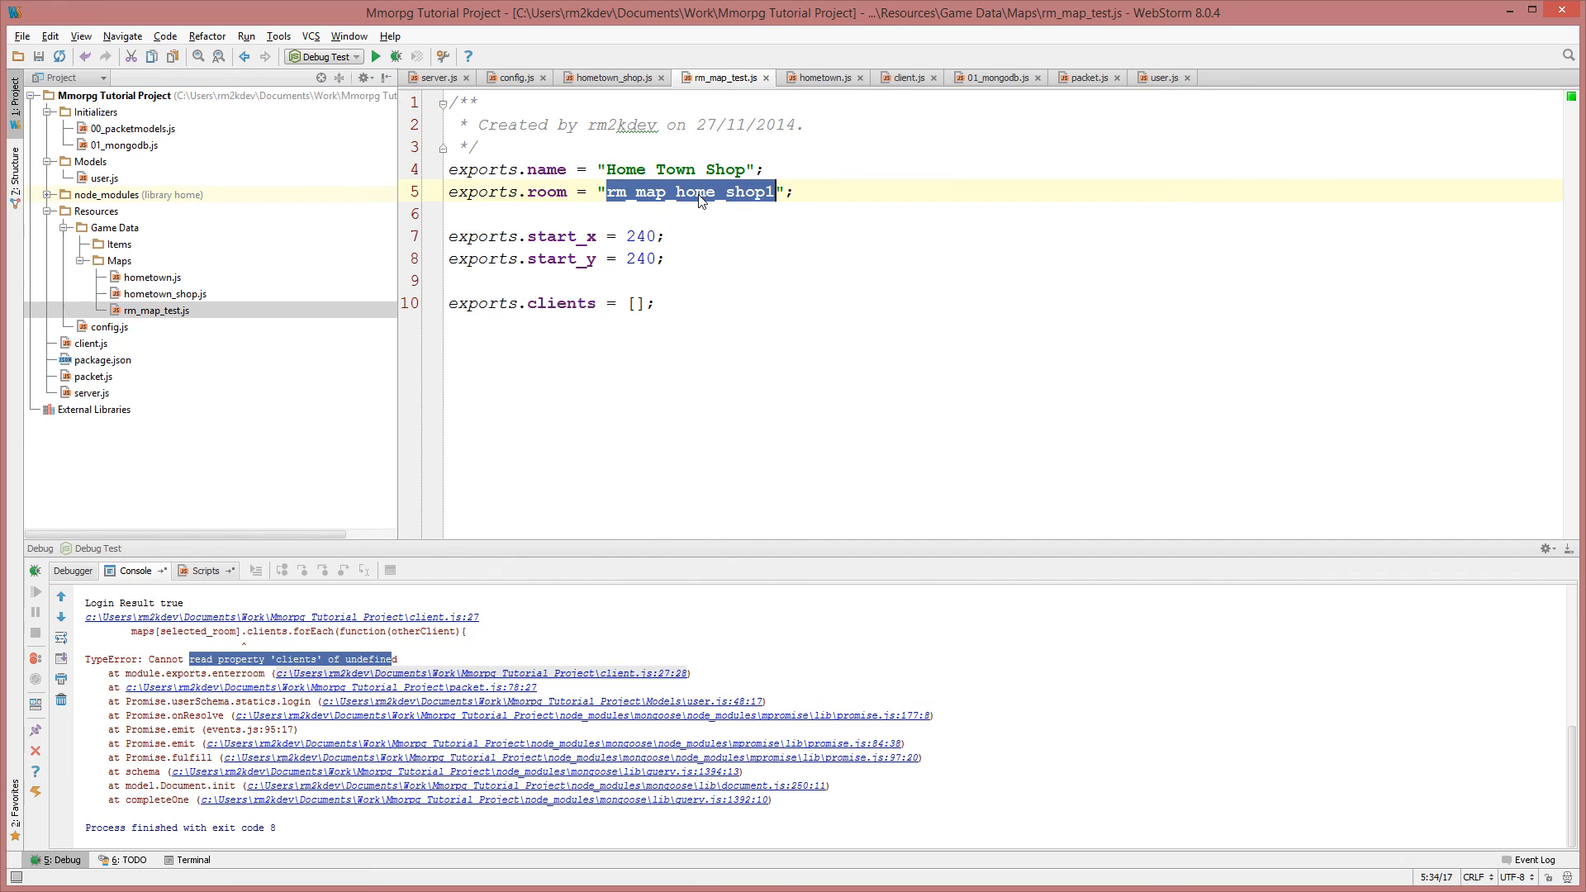
key("Delete")
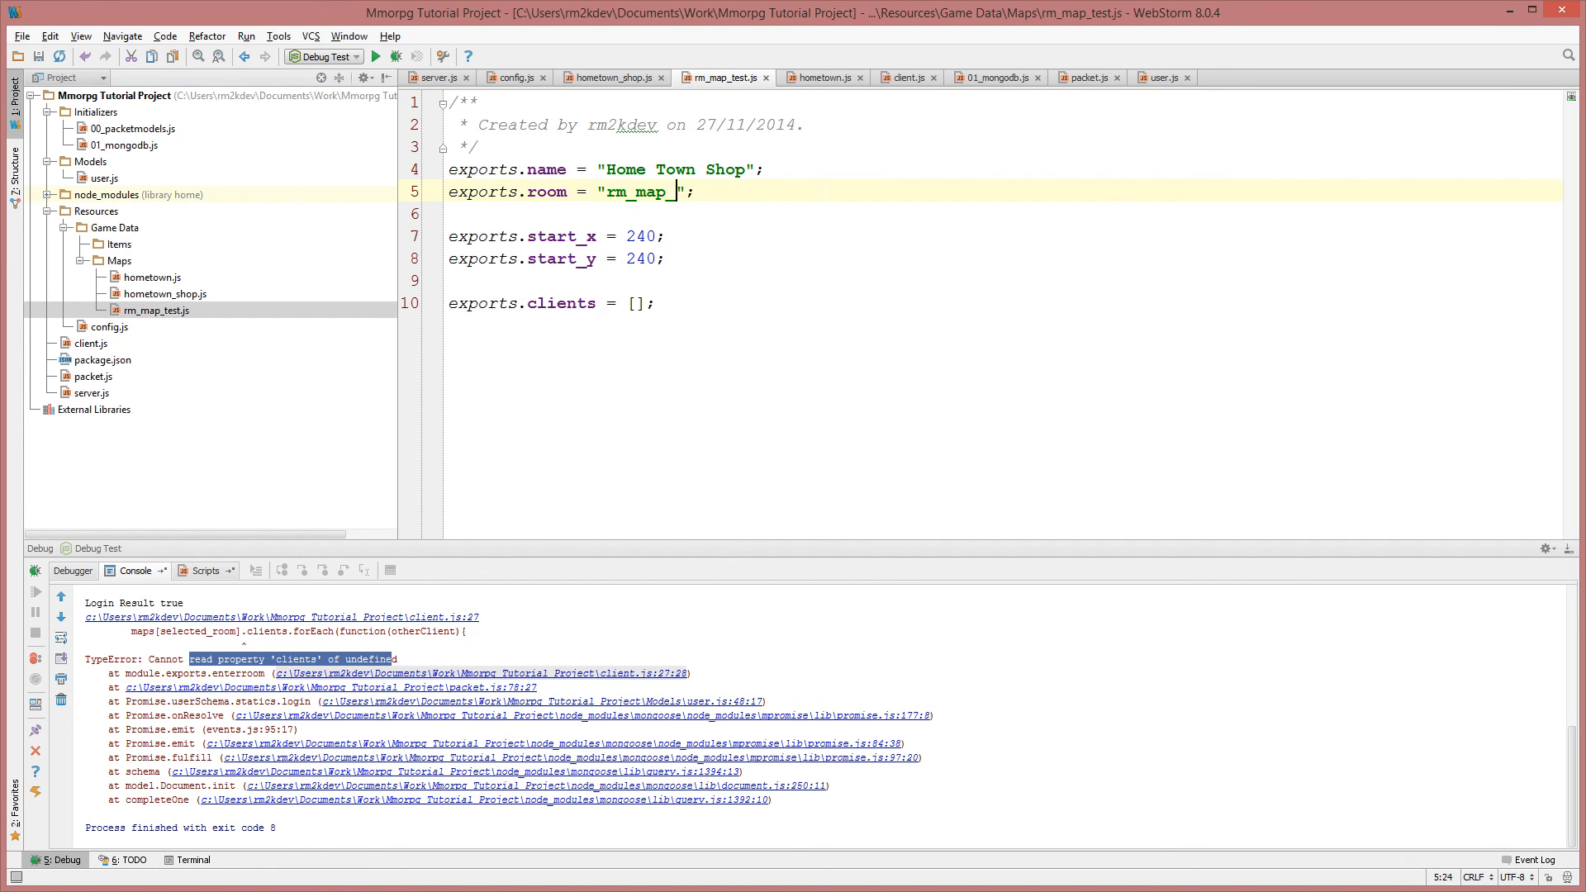
type("test")
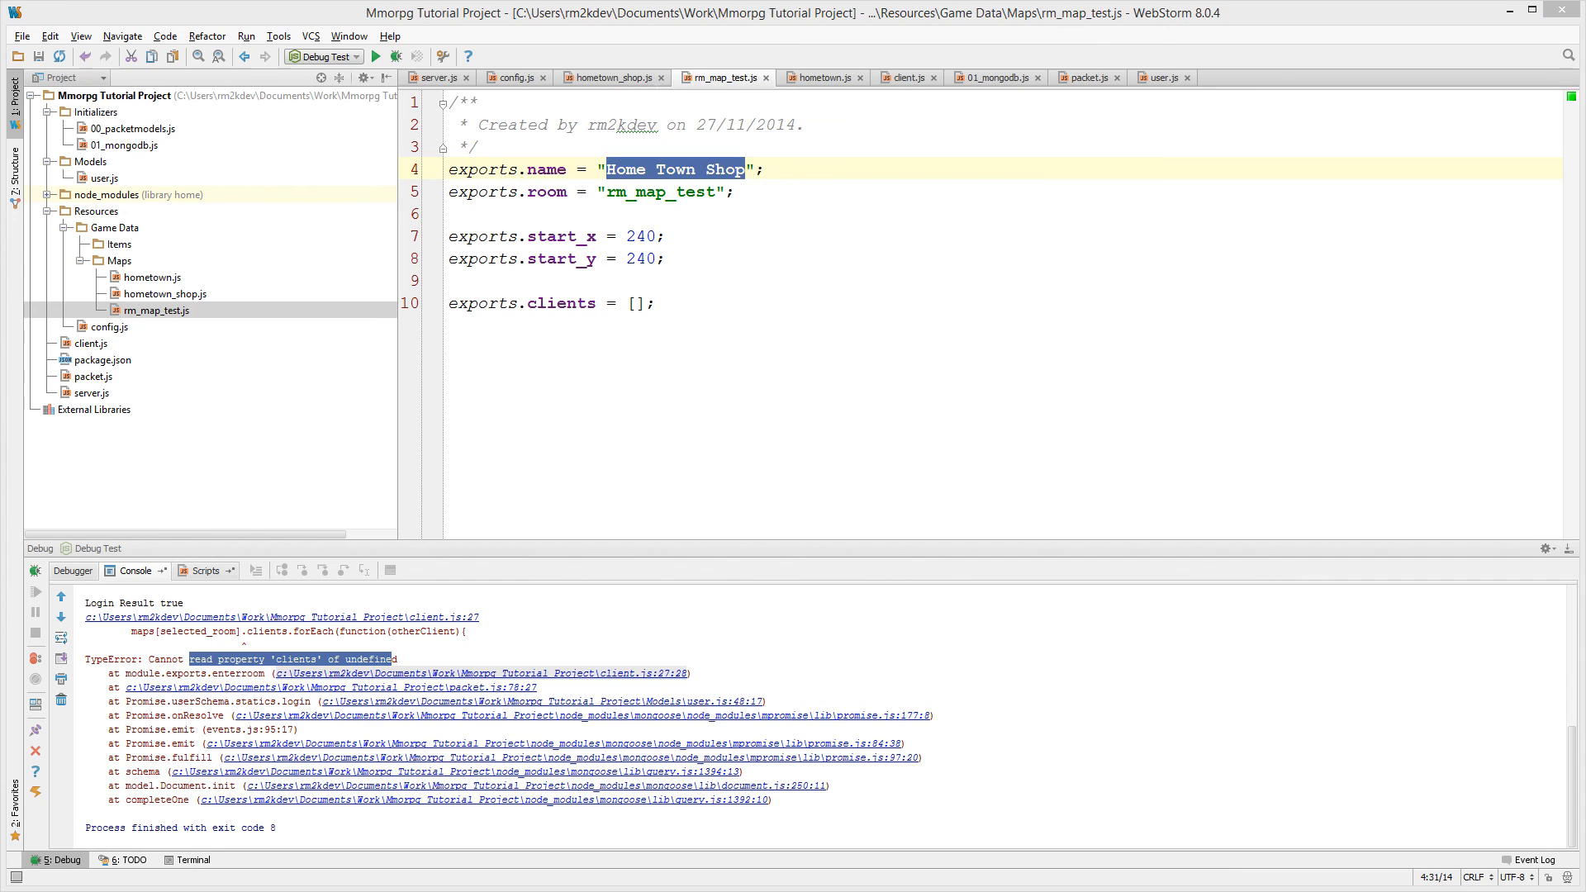
type("A")
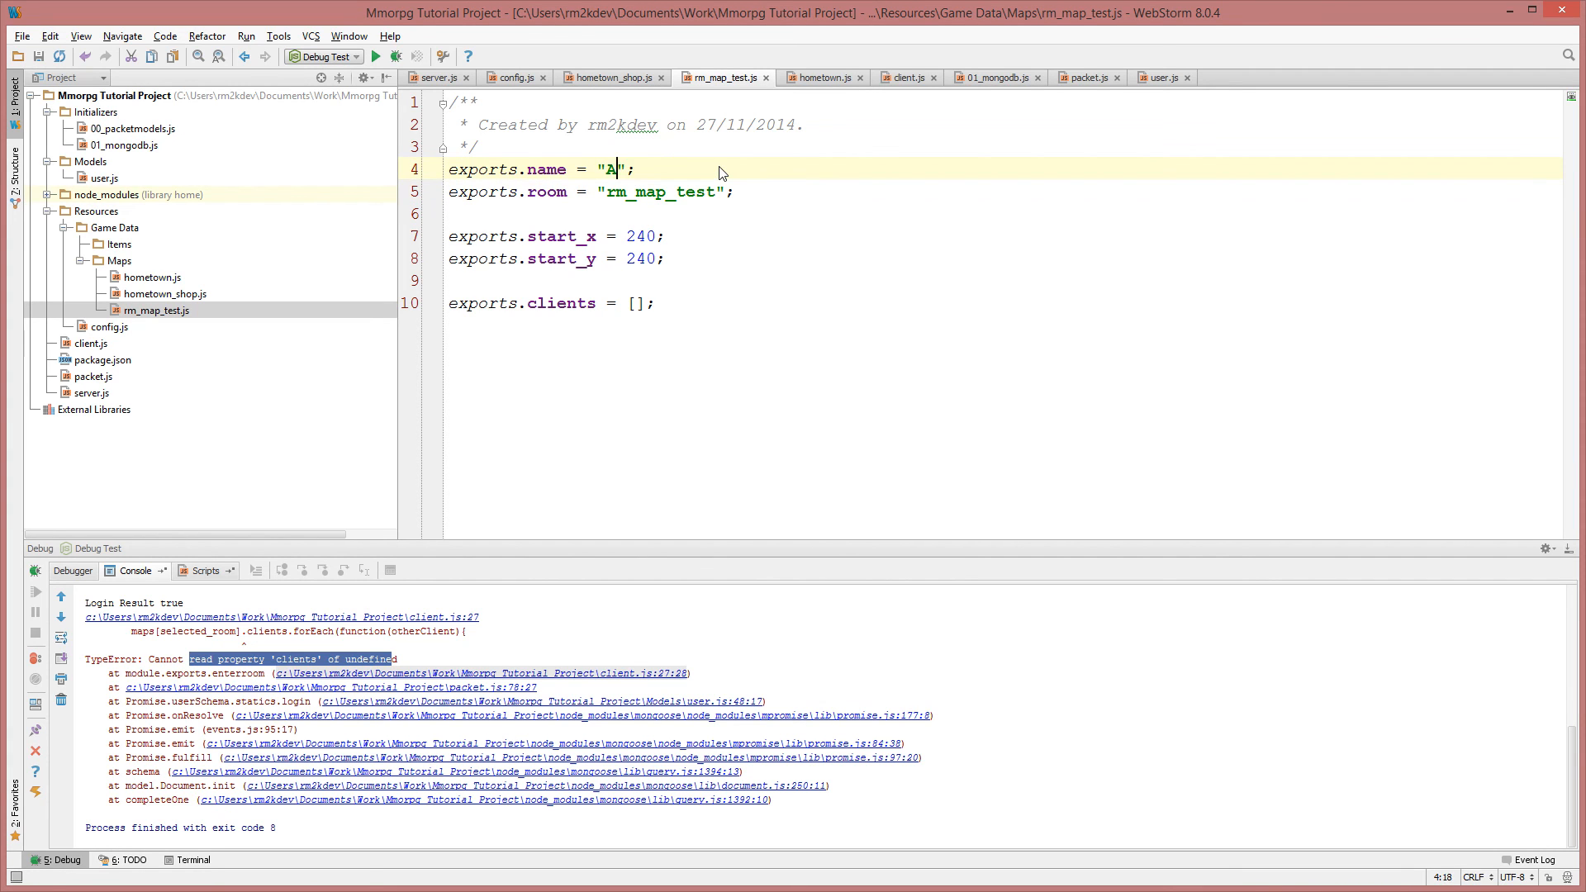
type("Test Map")
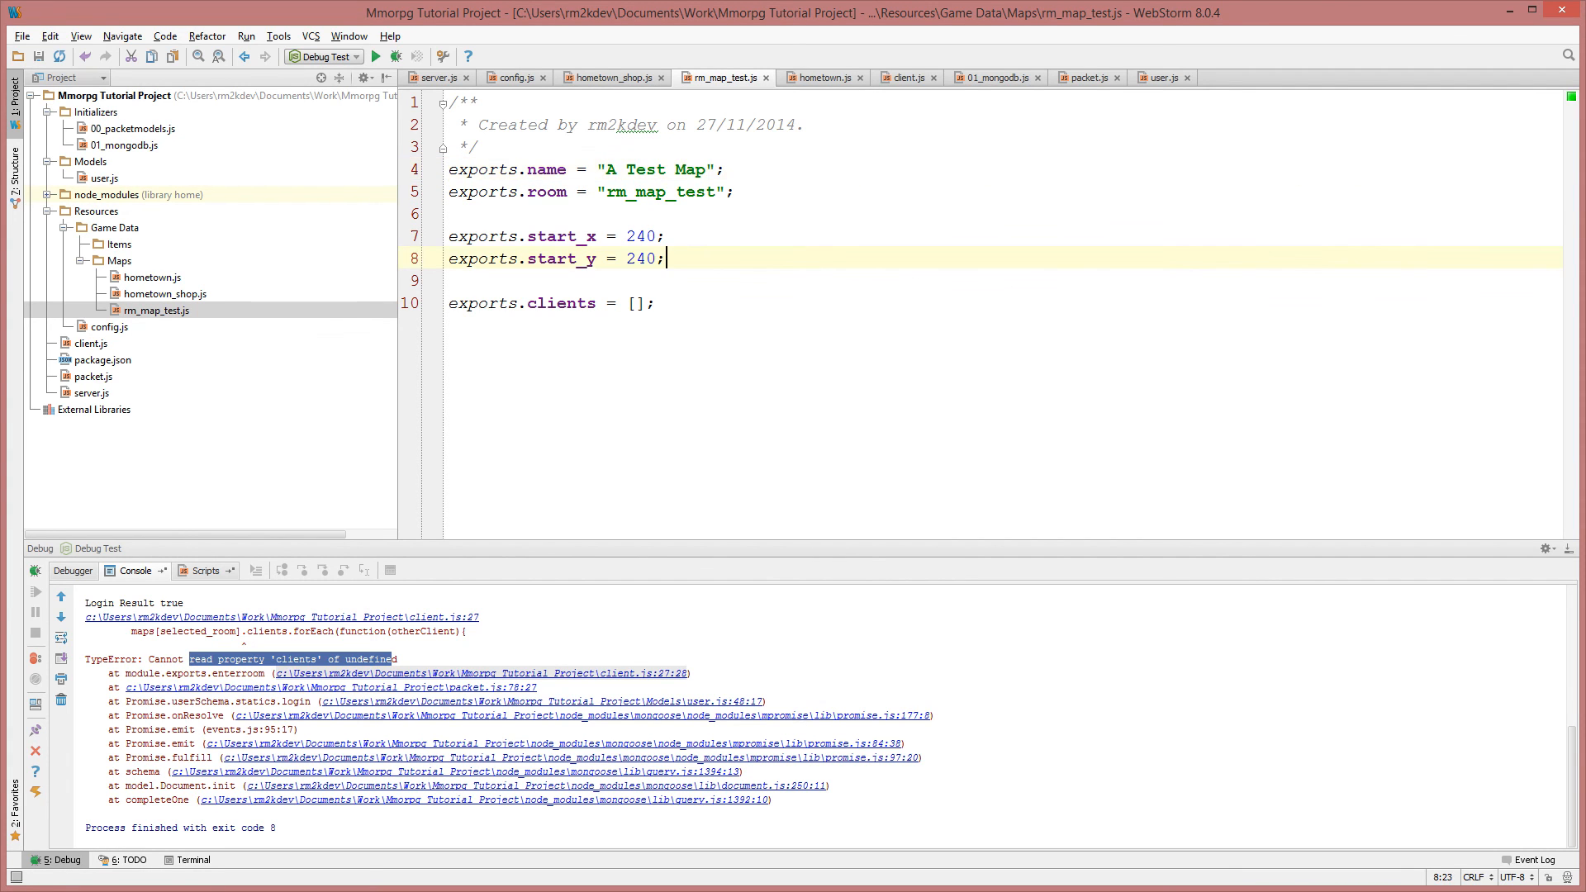
left_click(381, 55)
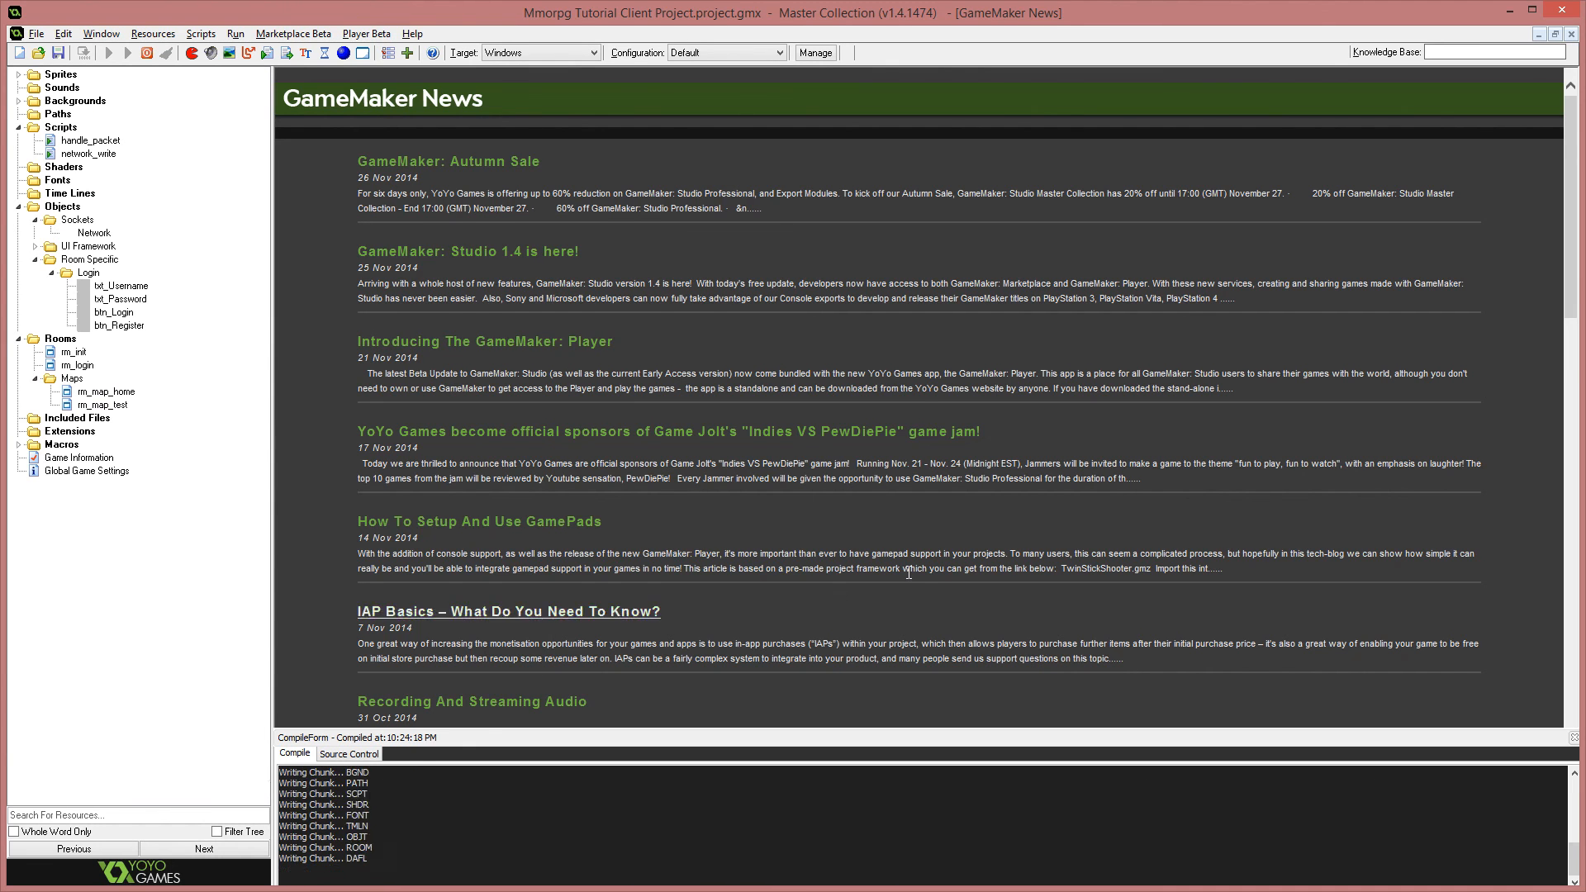
Log in as the test user to reach the pink rm_map_test room, then close the game.
left_click(116, 52)
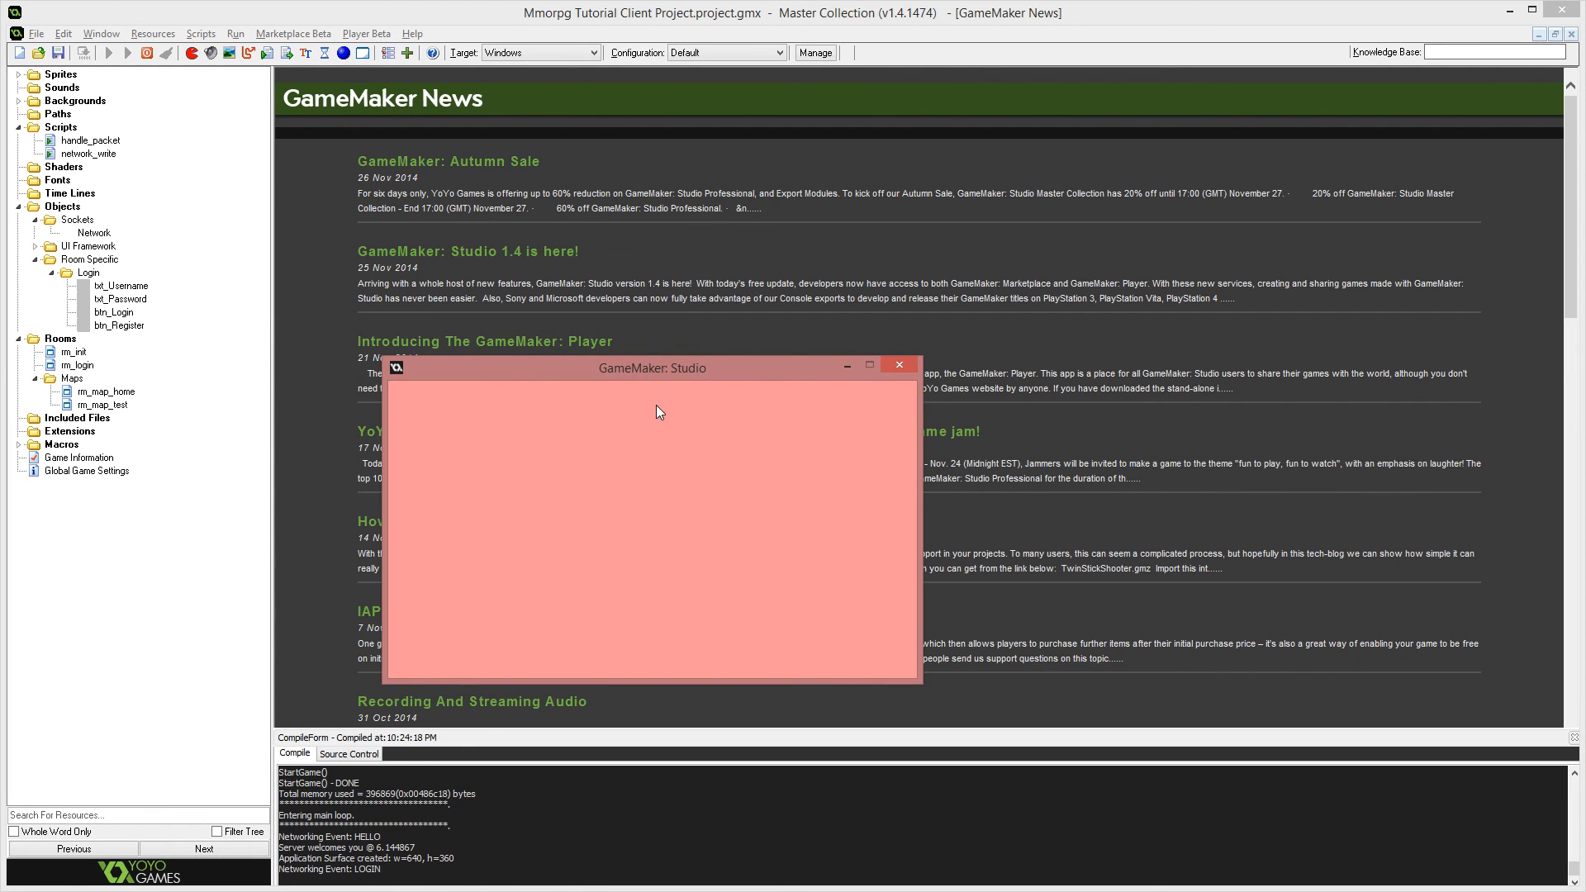
left_click_drag(653, 366, 726, 321)
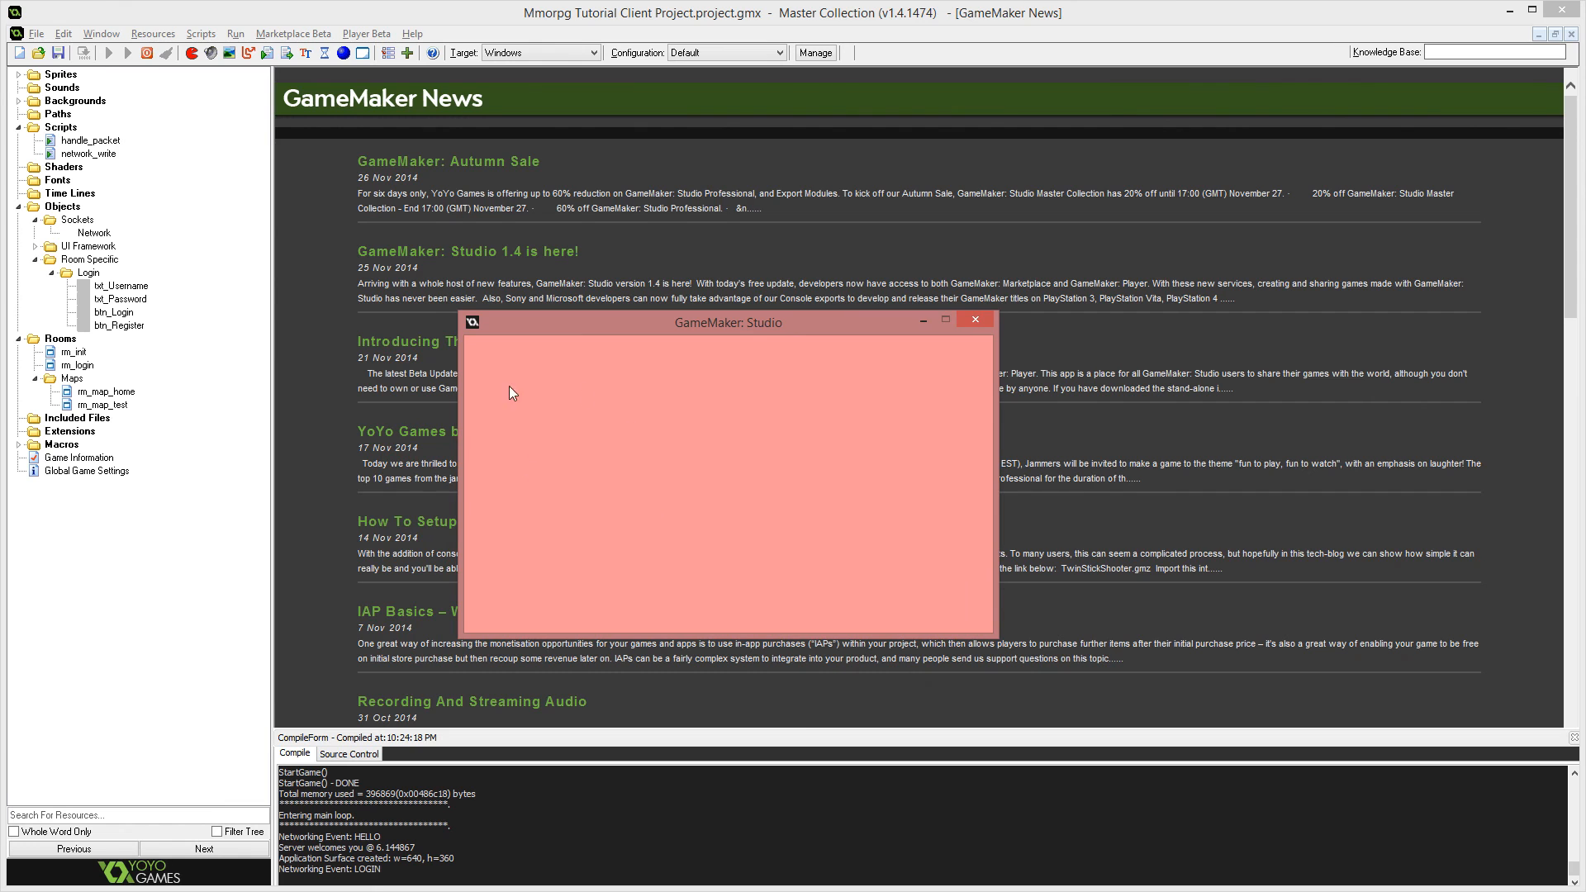
left_click(976, 320)
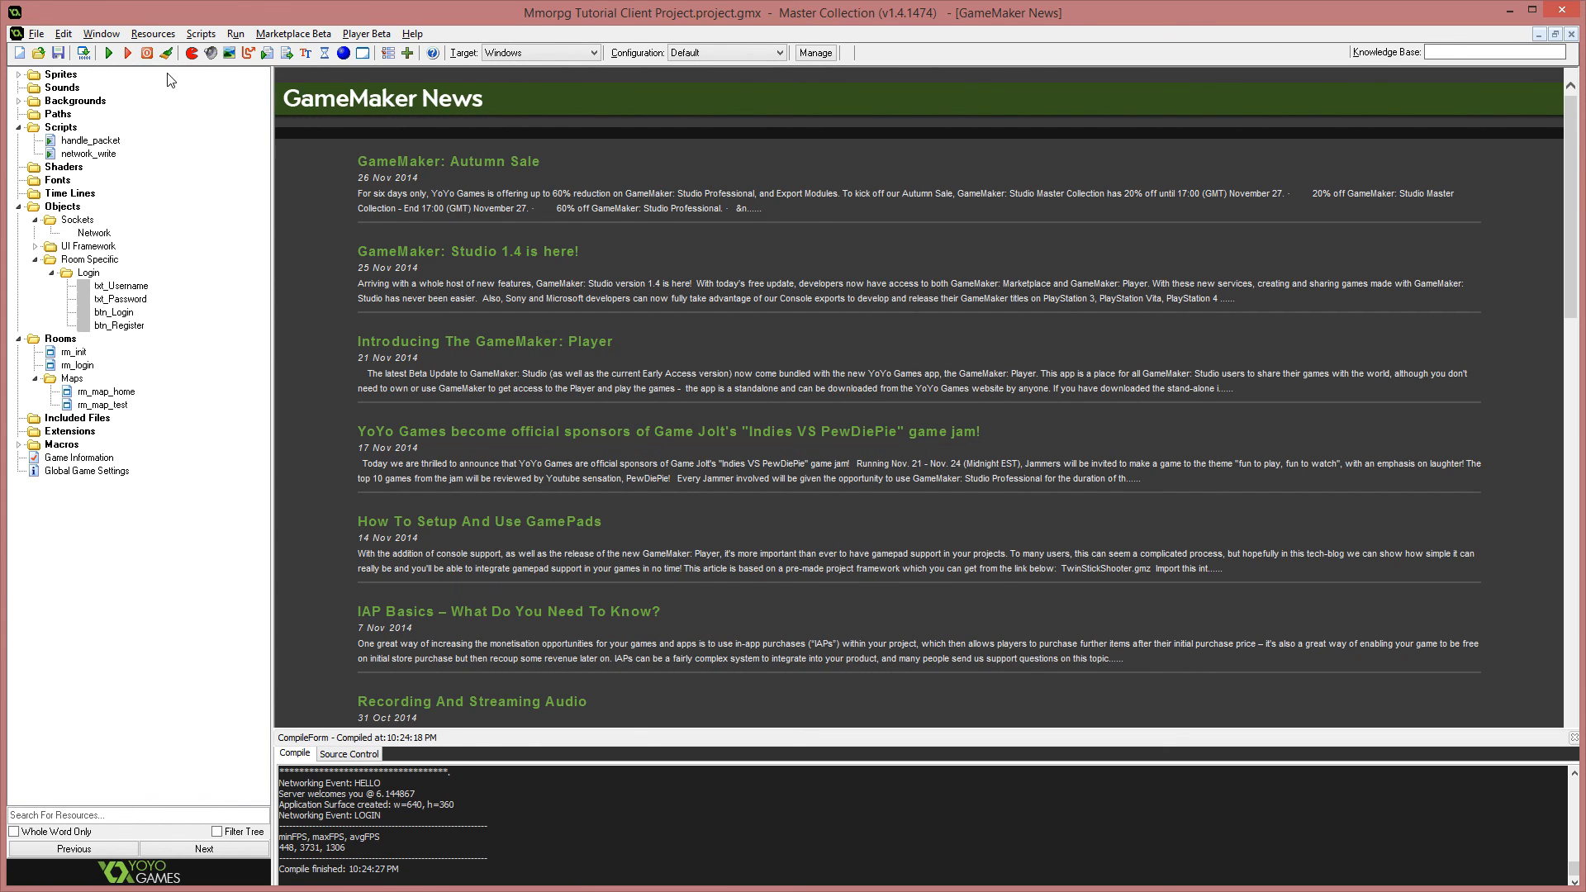
mouse_move(648, 626)
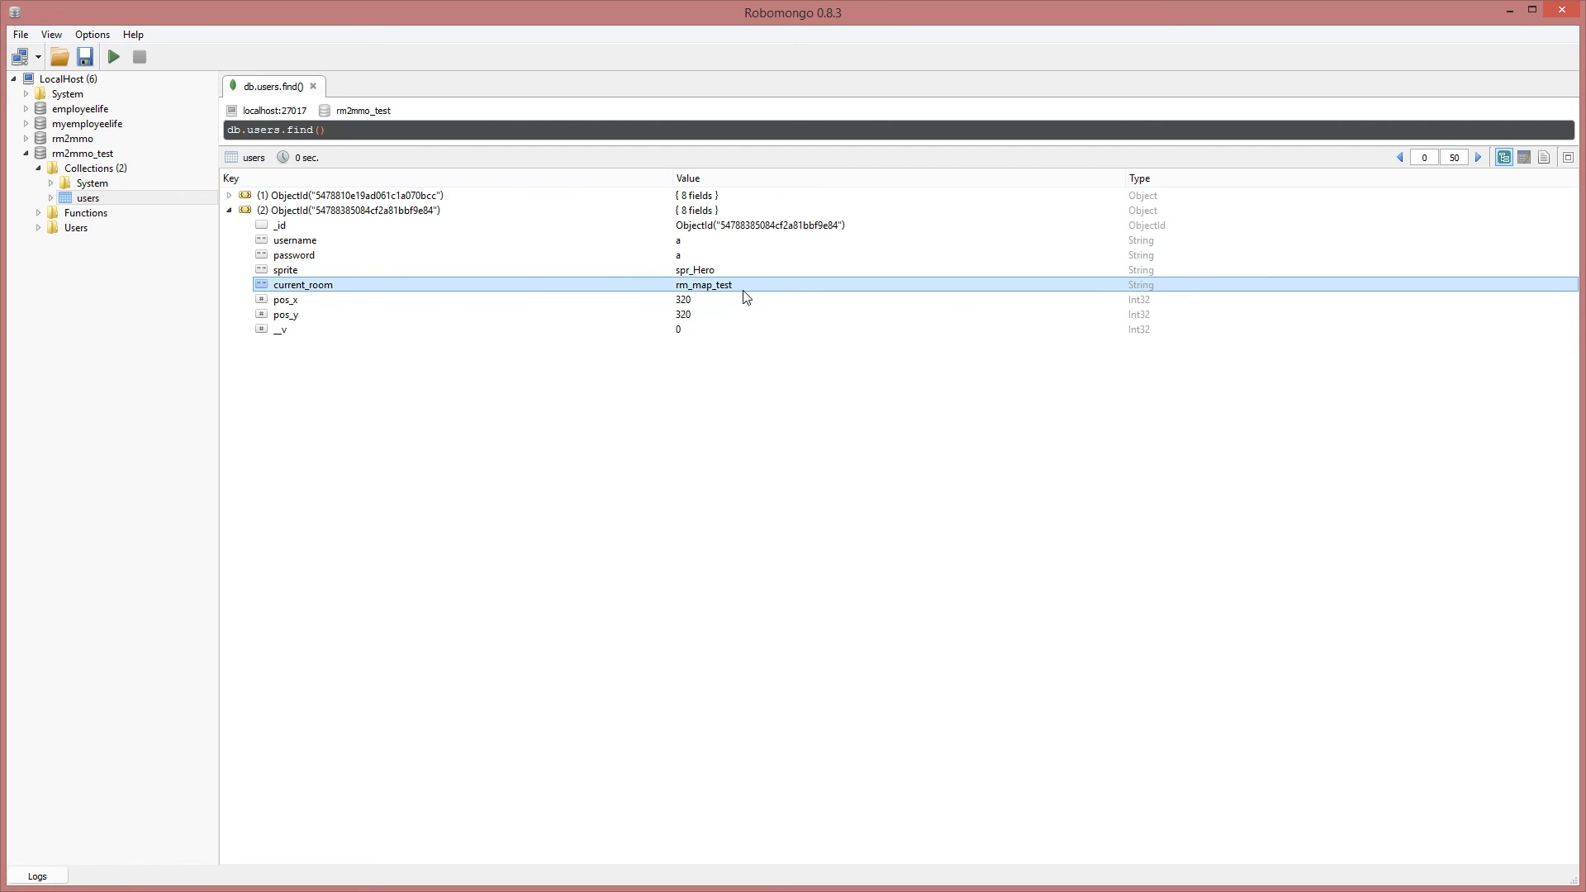
mouse_move(758, 288)
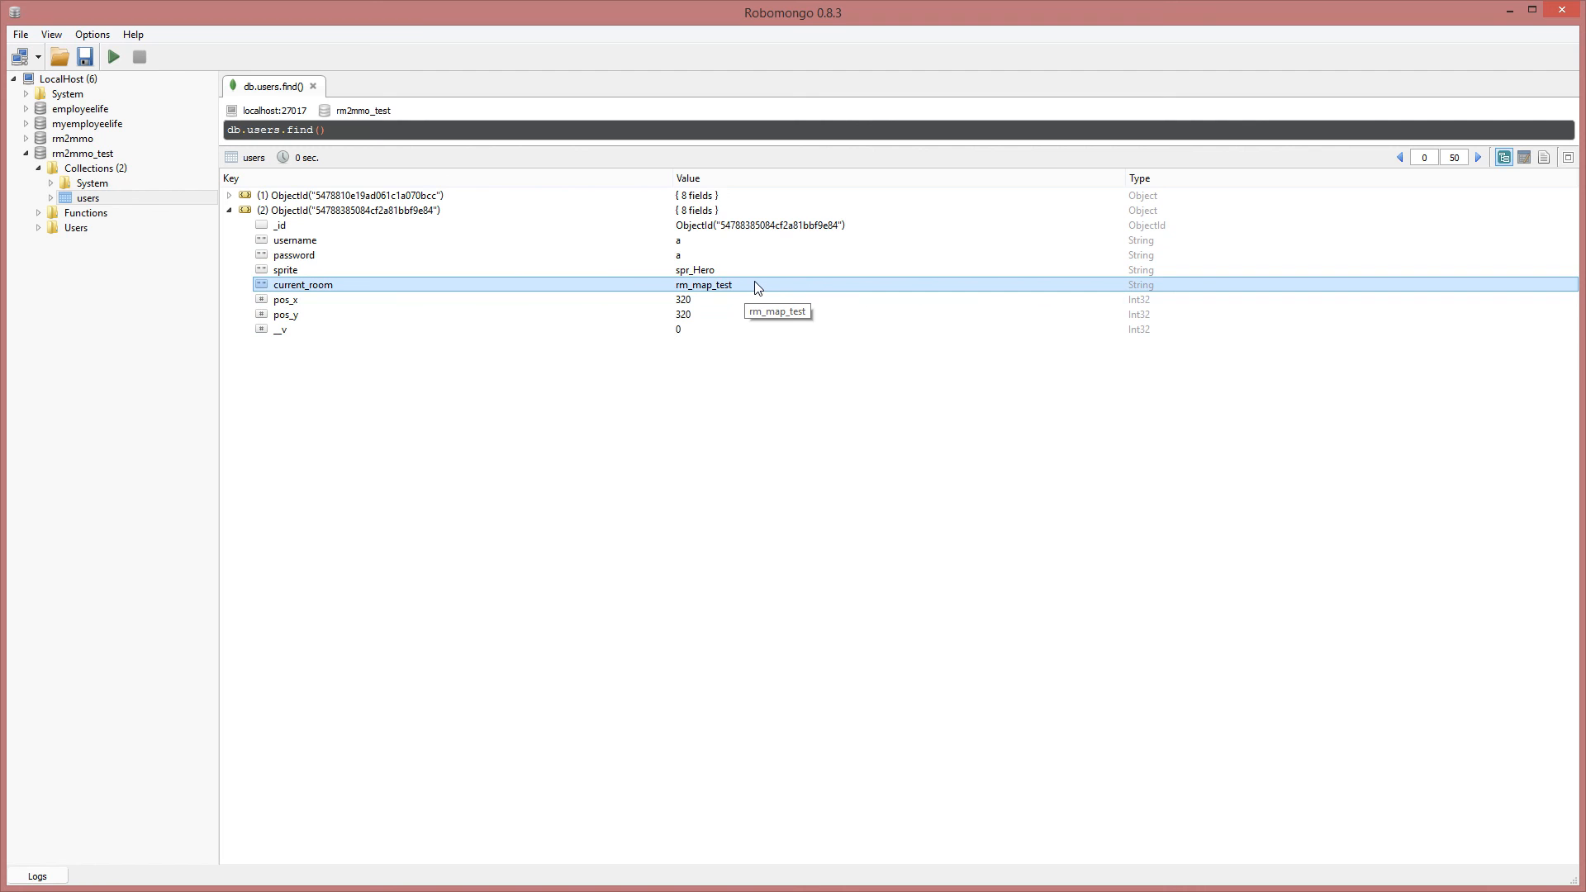
mouse_move(1043, 330)
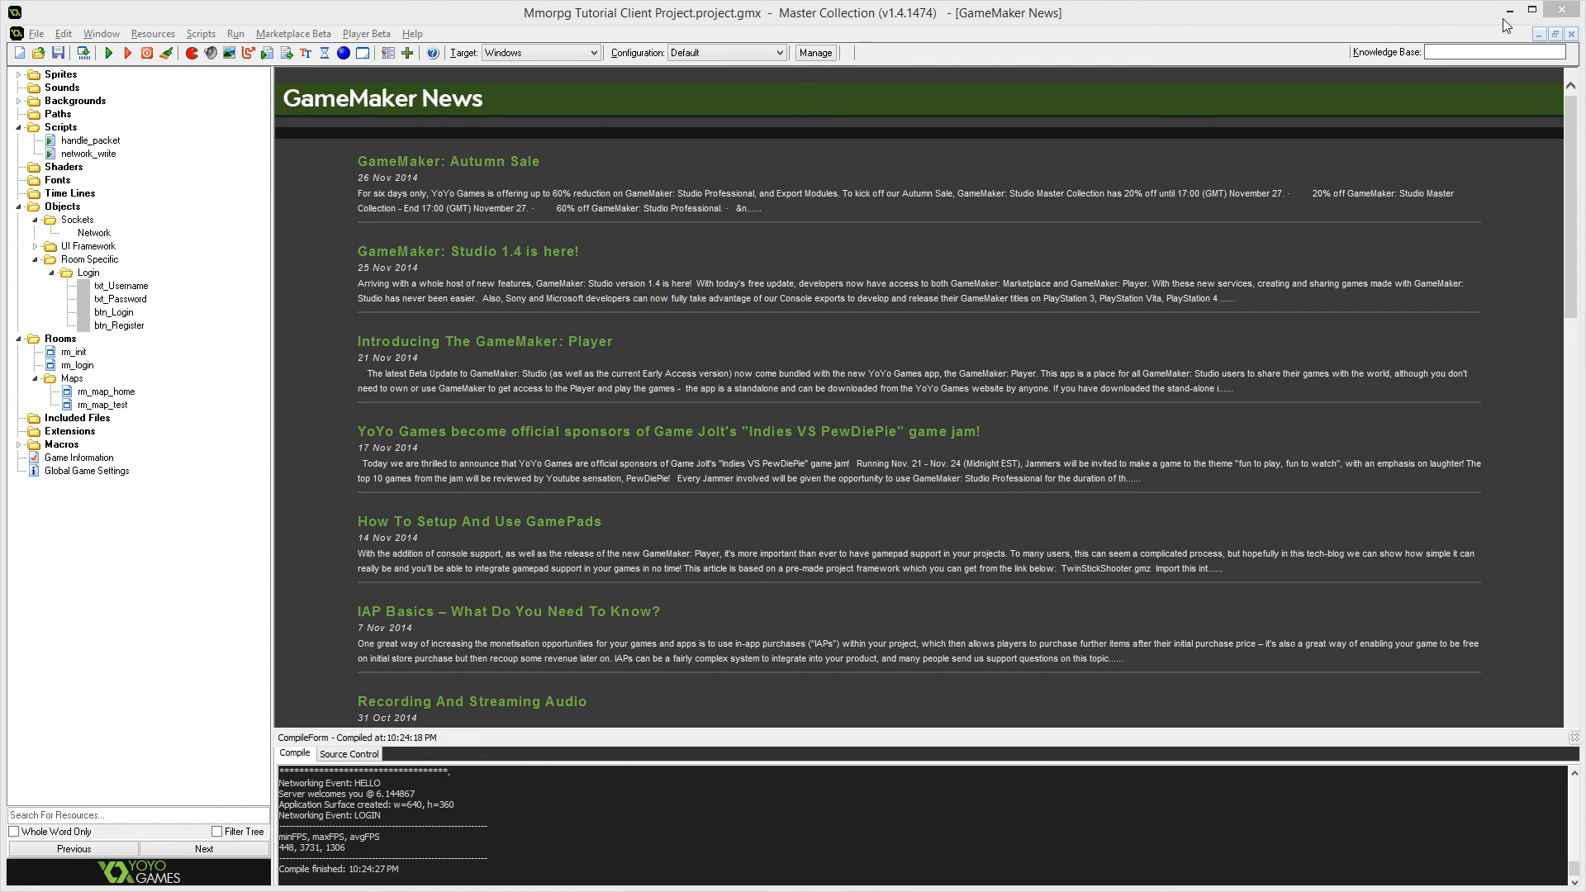
mouse_move(147, 53)
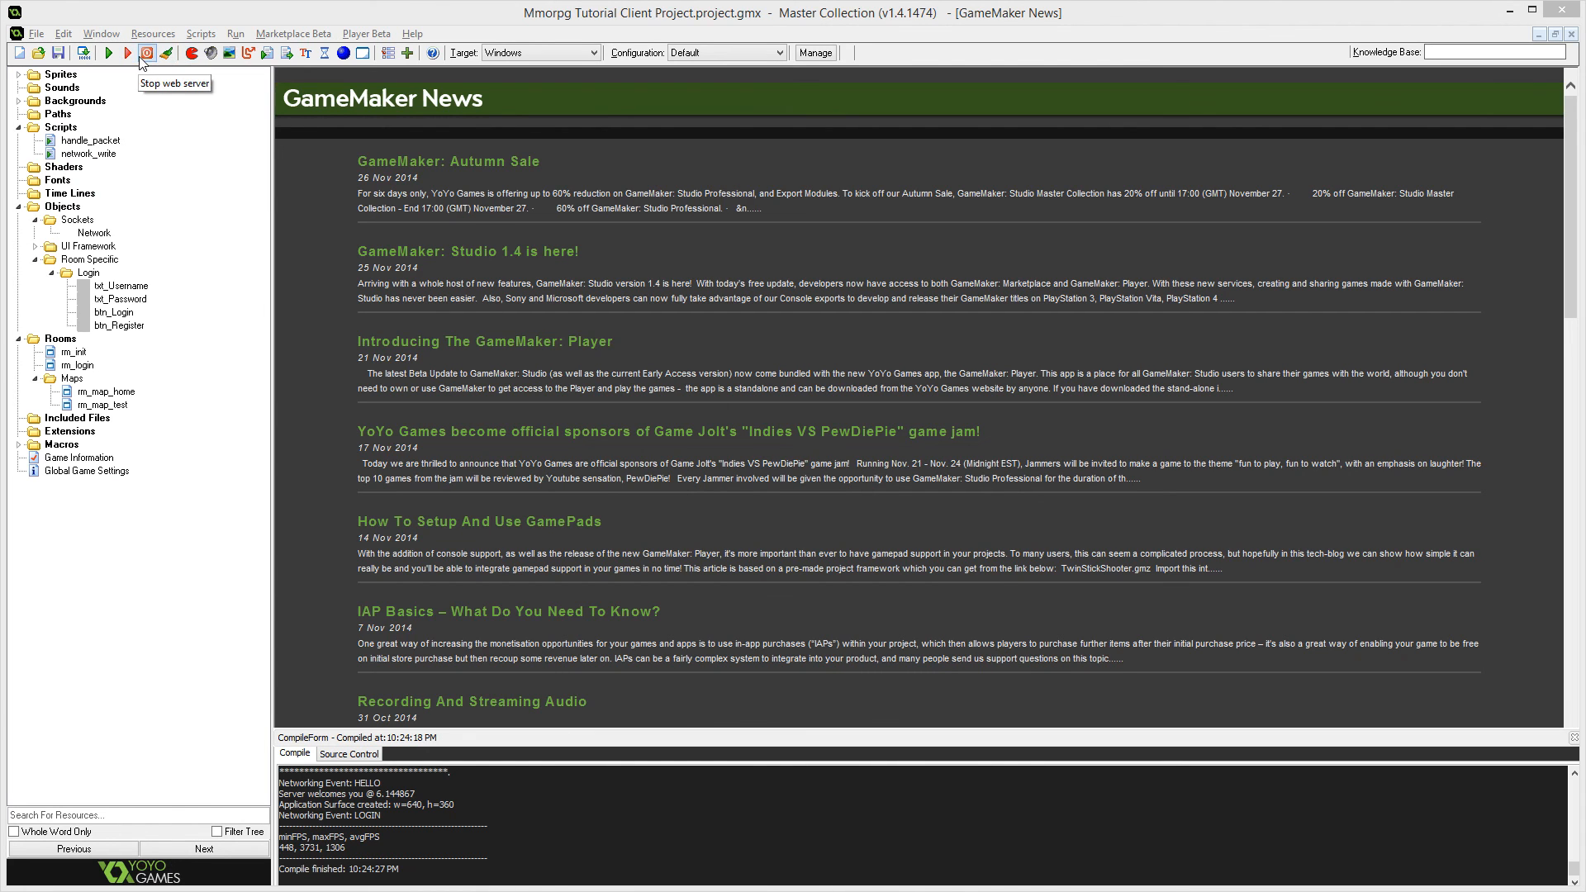
mouse_move(165, 56)
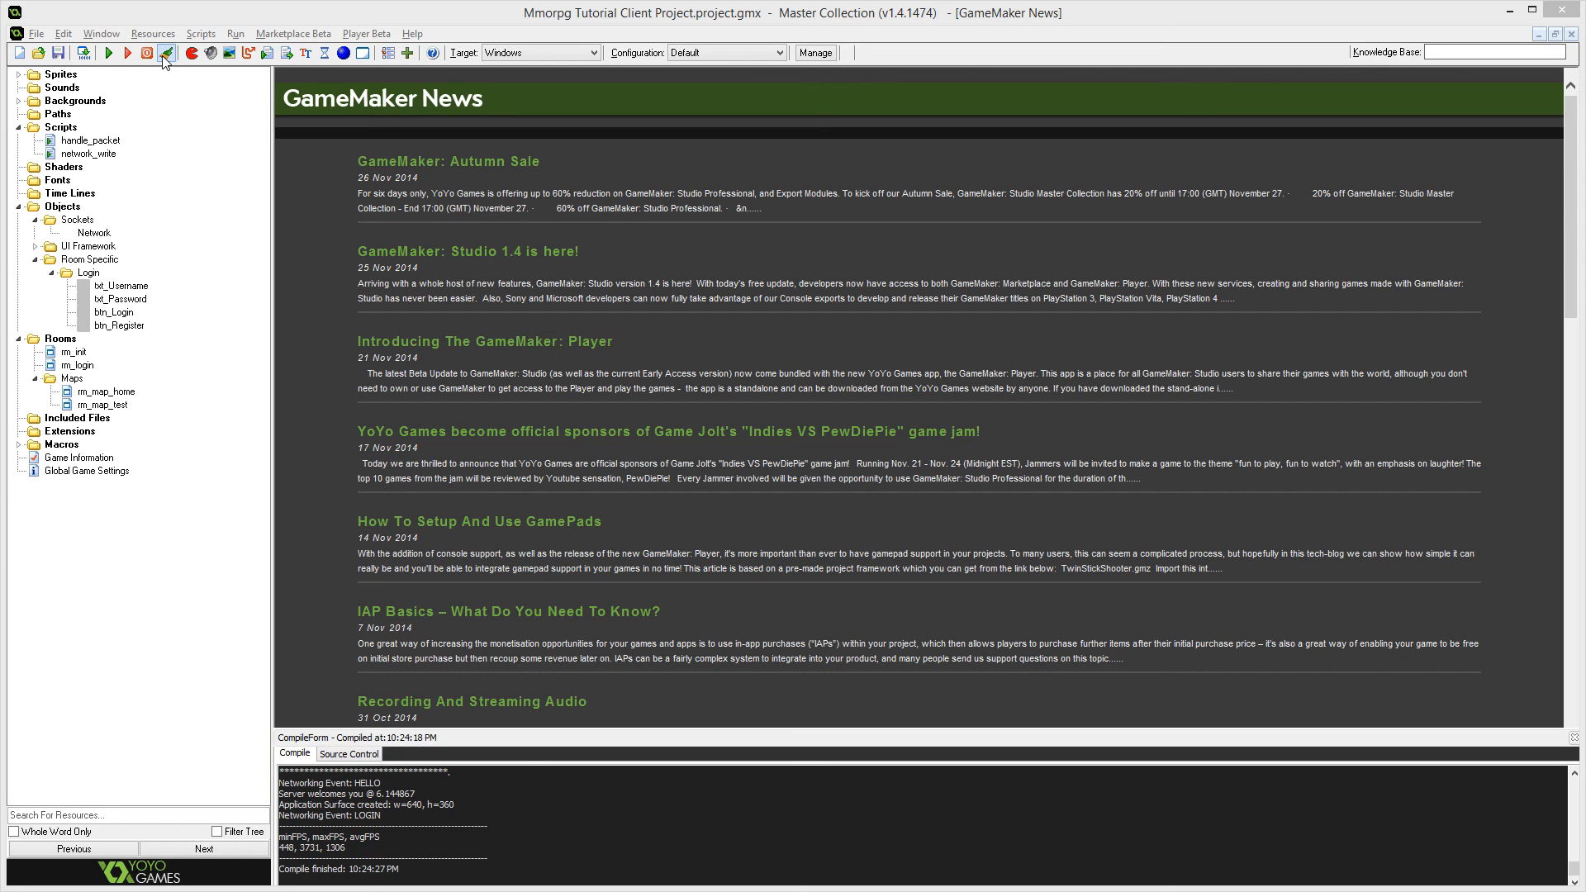
mouse_move(164, 51)
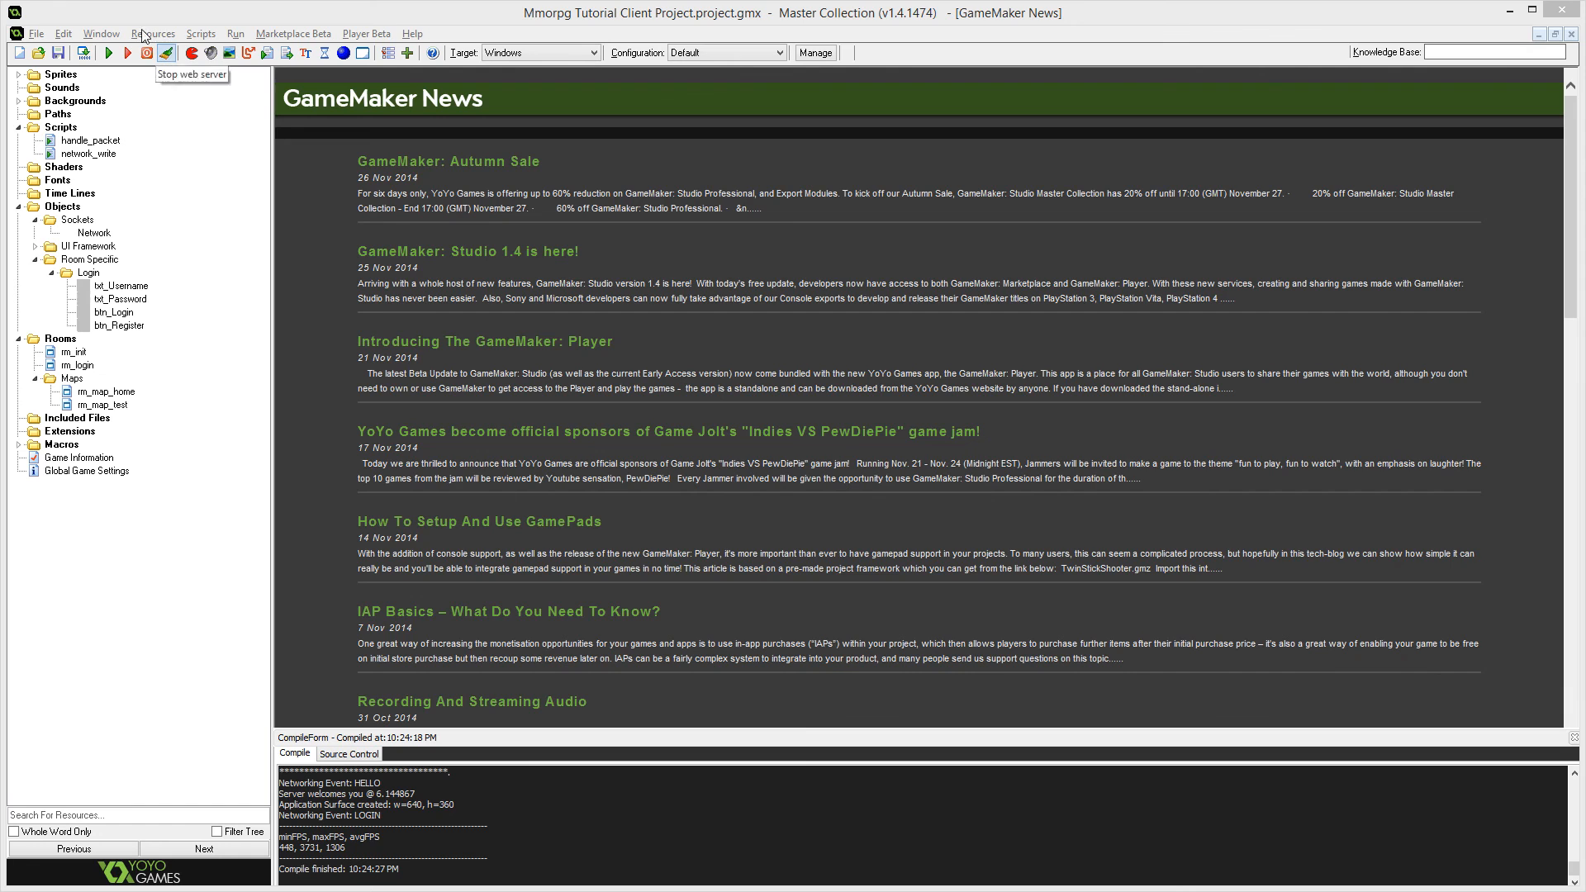